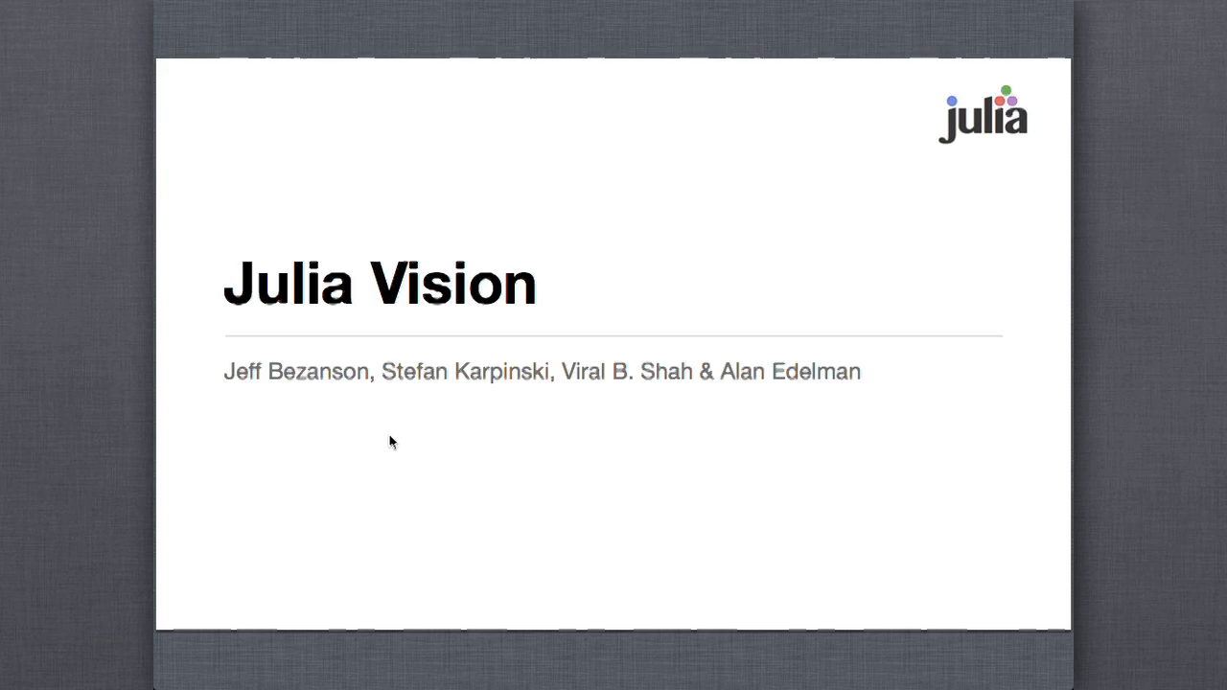
# Advance past the Julia Vision title slide to the Text Processing slide
pyautogui.press('Right')
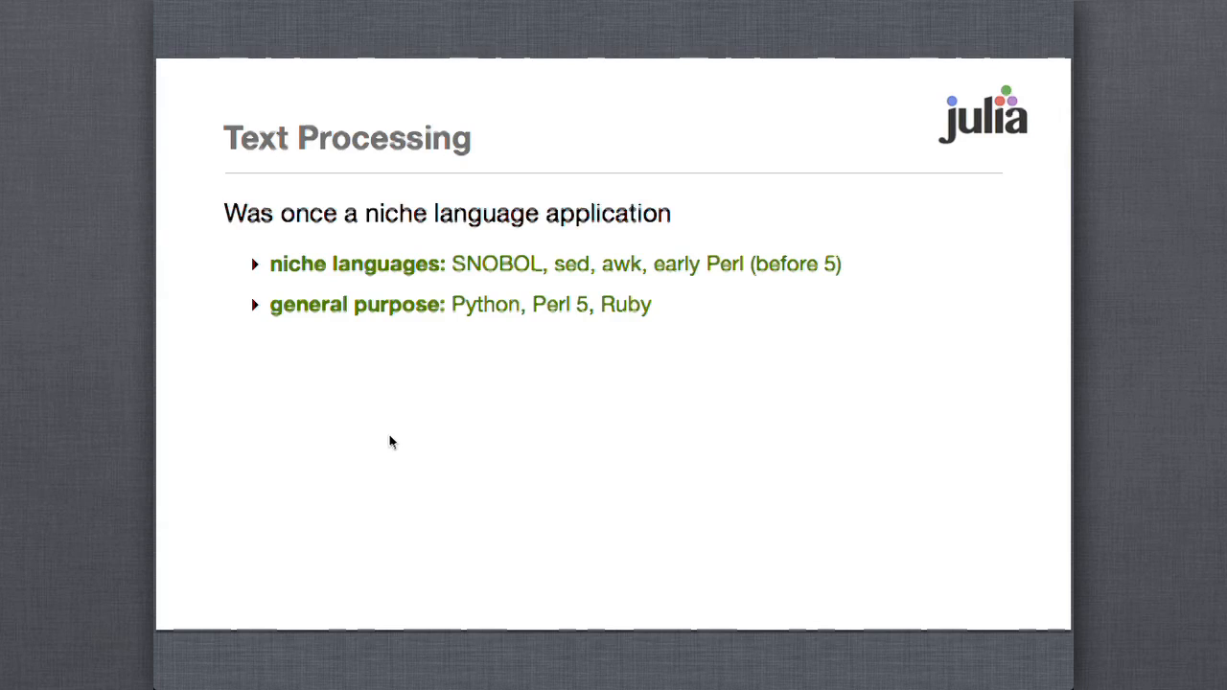
# Advance to the Mathematical Programming slide about general-purpose languages subsuming technical computing
pyautogui.press('Right')
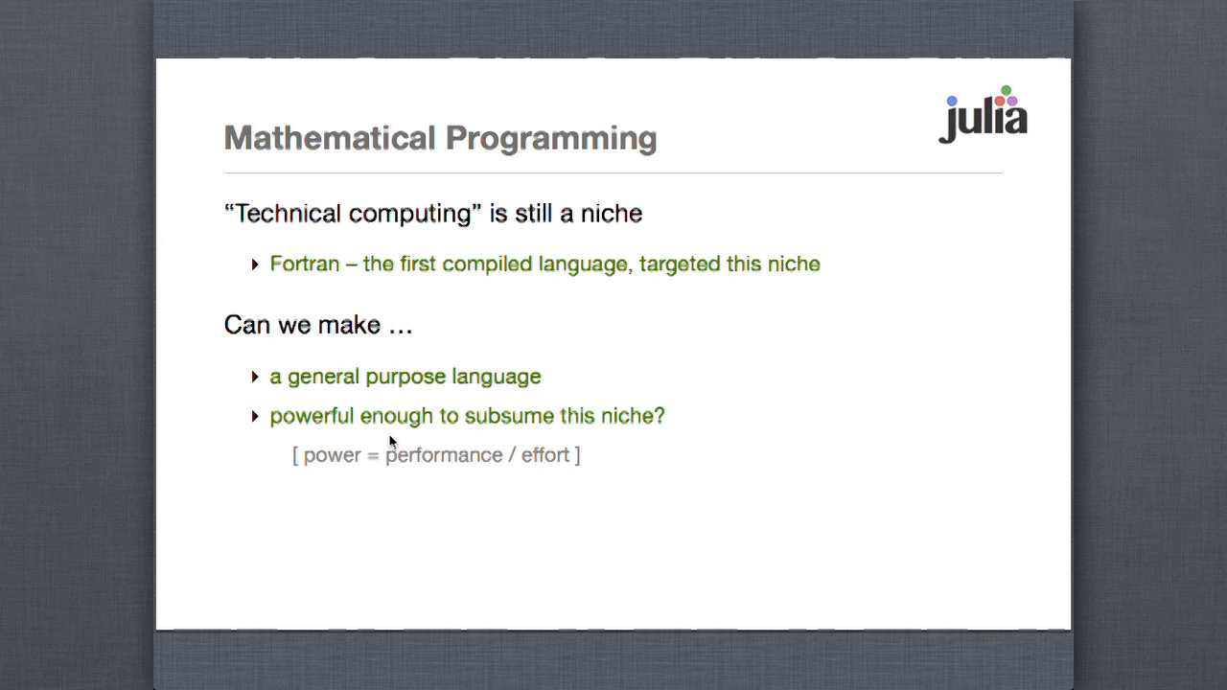
pyautogui.moveTo(380, 432)
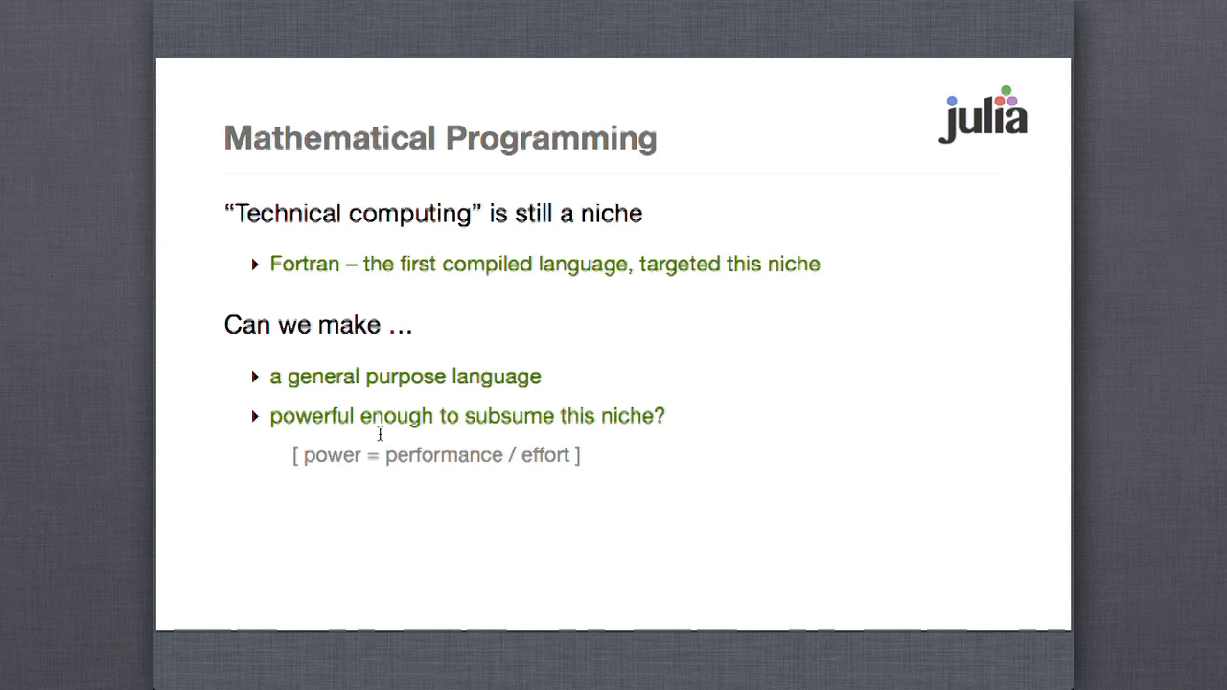
pyautogui.moveTo(467, 685)
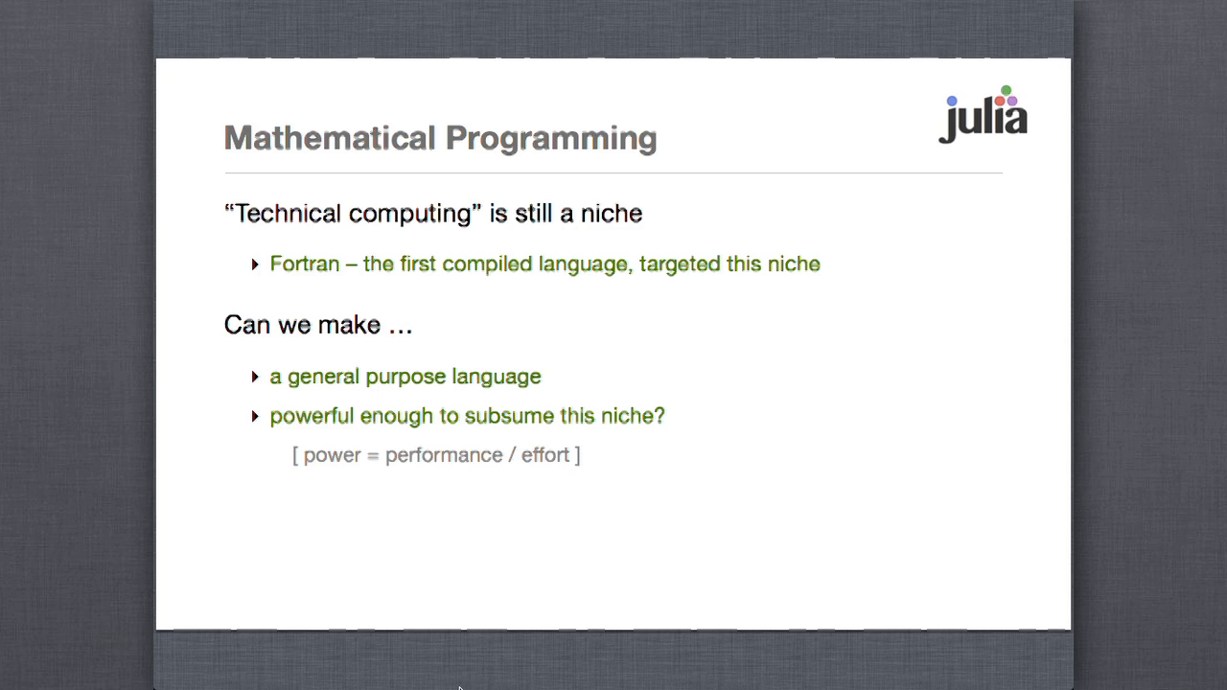
pyautogui.press('right')
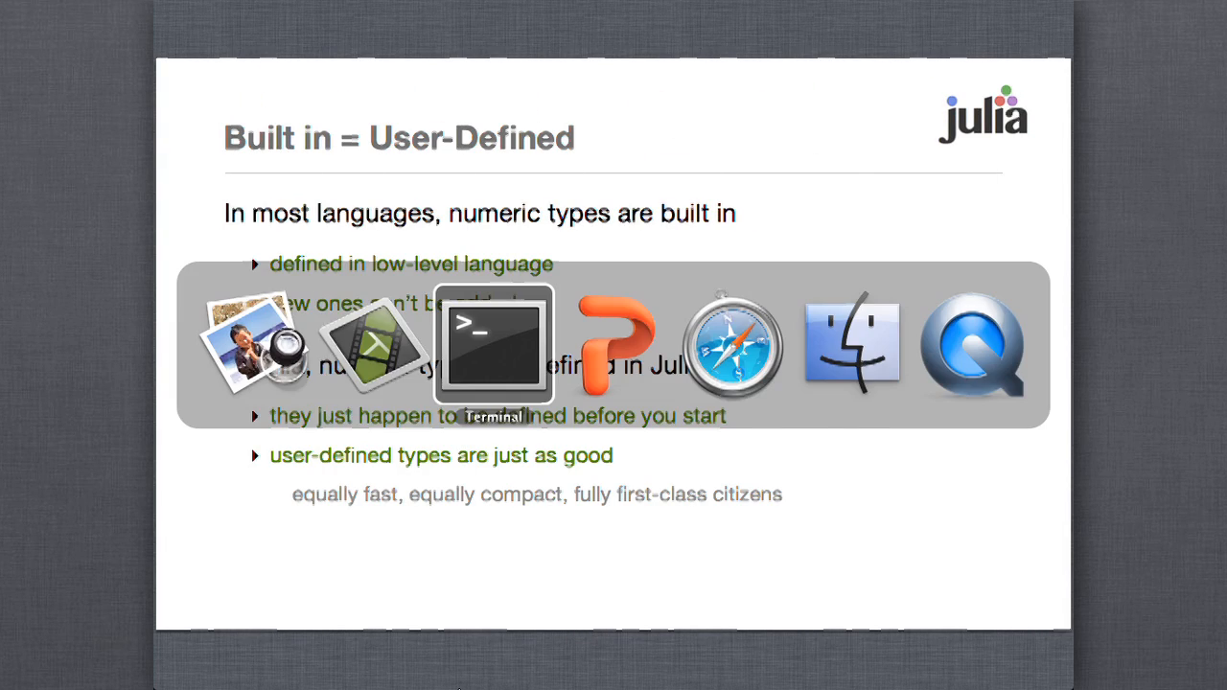
# After a failed bare julia attempt, cd into julia-ba9eb0a653 and launch ./julia
pyautogui.click(493, 345)
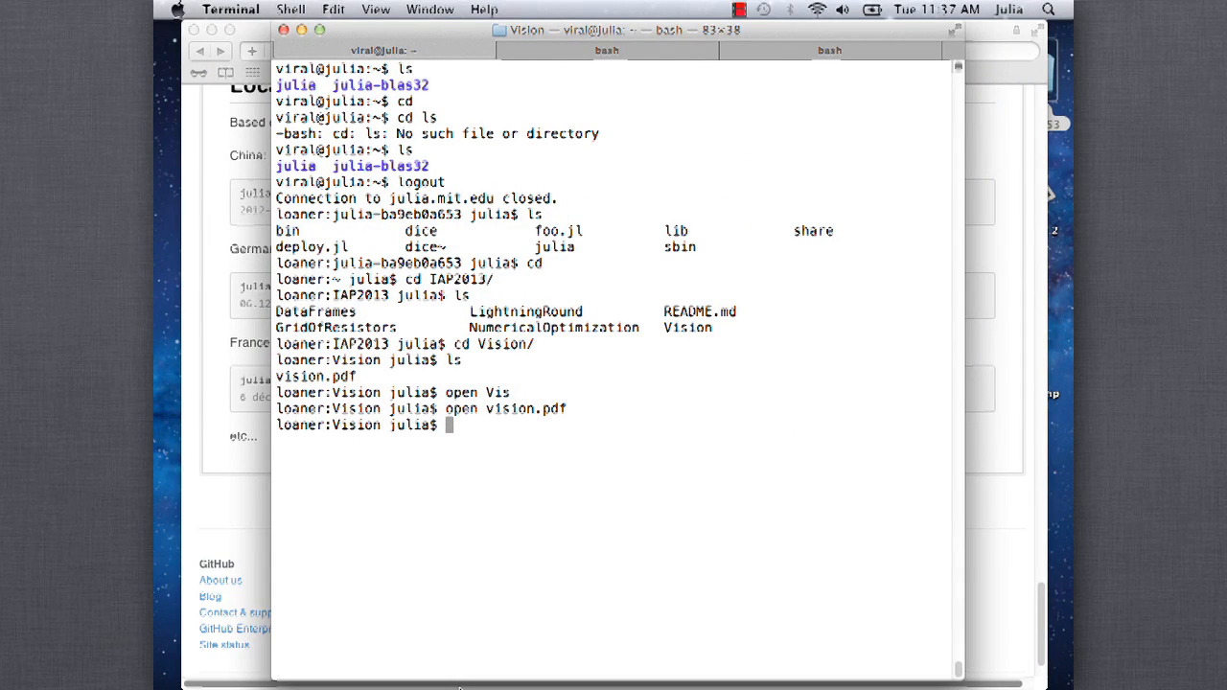
pyautogui.write('julia')
pyautogui.write('cd')
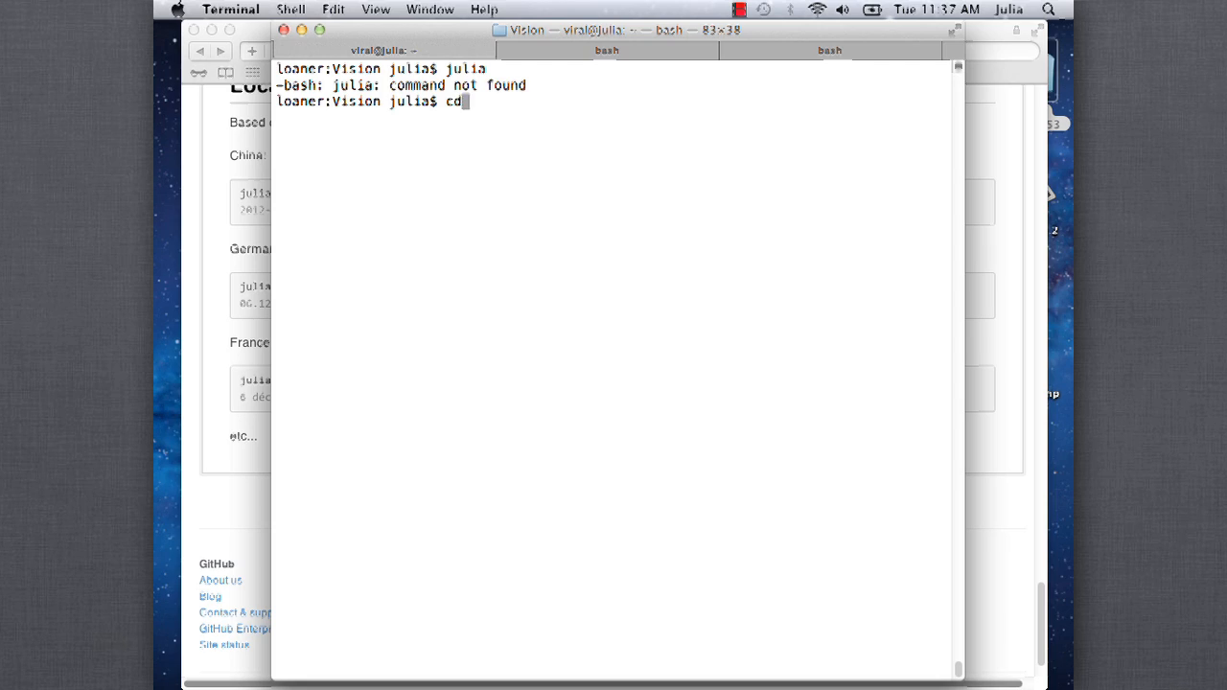
pyautogui.write('./j')
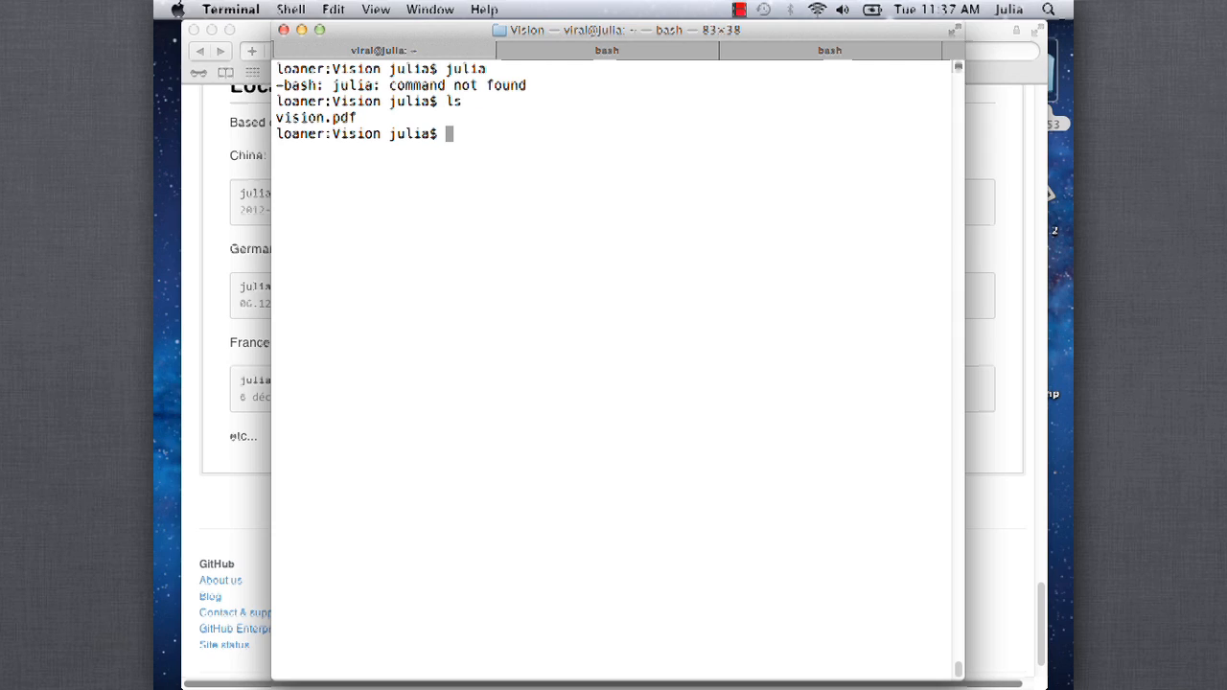
pyautogui.write('cd ../..')
pyautogui.write('ls')
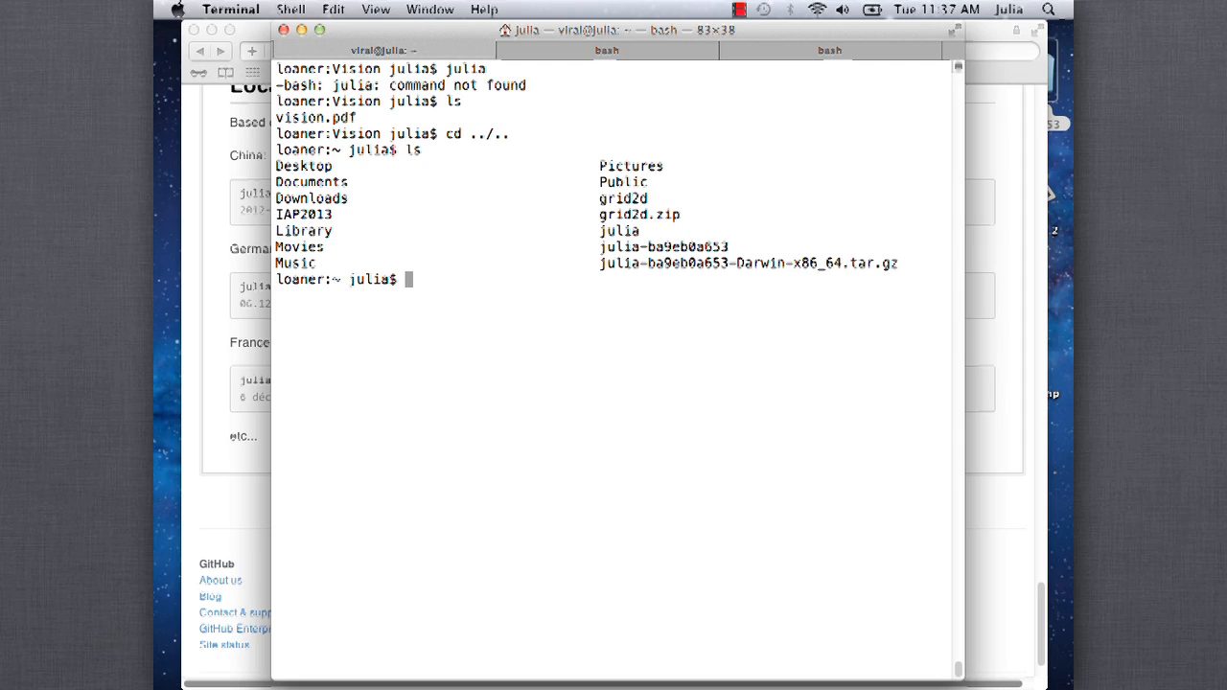
pyautogui.write('cd julia-ba9eb0a653')
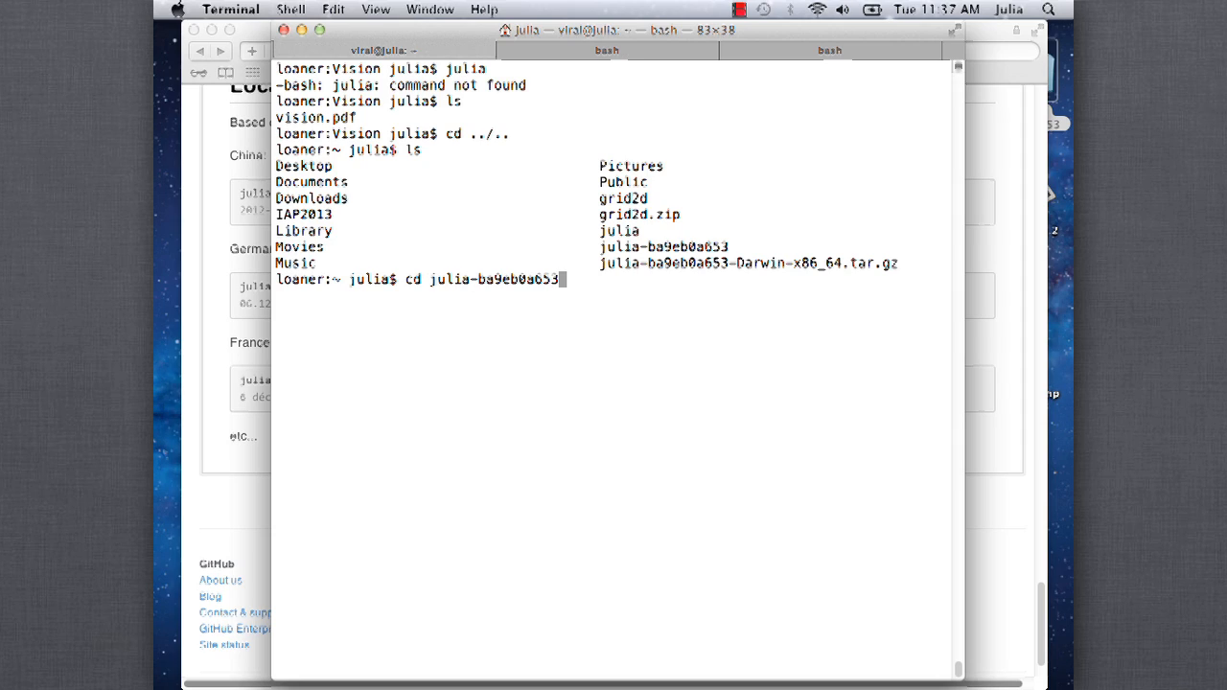
pyautogui.write('./julia')
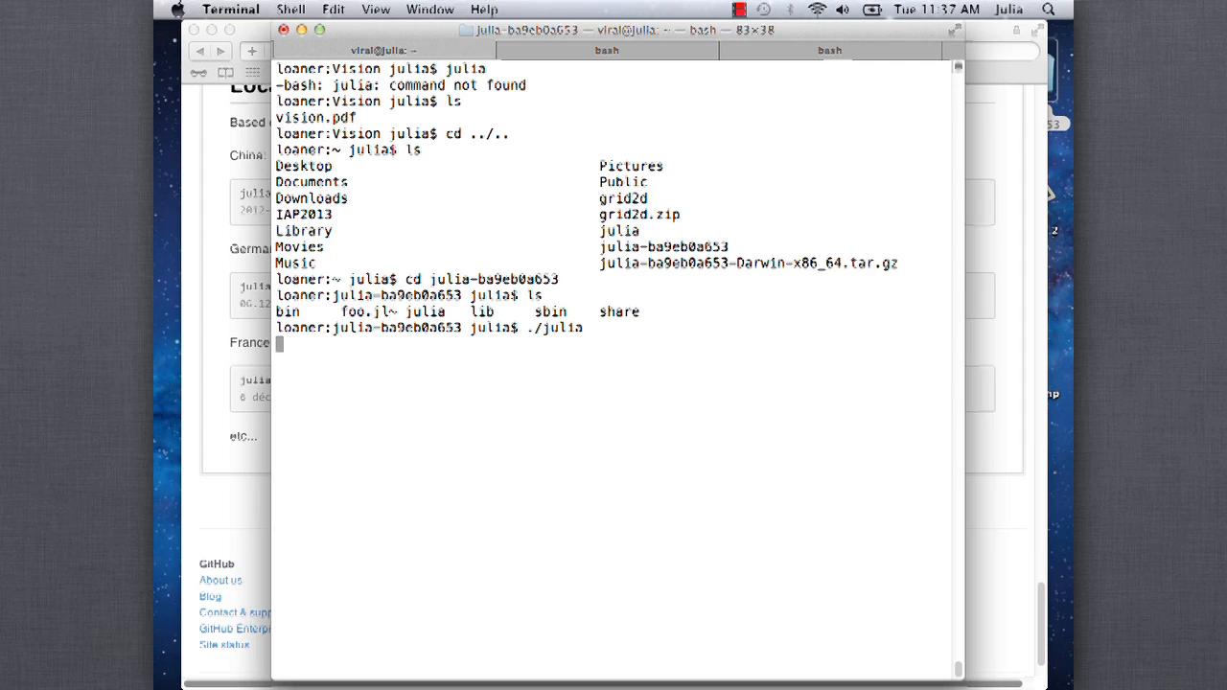
pyautogui.press('Return')
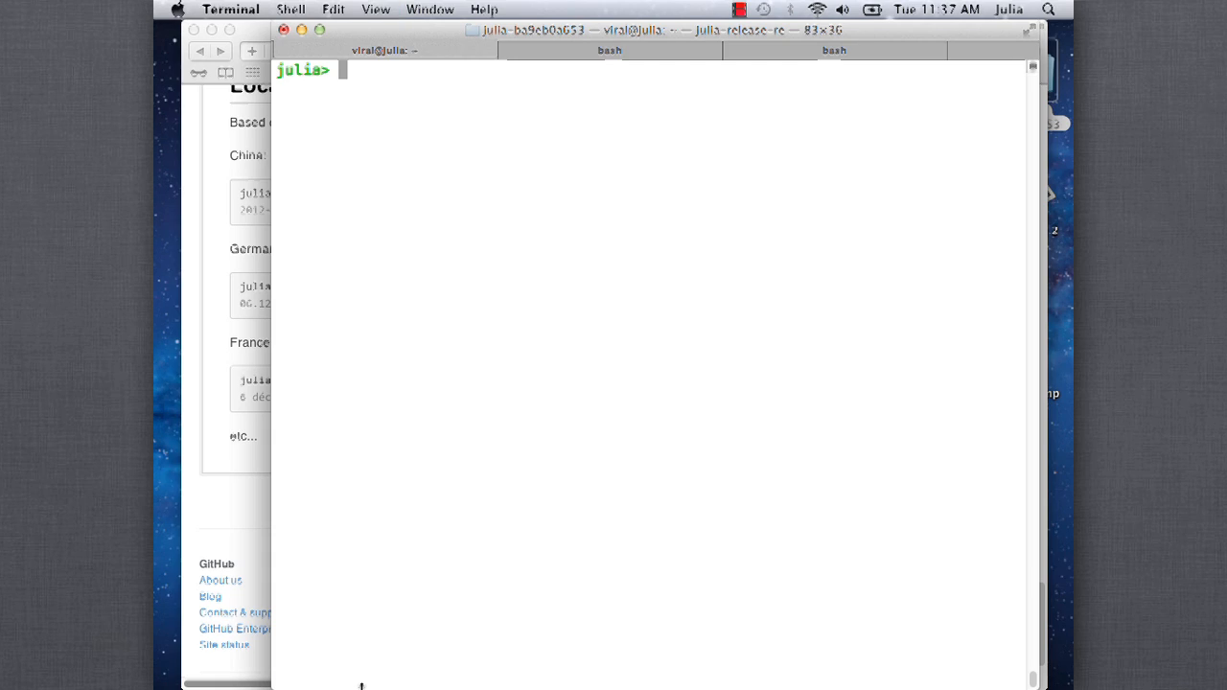
pyautogui.moveTo(525, 497)
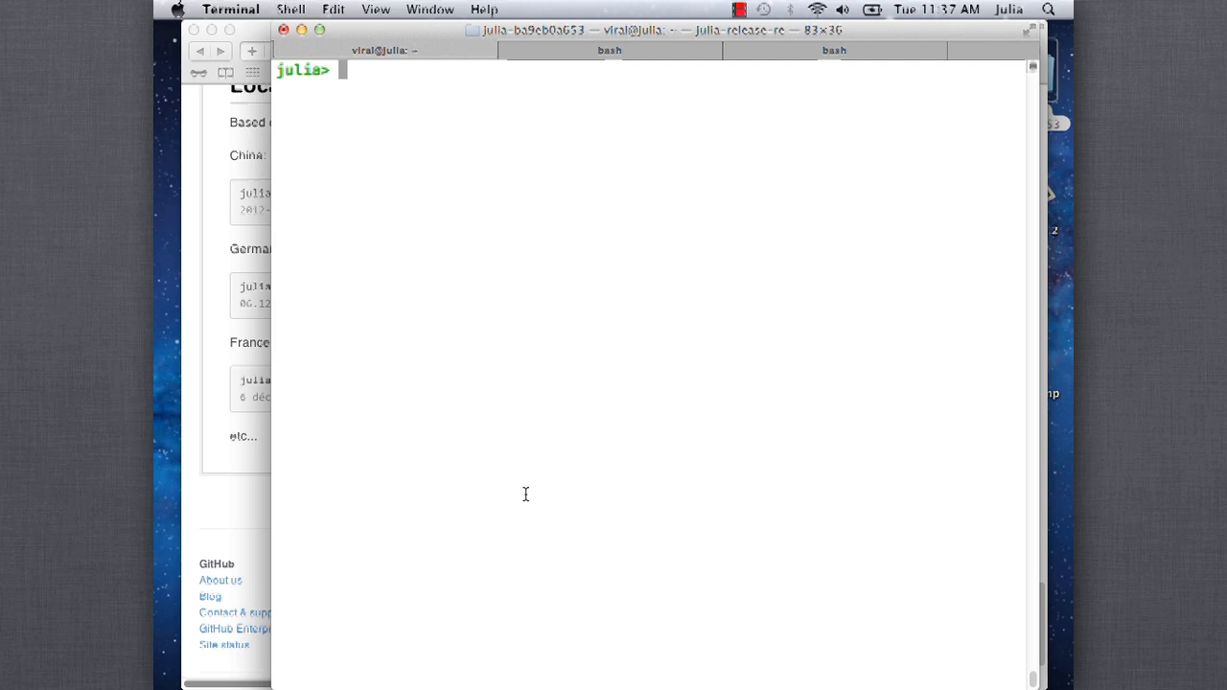
# Enter importall Base at the julia> prompt
pyautogui.write('im')
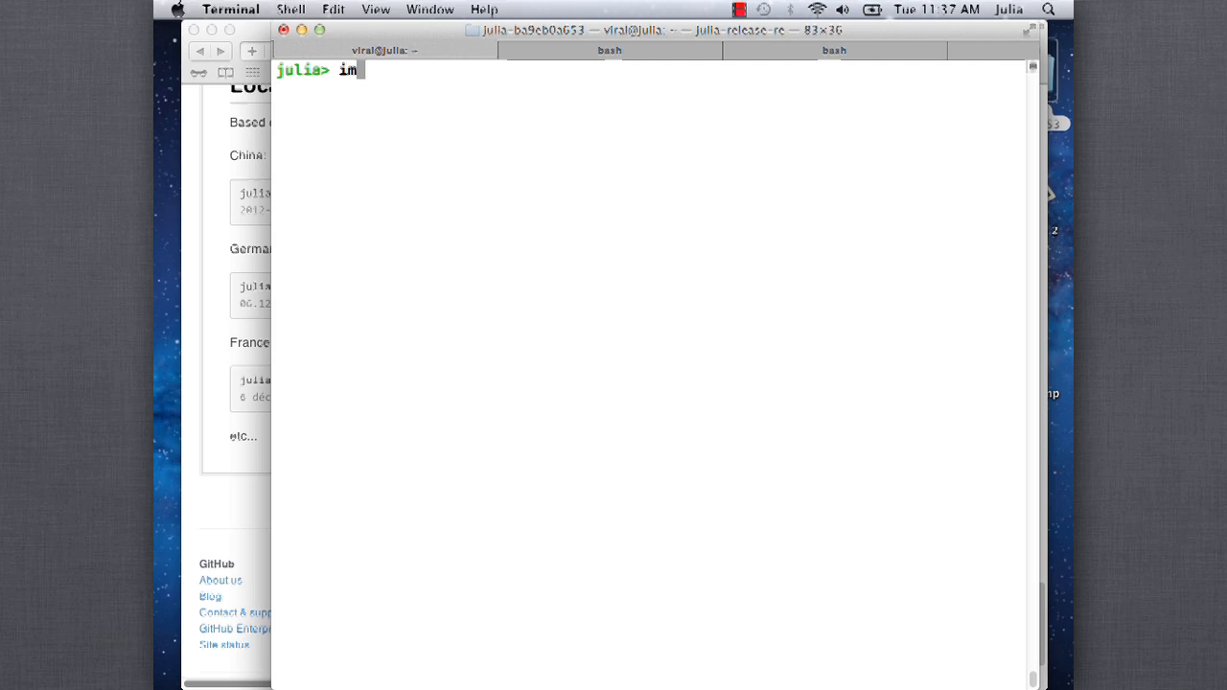
pyautogui.write('portall B')
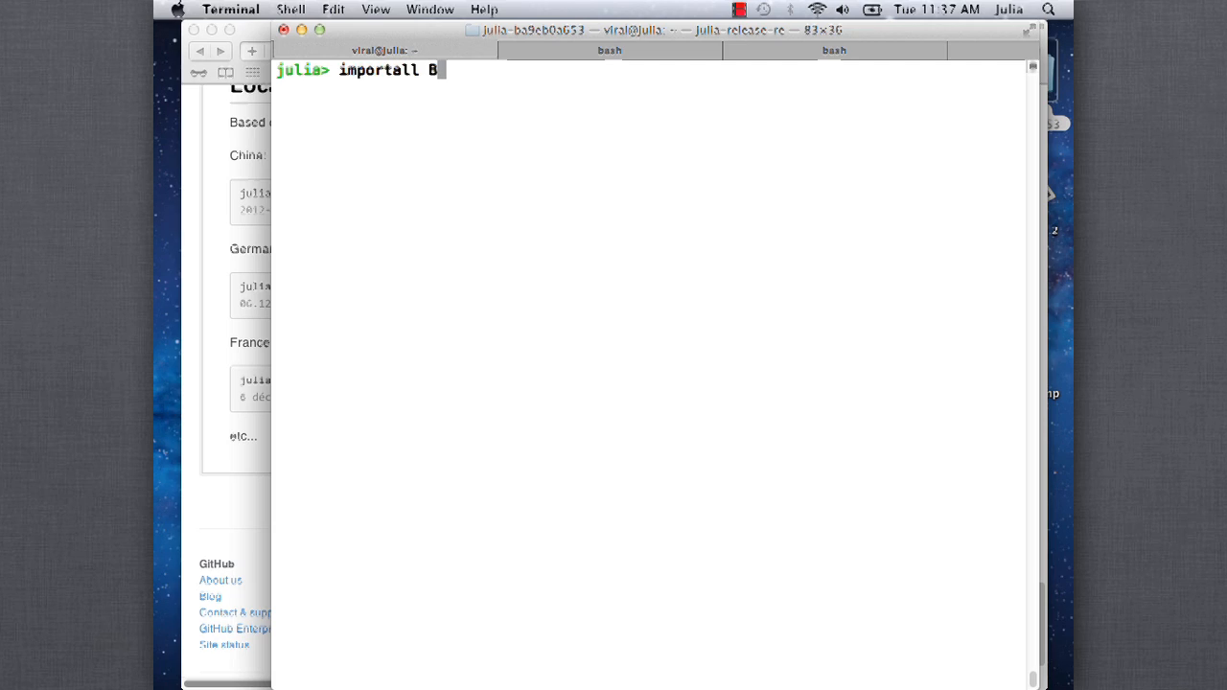
pyautogui.press('Return')
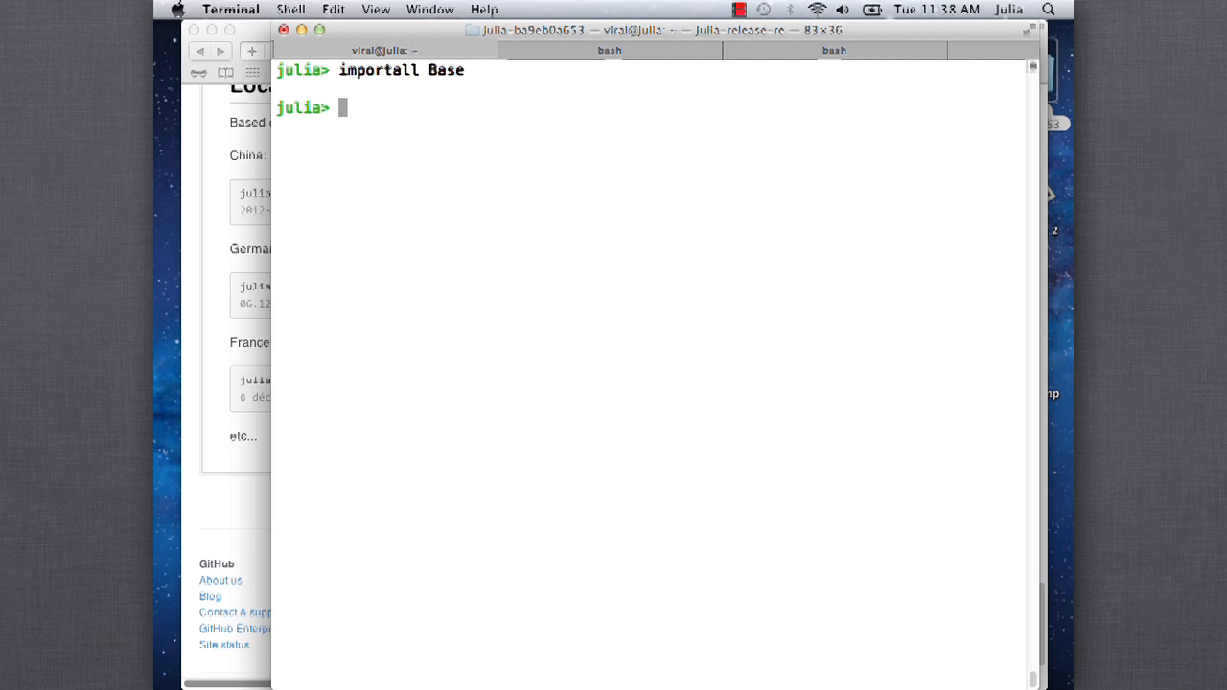
# Begin the type block header: type ModInt{n} <: Integer
pyautogui.write('type')
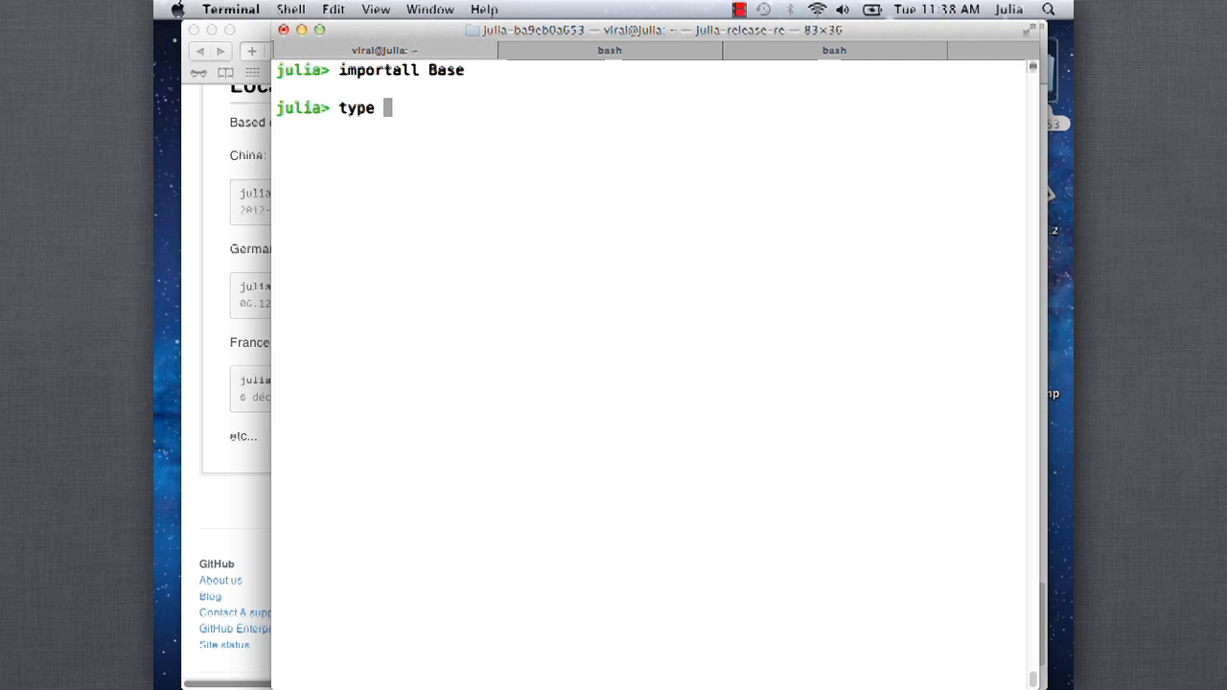
pyautogui.write('Mod')
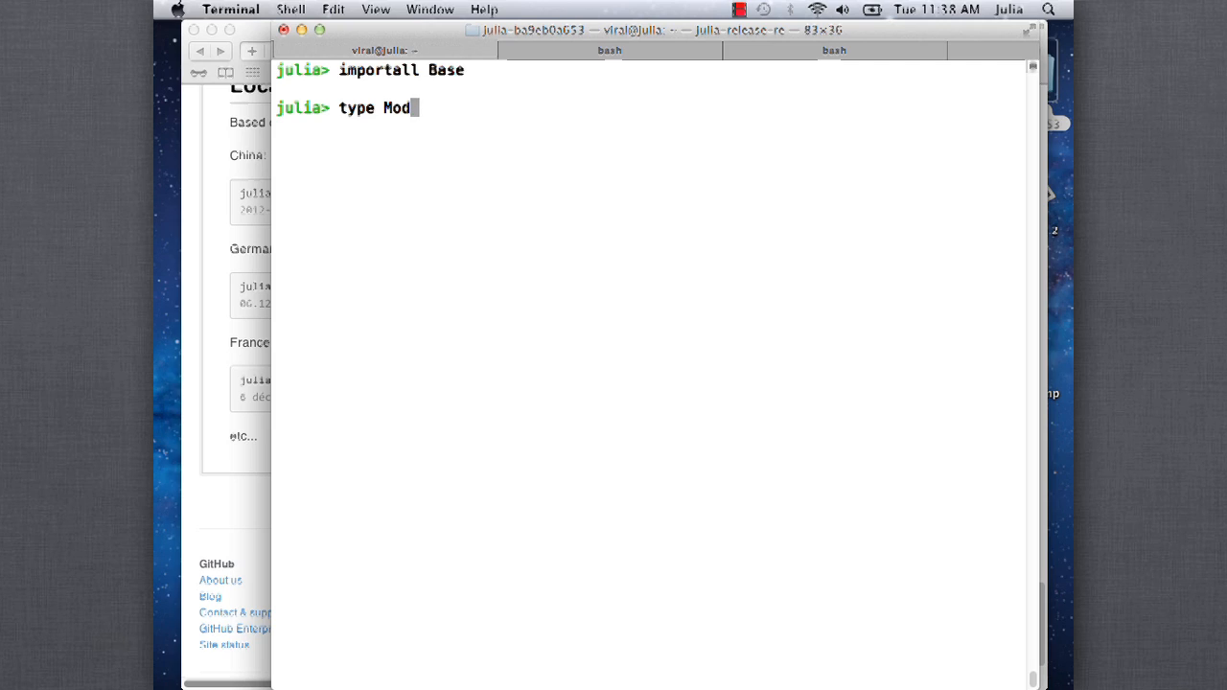
pyautogui.write('Int{')
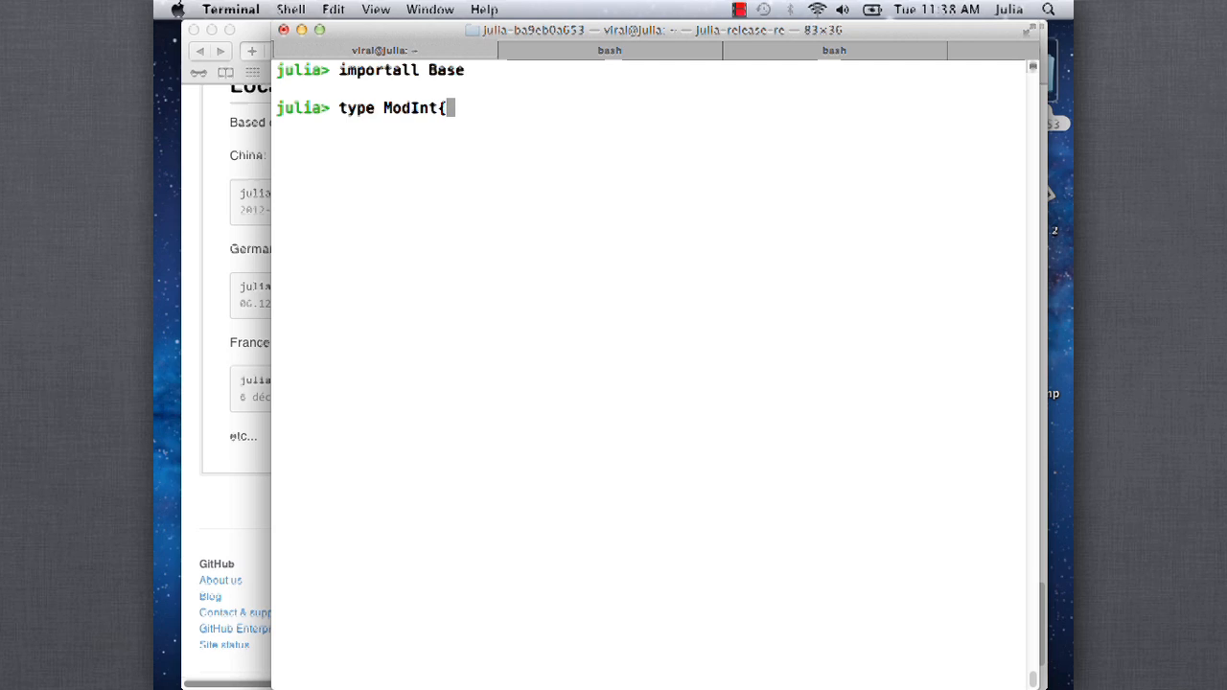
pyautogui.write('n}')
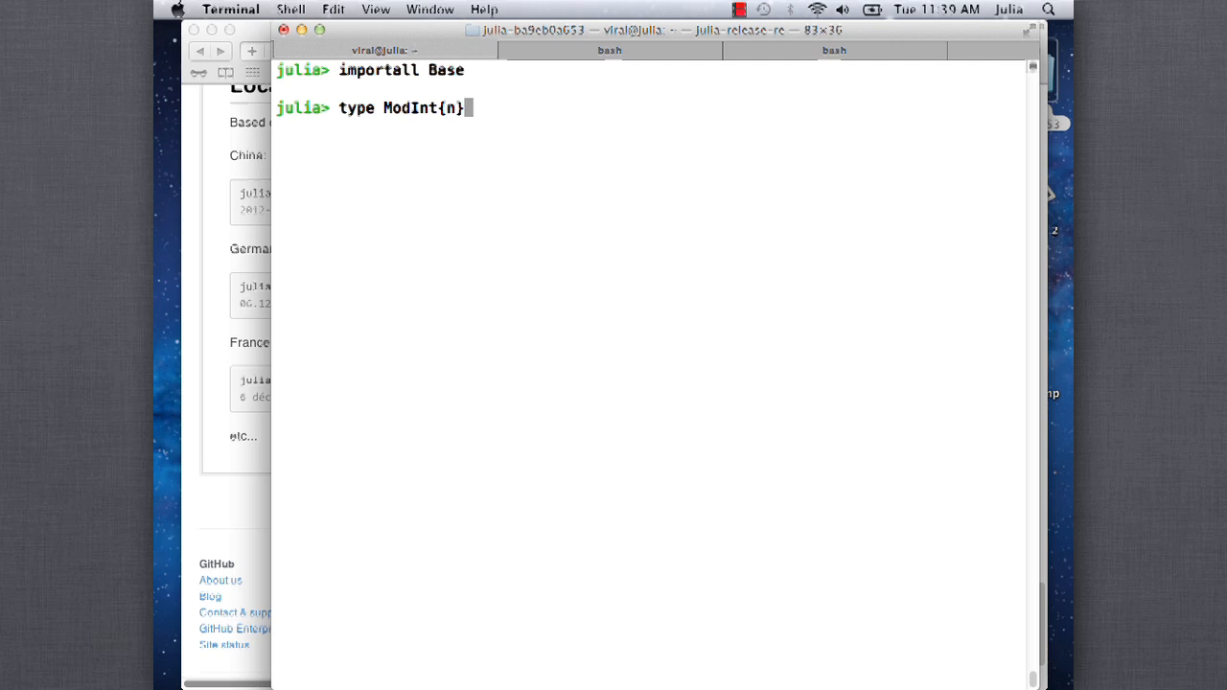
pyautogui.write('<: In')
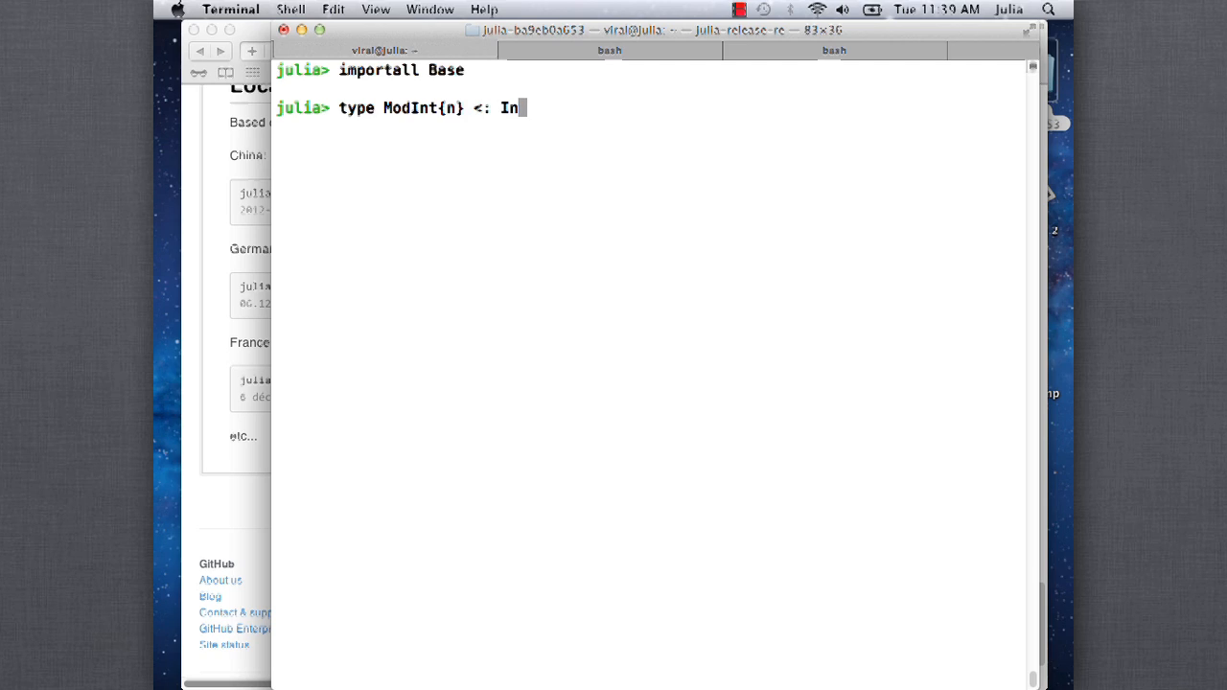
pyautogui.write('t')
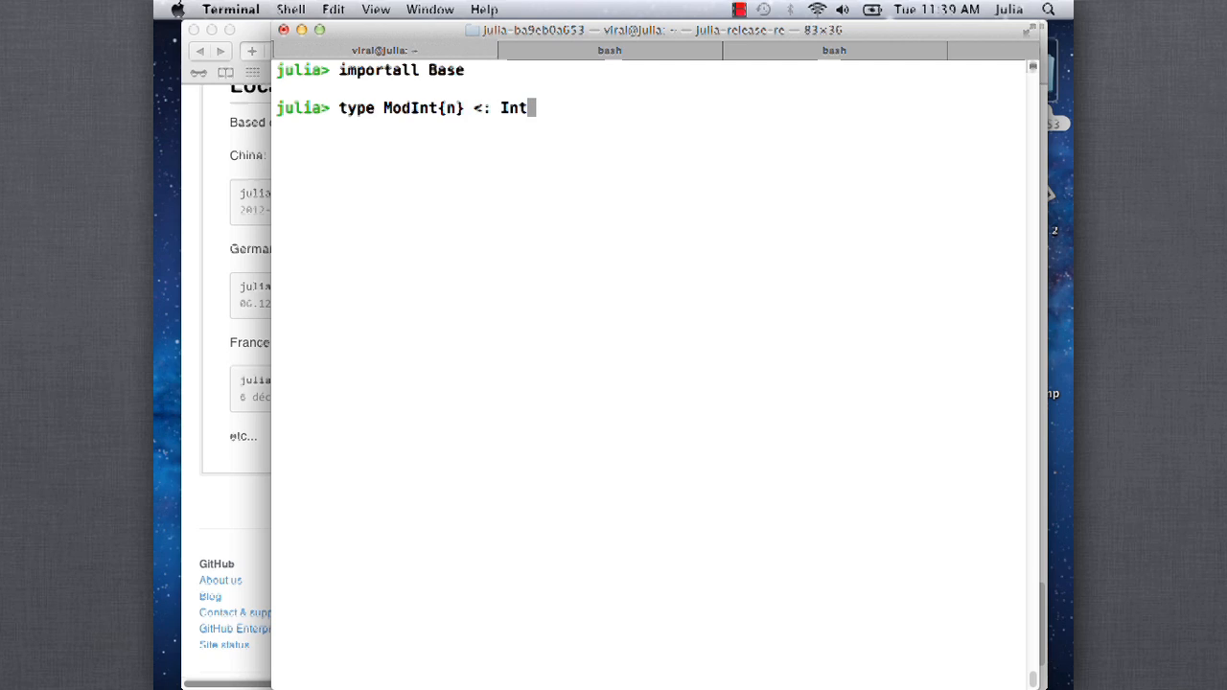
pyautogui.write('eger')
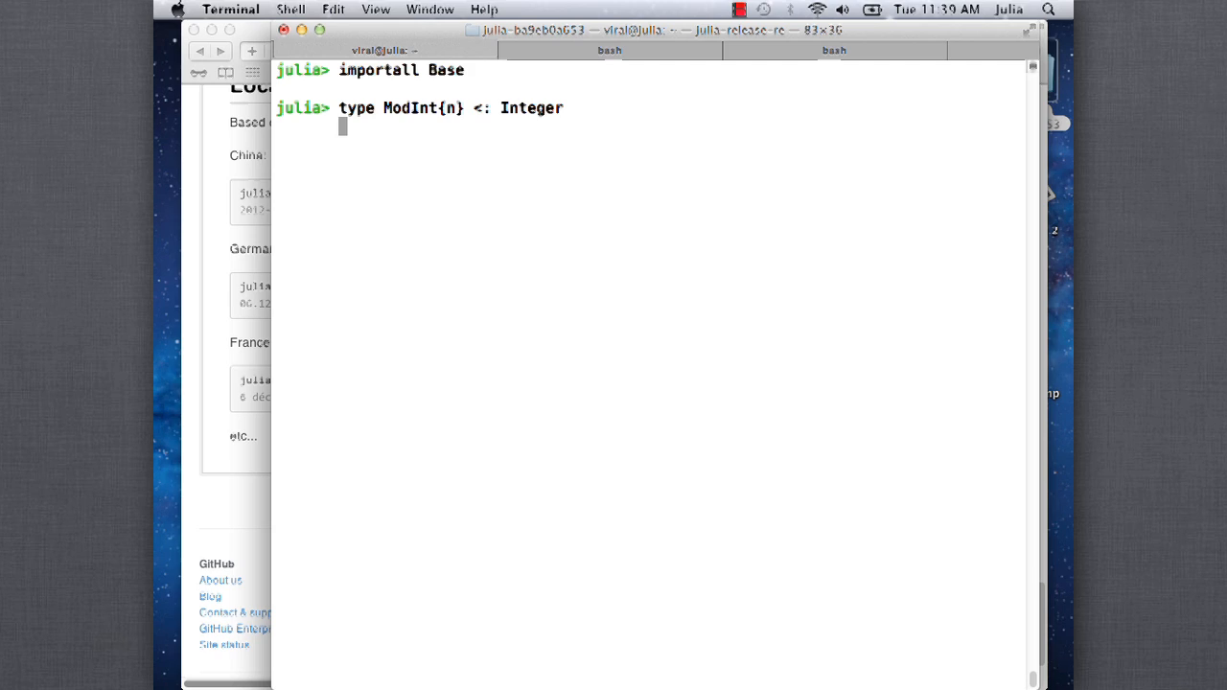
# Add the field k::Int and the constructor ModInt(k) = new(mod(k,n))
pyautogui.write('k:')
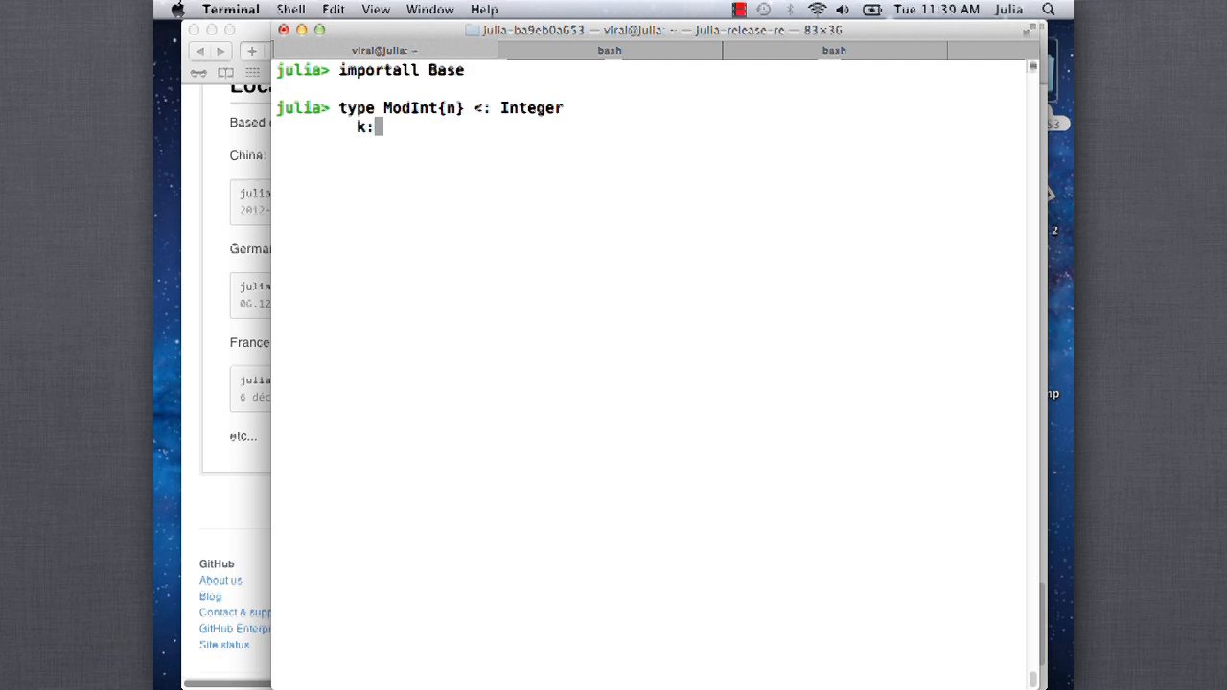
pyautogui.write('::Int')
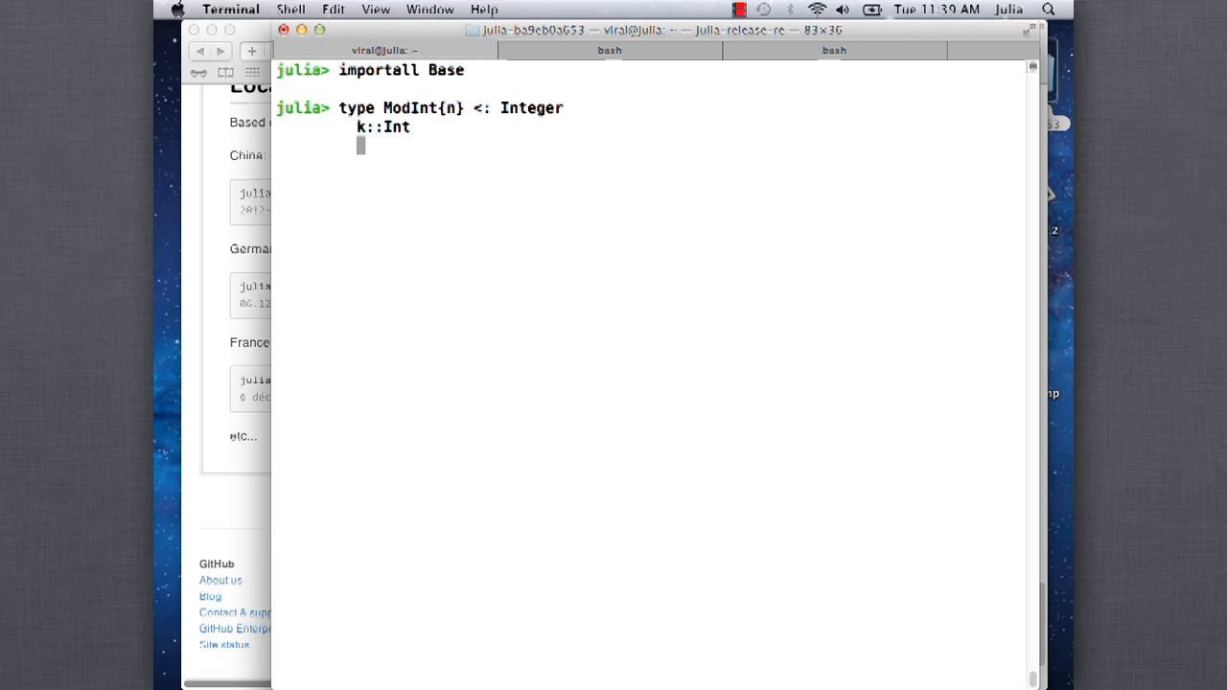
pyautogui.write('Mo')
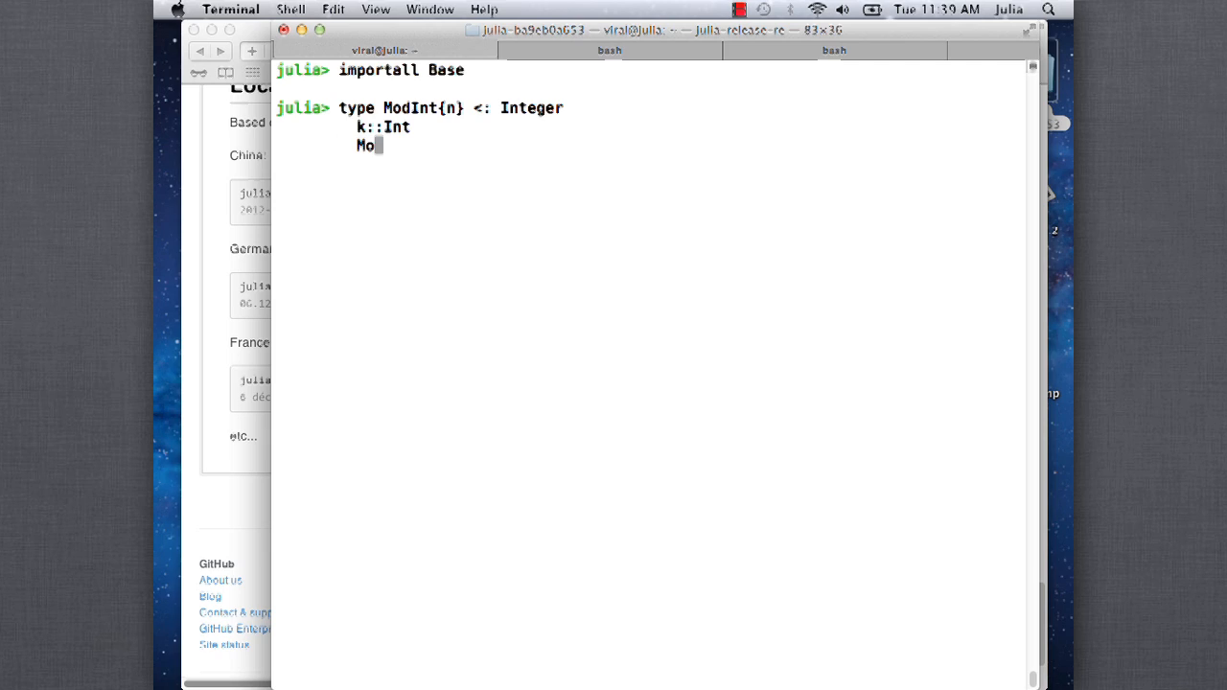
pyautogui.write('dInt')
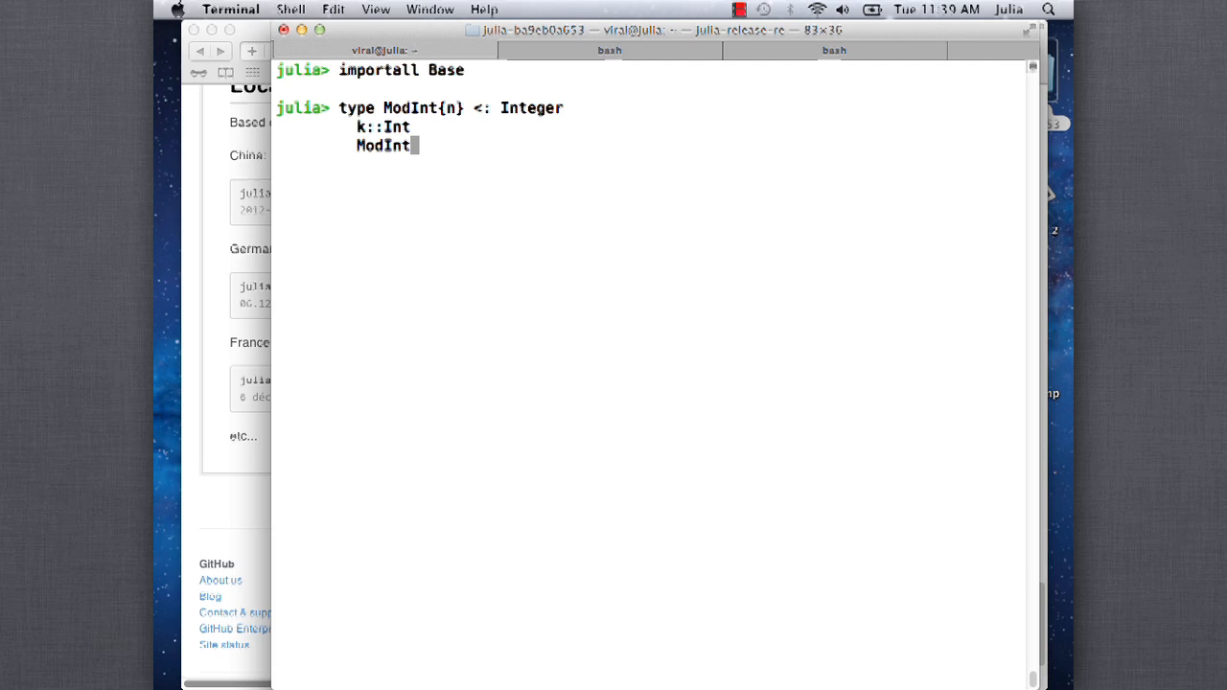
pyautogui.write('(k:')
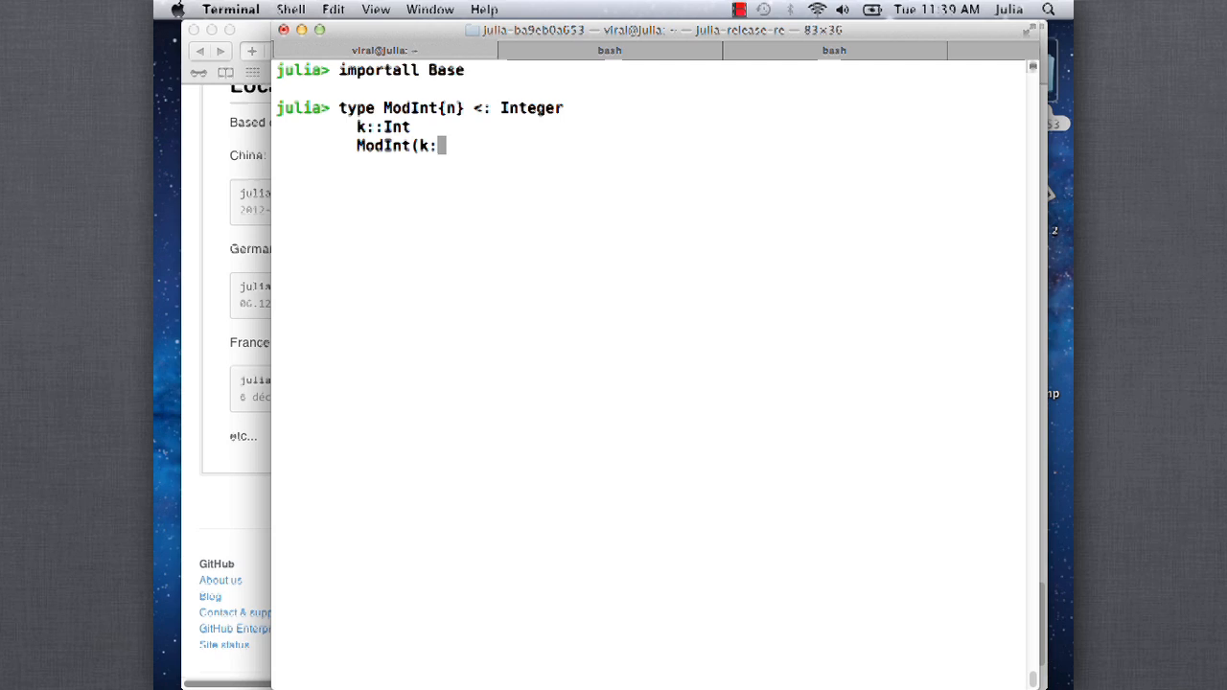
pyautogui.write(')')
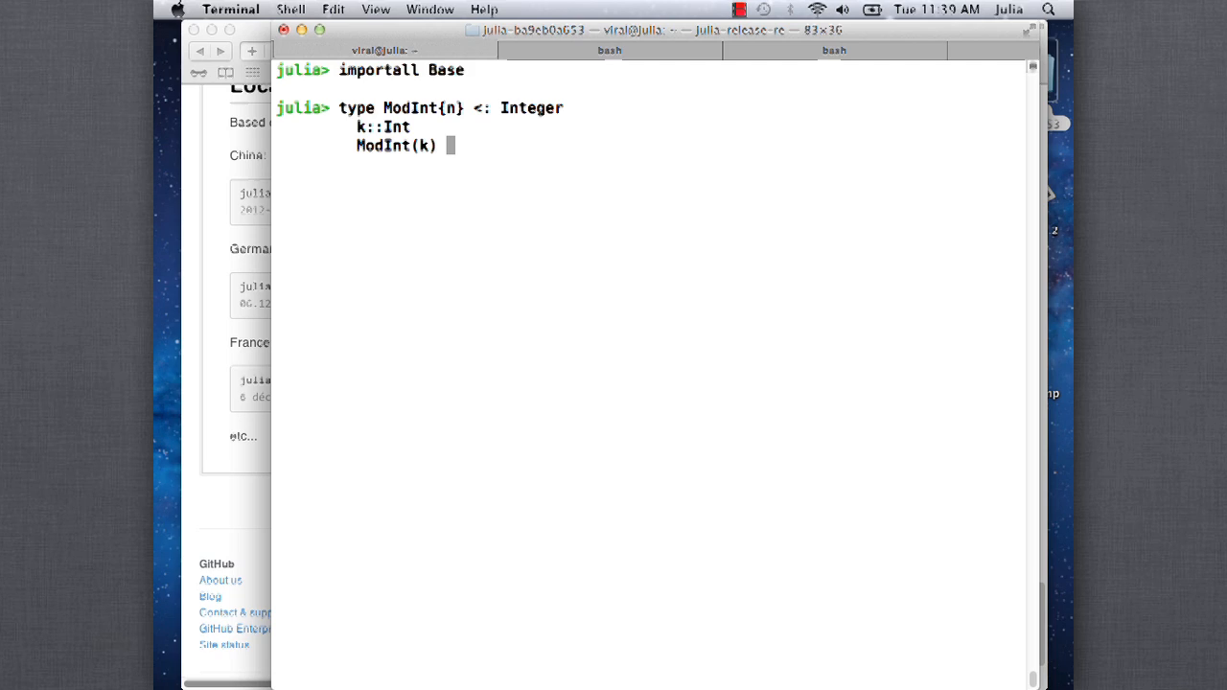
pyautogui.write('=')
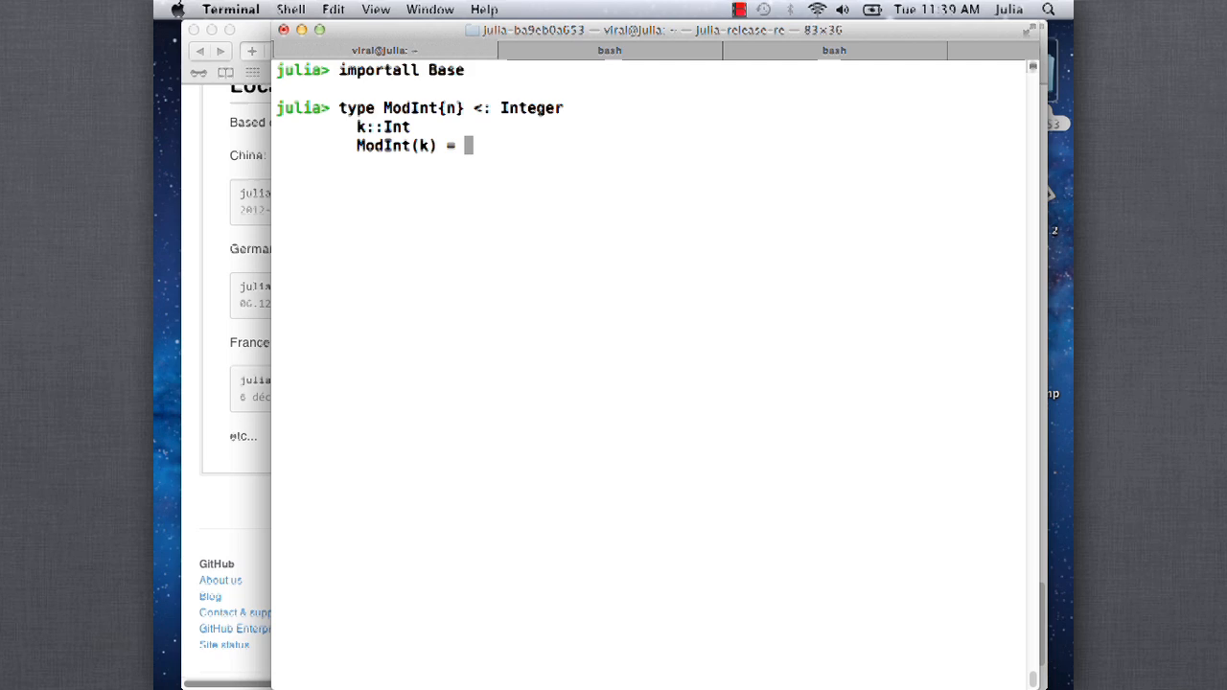
pyautogui.write('new(mod')
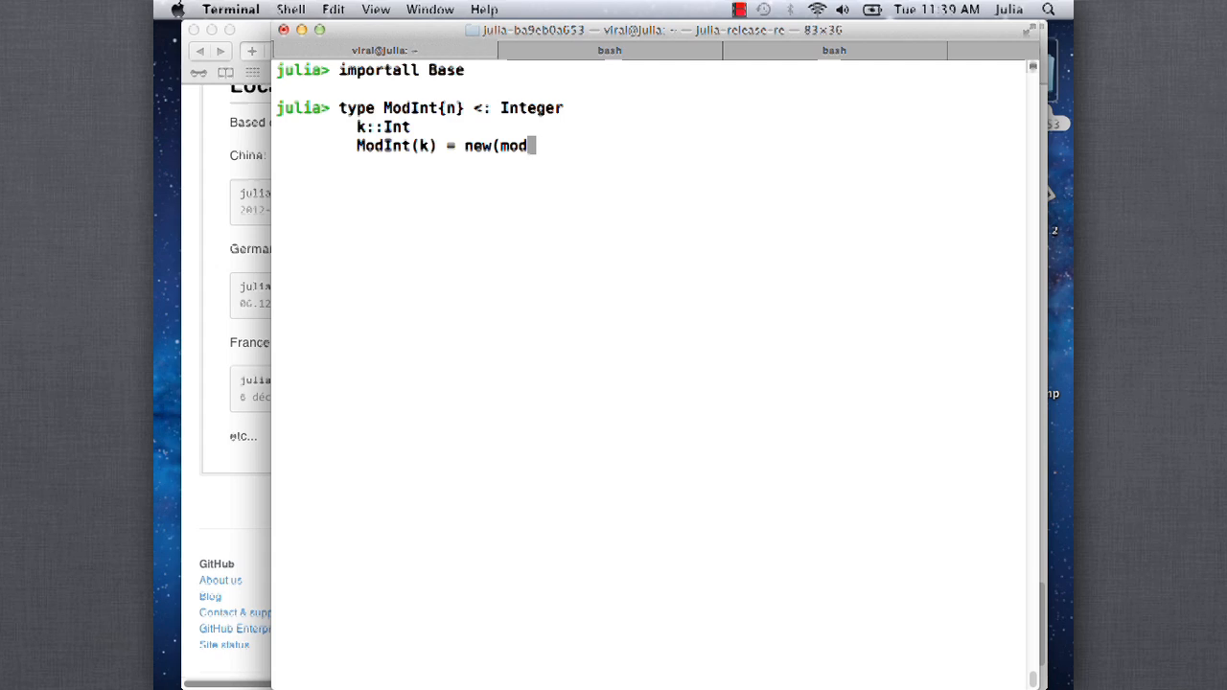
pyautogui.write('(k,n)')
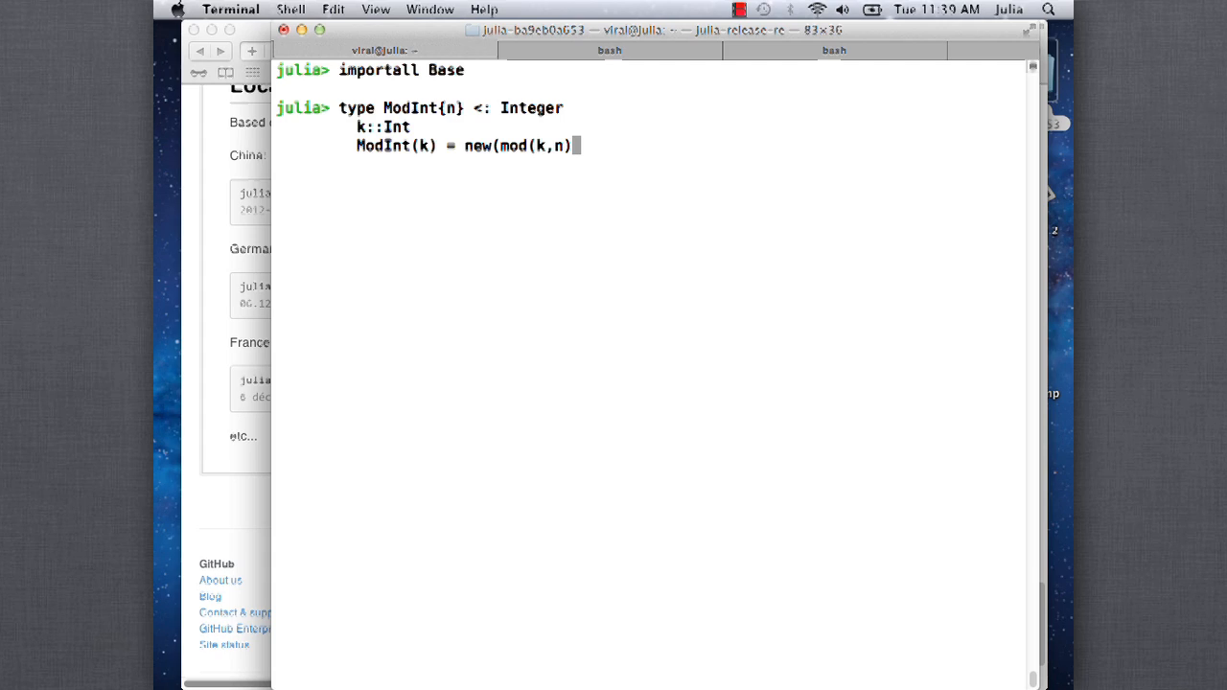
pyautogui.write(')')
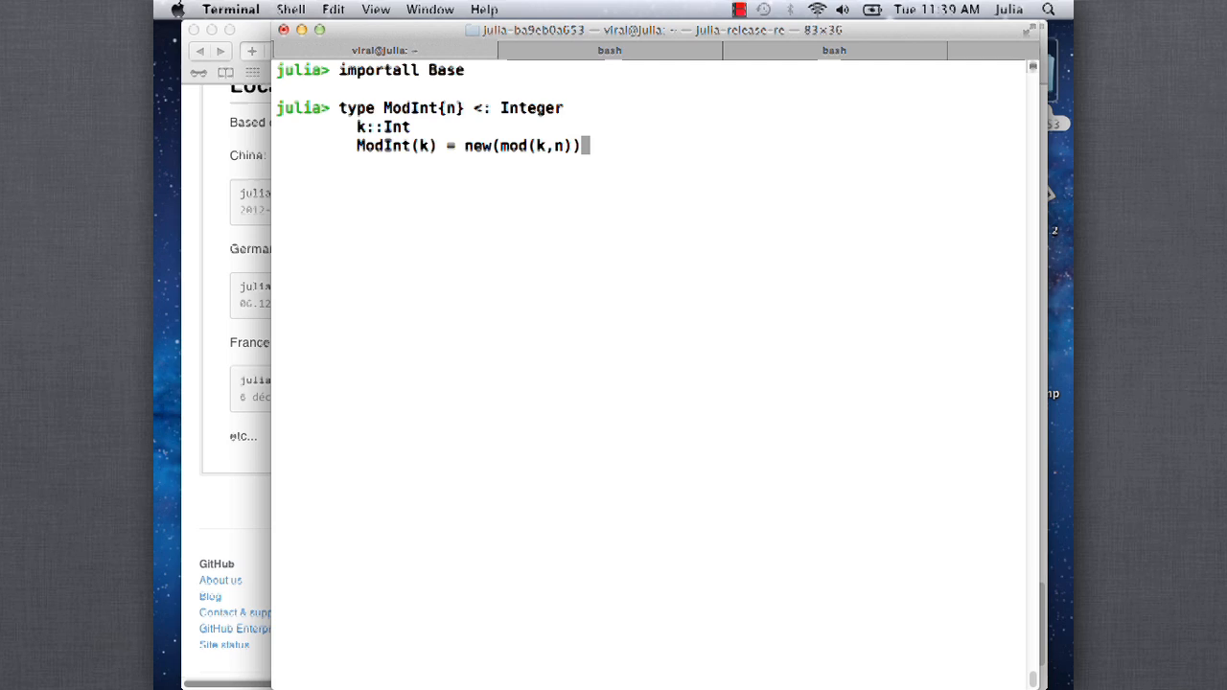
# Close the type with end, then inspect ModInt and typeof(ModInt), a CompositeKind
pyautogui.write('end')
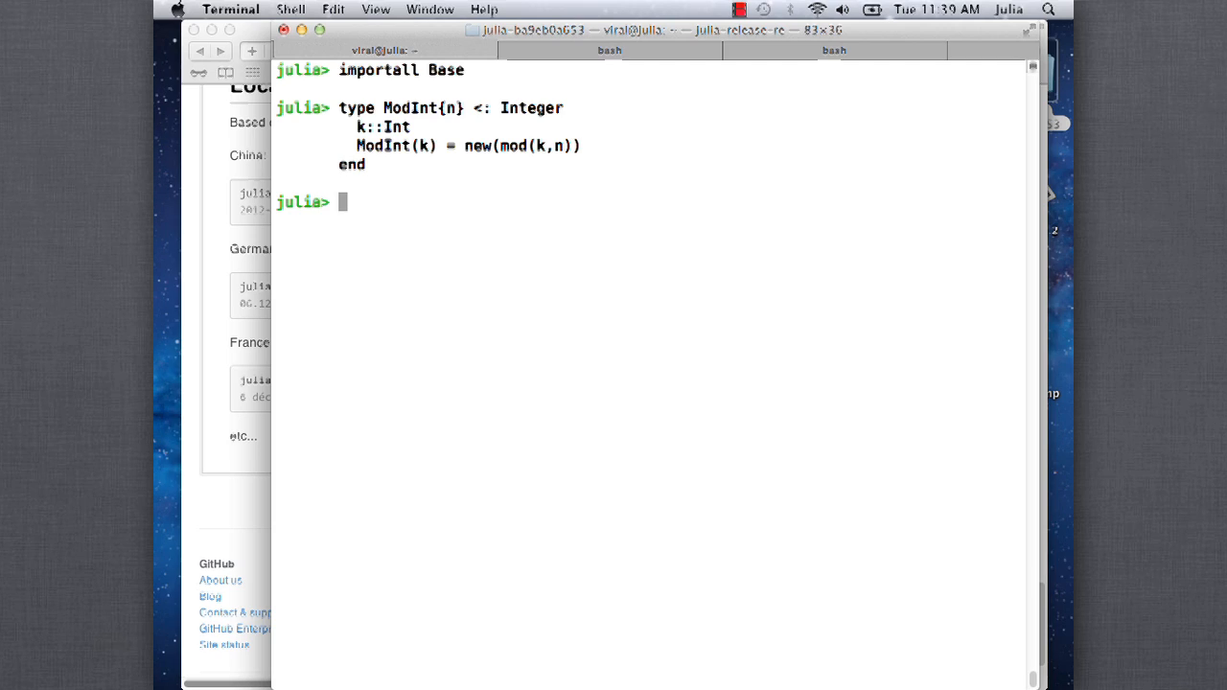
pyautogui.write('M')
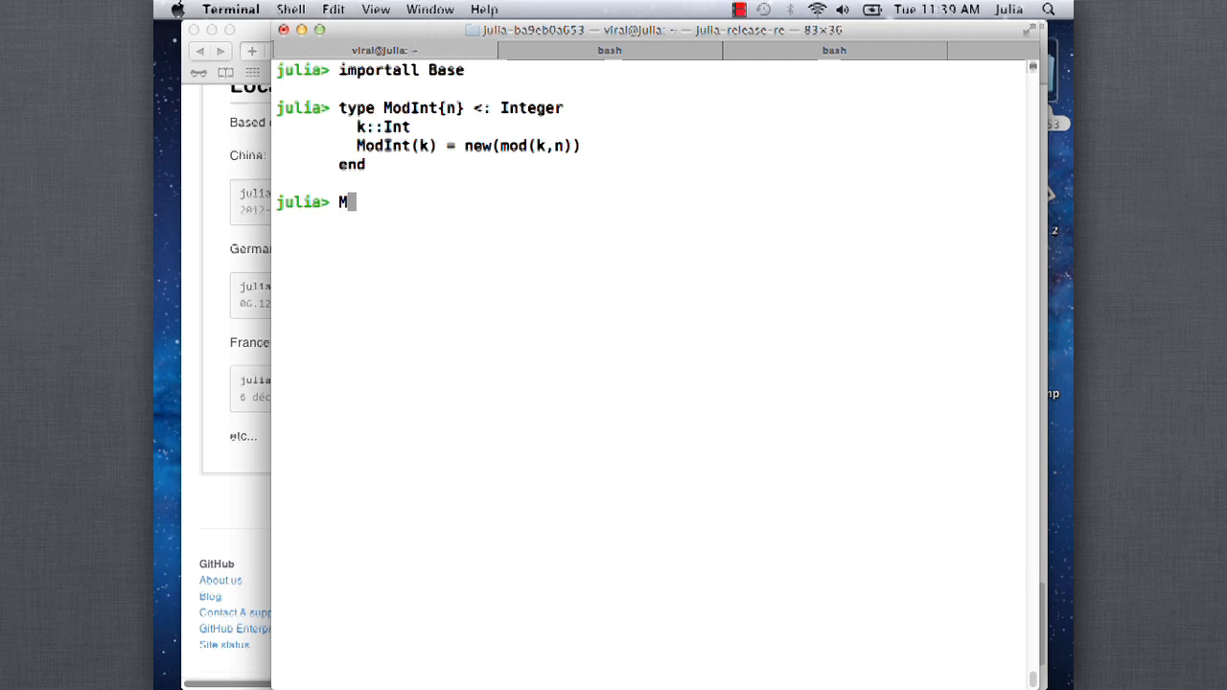
pyautogui.write('odIn')
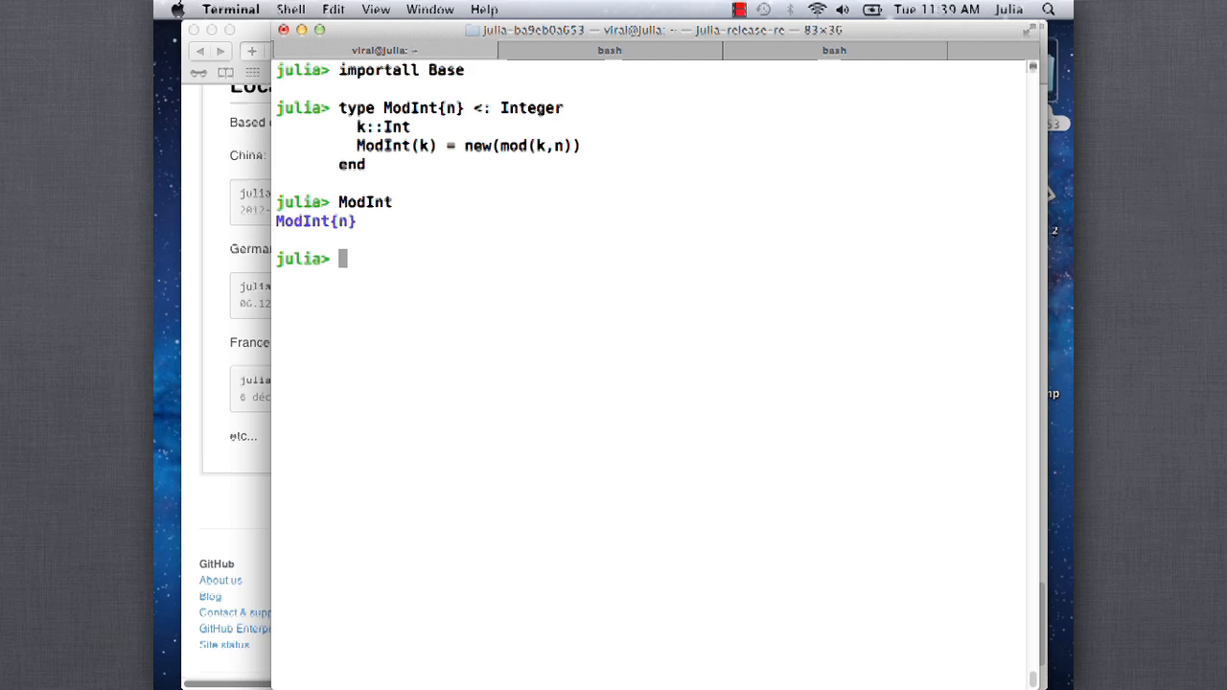
pyautogui.write('typeof(ModInt')
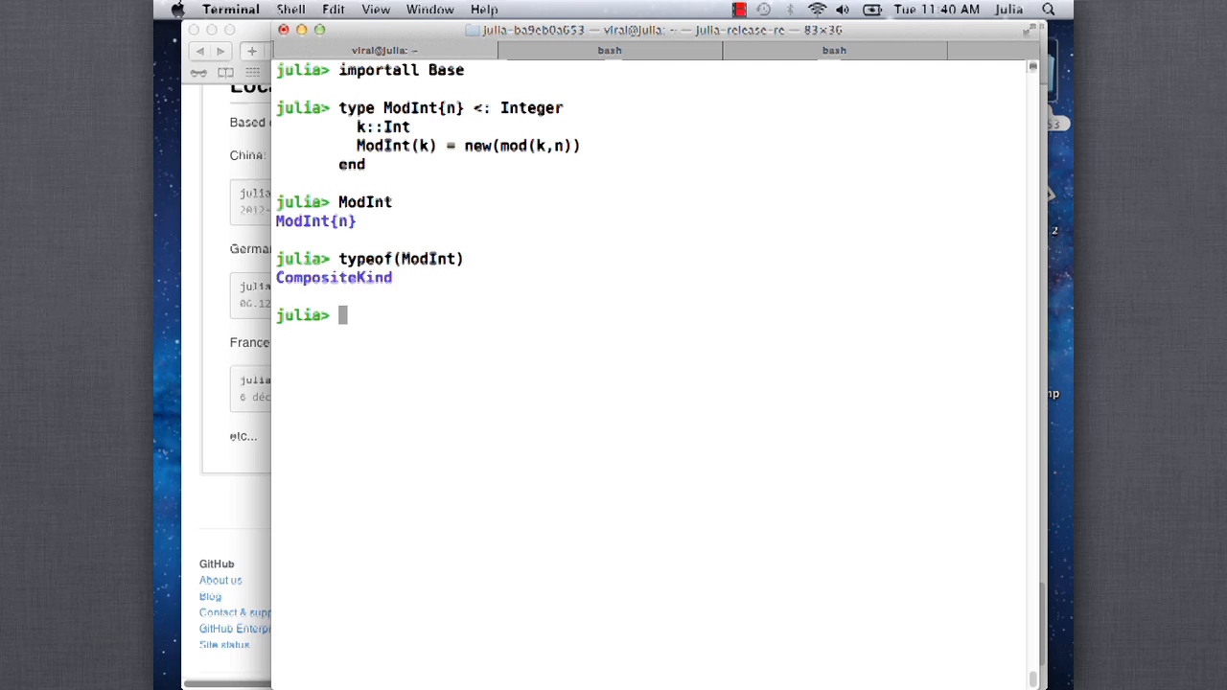
pyautogui.write('typeof(ModInt)')
pyautogui.write('ModInt{')
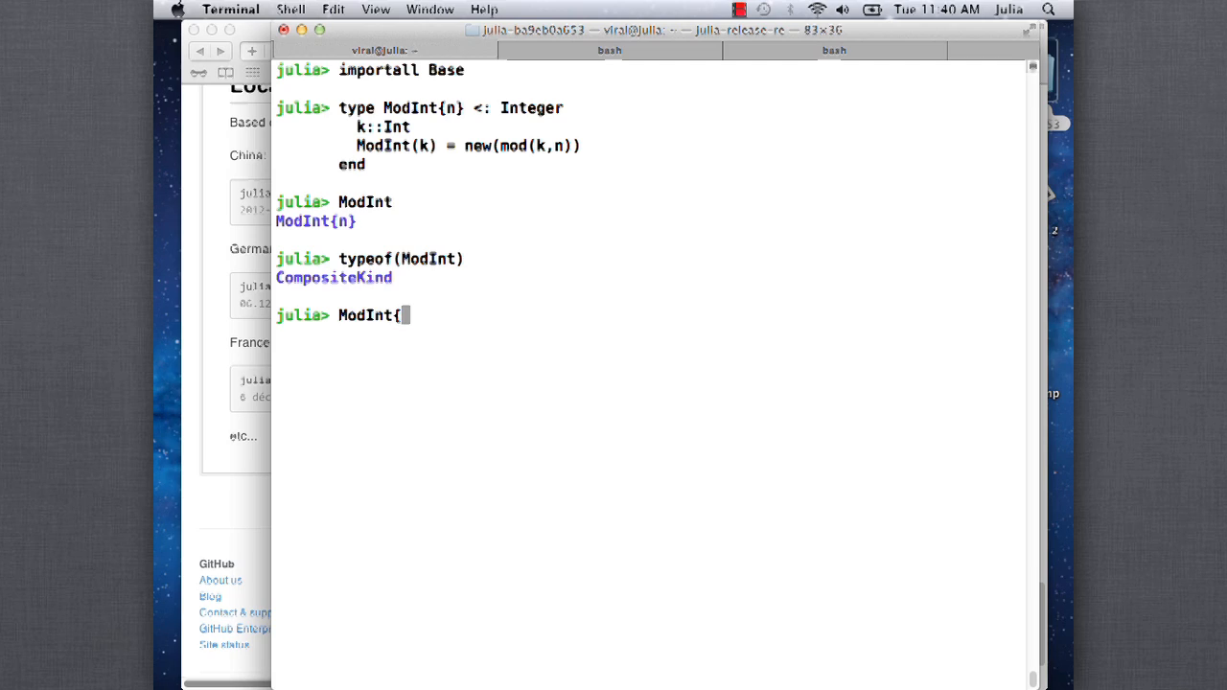
# Evaluate the concrete types ModInt{11} and ModInt{17}
pyautogui.write('11}')
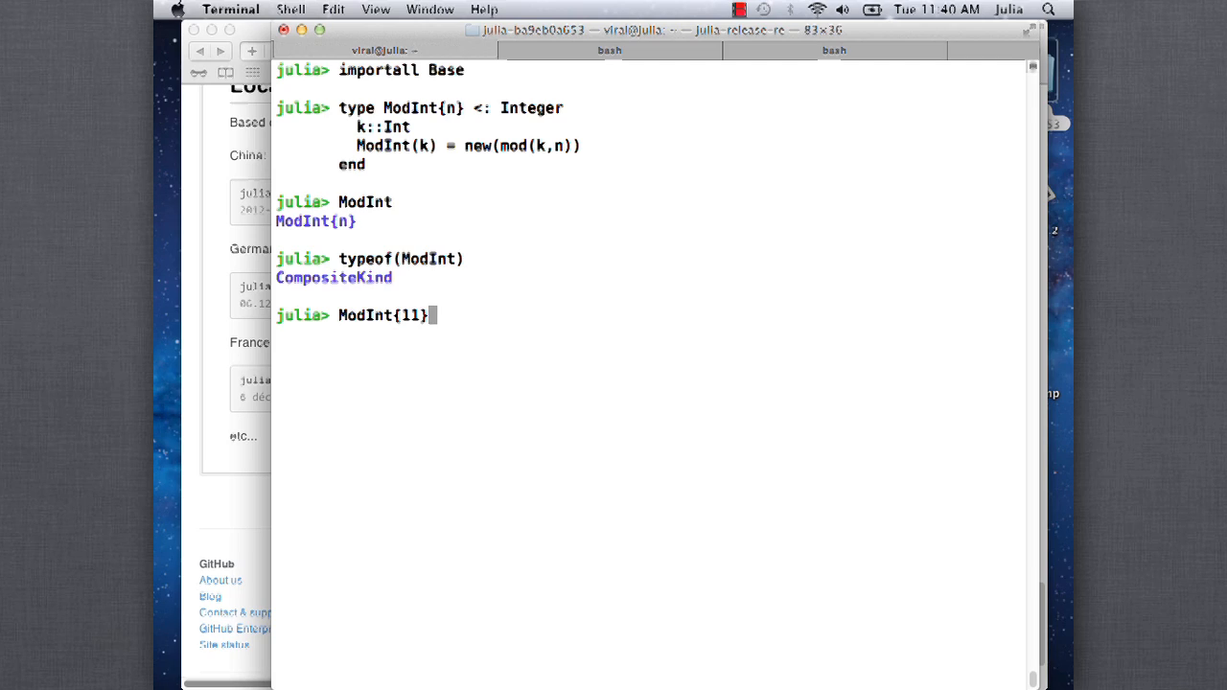
pyautogui.press('Return')
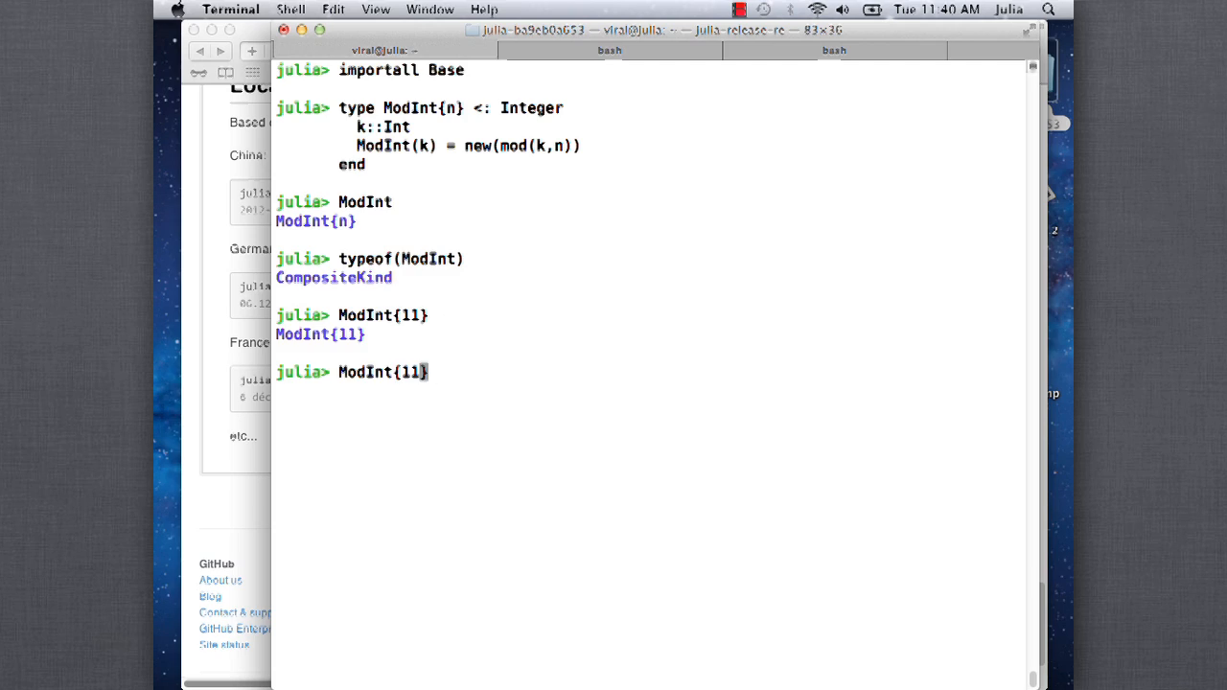
pyautogui.write('ModInt{17}')
pyautogui.write('ModInt{2')
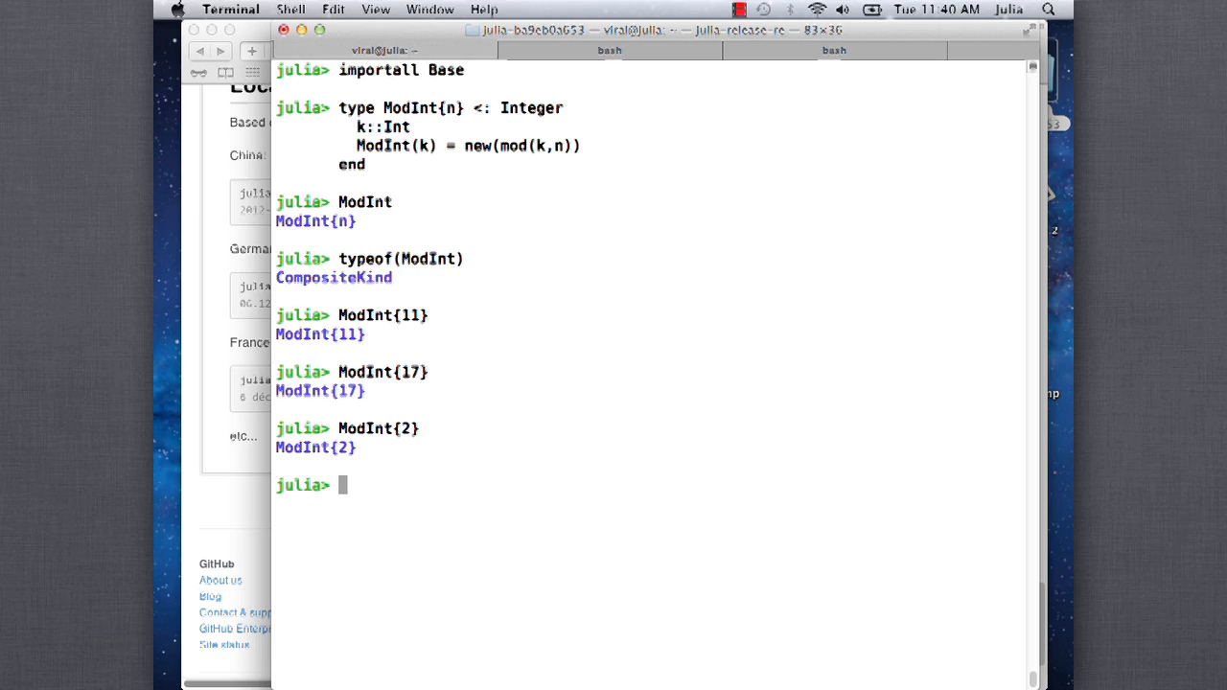
# Define a = ModInt{11}(2012), which displays as ModInt{11}(10)
pyautogui.write('a =')
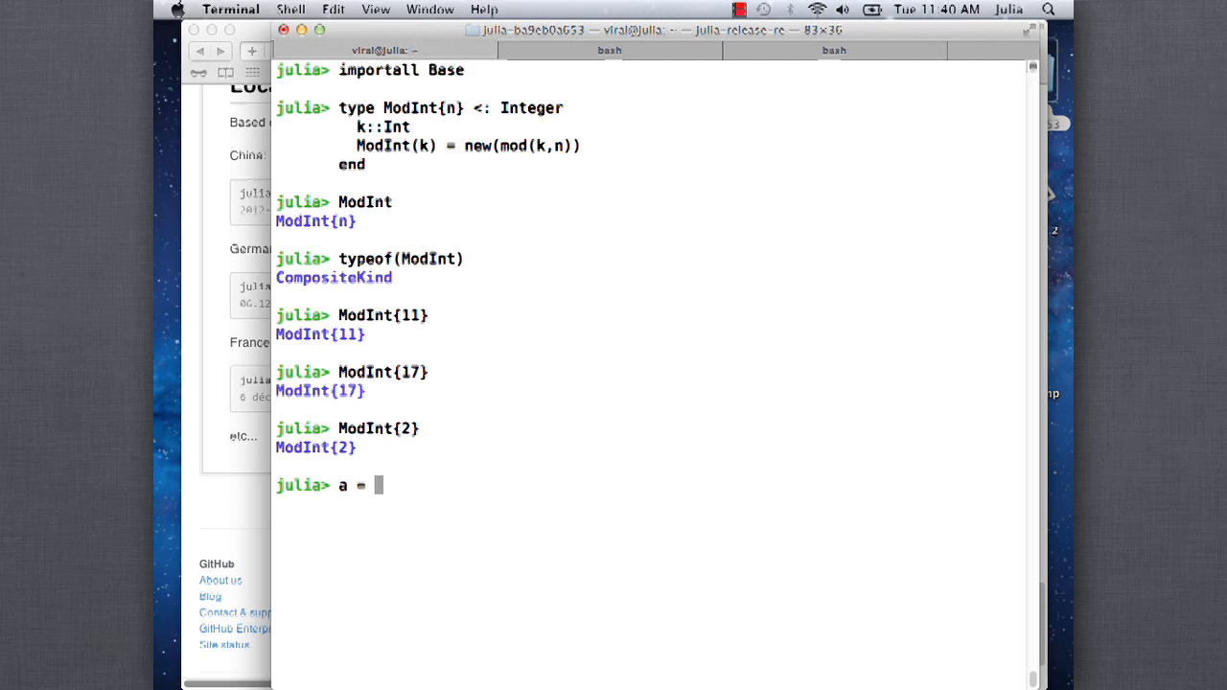
pyautogui.write('ModInt{')
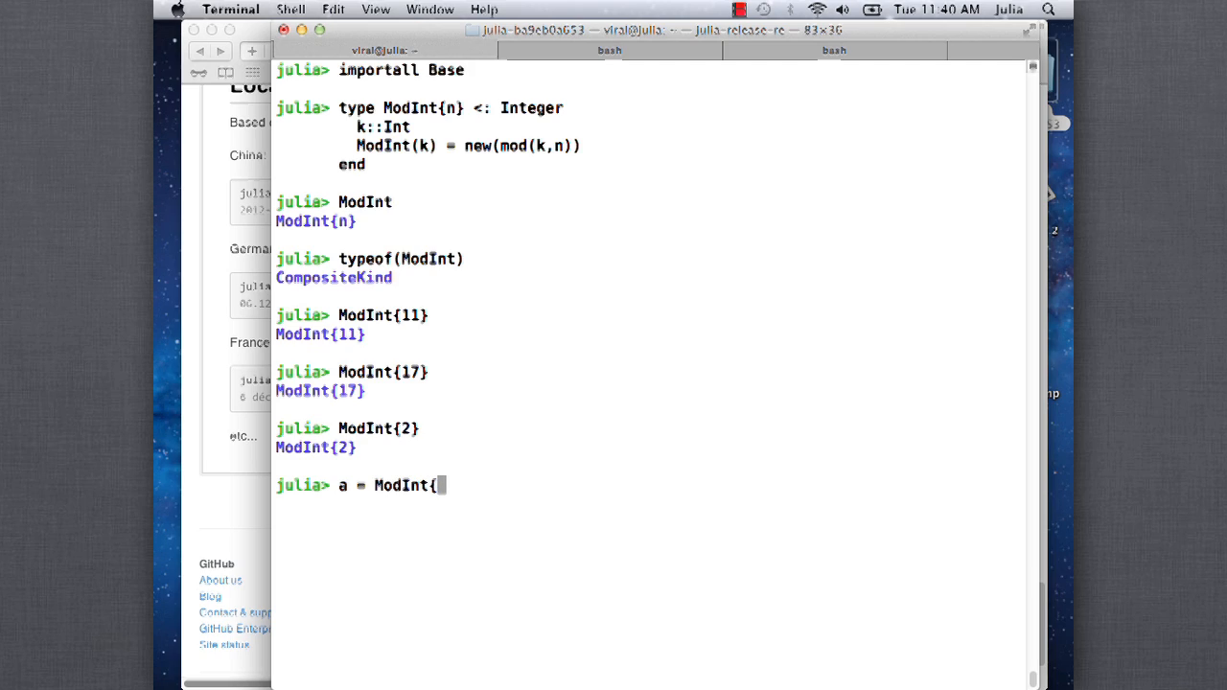
pyautogui.write('11}(2012')
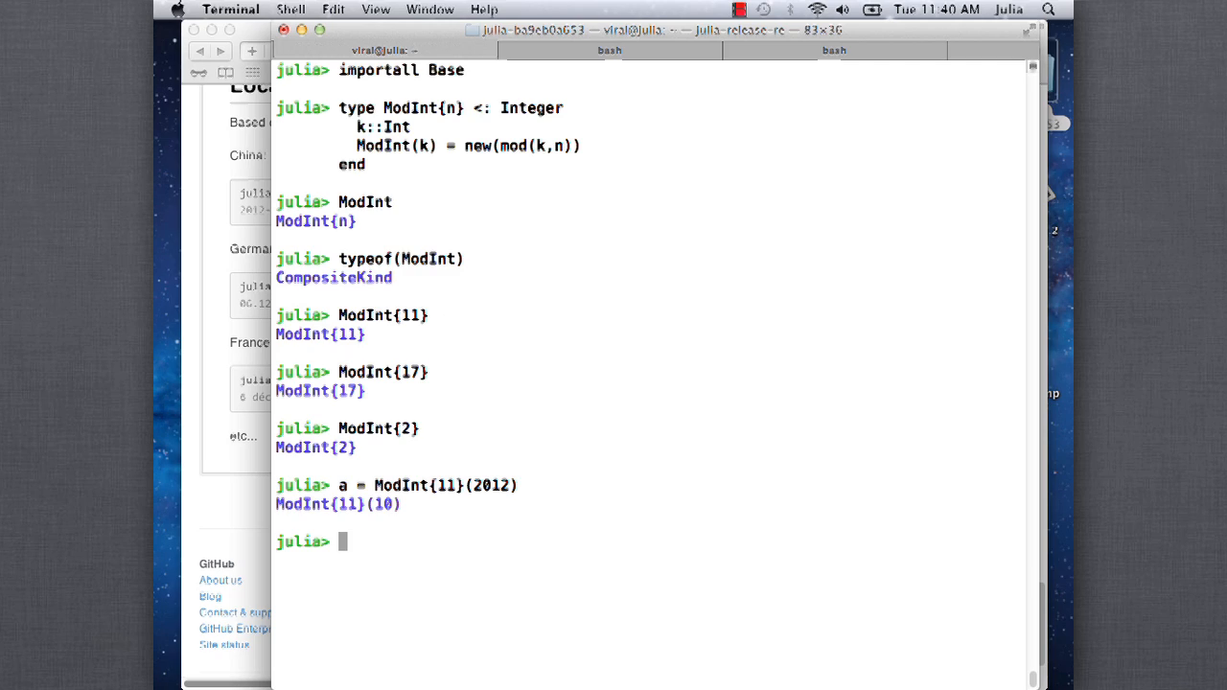
# Write the method signature show{n}(io::IO, k::ModInt{n})
pyautogui.write('show')
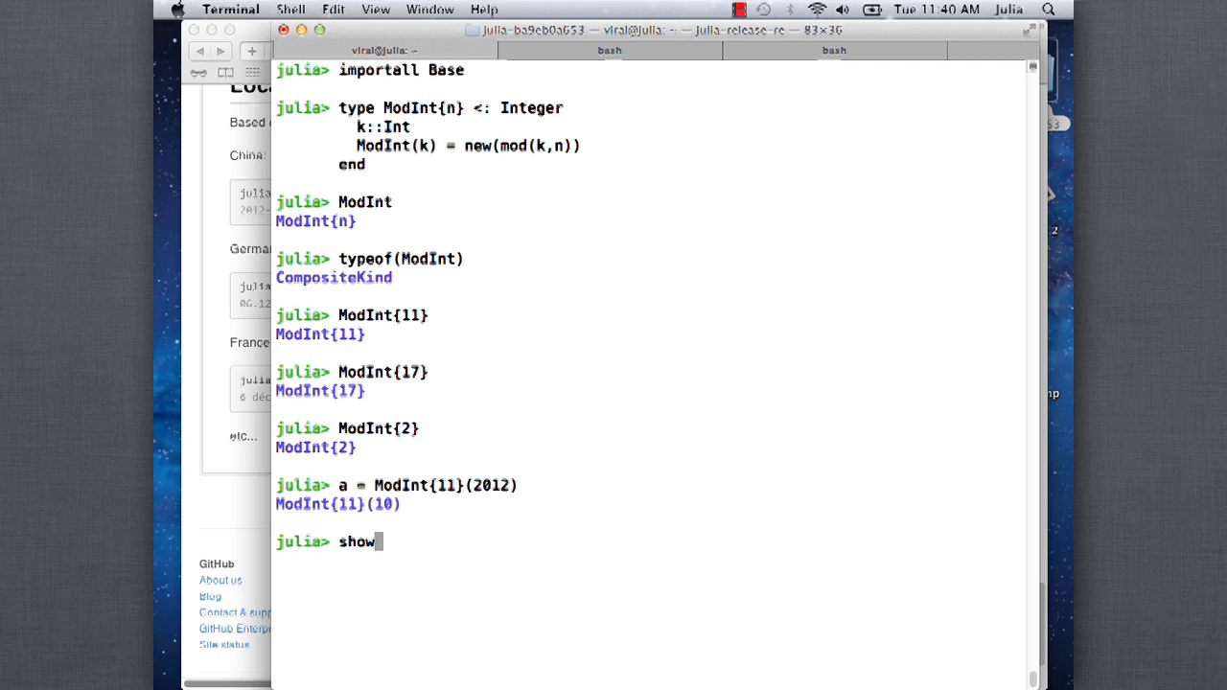
pyautogui.write('{n}')
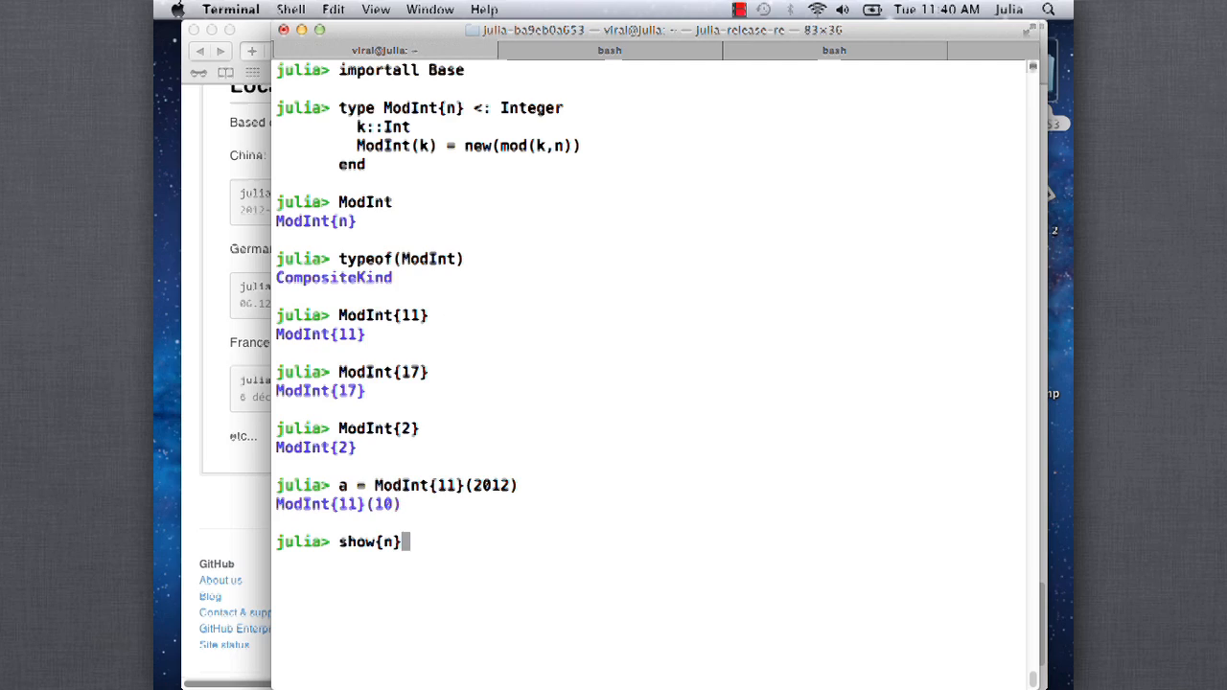
pyautogui.write('(io')
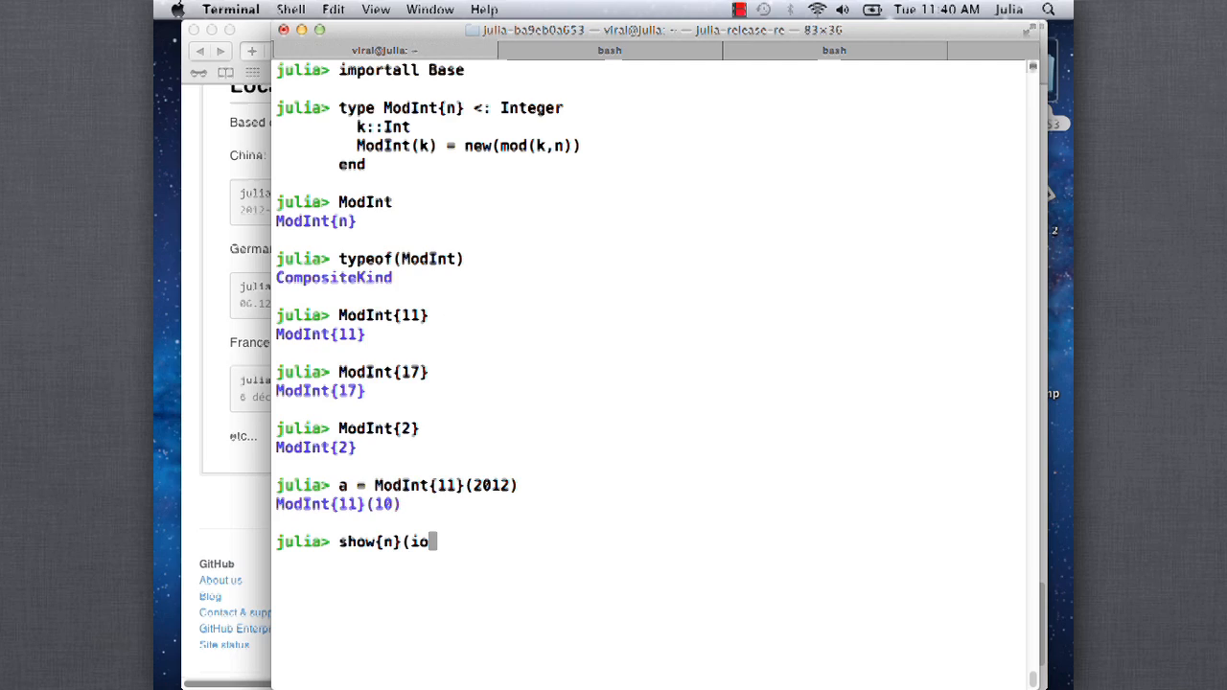
pyautogui.write('::IO')
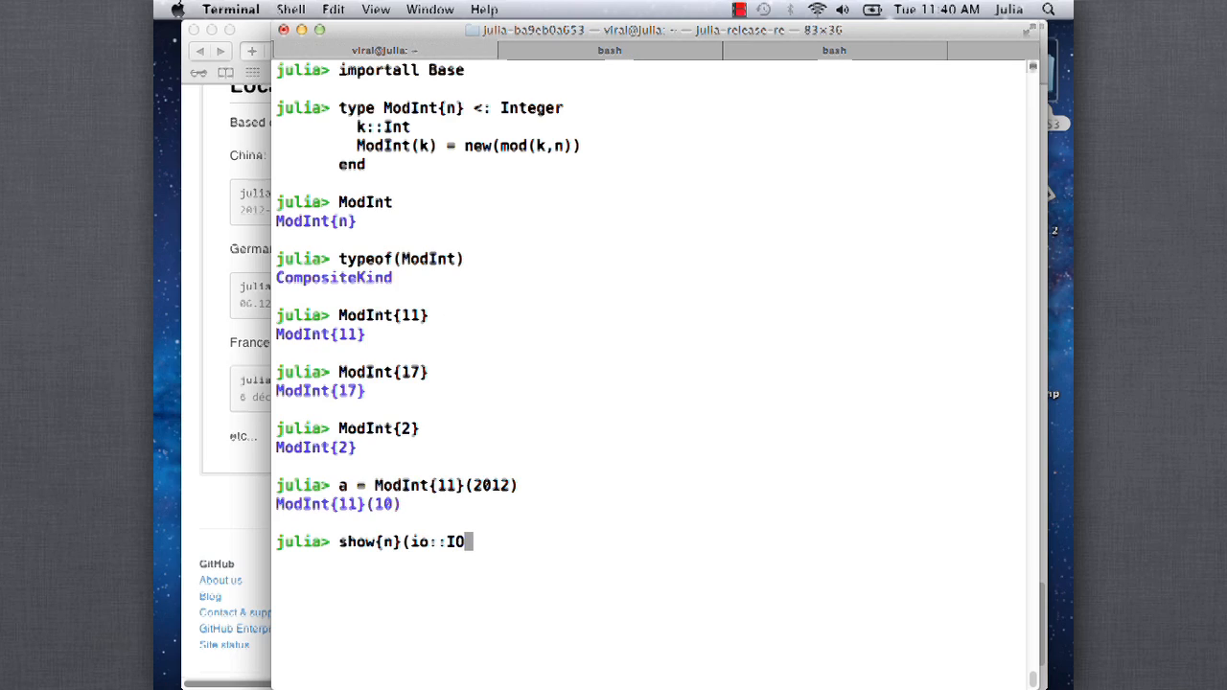
pyautogui.write(',')
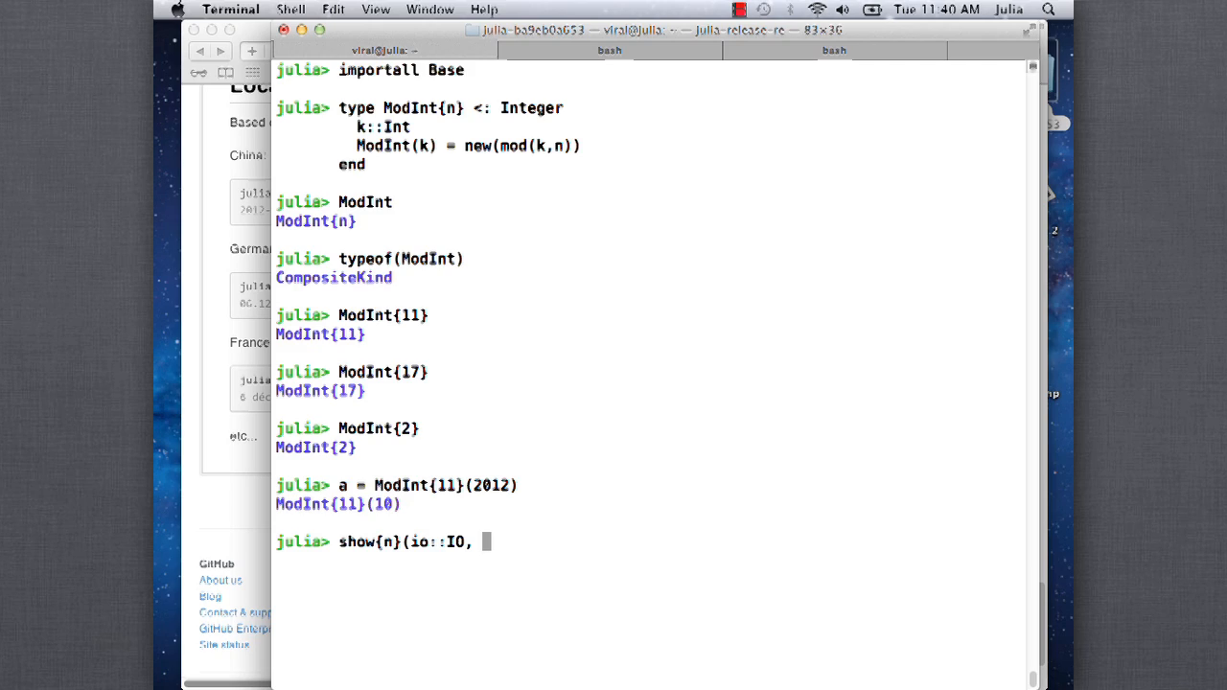
pyautogui.write('k')
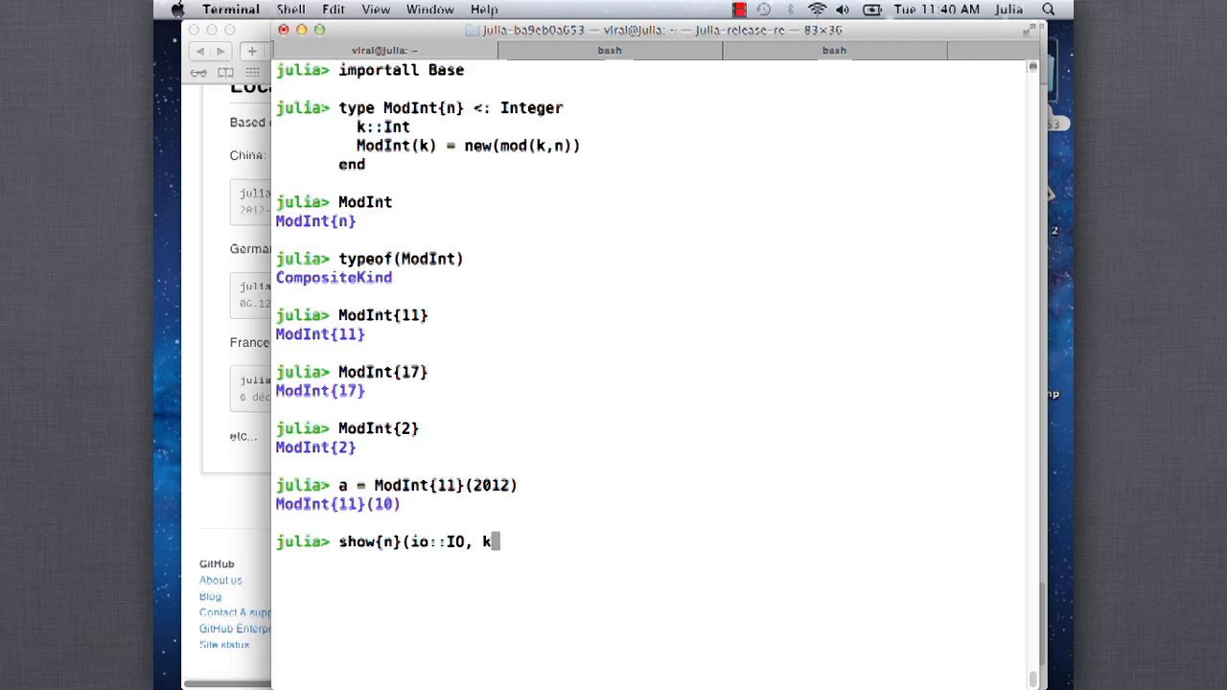
pyautogui.write(':ModInt')
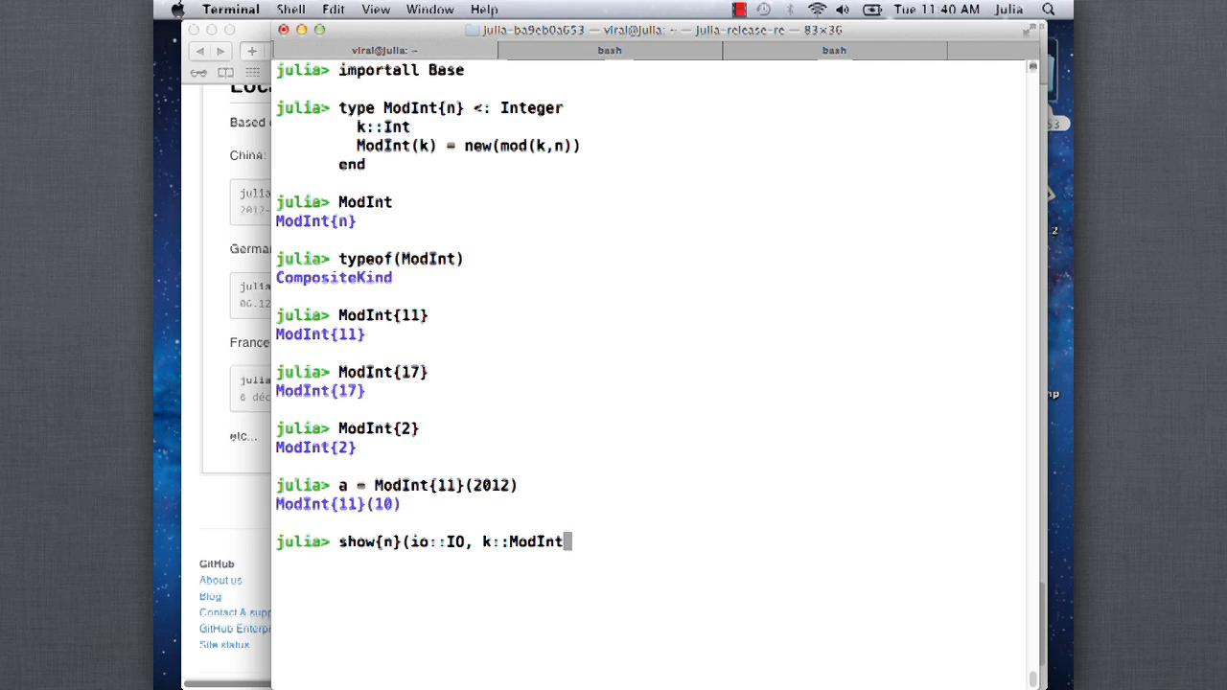
pyautogui.write('{n}) =')
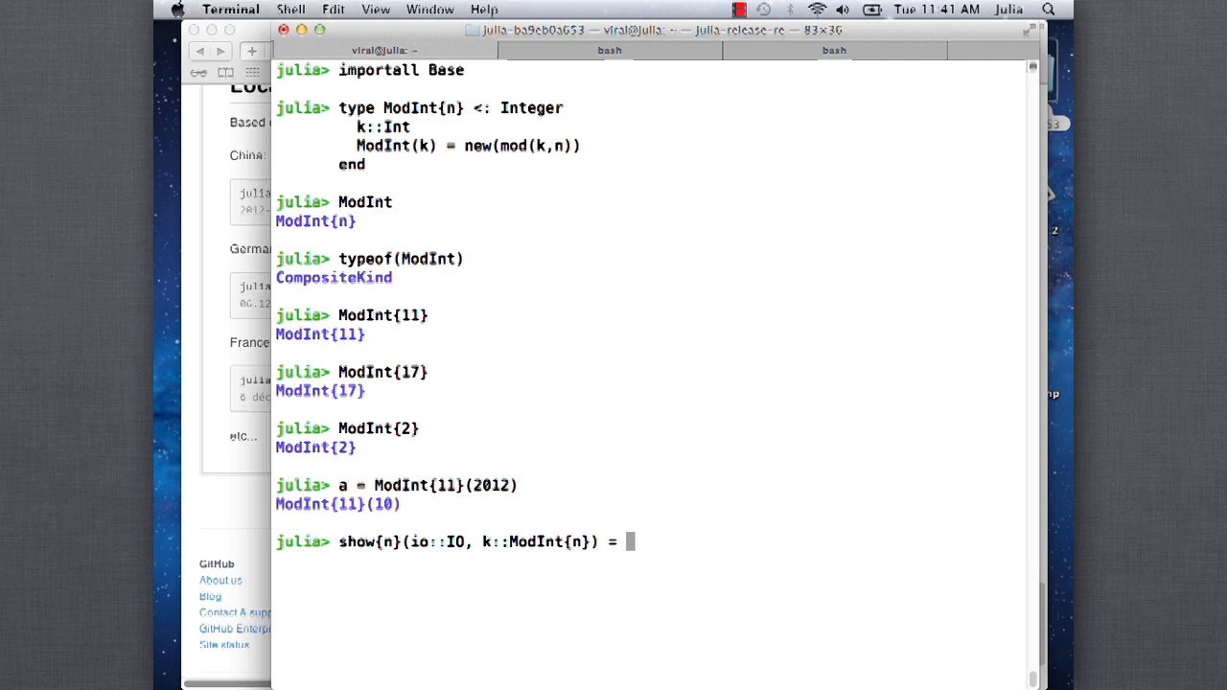
# Complete it with print(io, "$(k.k) mod $n") and enter the definition
pyautogui.write('prin')
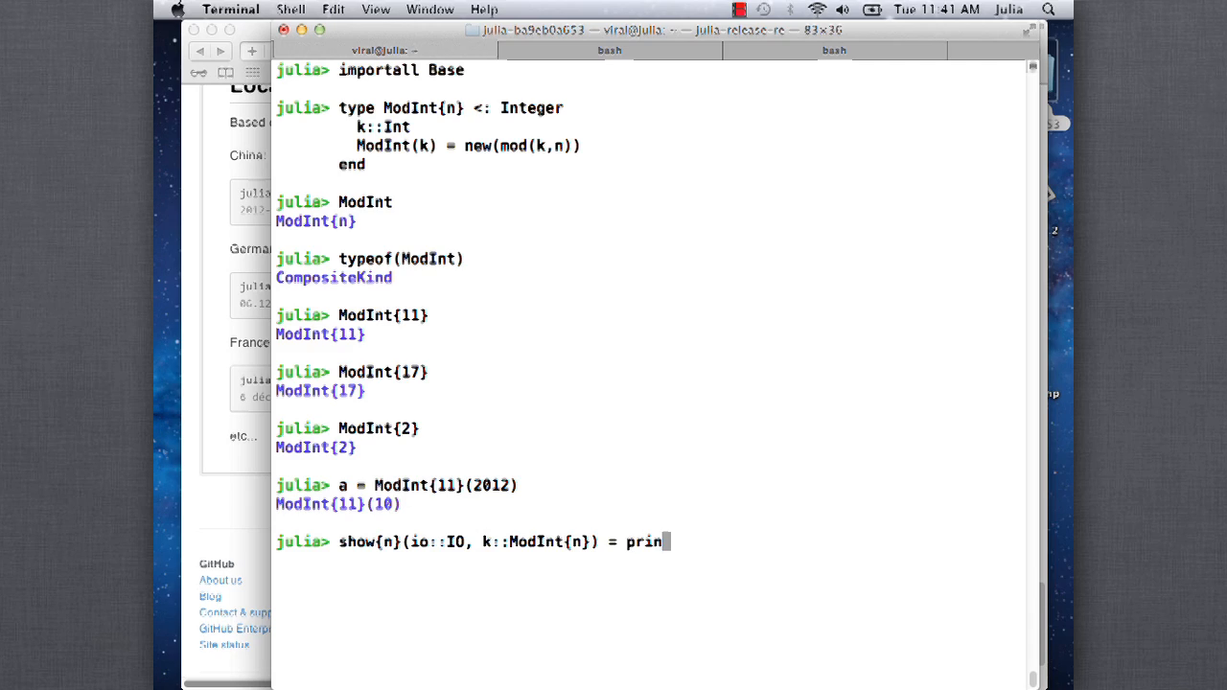
pyautogui.write('t(io,')
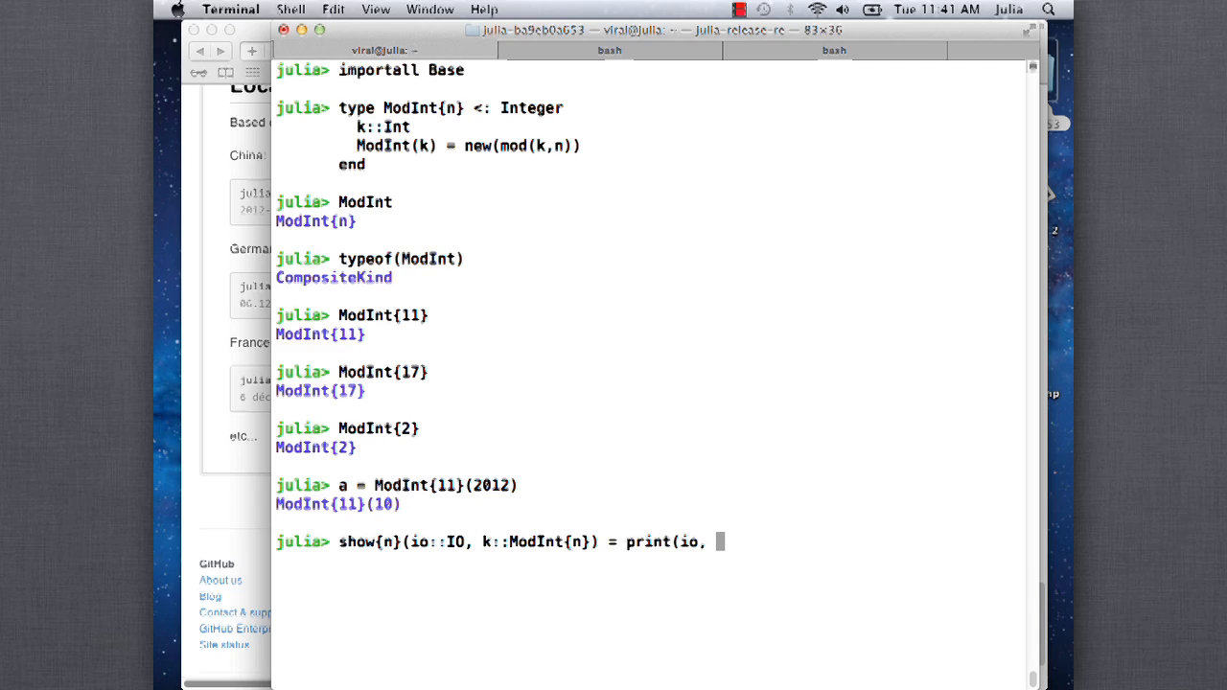
pyautogui.write('"')
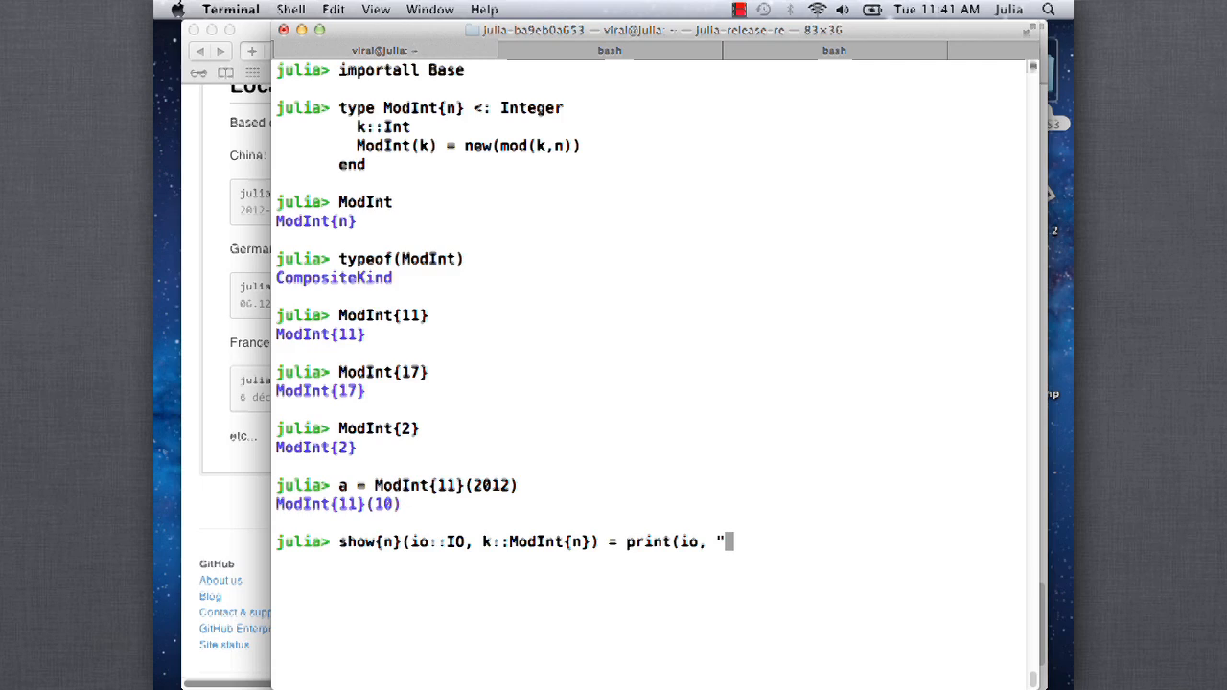
pyautogui.write('$')
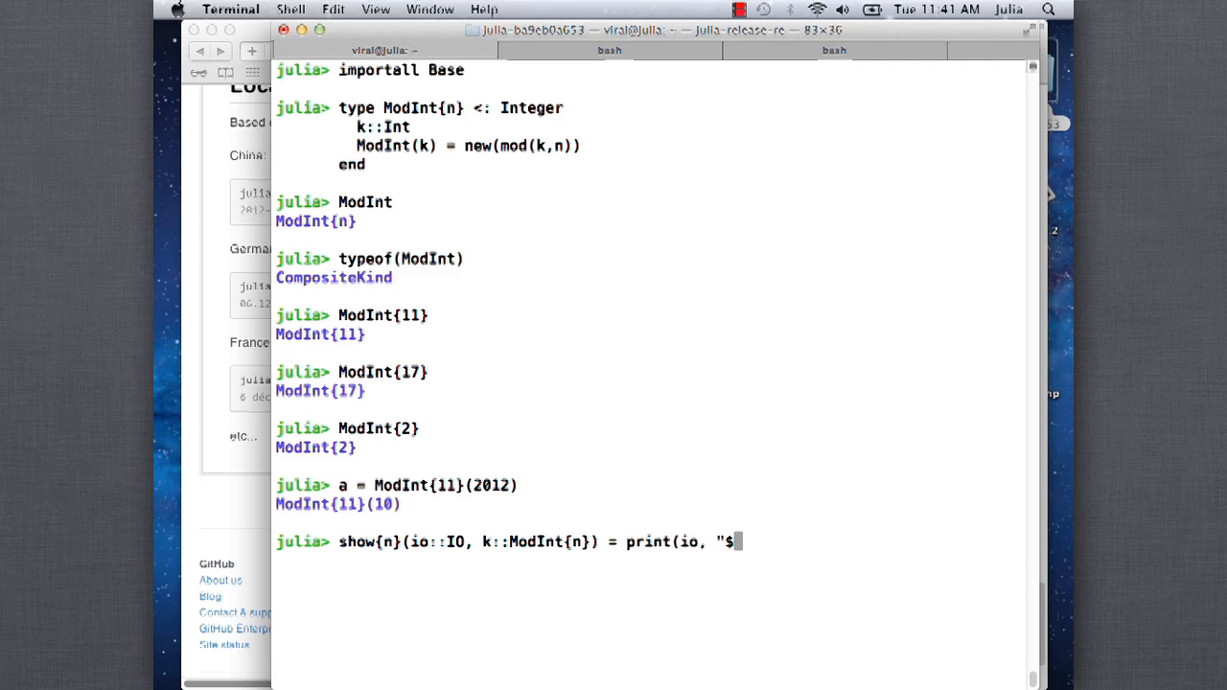
pyautogui.write('(k.')
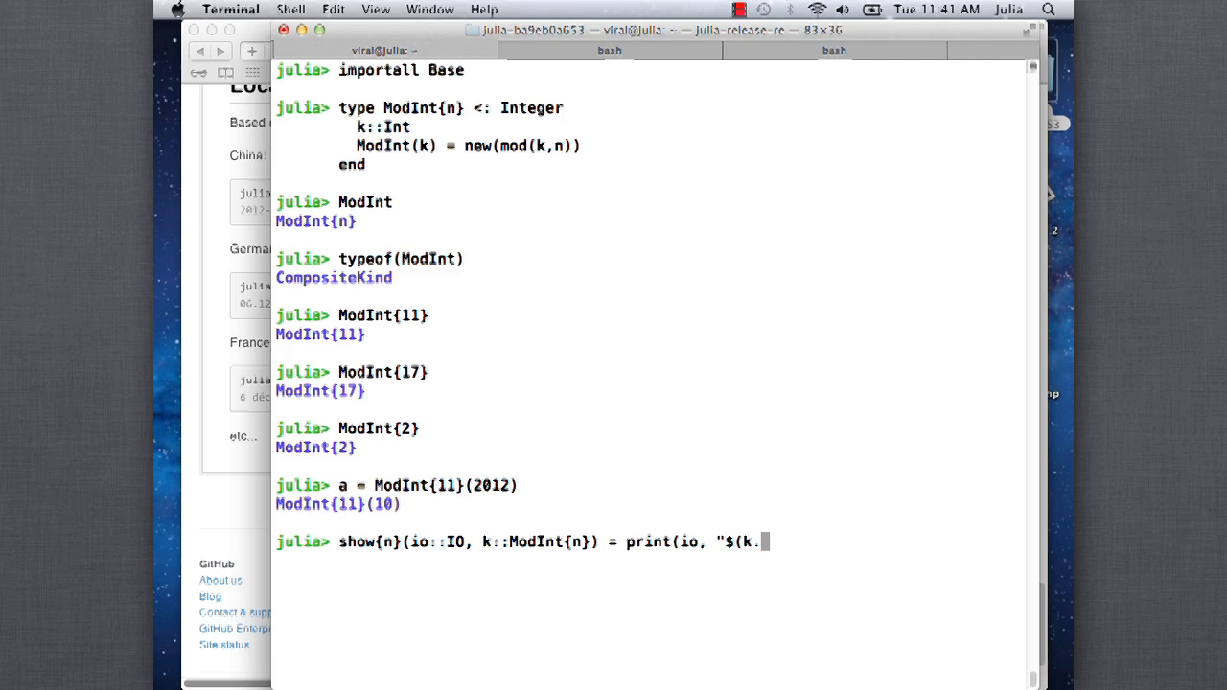
pyautogui.write('k) mod')
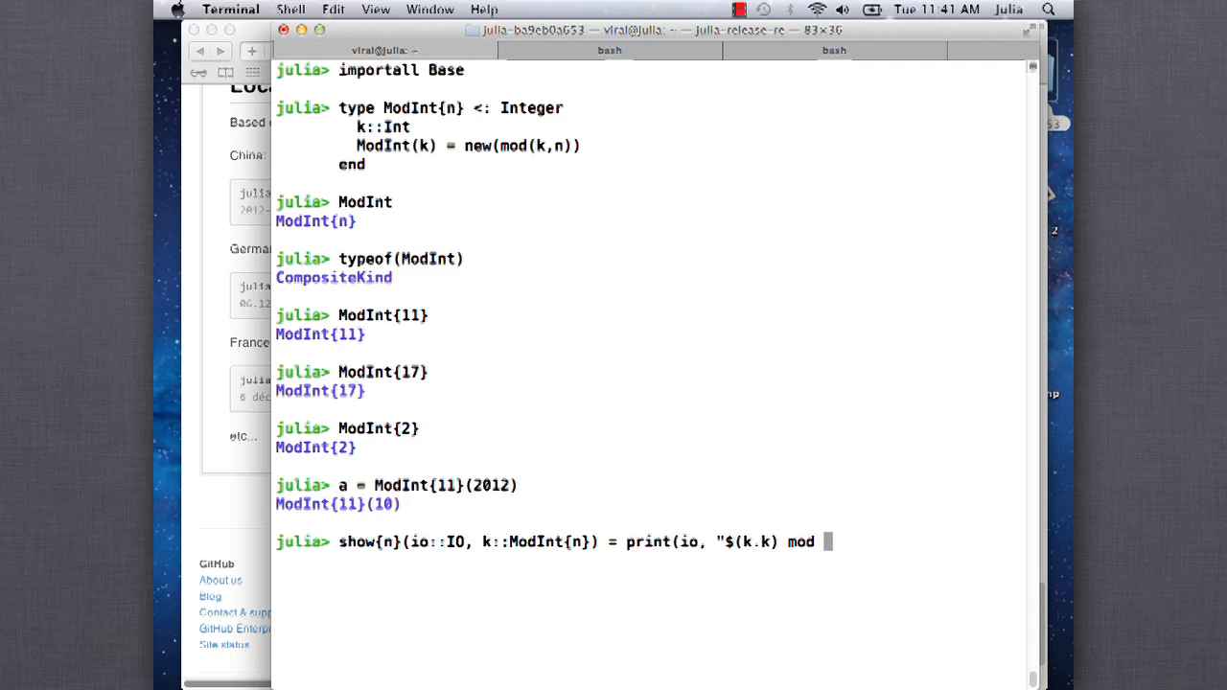
pyautogui.write('$n"')
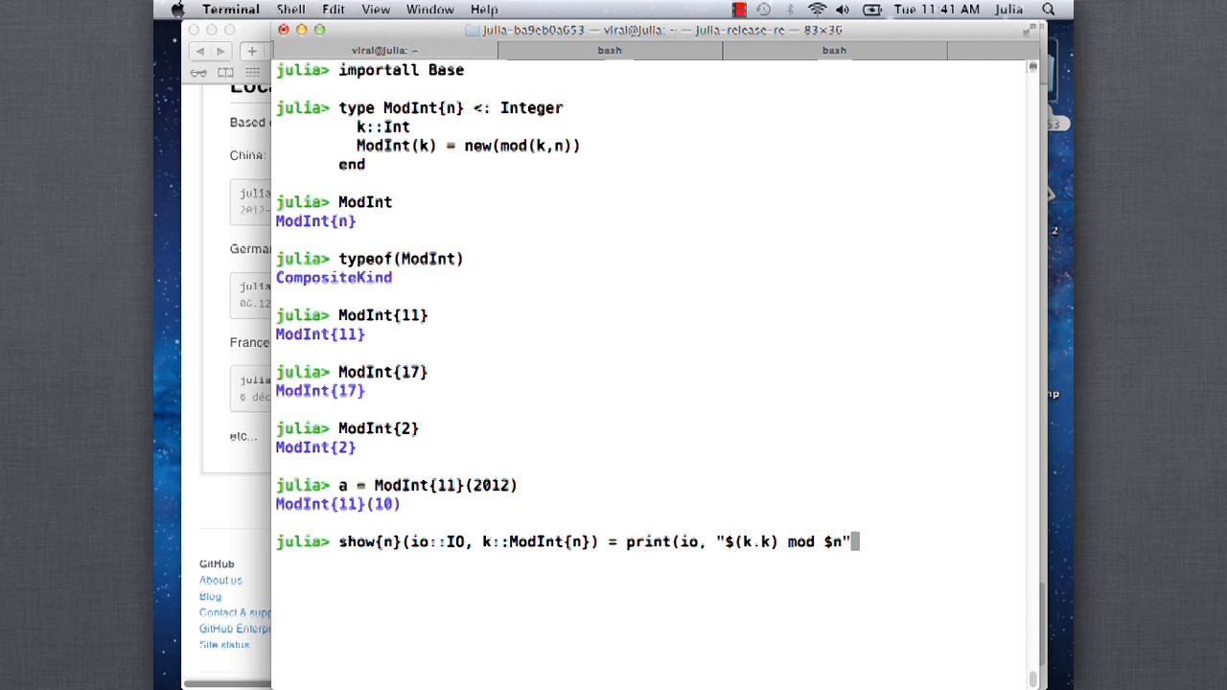
pyautogui.press('Return')
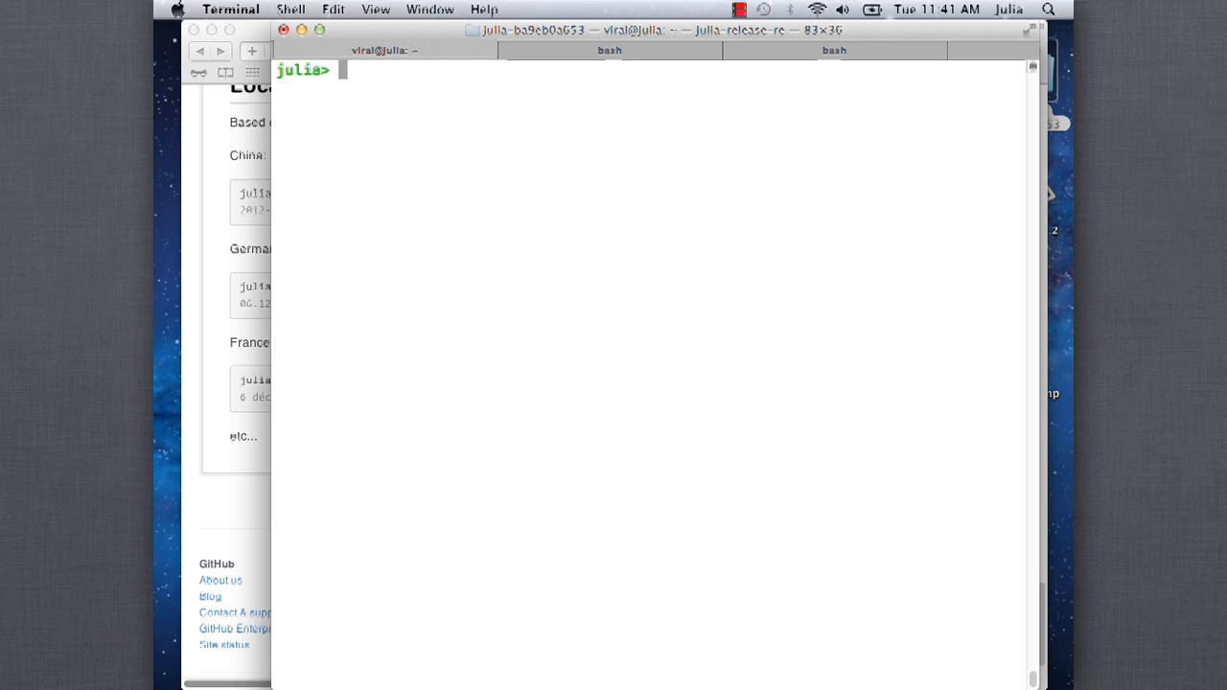
# Show a as 10 mod 11, define b = ModInt{11}(1234), and attempt a + b
pyautogui.write('10 mod 11')
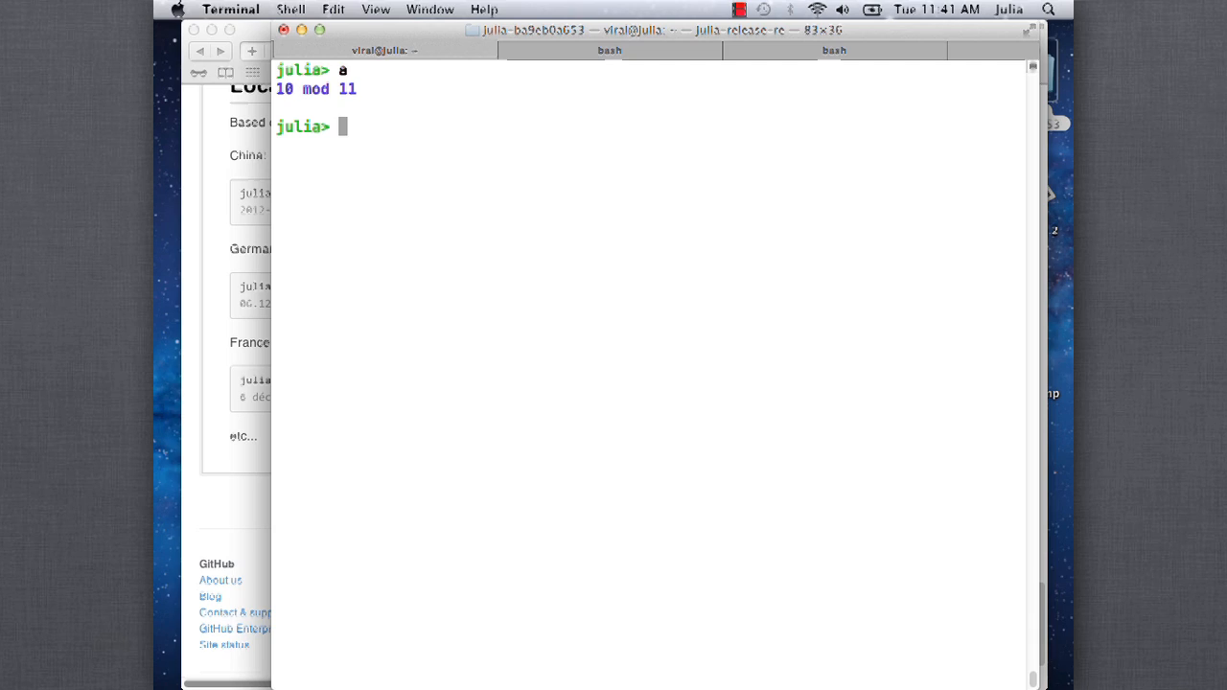
pyautogui.write('b = ModInt{11')
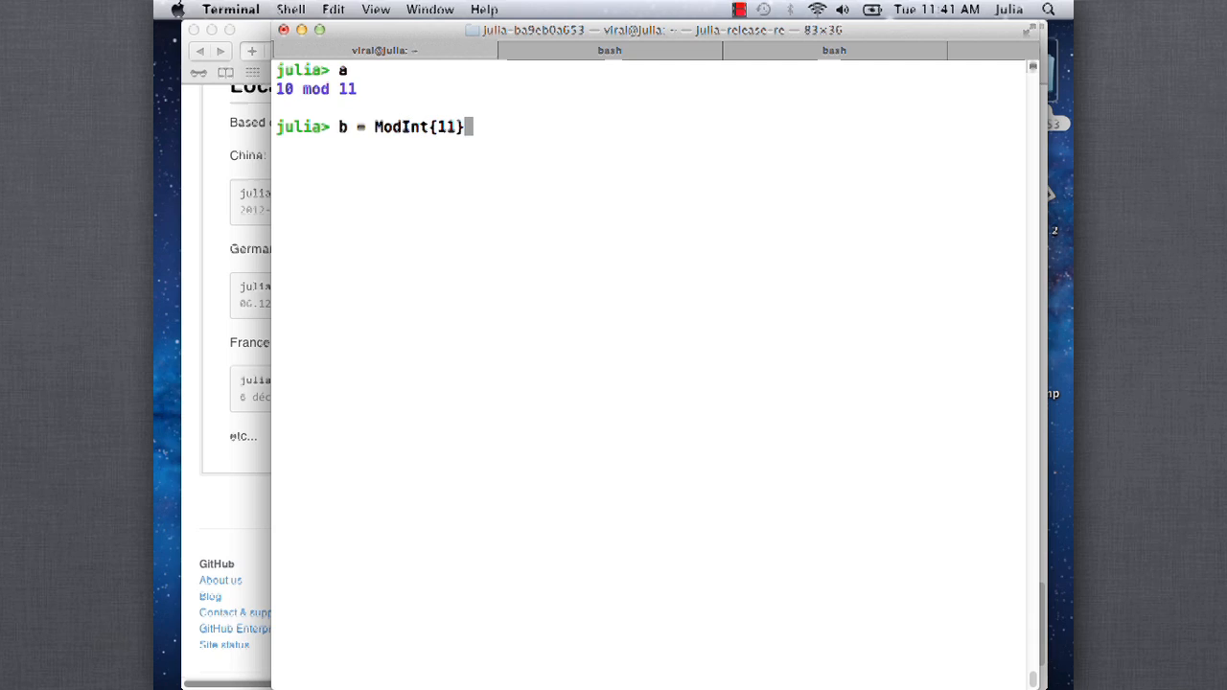
pyautogui.write('(1234')
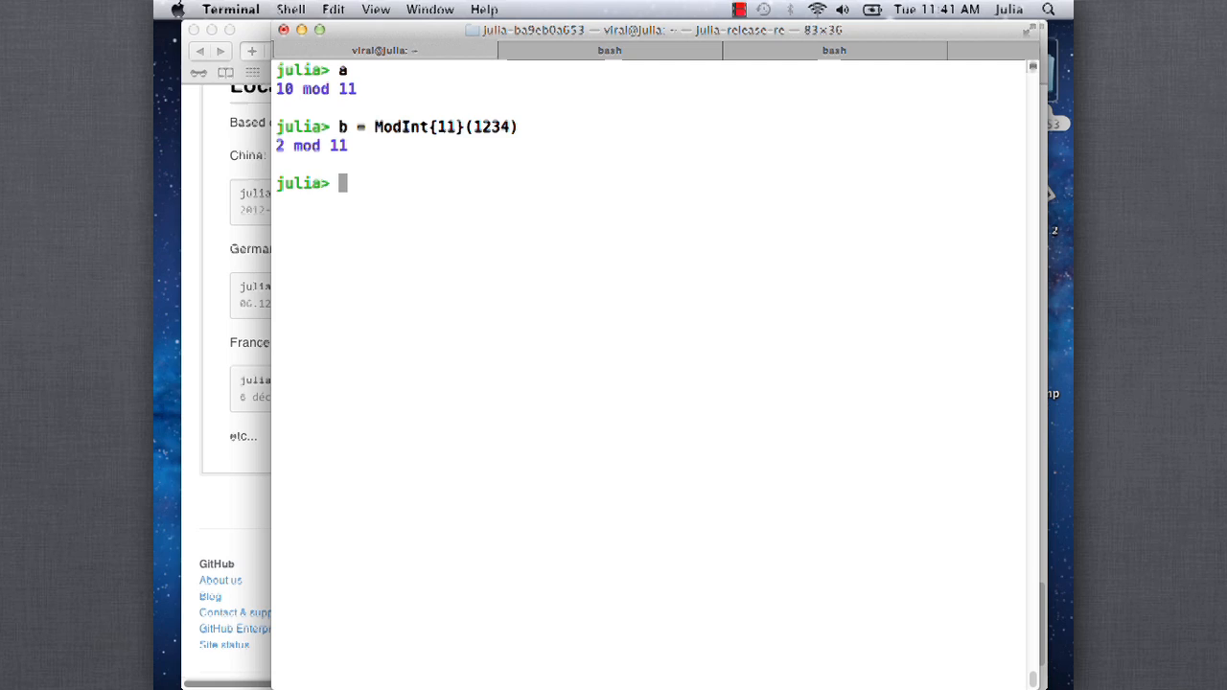
pyautogui.write('a + b')
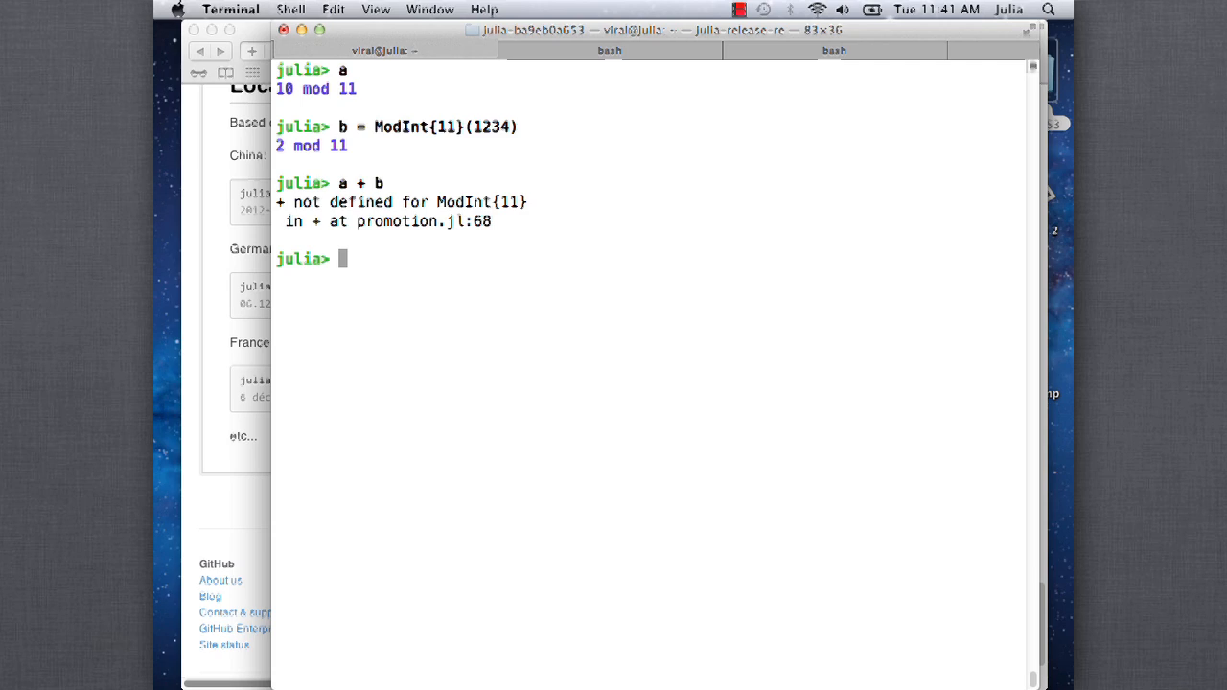
# Write the addition signature +{n}(a::ModInt{n}, b::ModInt{n}) =
pyautogui.write('+{')
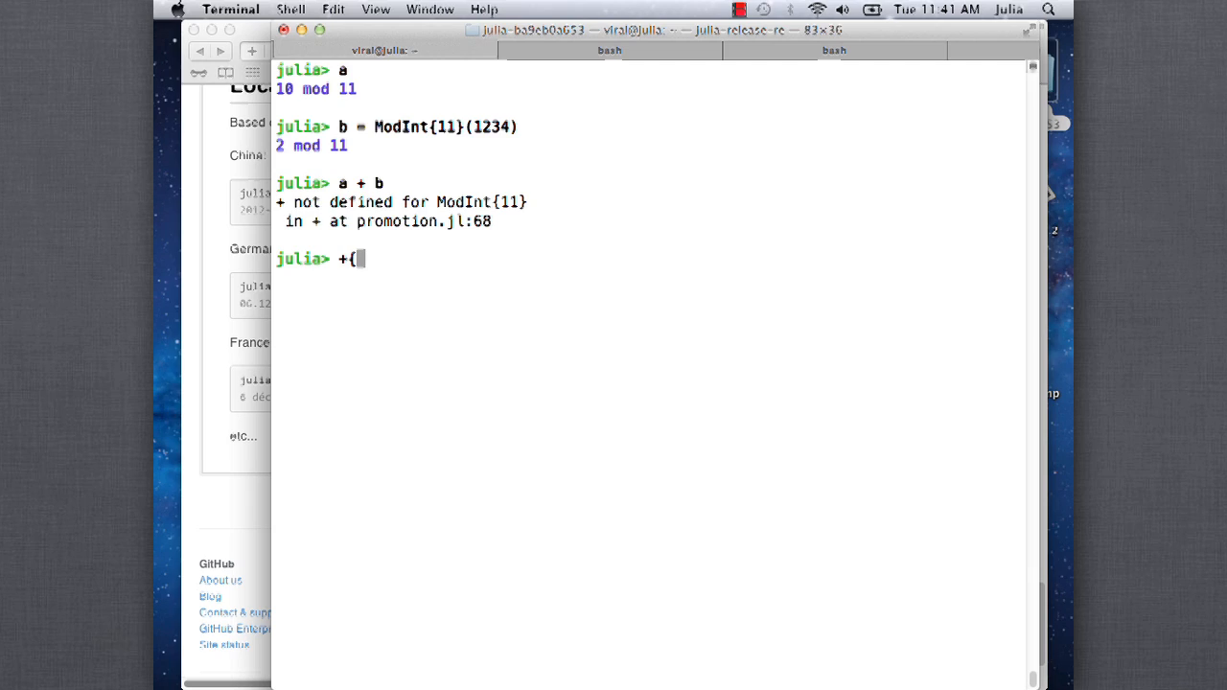
pyautogui.write('n')
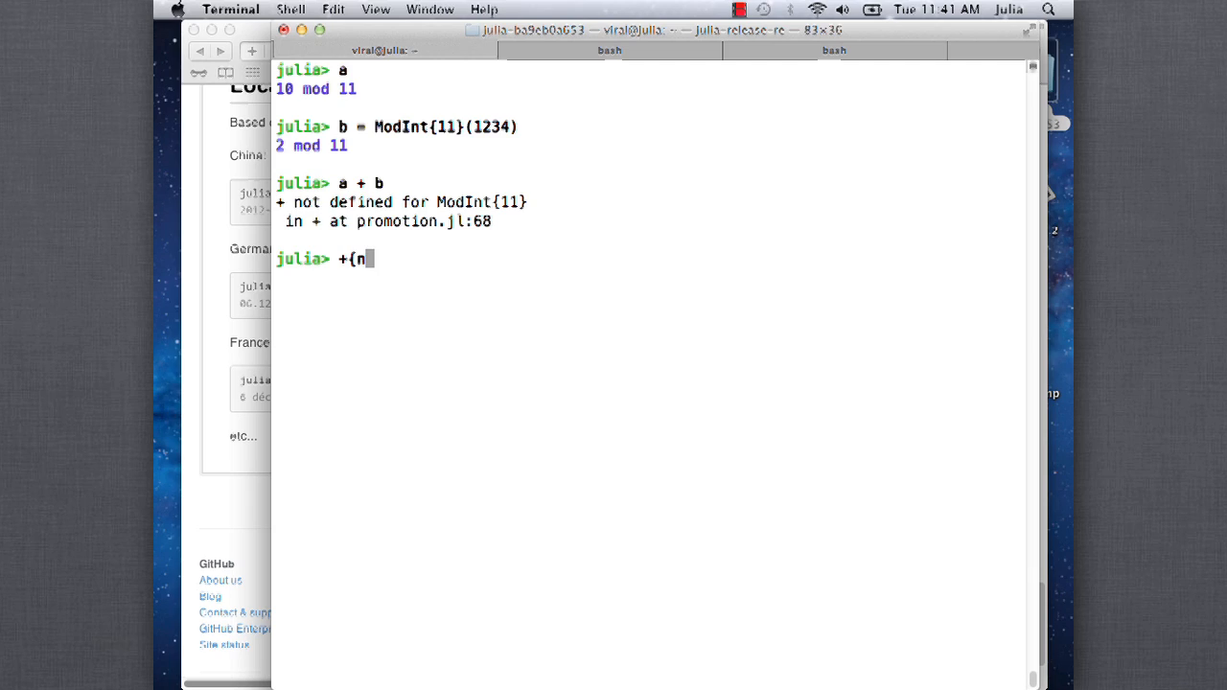
pyautogui.write('}')
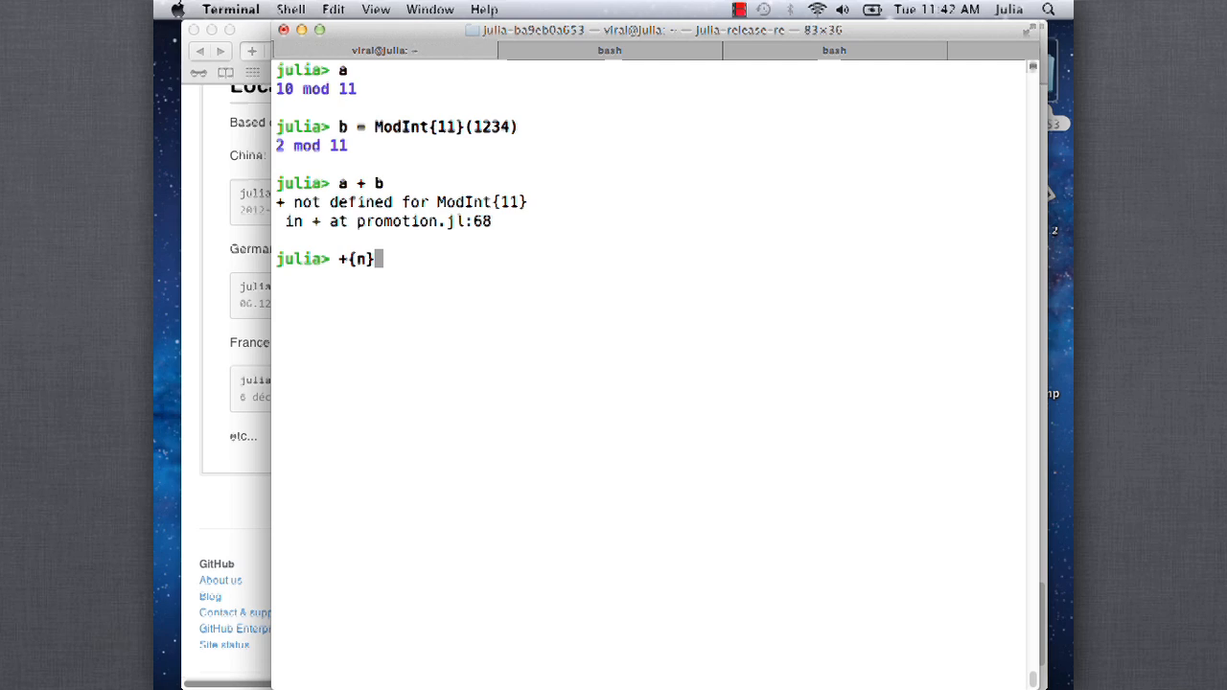
pyautogui.write('(')
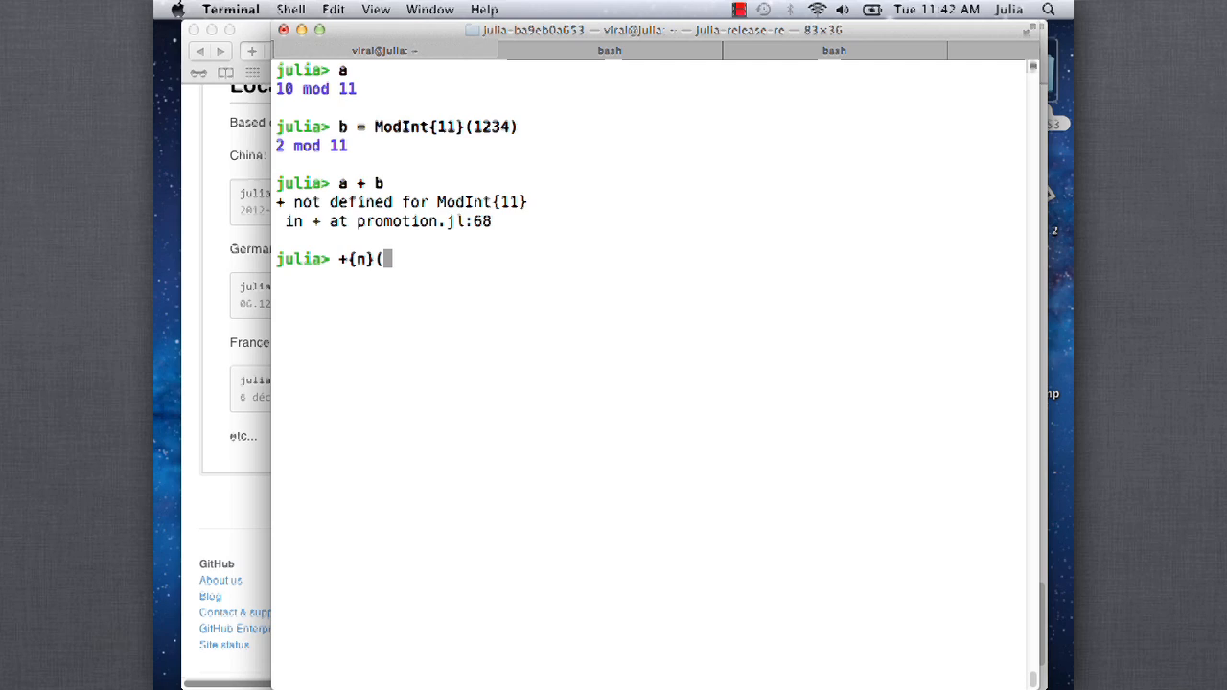
pyautogui.write('a::')
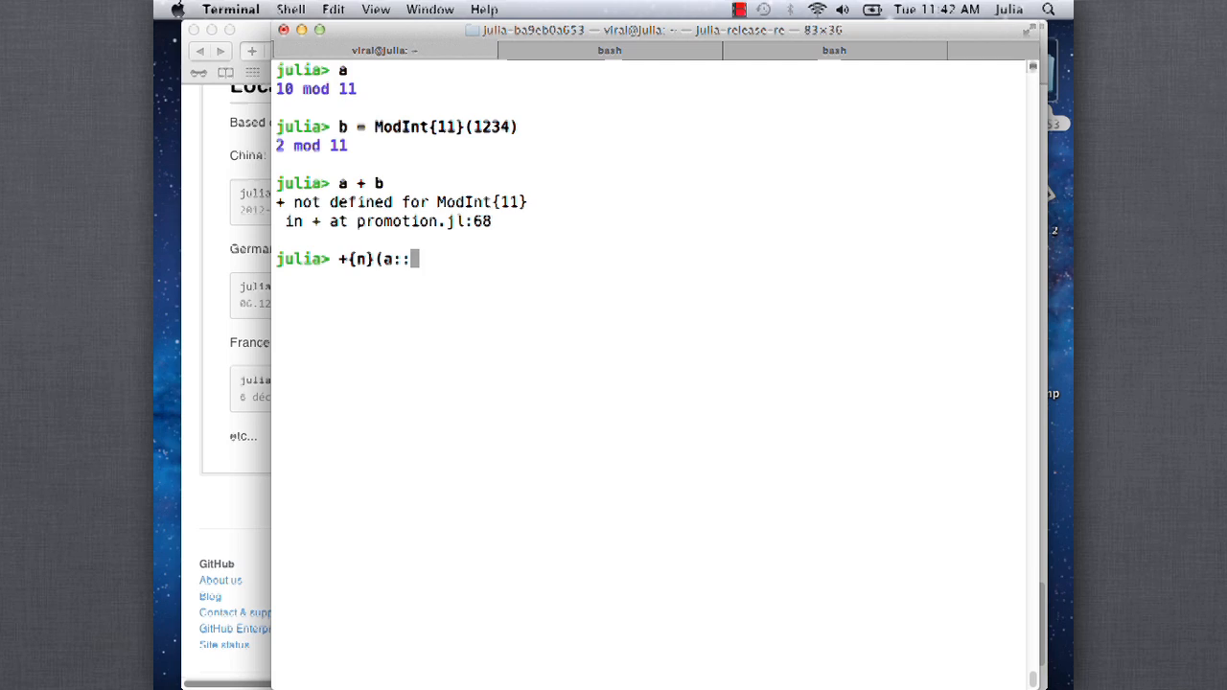
pyautogui.write('ModInt{')
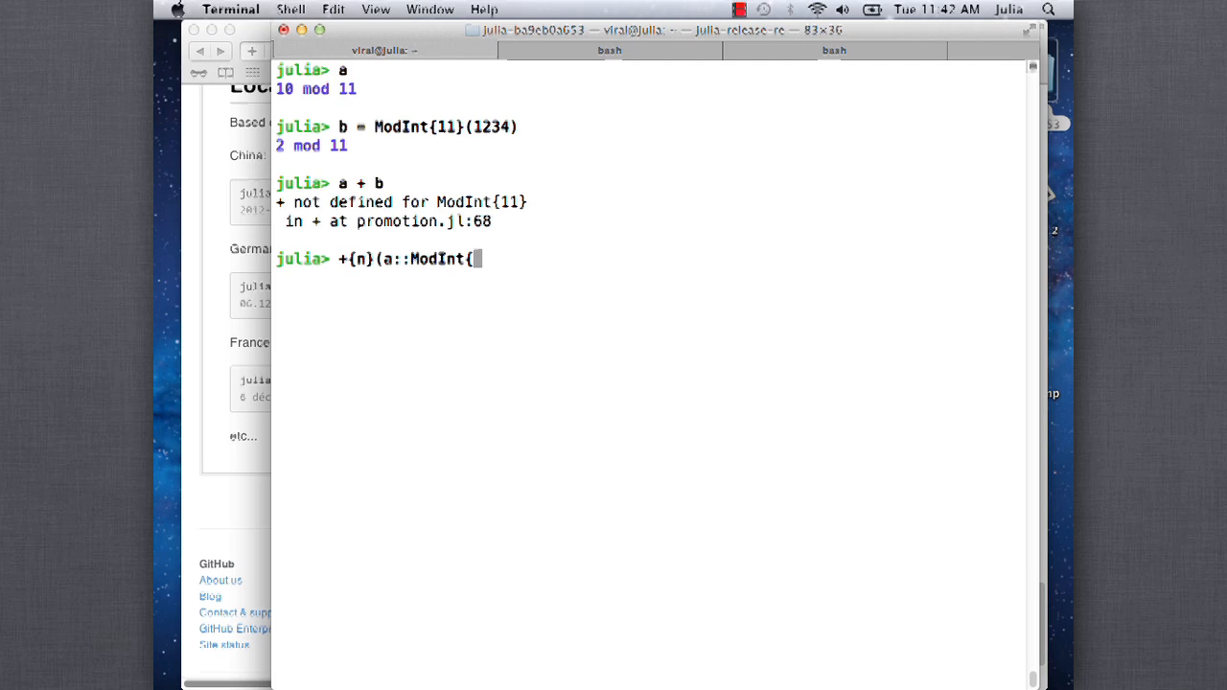
pyautogui.write('n}, b::')
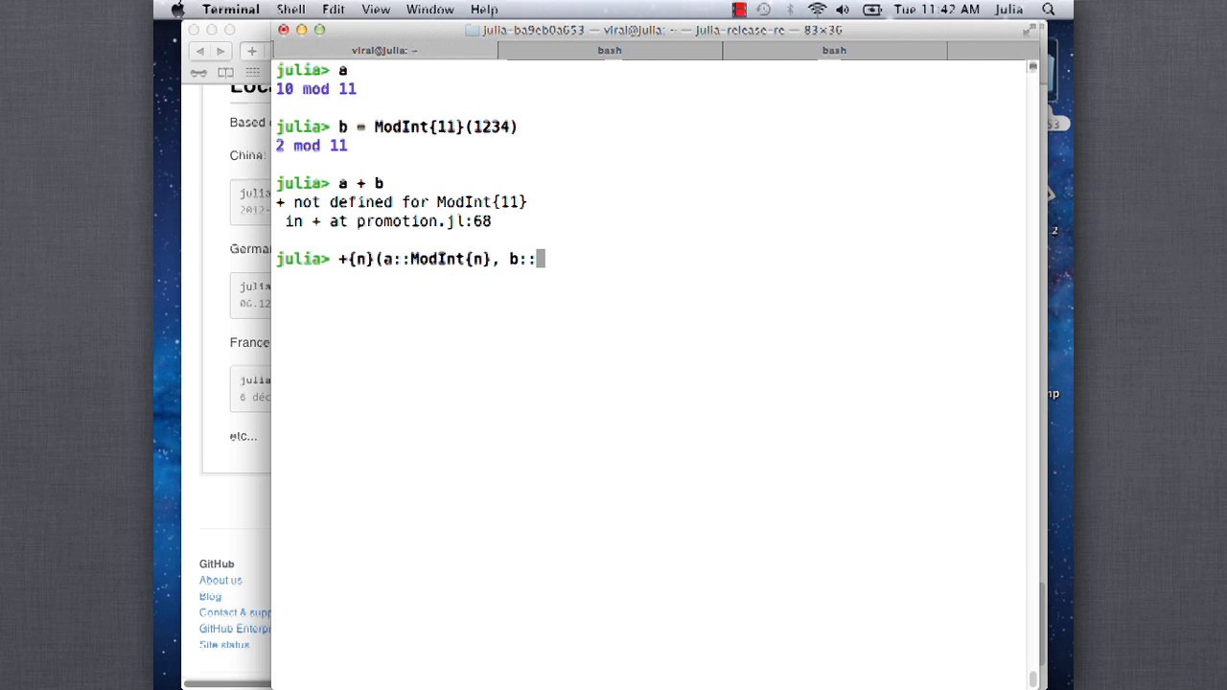
pyautogui.write('ModI')
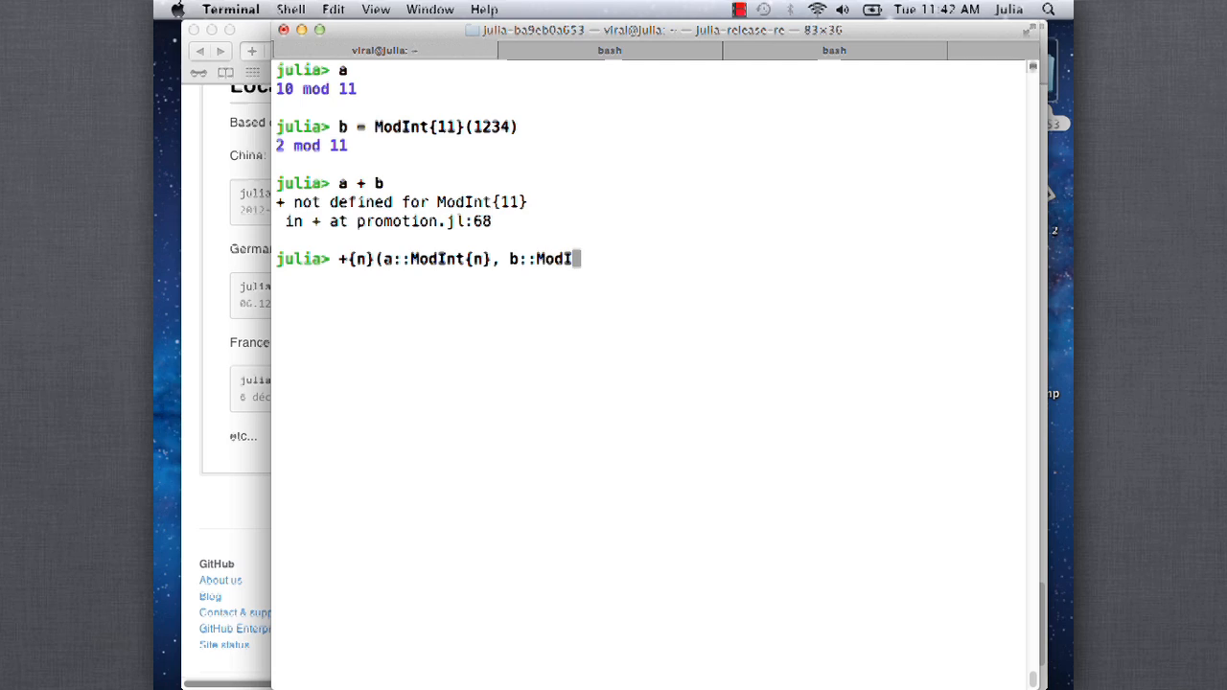
pyautogui.write('nt{n}')
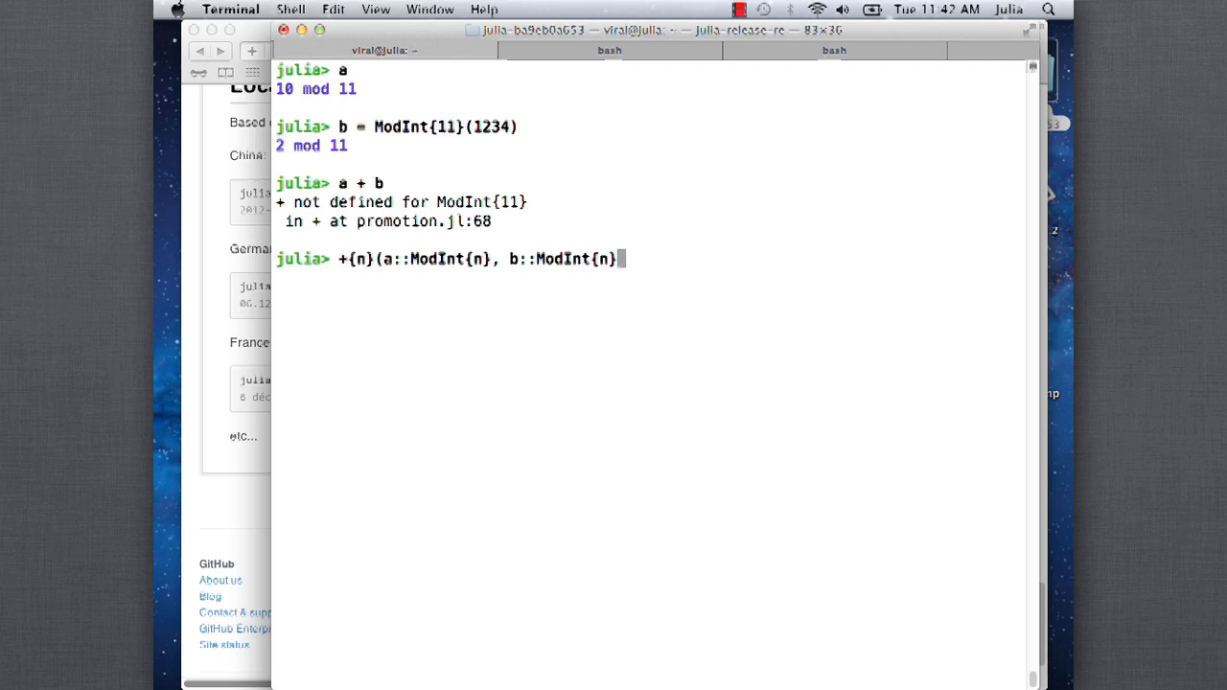
pyautogui.write(') =')
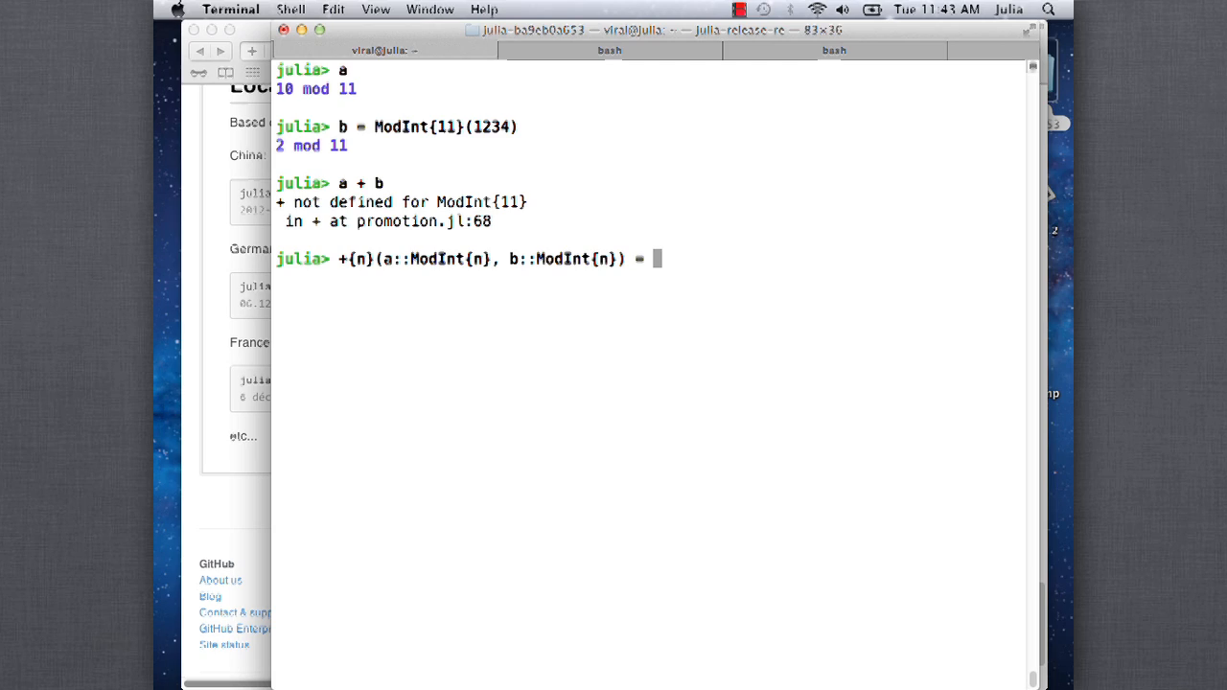
# Finish the method body as ModInt{n}(a.k+b.k) and enter it
pyautogui.write('ModInt{N')
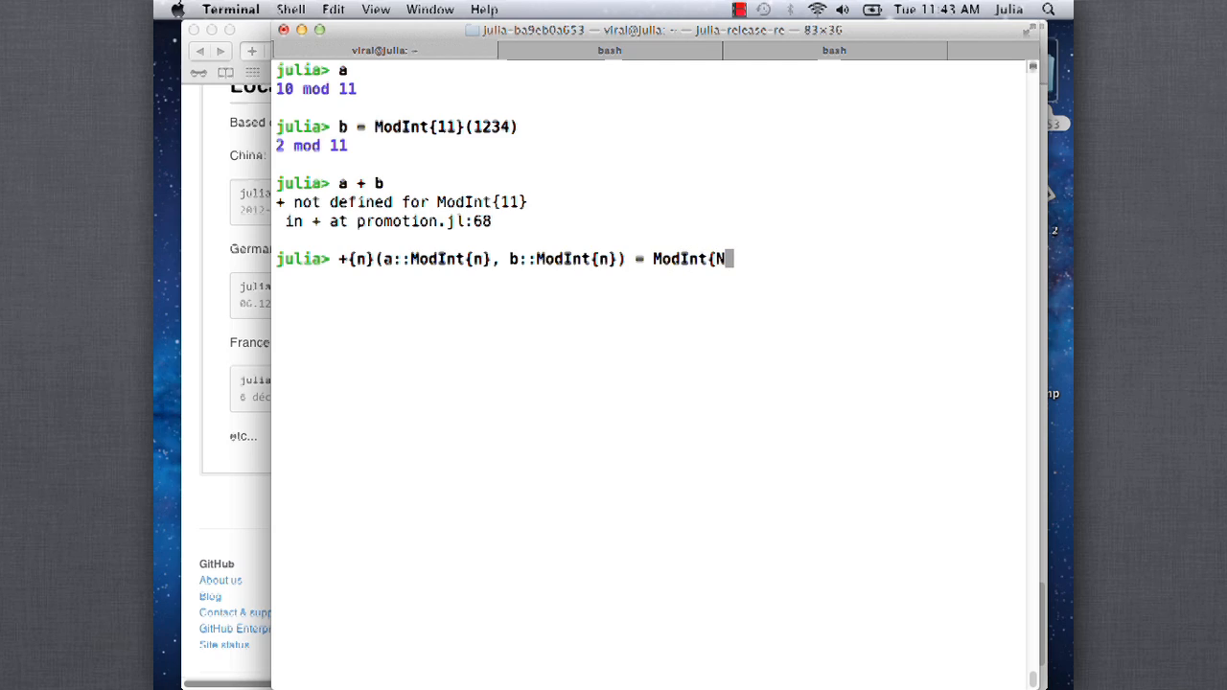
pyautogui.write('}(')
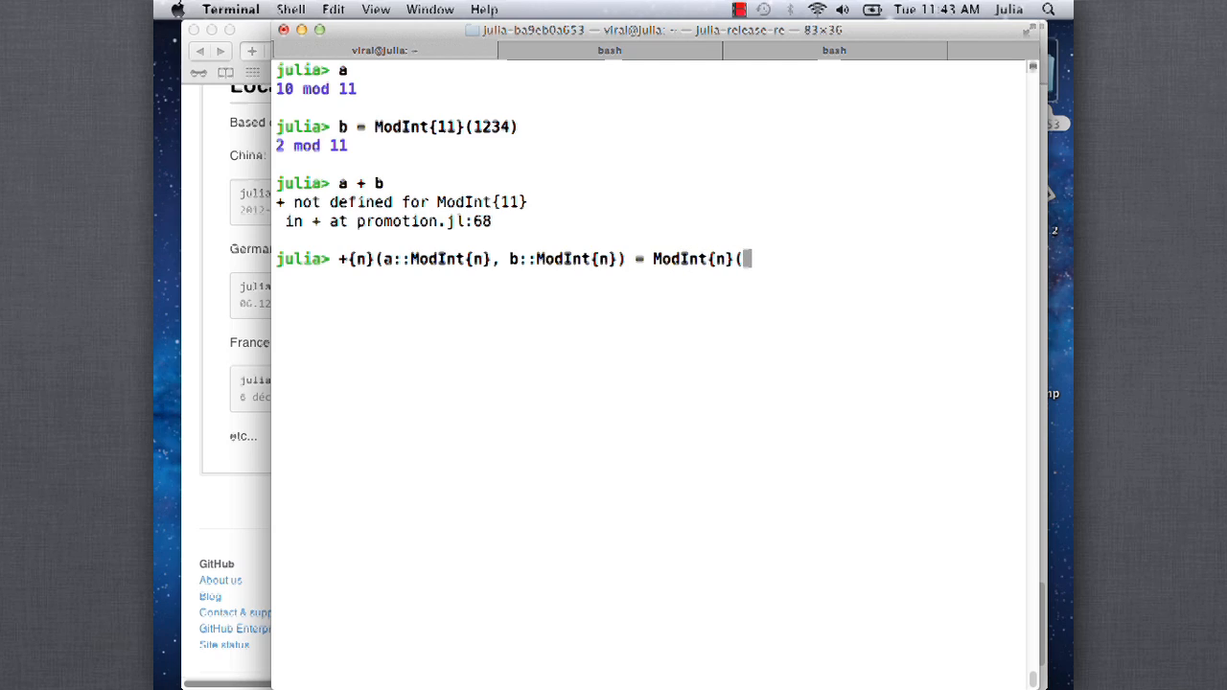
pyautogui.write('a.k+')
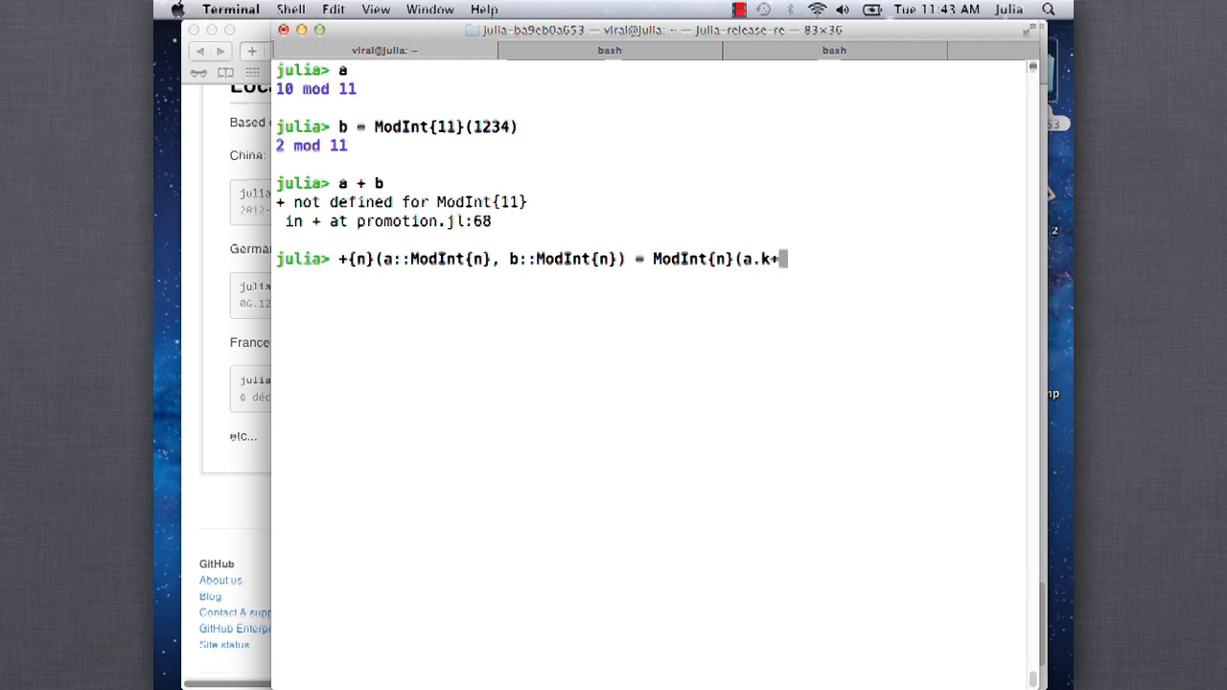
pyautogui.write('b.k)')
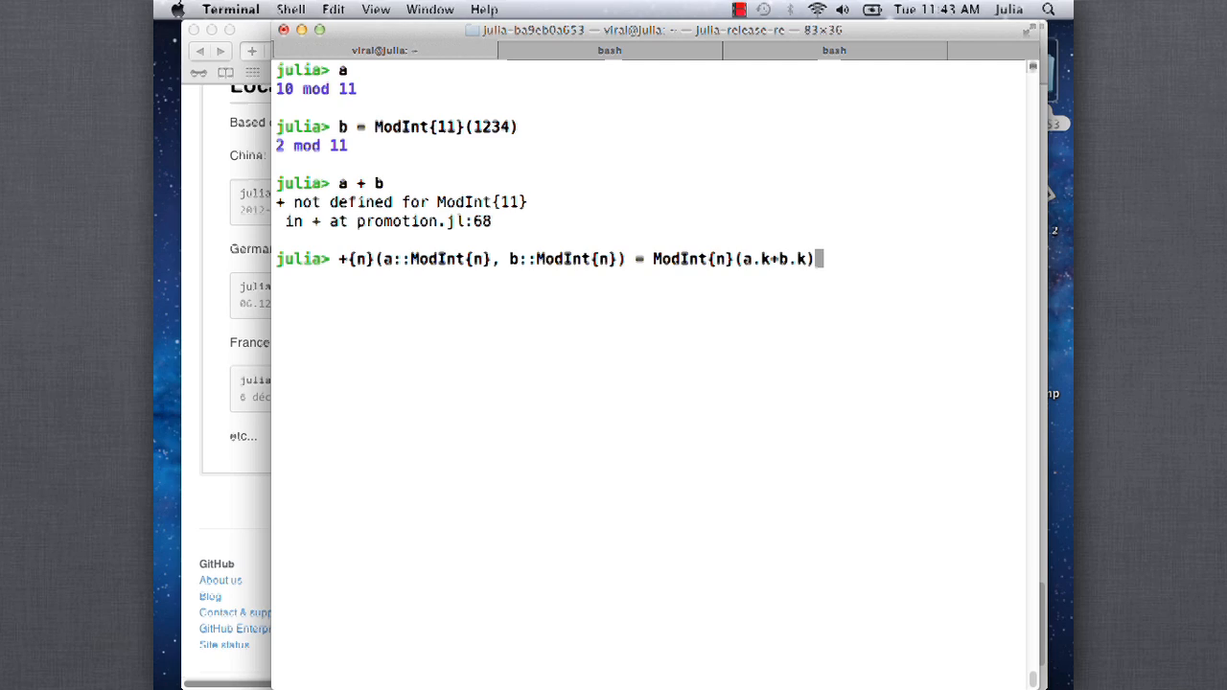
pyautogui.press('enter')
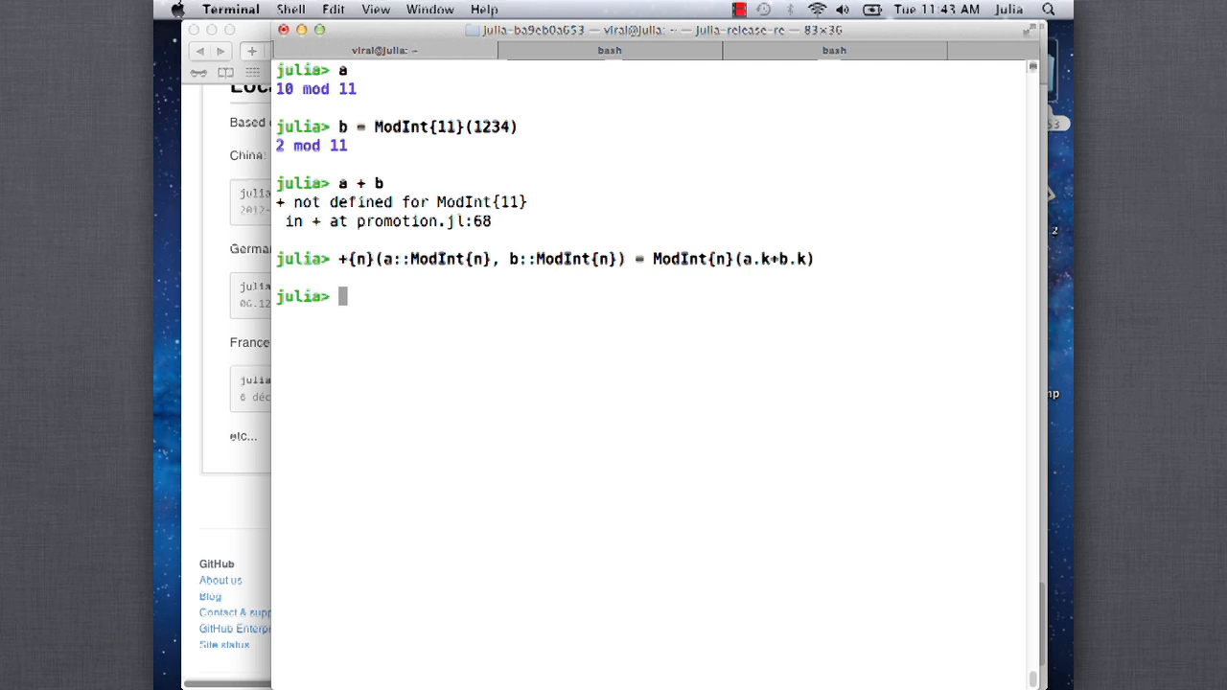
# Evaluate a + b, now 1 mod 11, and recheck the values of a and b
pyautogui.write('a + b')
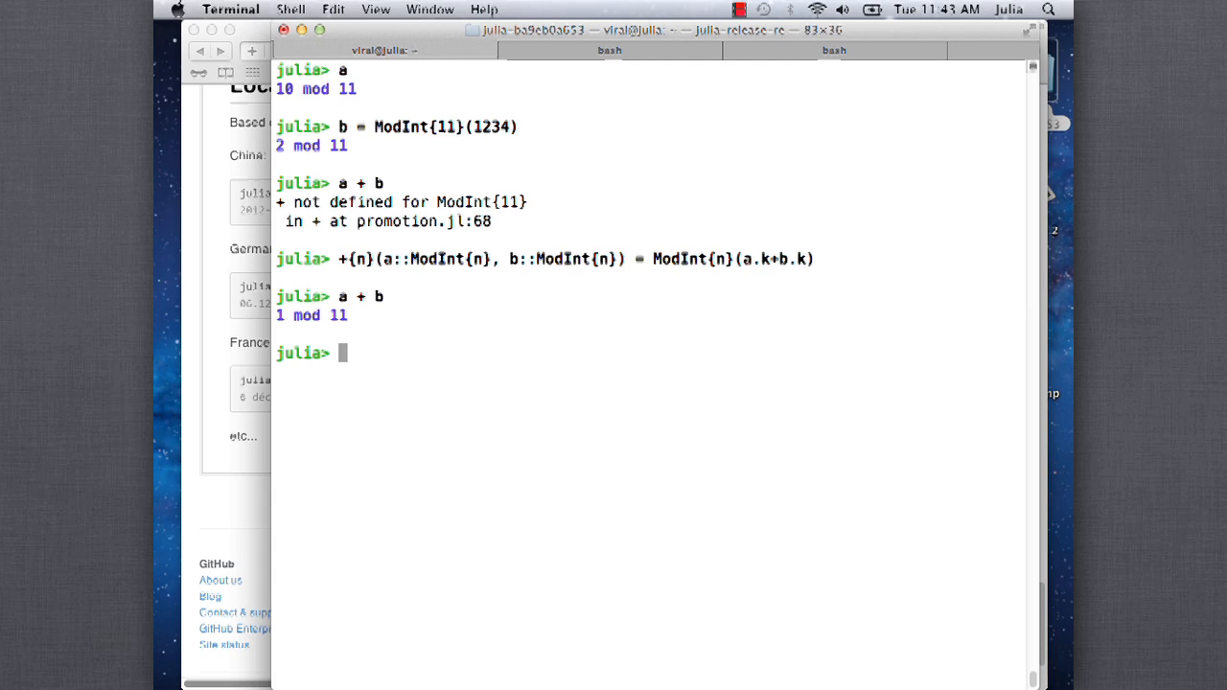
pyautogui.write('a')
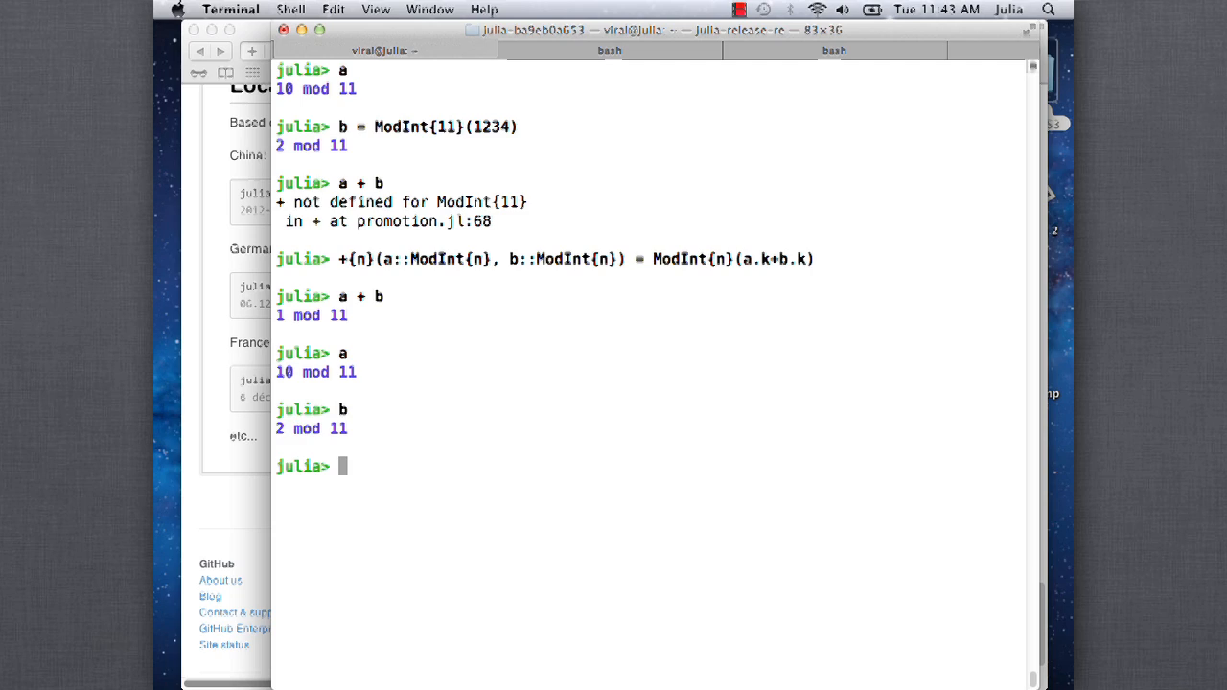
pyautogui.write('b')
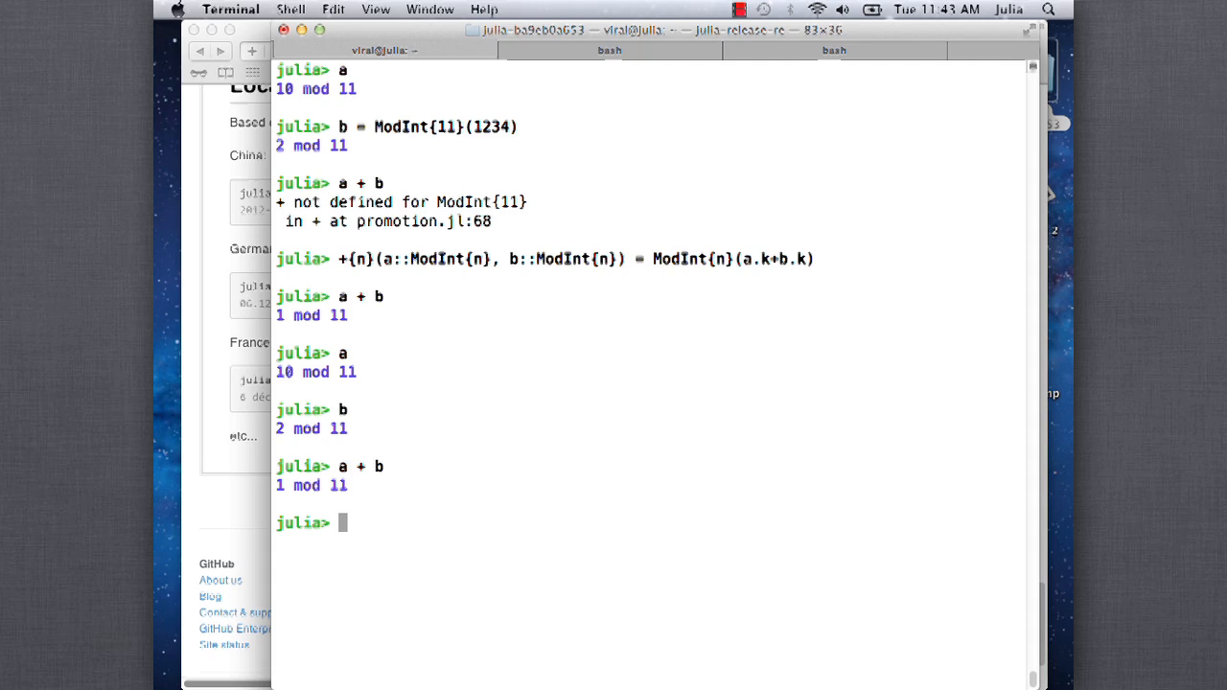
# Create c = ModInt{13}(45), which shows 6 mod 13
pyautogui.write('Mod')
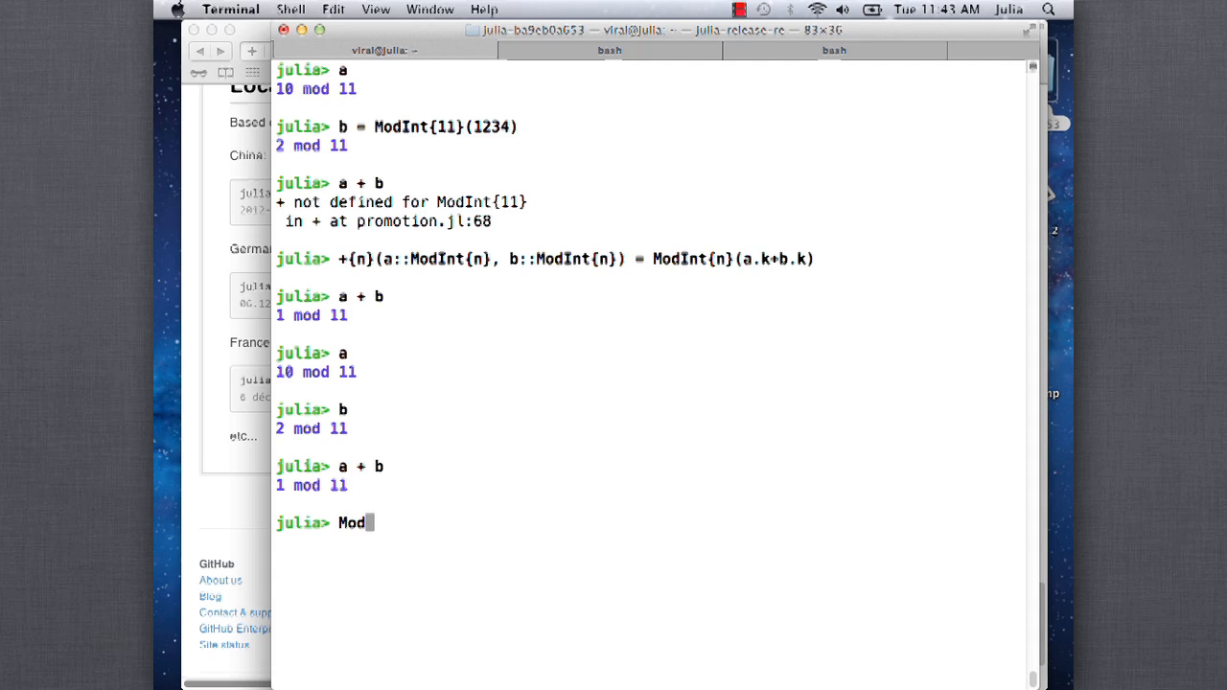
pyautogui.write('c =')
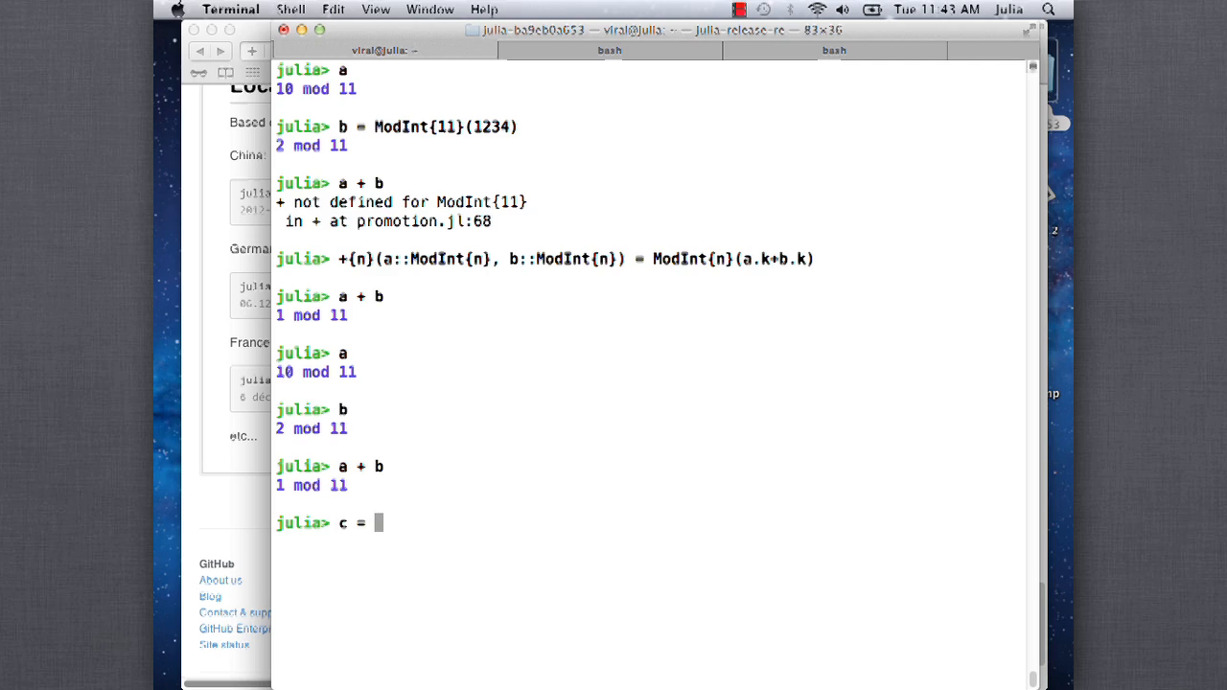
pyautogui.write('ModInt{')
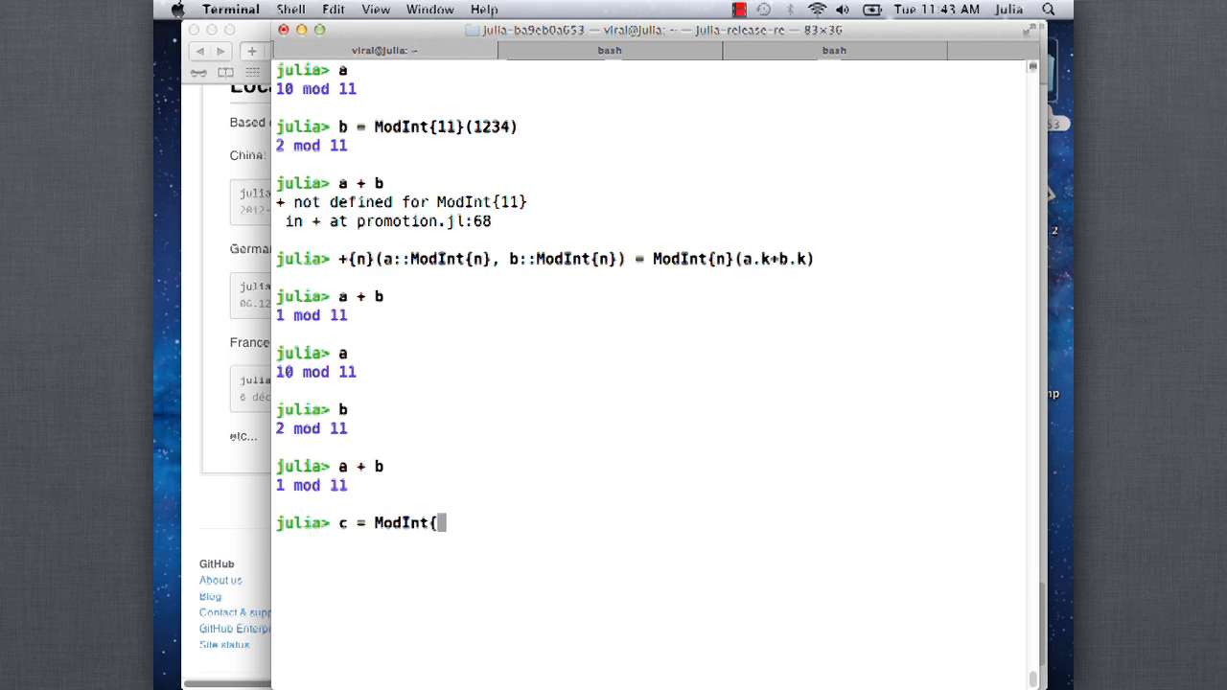
pyautogui.write('13}(45')
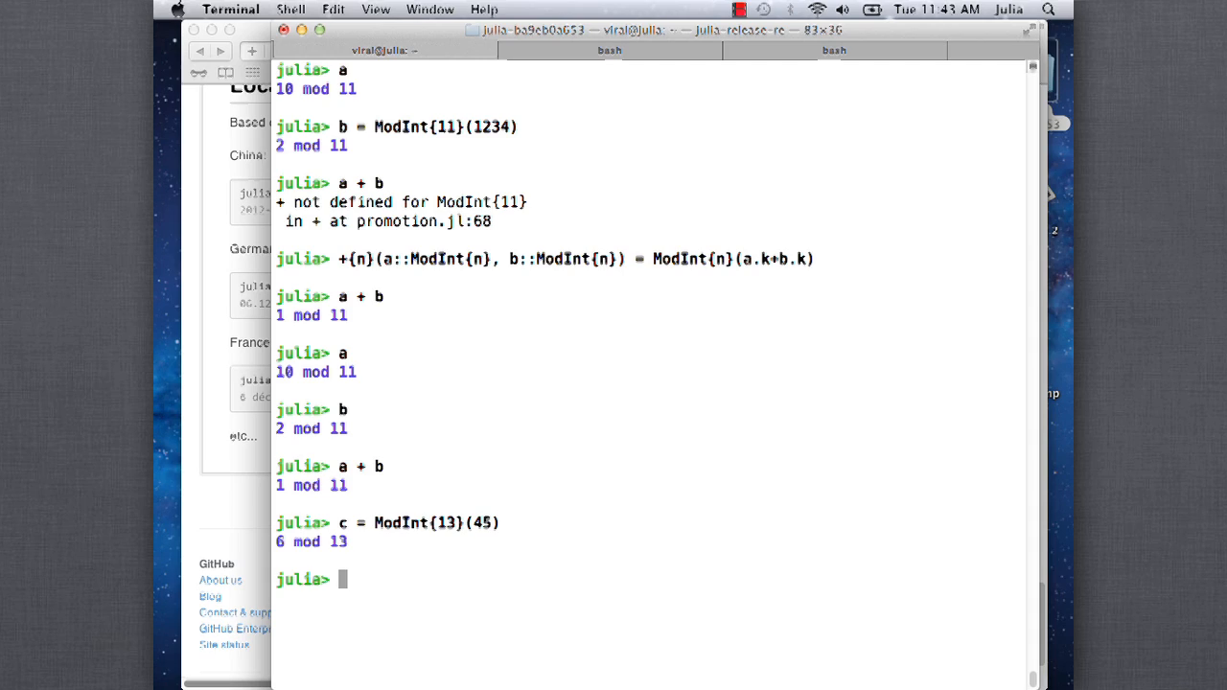
# Evaluate a + c, which fails: no promotion exists for ModInt{11} and ModInt{13}
pyautogui.write('a + c')
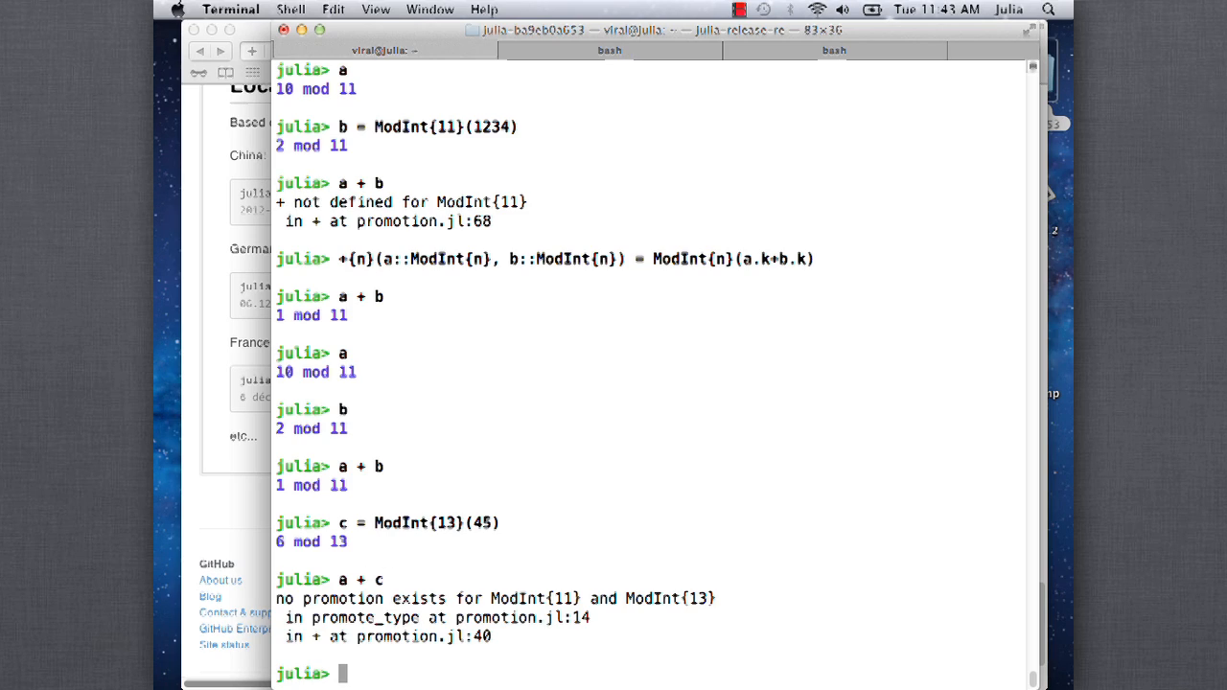
pyautogui.moveTo(524, 494)
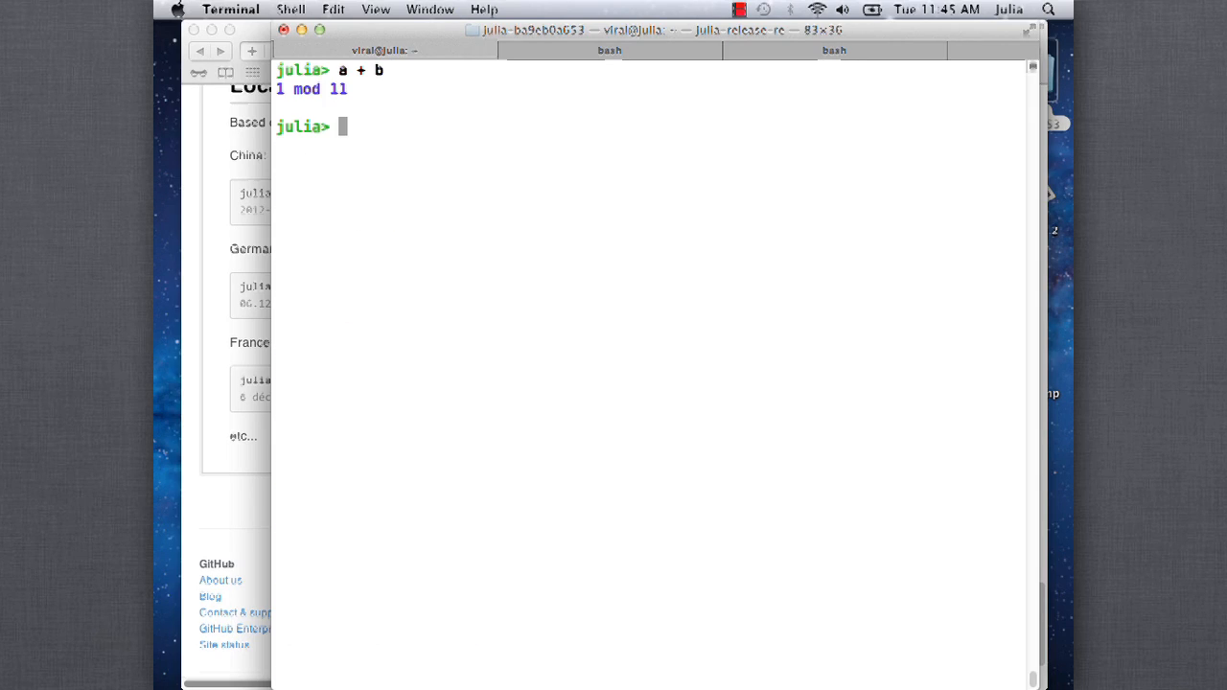
# Define +{n}(a::ModInt{n}, b::Int) = ModInt{n}(a.k+b) and check a + 1 gives 0 mod 11
pyautogui.write('a + 1')
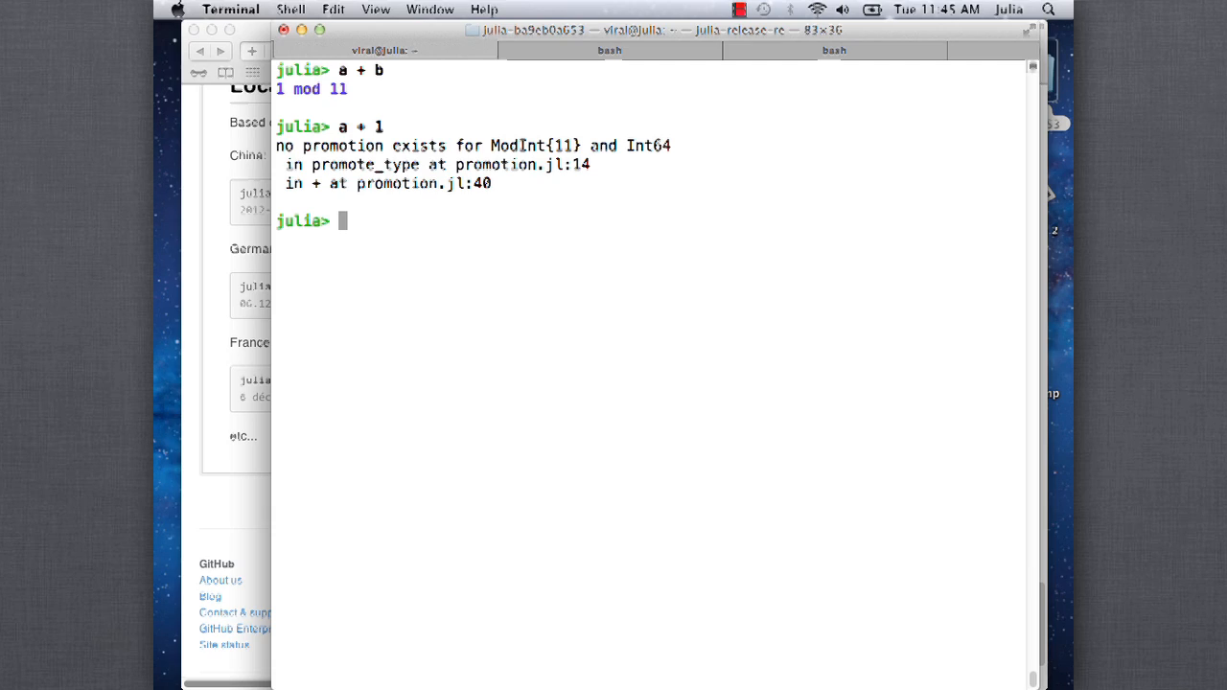
pyautogui.write('+')
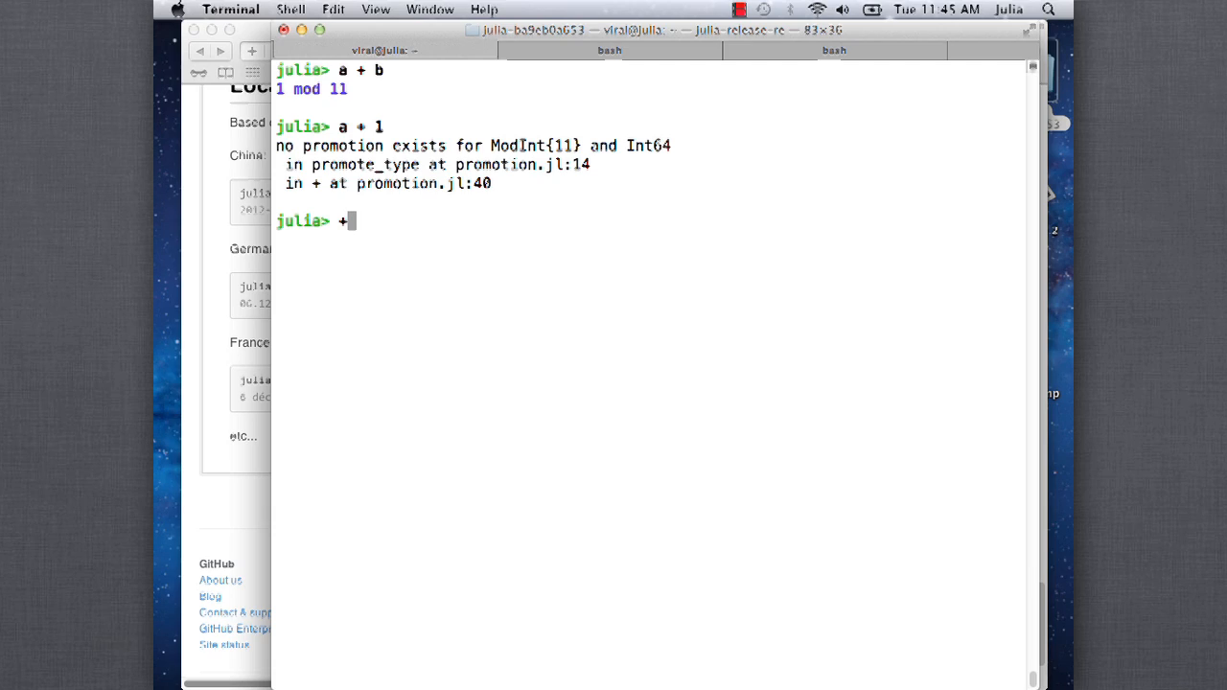
pyautogui.write('{n}(')
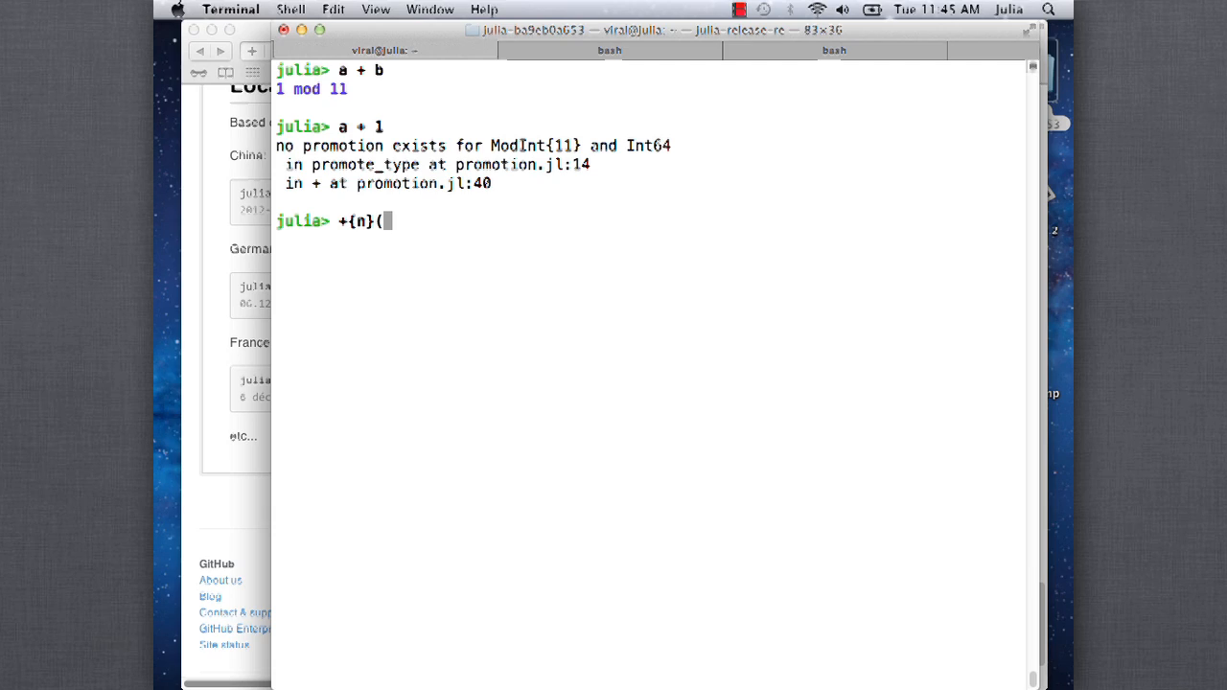
pyautogui.write('a::Mod')
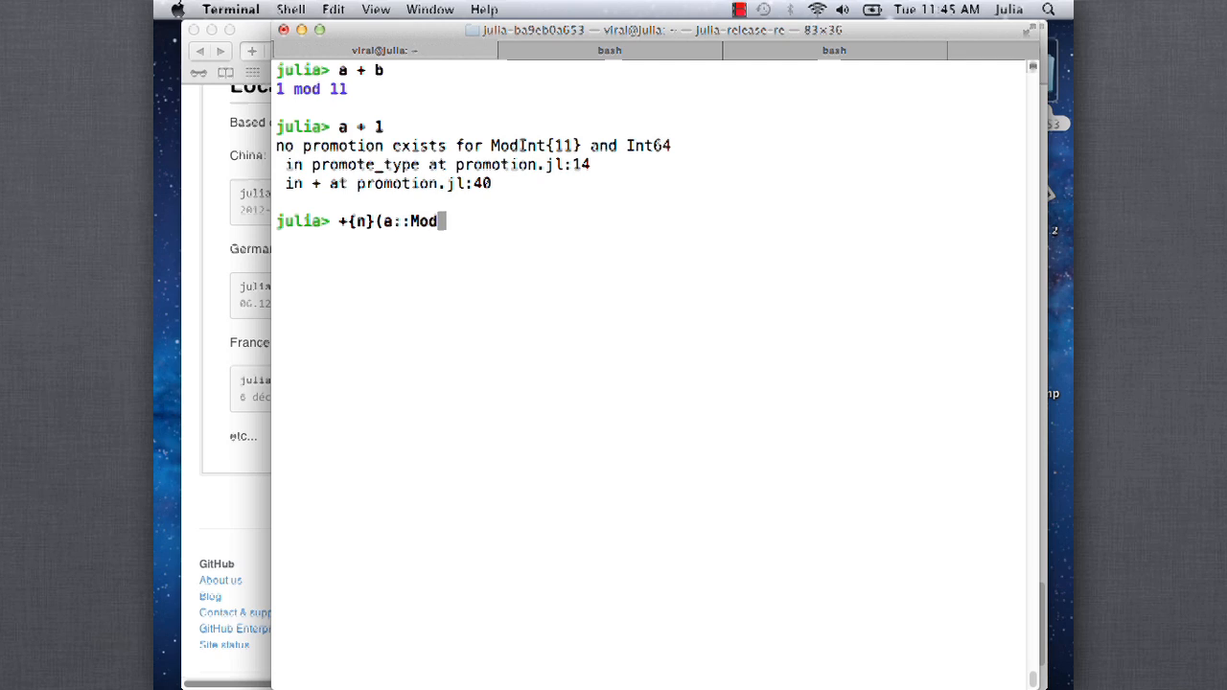
pyautogui.write('Int{n},')
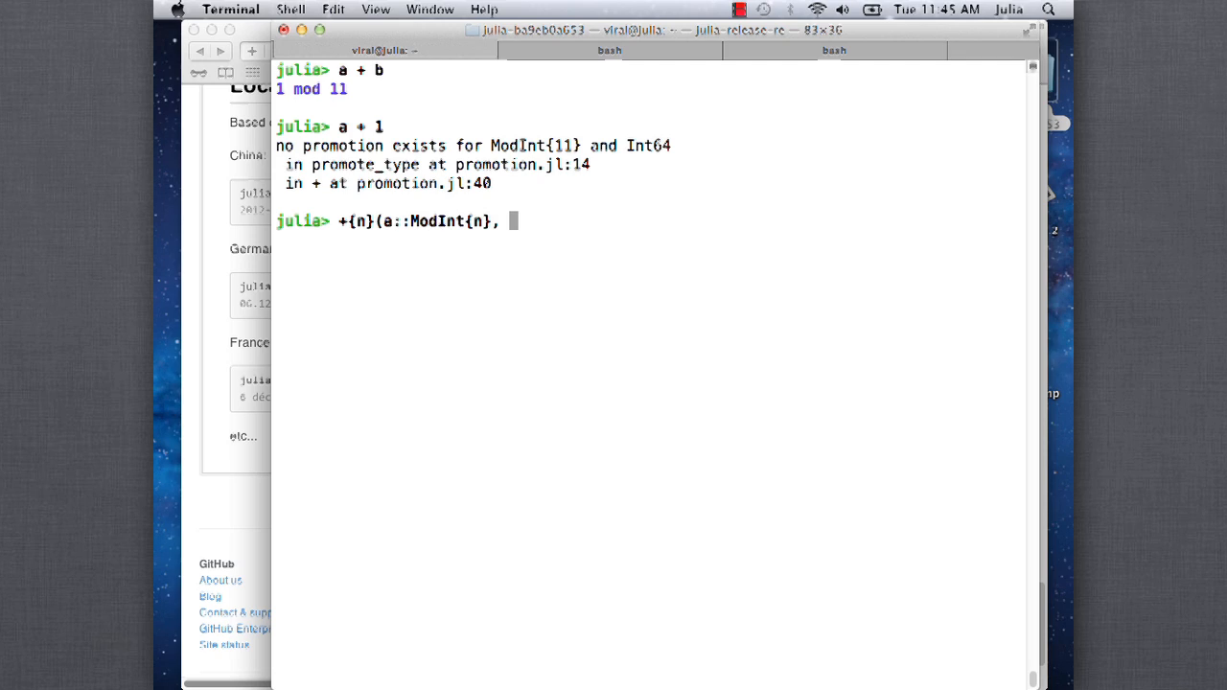
pyautogui.write('b::Int) = ModI')
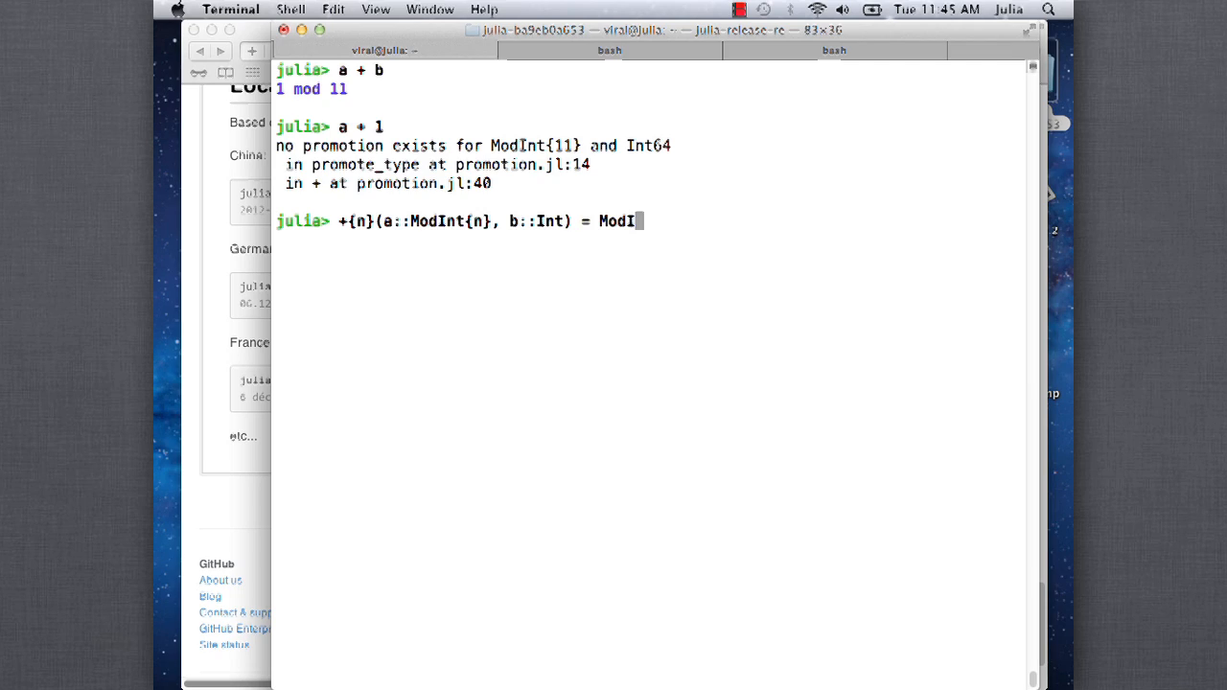
pyautogui.write('nt}(')
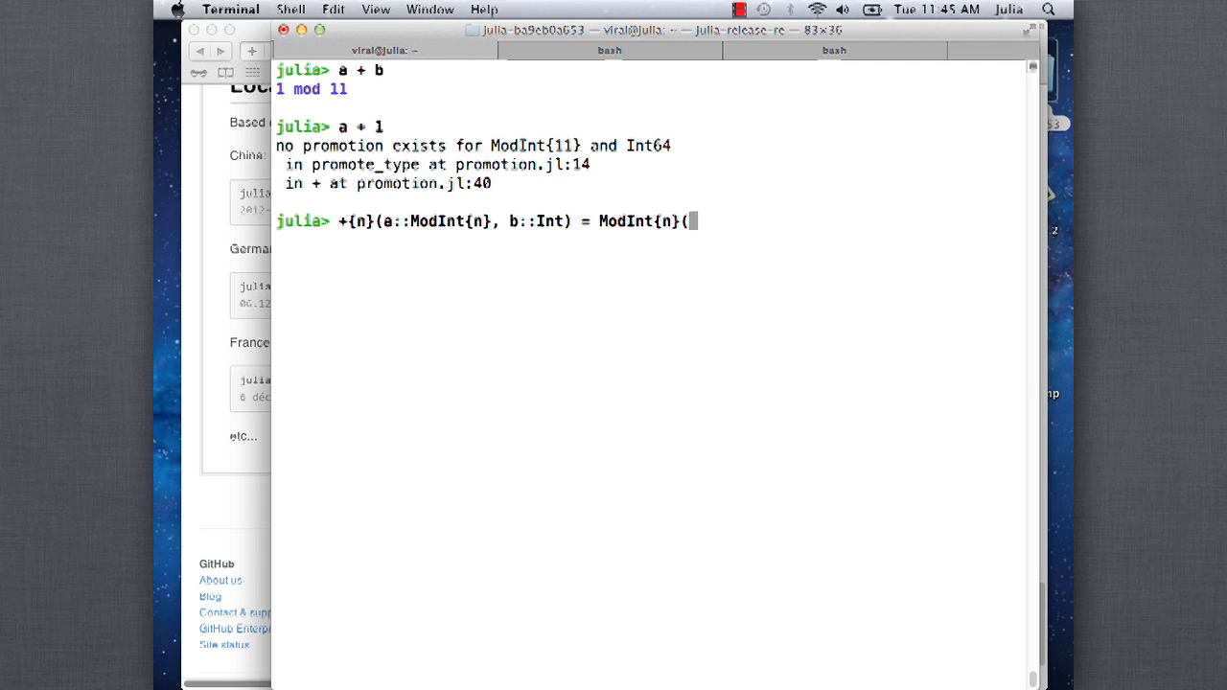
pyautogui.write('a.k')
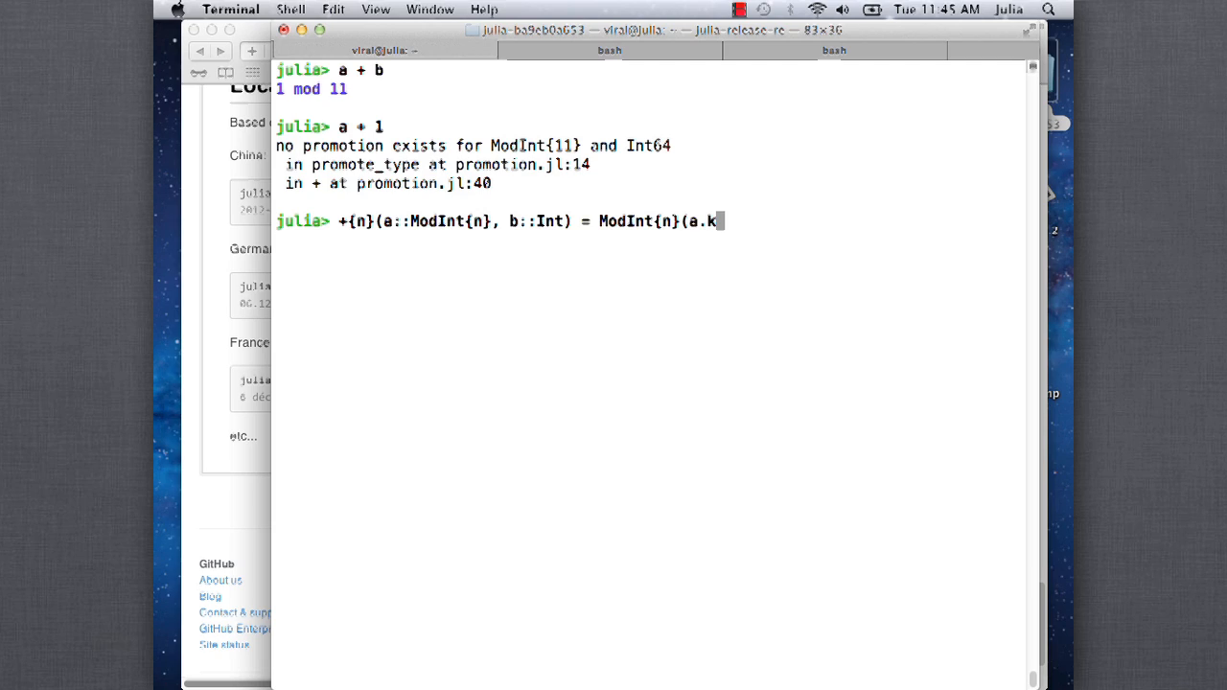
pyautogui.write('+b)')
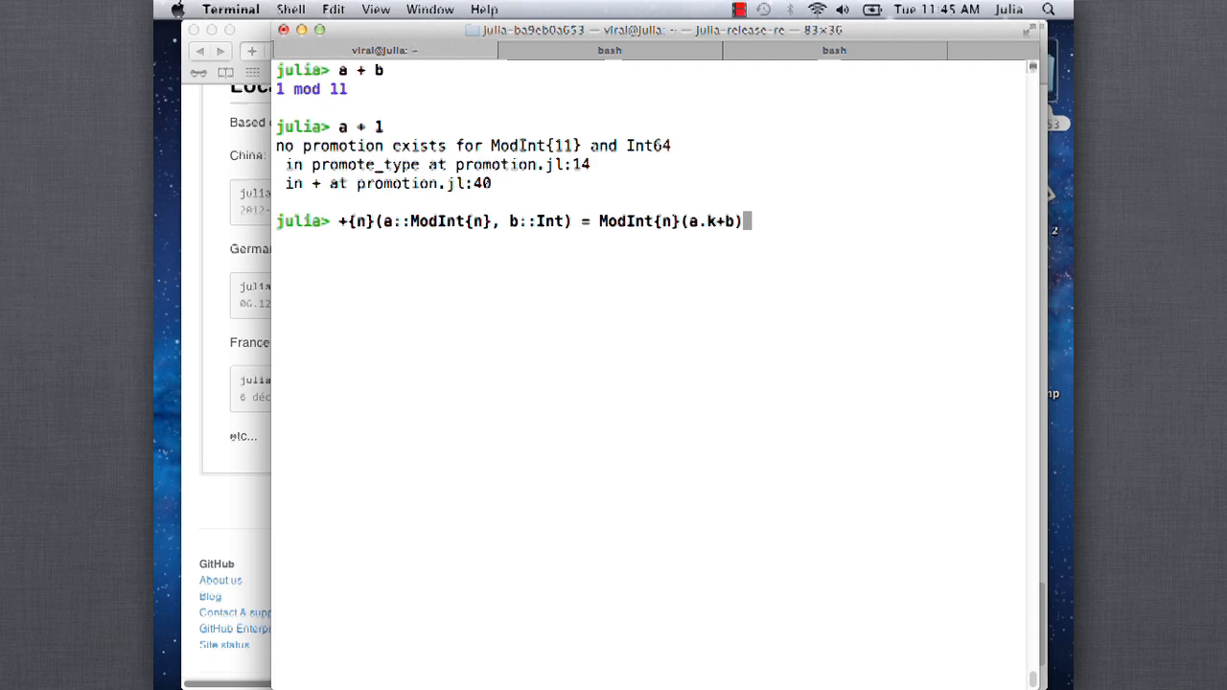
pyautogui.write('a +')
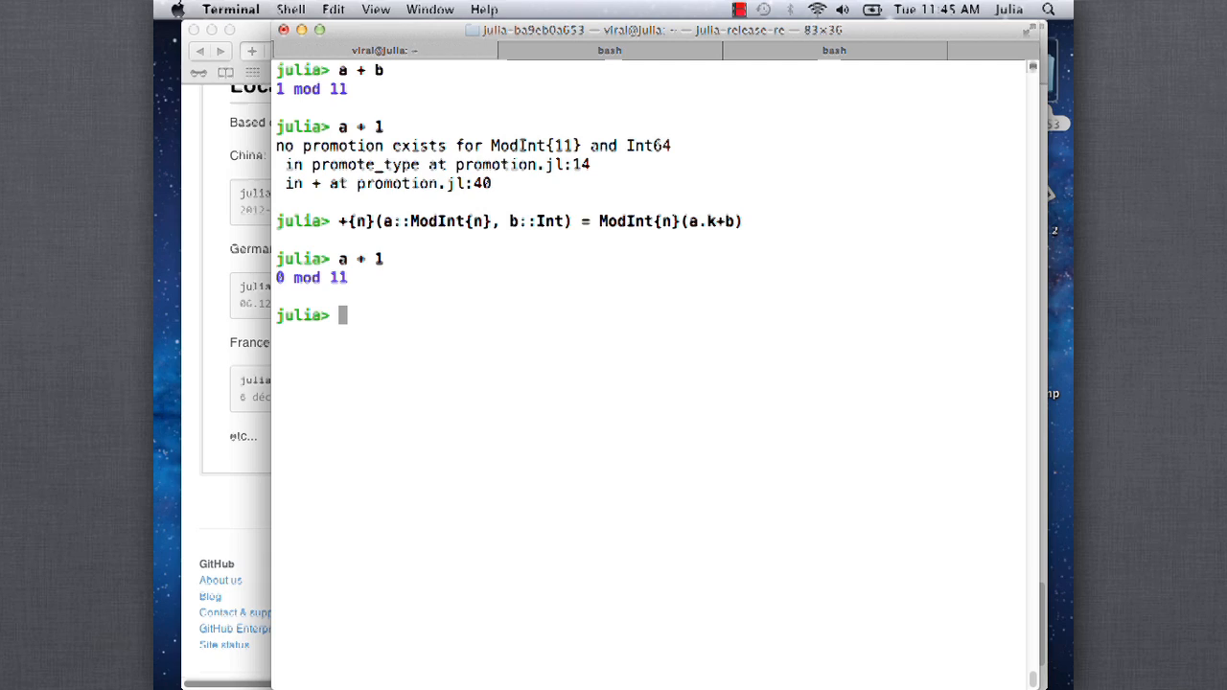
# Evaluate 1 + a, which fails with no promotion for Int64 and ModInt{11}
pyautogui.write('1 + a')
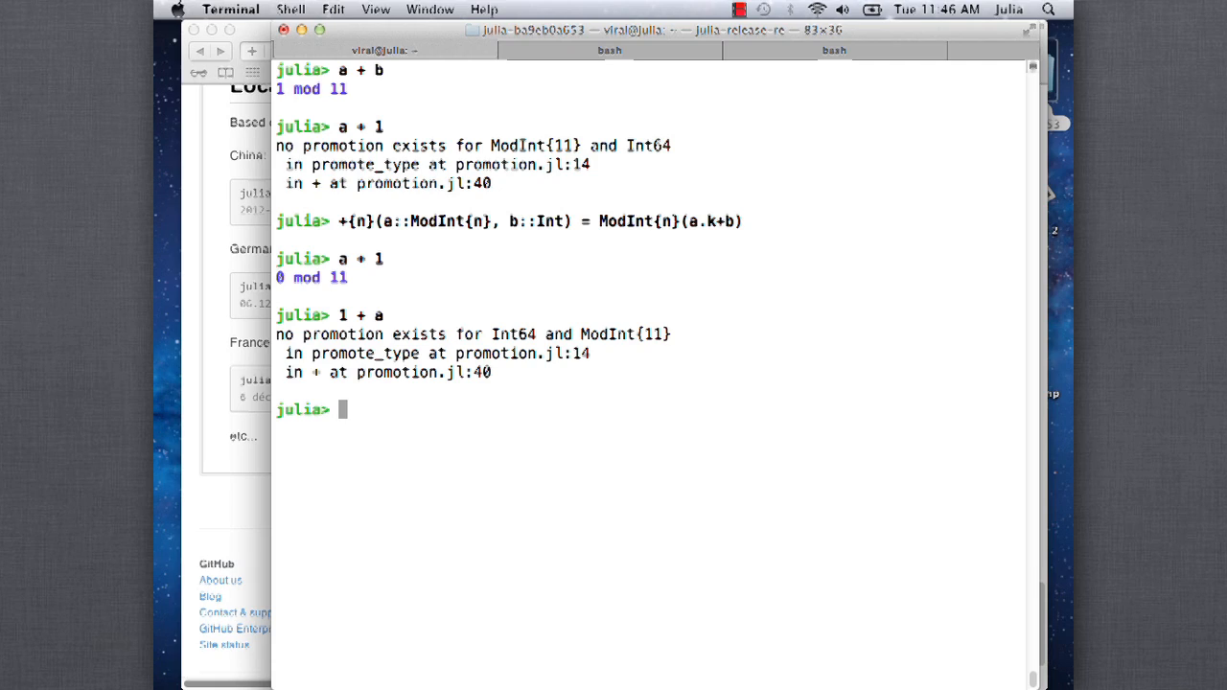
# Define convert{n}(::Type{ModInt{n}}, x::Int) = ModInt{n}(x)
pyautogui.write('conver')
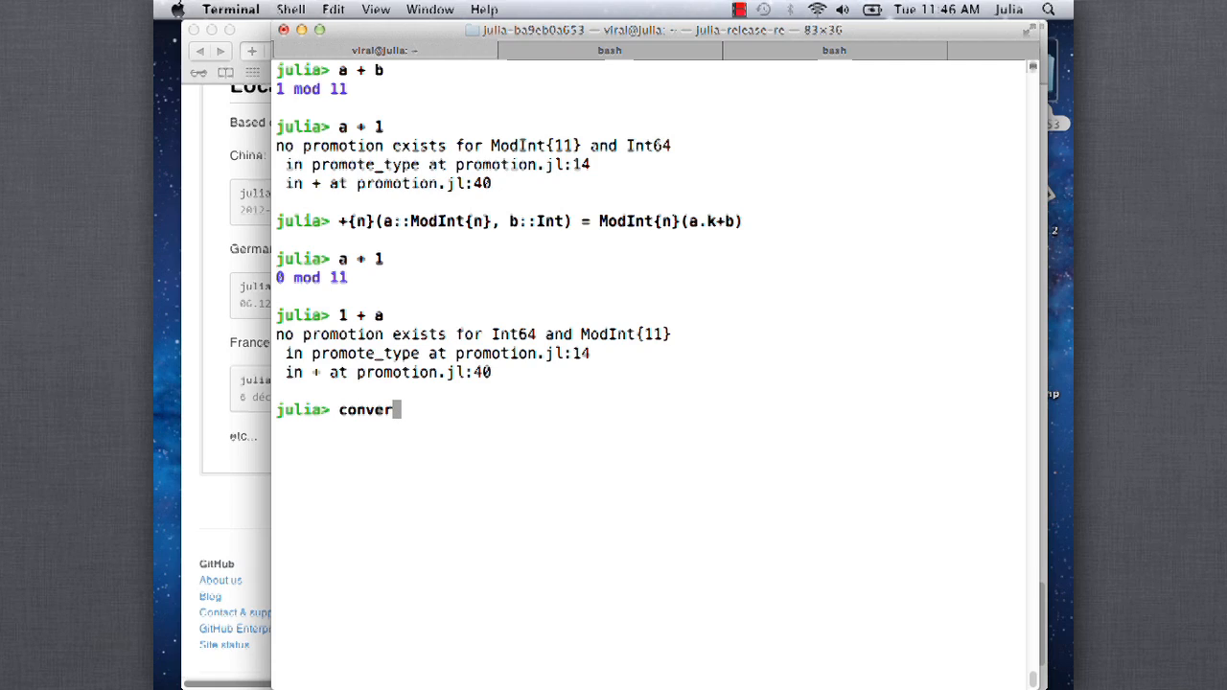
pyautogui.write('t(::')
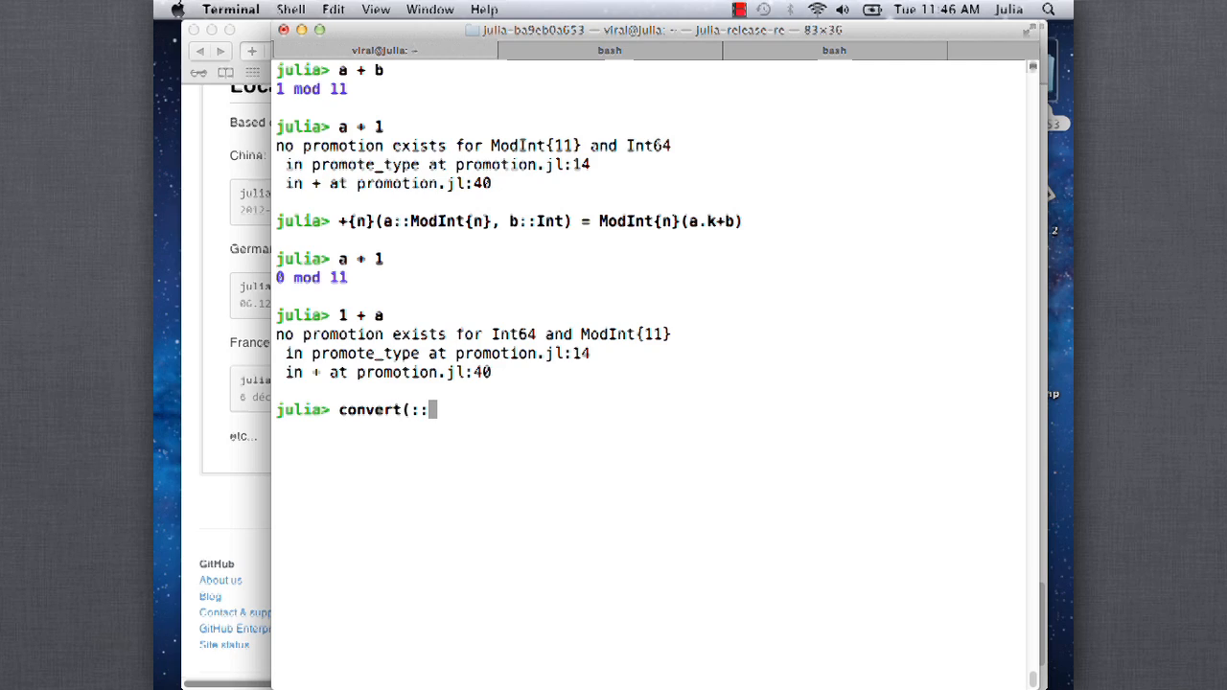
pyautogui.write('Type{')
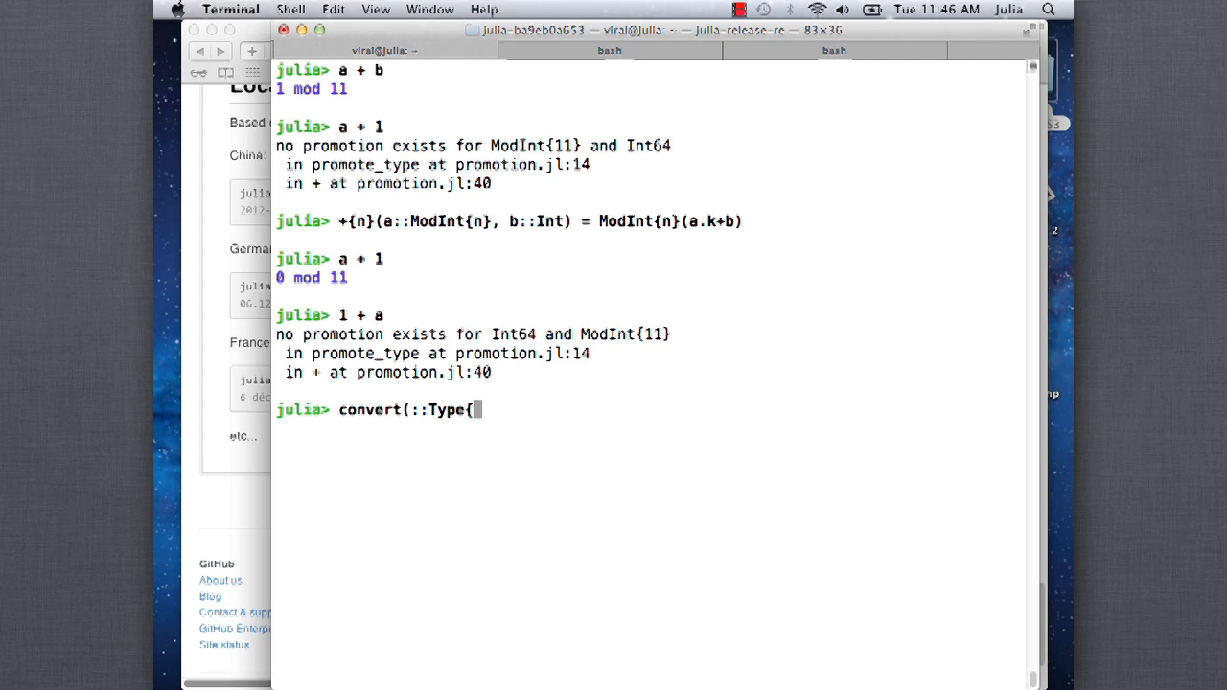
pyautogui.write('ModInt{n')
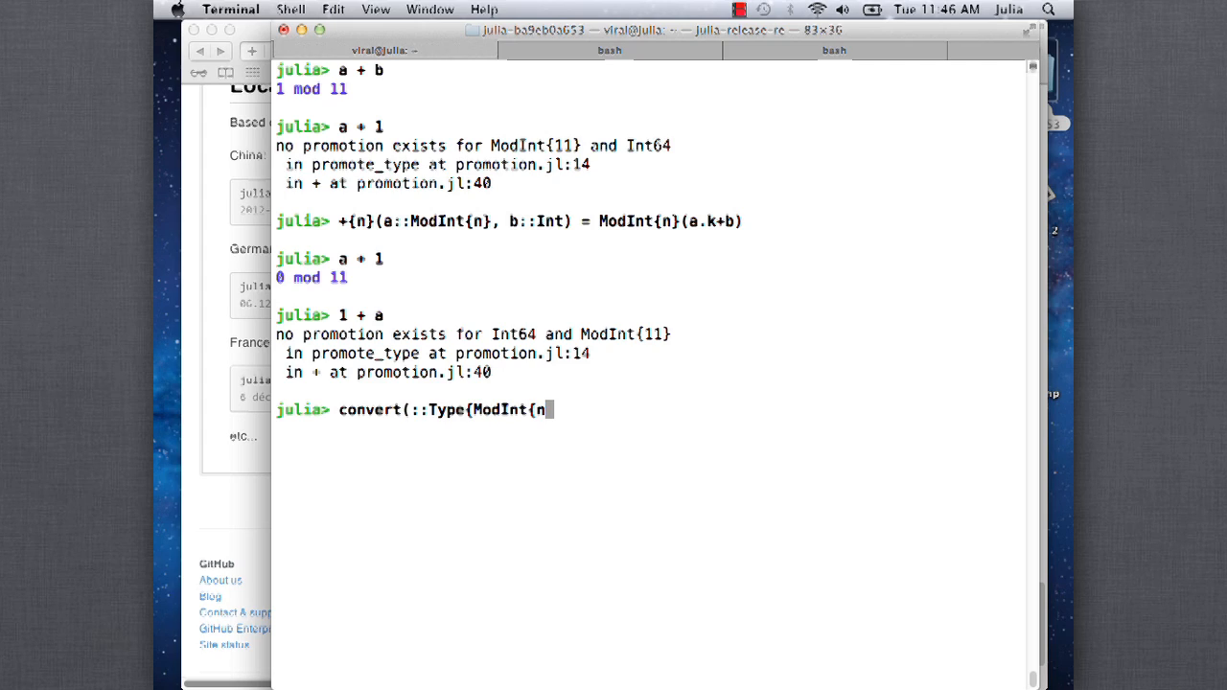
pyautogui.write('}}')
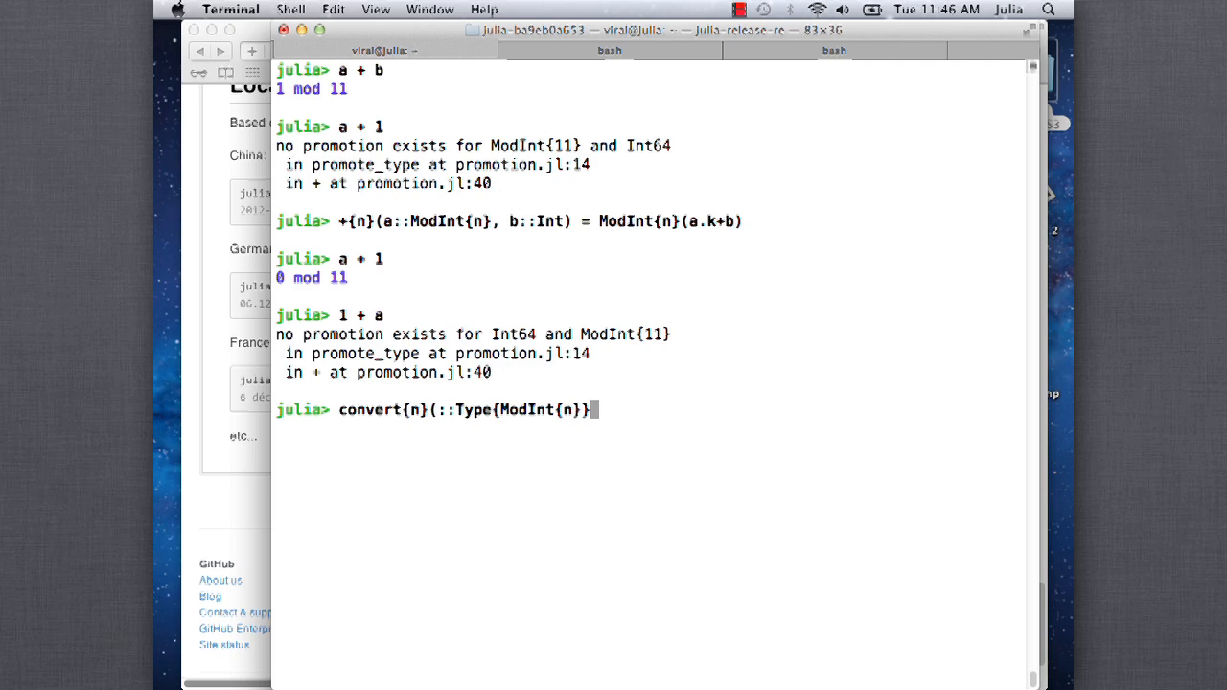
pyautogui.write(', d')
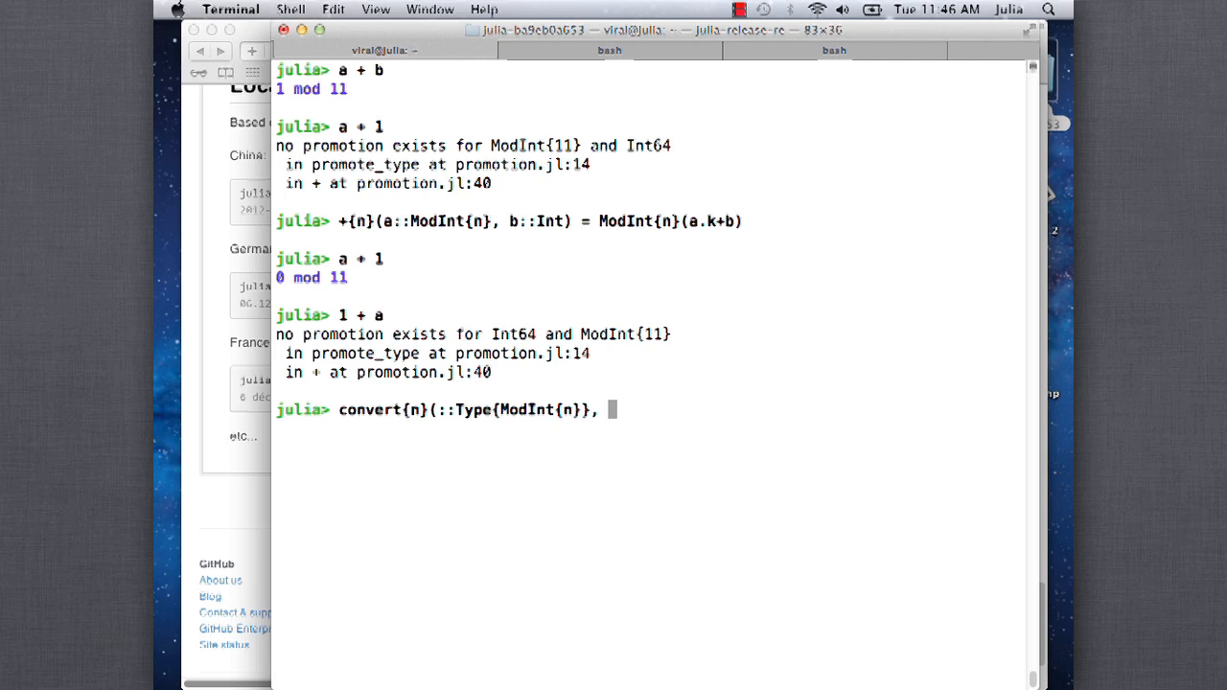
pyautogui.write('x::Int) =')
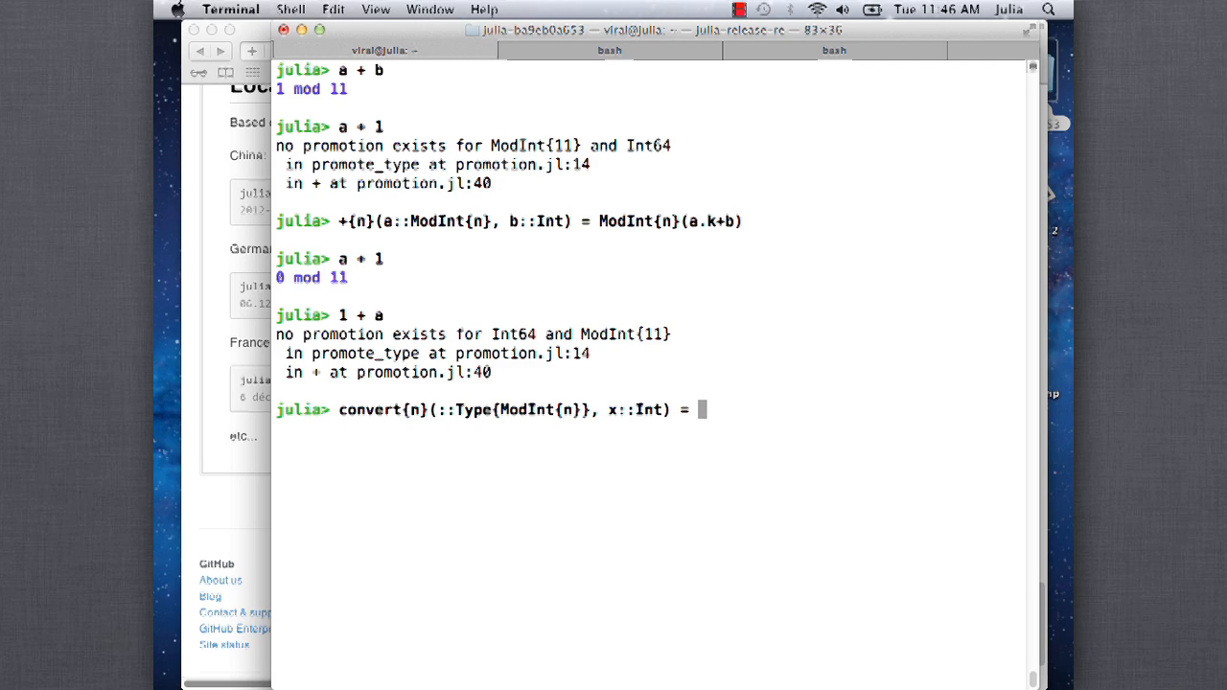
pyautogui.write('ModIn')
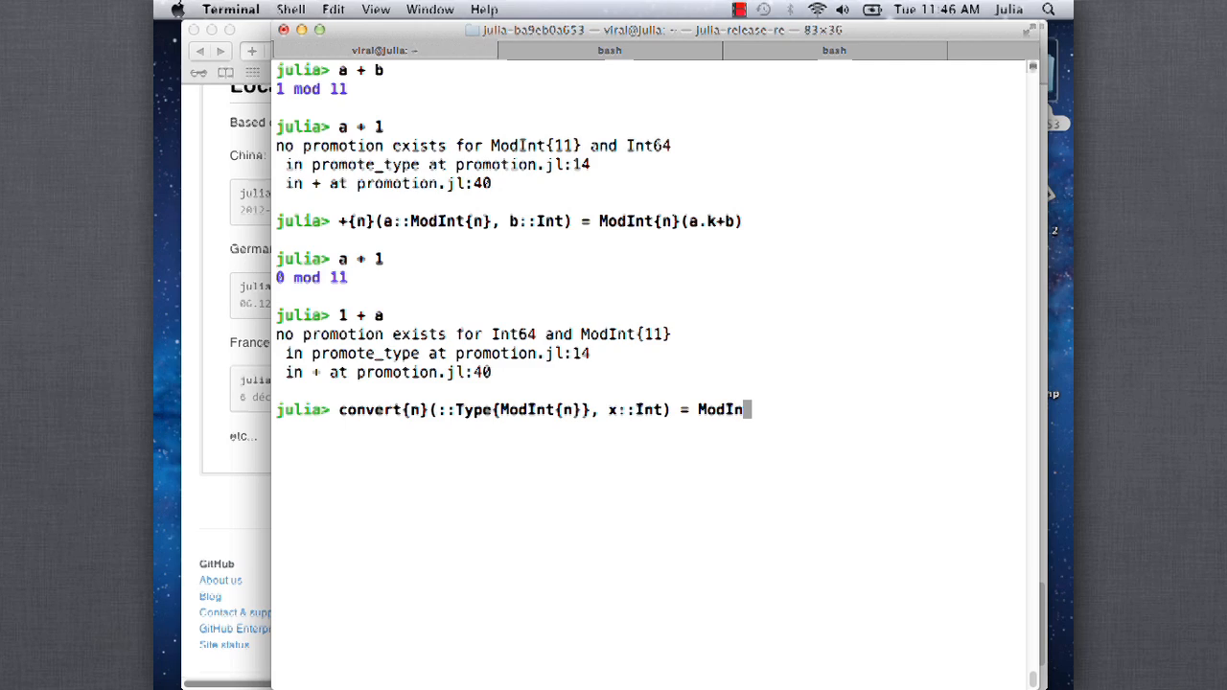
pyautogui.write('{n}')
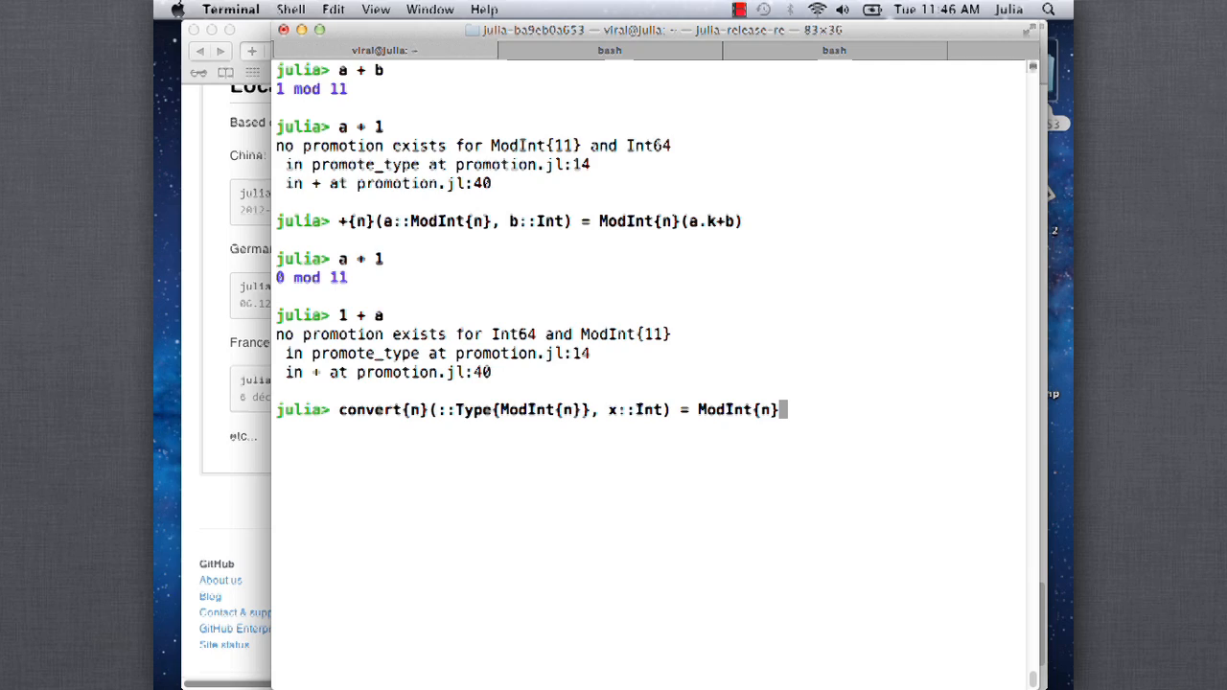
# Finish the convert definition and run convert(ModInt{11}, 12345), returning 3 mod 11
pyautogui.write('(')
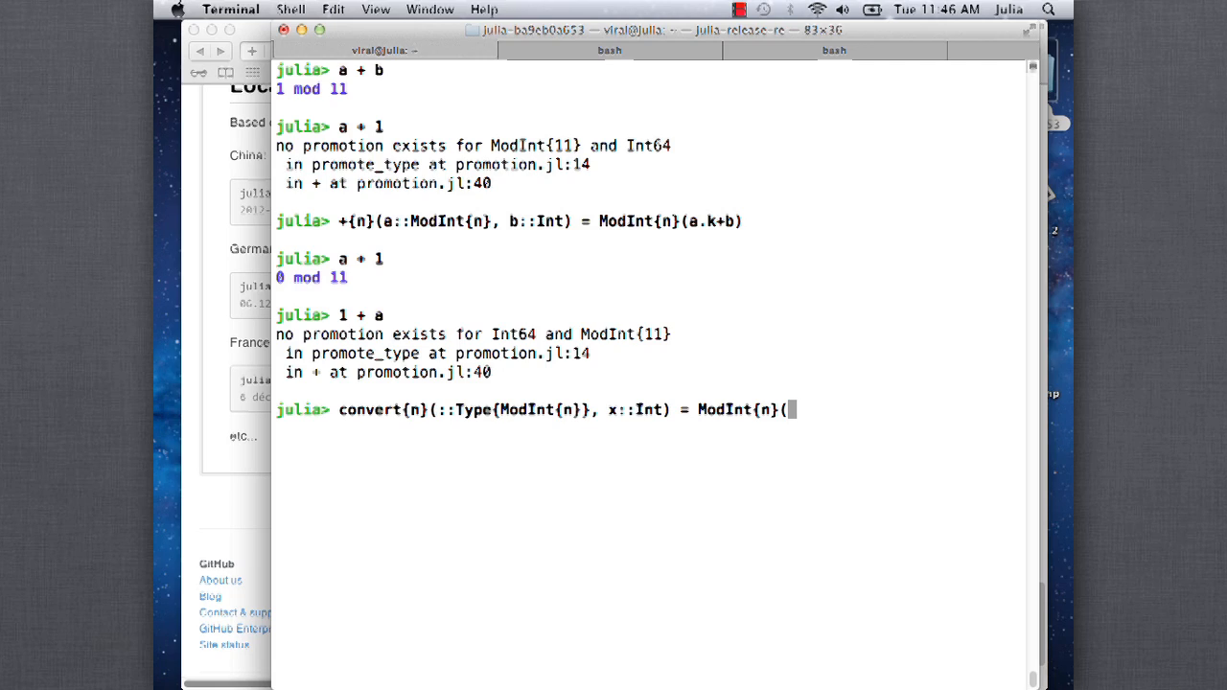
pyautogui.write('x)')
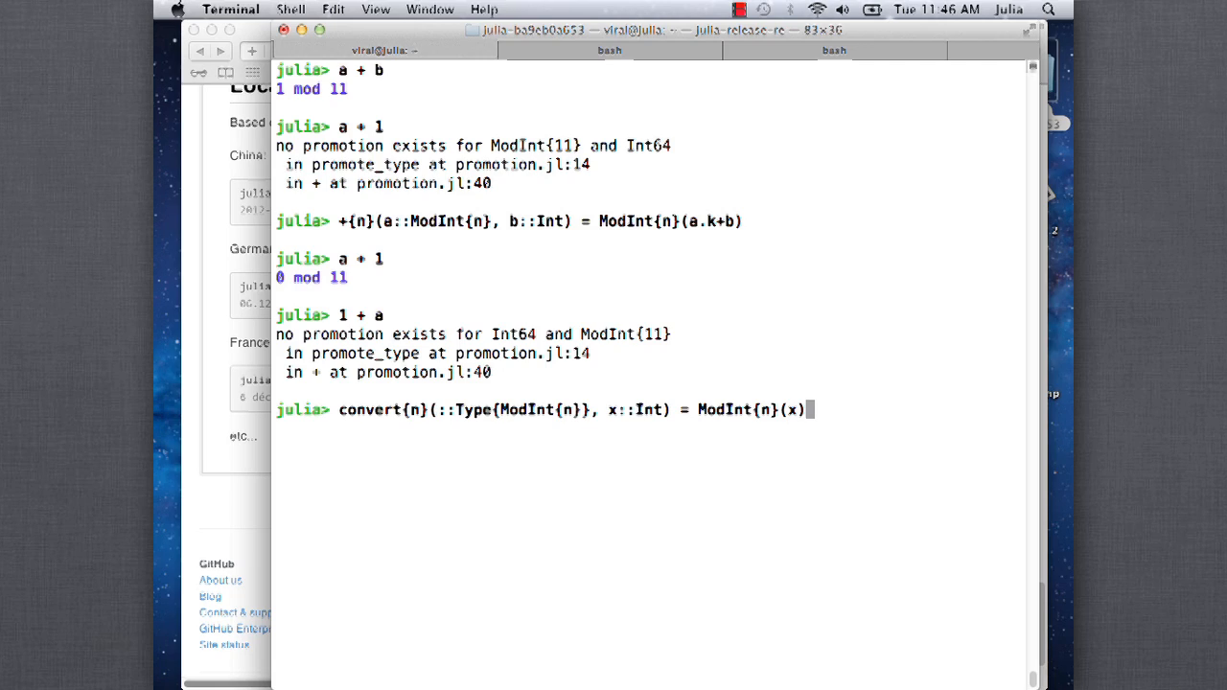
pyautogui.write('con')
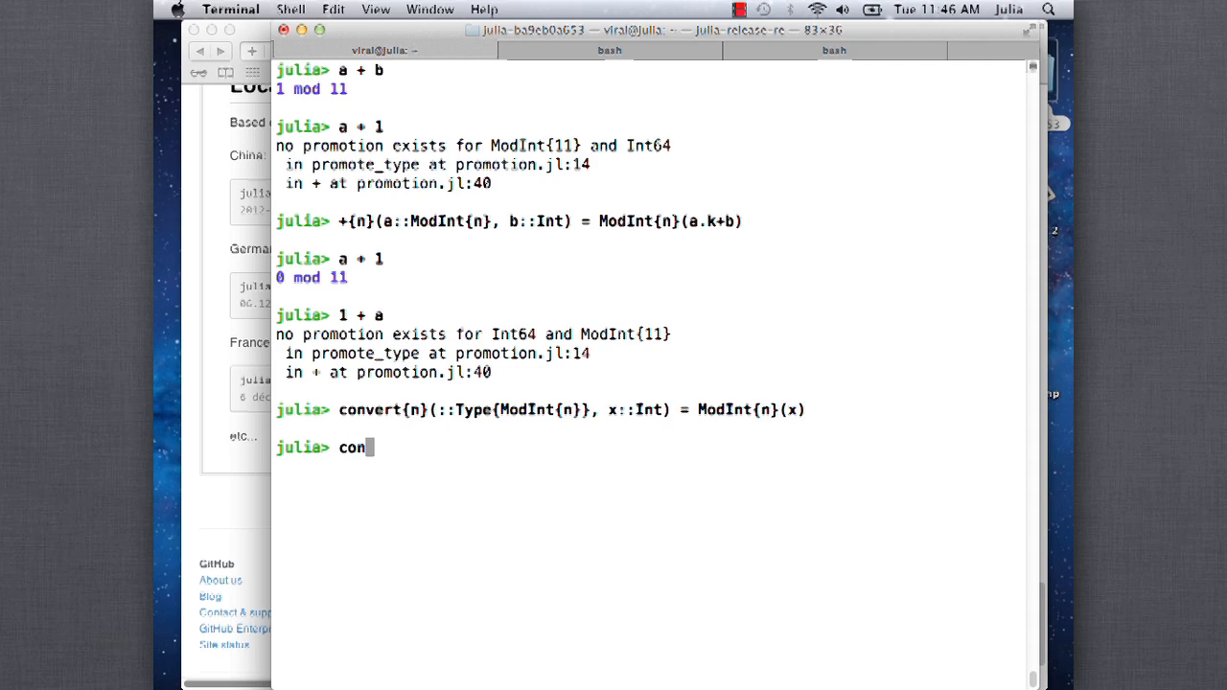
pyautogui.write('vert(Mod')
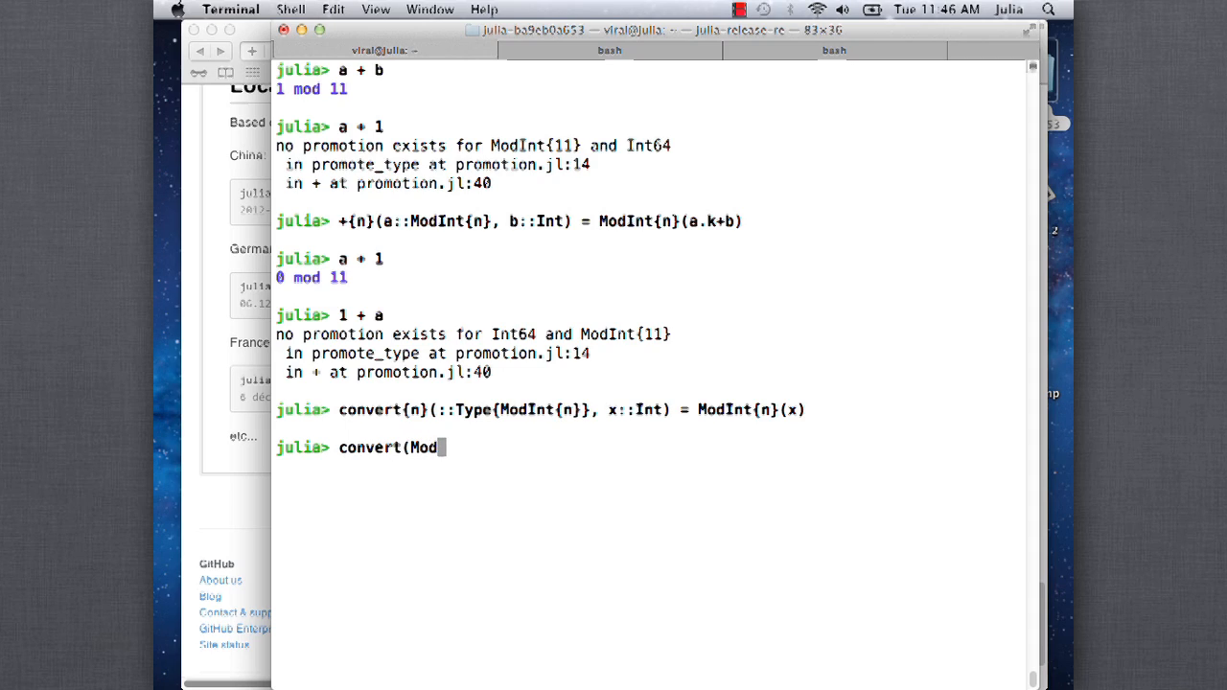
pyautogui.write('Int{11},')
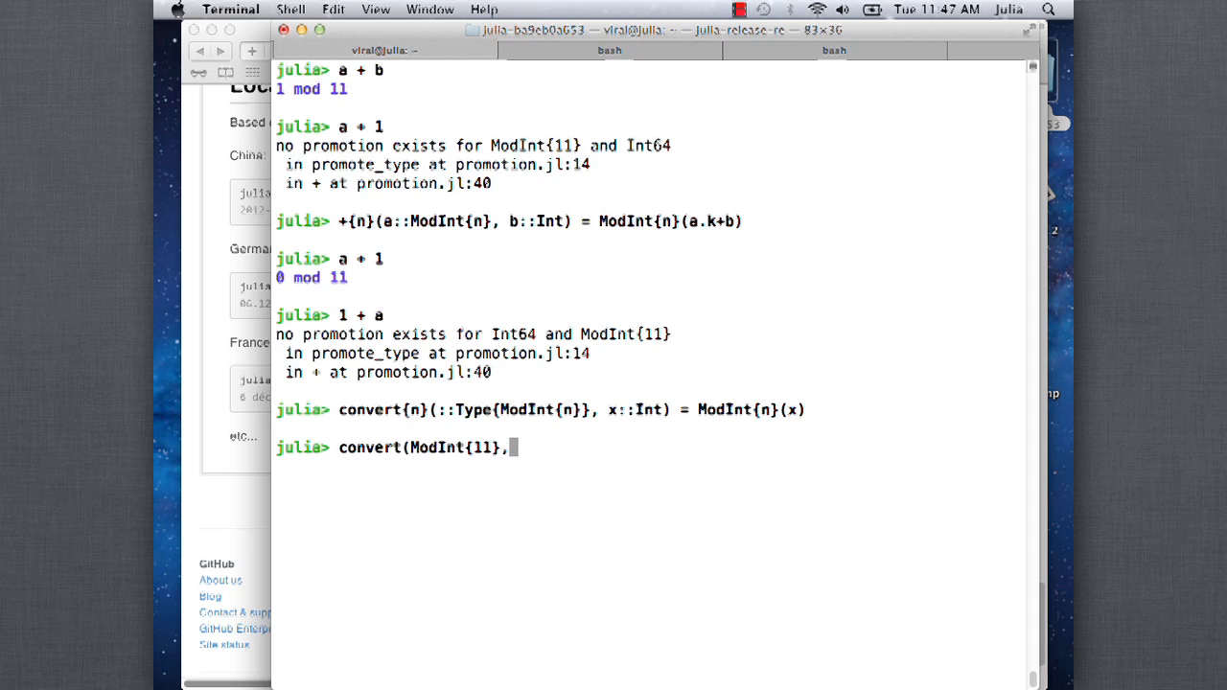
pyautogui.write('12345)')
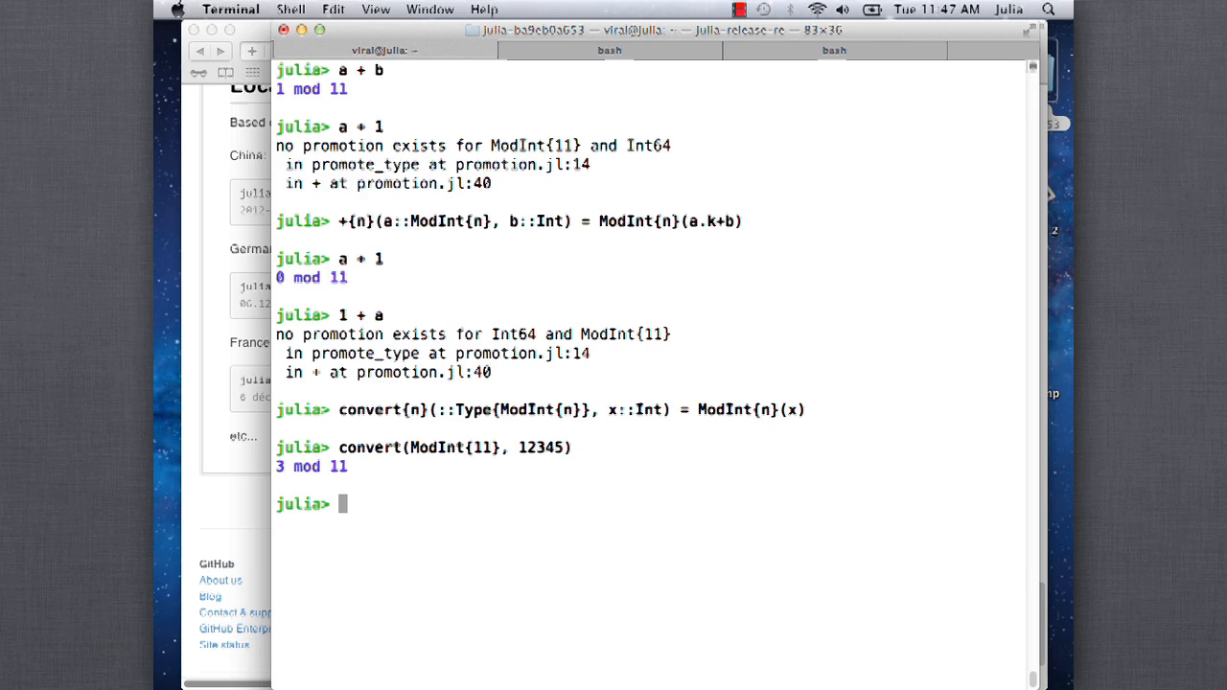
pyautogui.write('warn("')
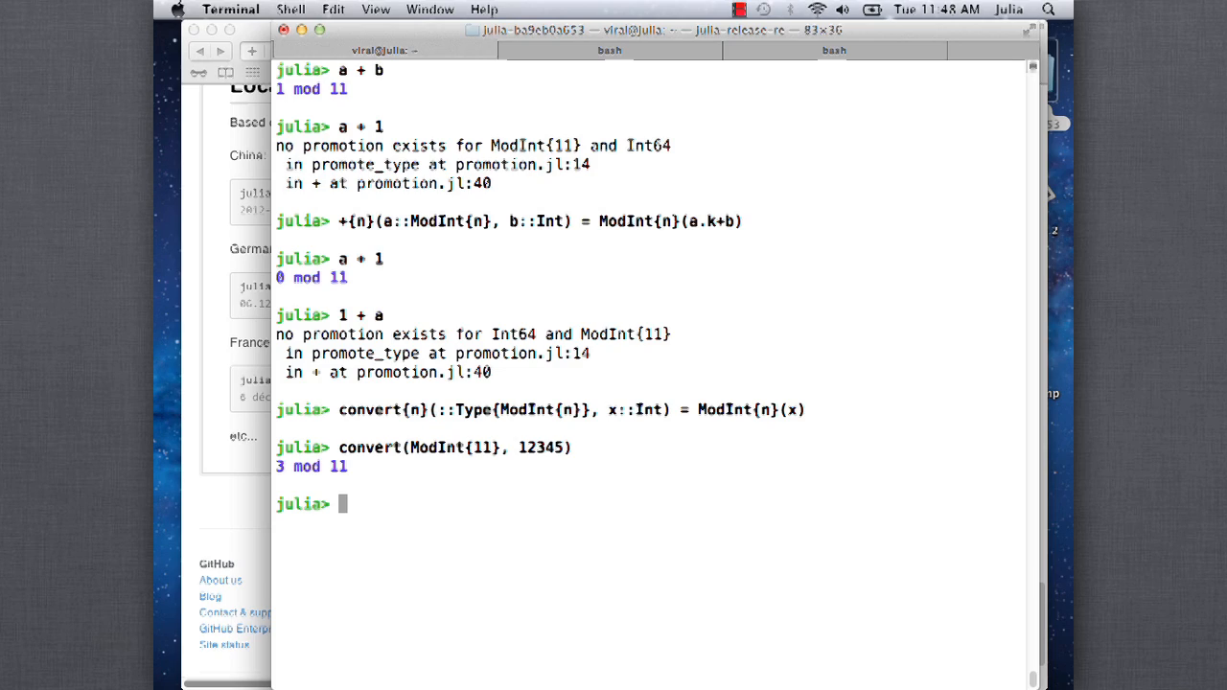
# Evaluate + to print its generic-function methods and scroll through the list
pyautogui.write('+')
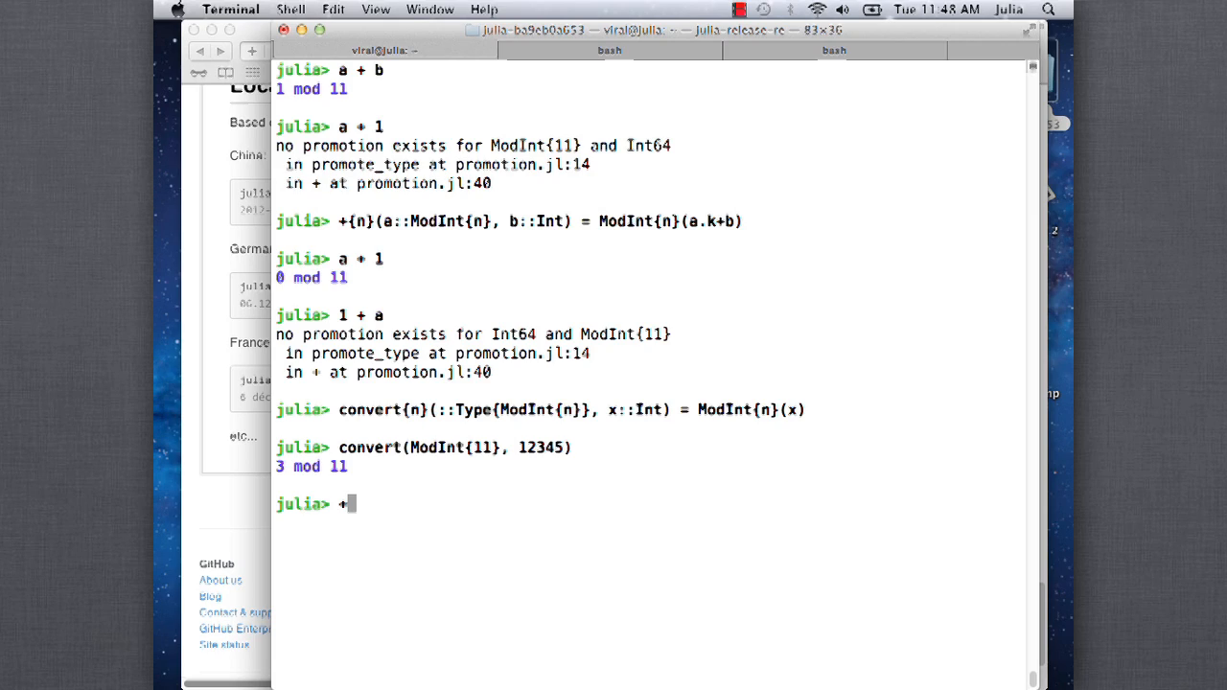
pyautogui.press('backspace')
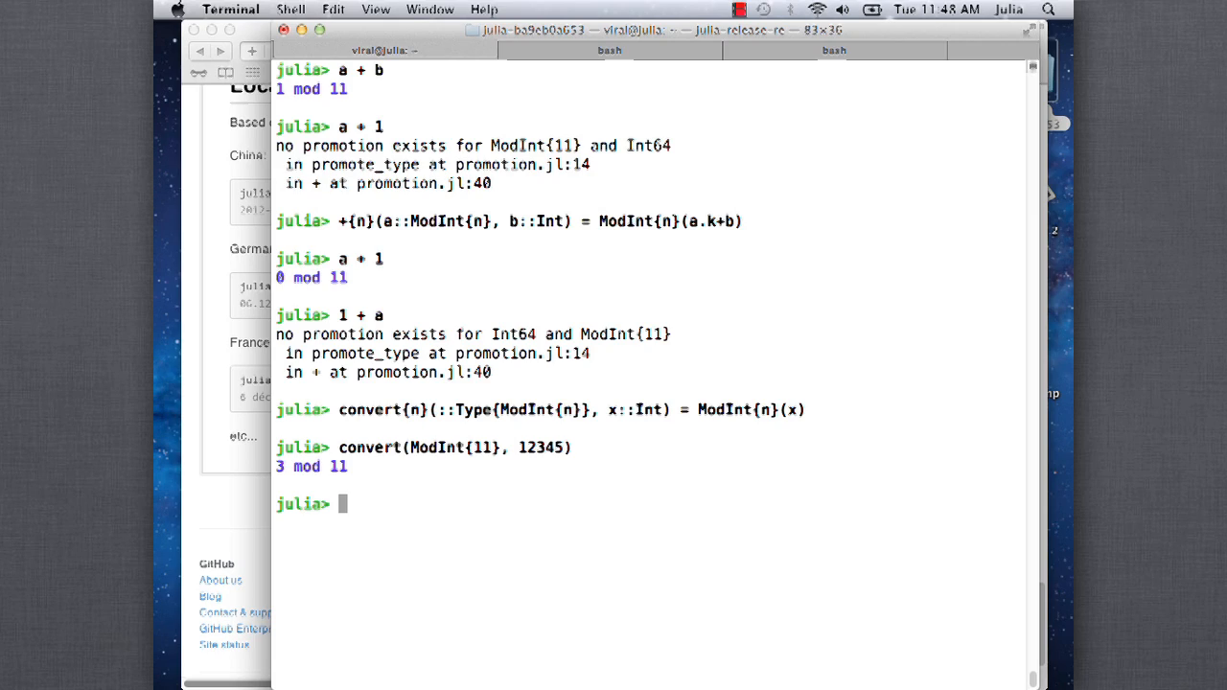
pyautogui.write('+')
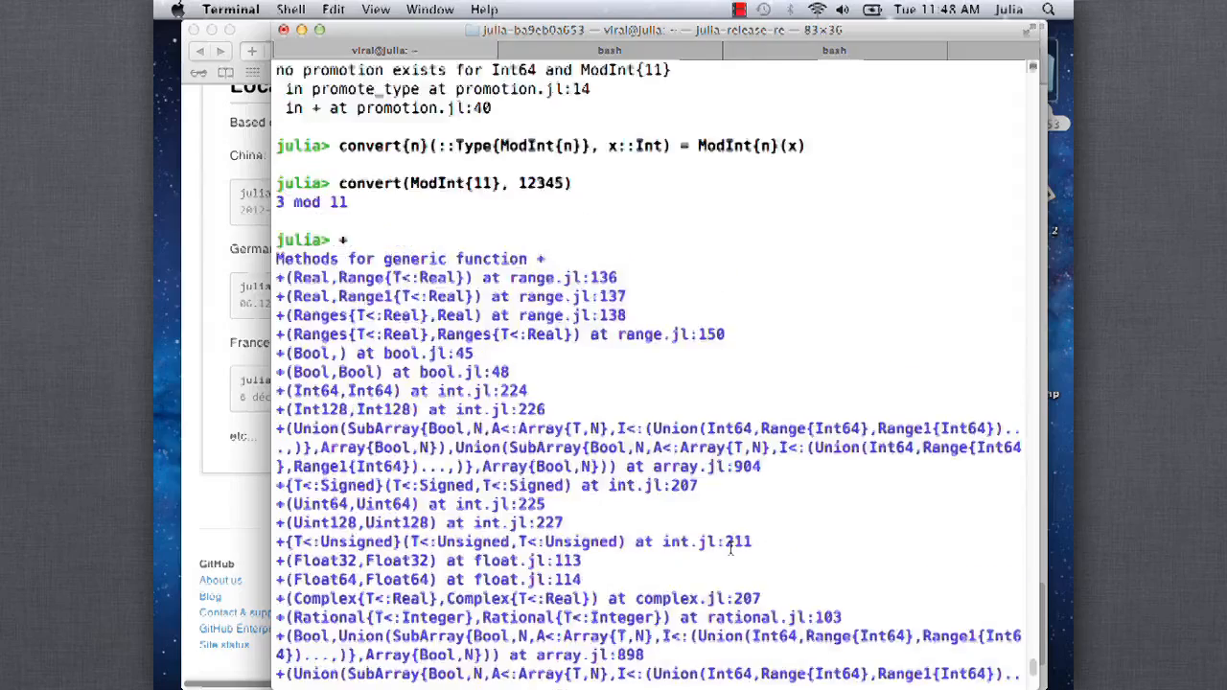
pyautogui.scroll(-3)
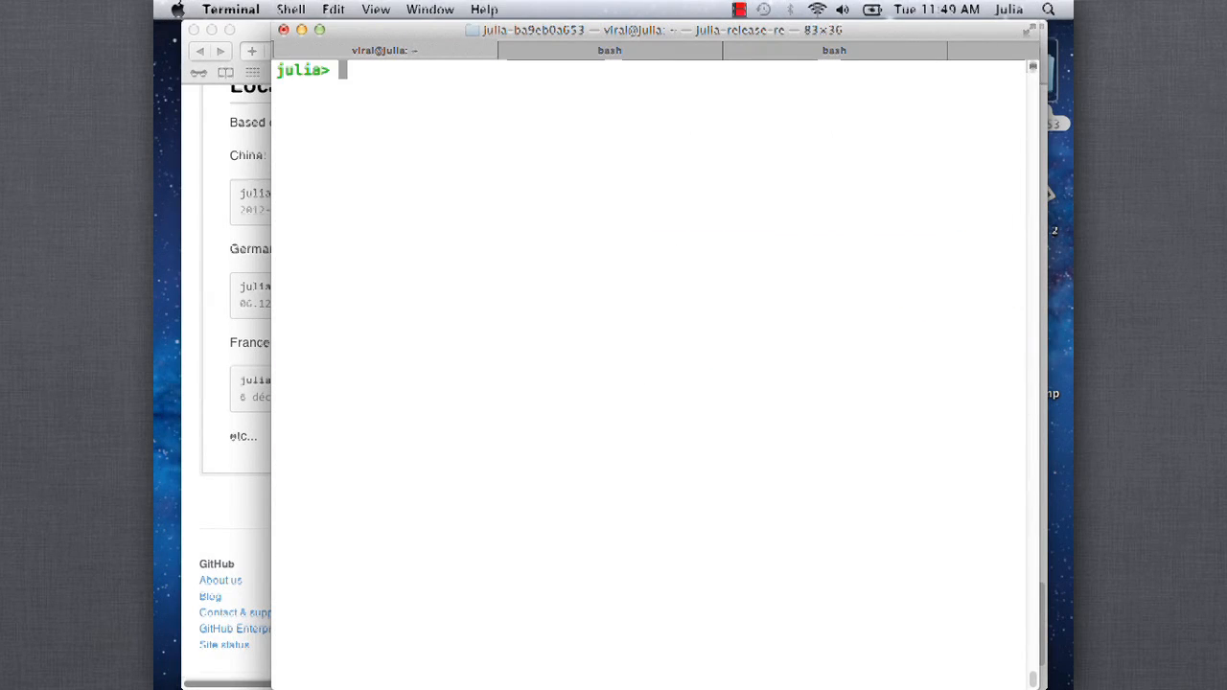
# Run convert(ModInt{11}, 12345), then define promote_rule{n}(::Type{ModInt{n}}, ::Type{Int}) = ModInt{n}
pyautogui.write('+')
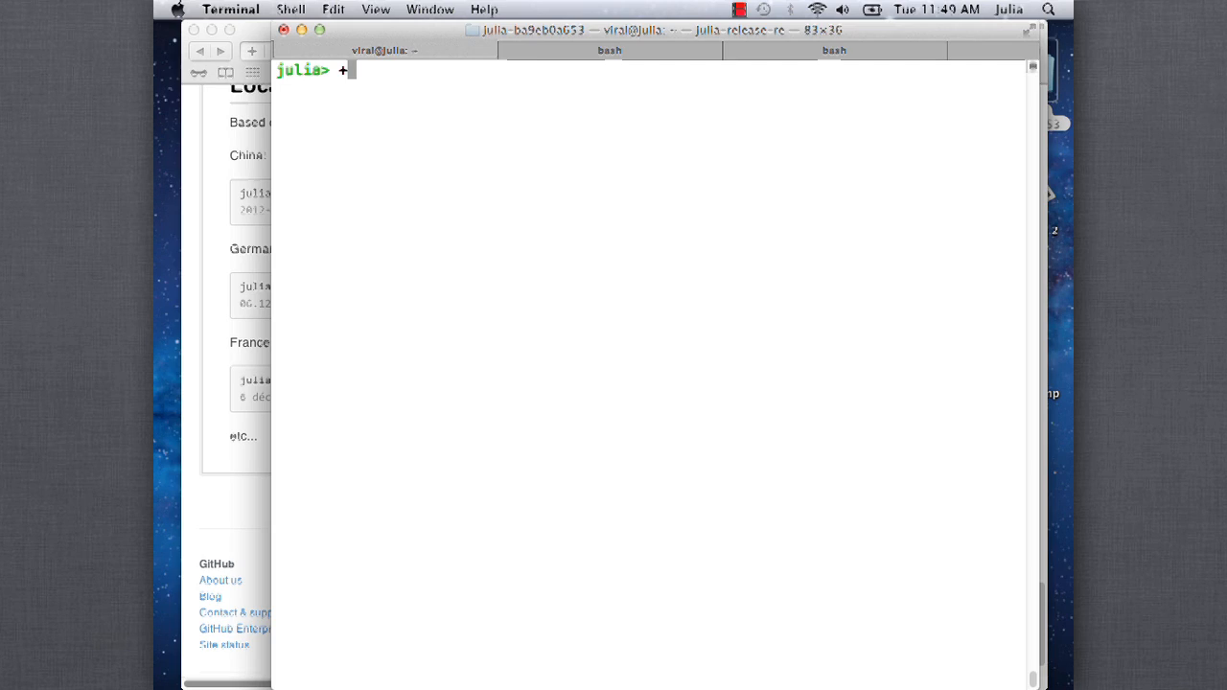
pyautogui.write('convert(ModInt{11}, 12345)')
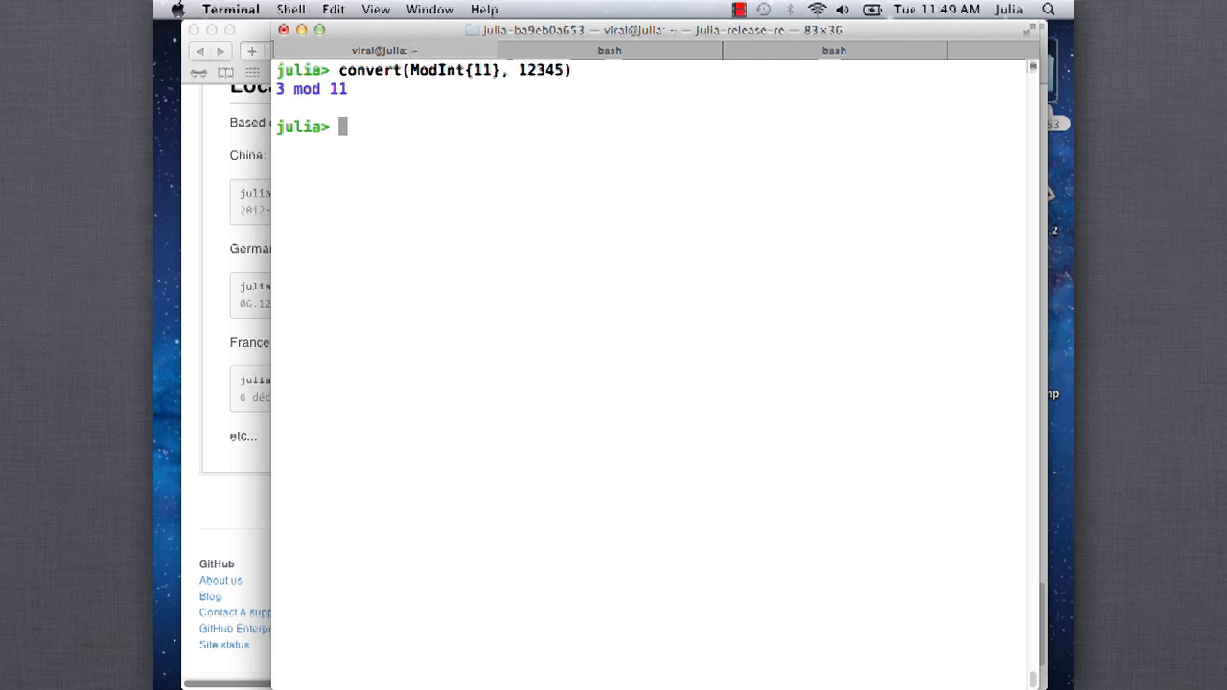
pyautogui.write('pr')
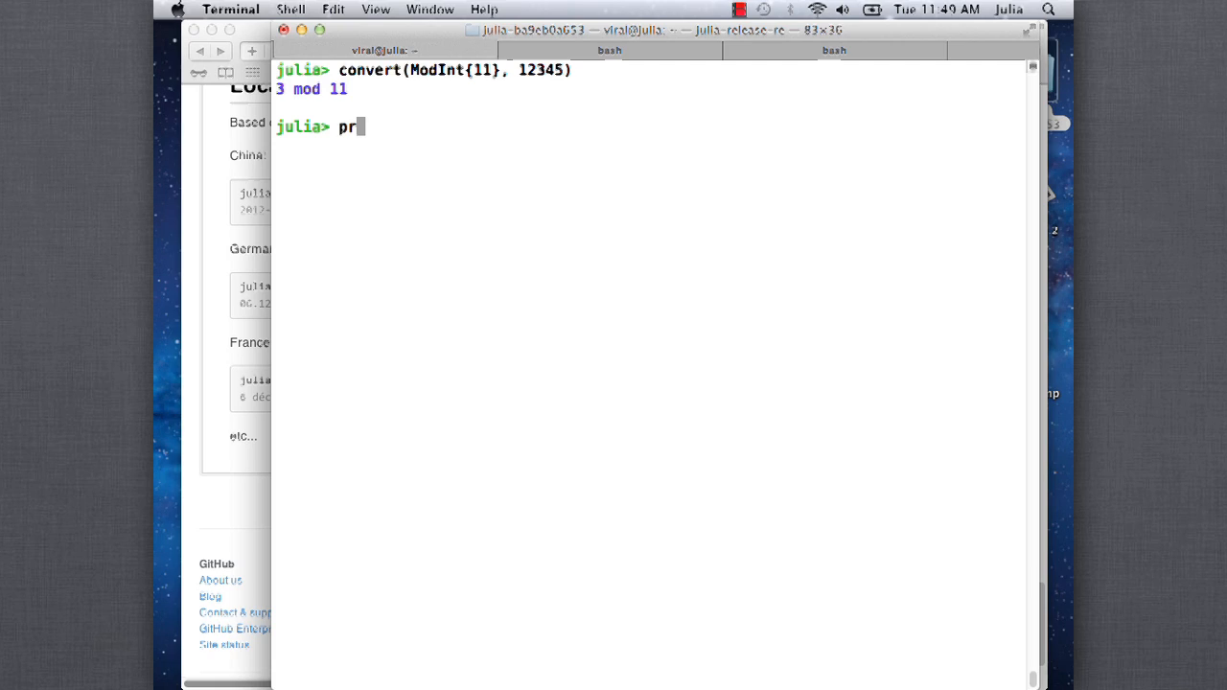
pyautogui.write('omote_rul')
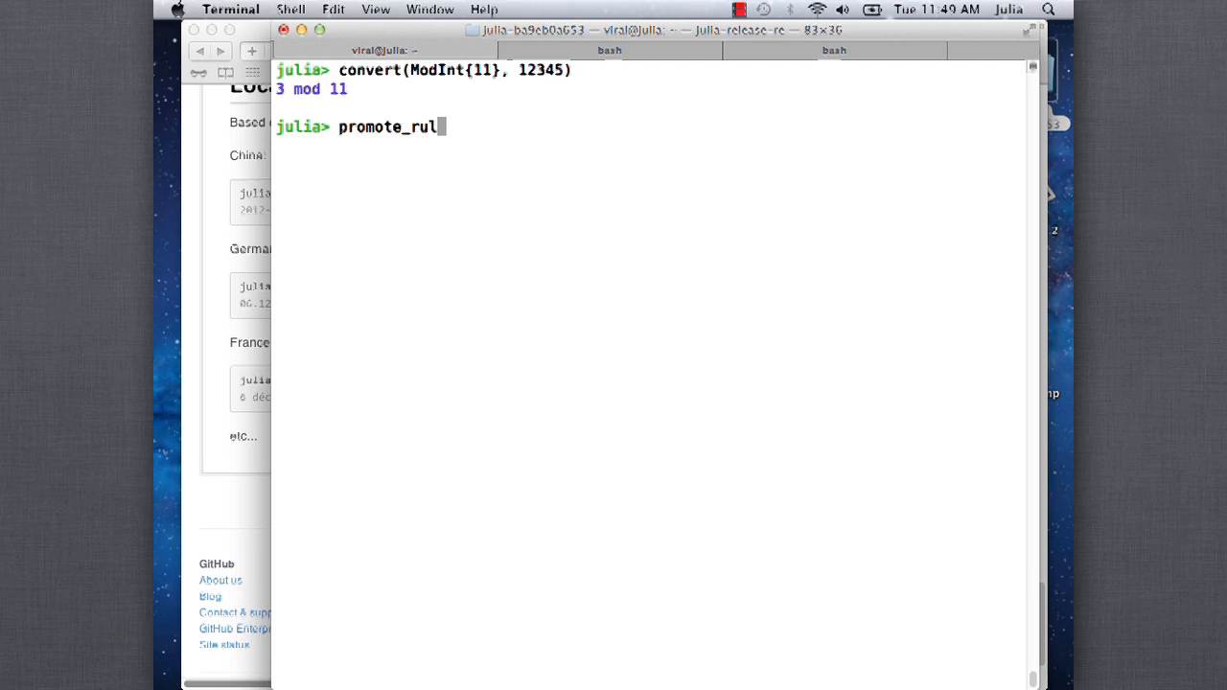
pyautogui.write('e{n}')
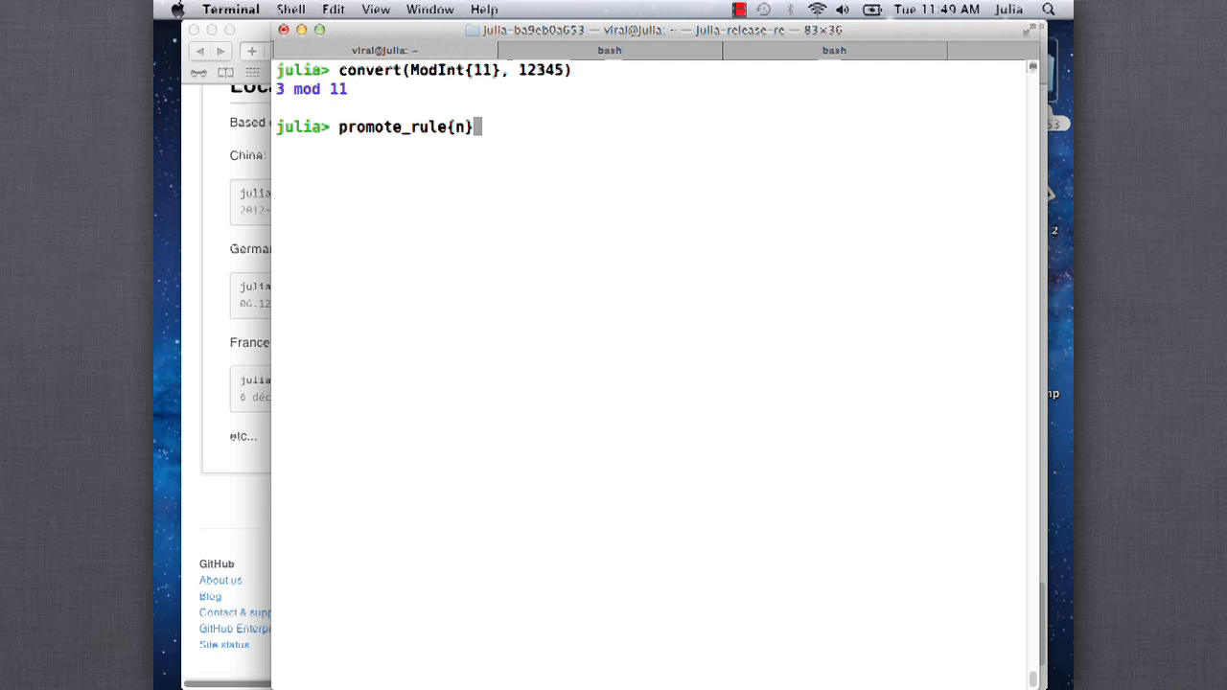
pyautogui.write('(::')
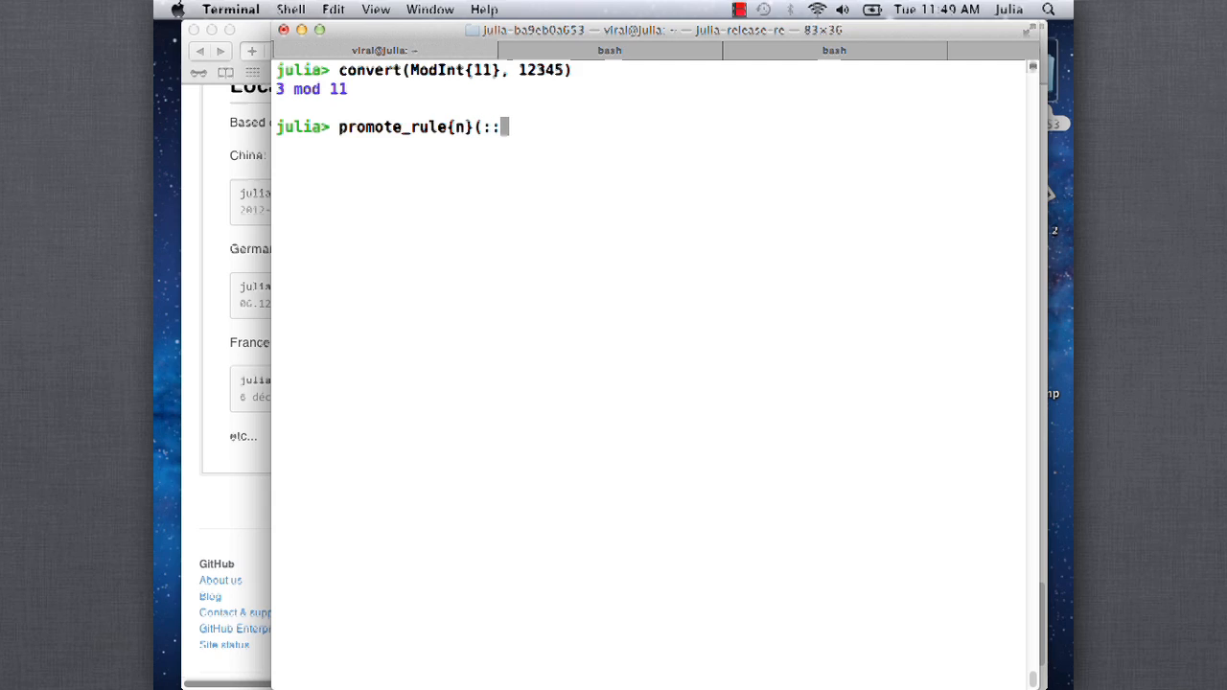
pyautogui.write('Type{')
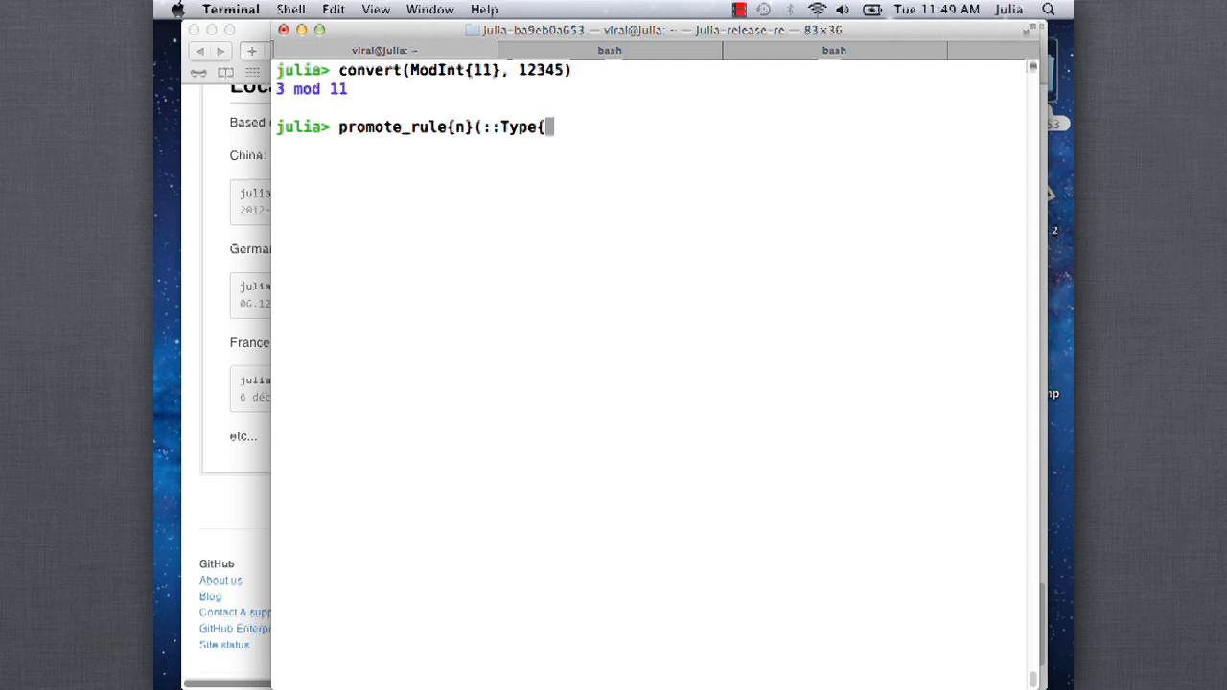
pyautogui.write('ModInt{')
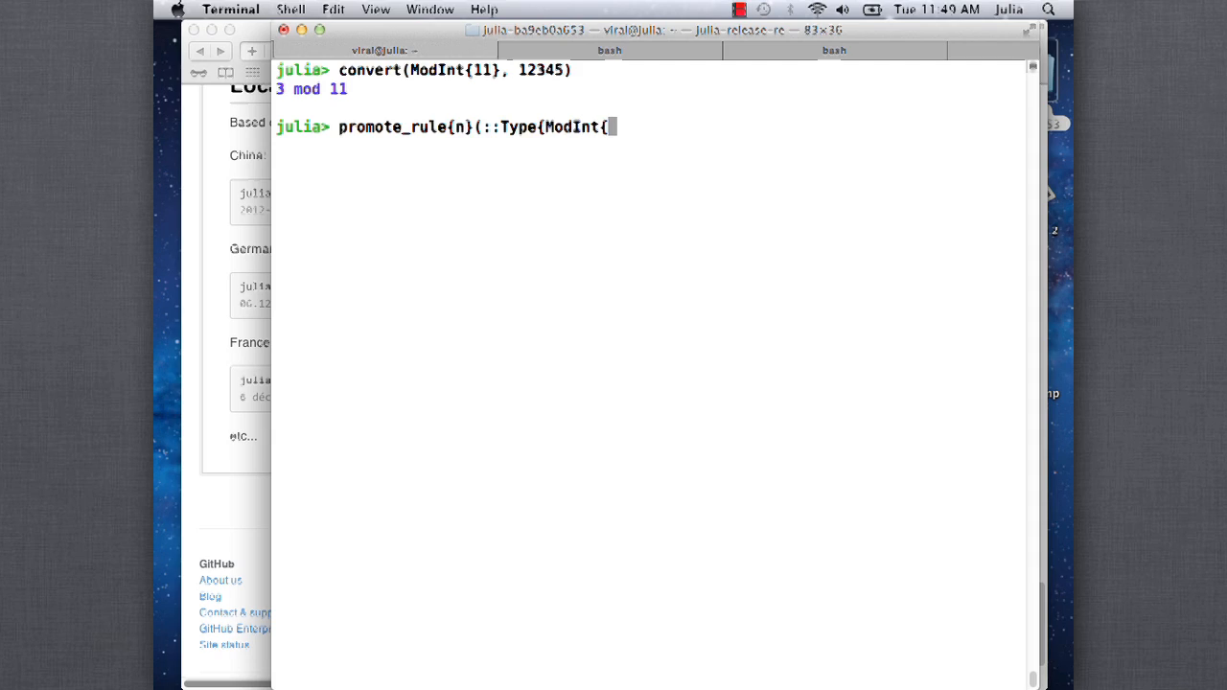
pyautogui.write('n}},')
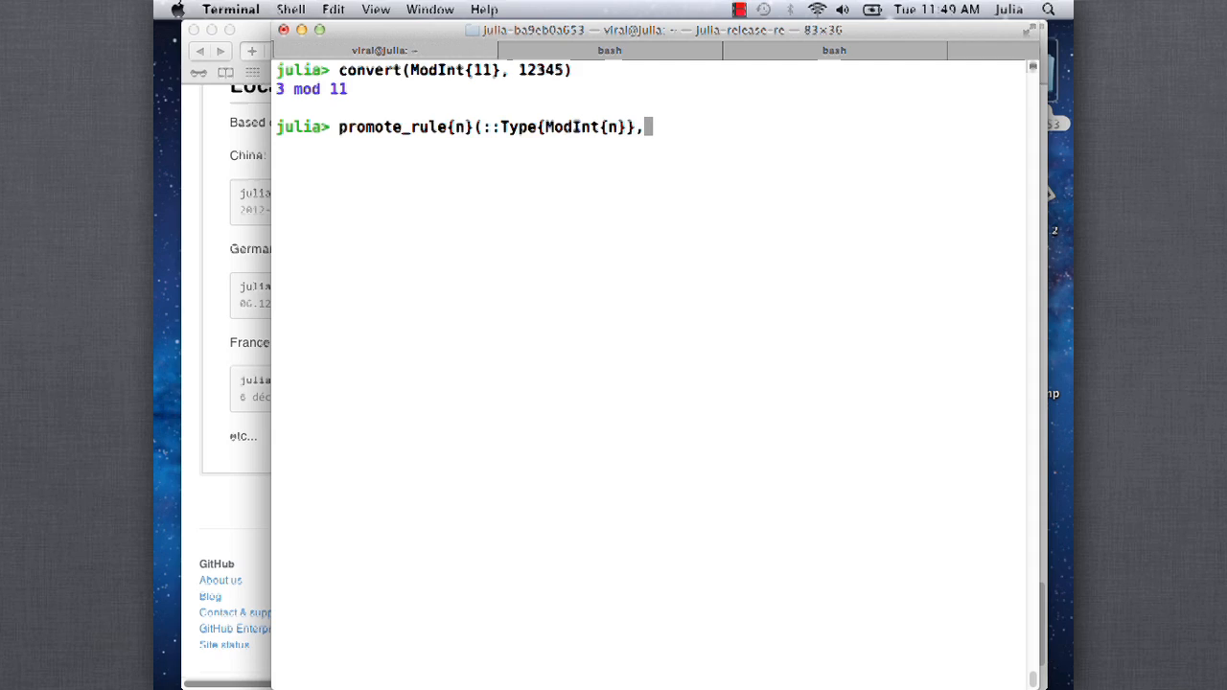
pyautogui.write('::')
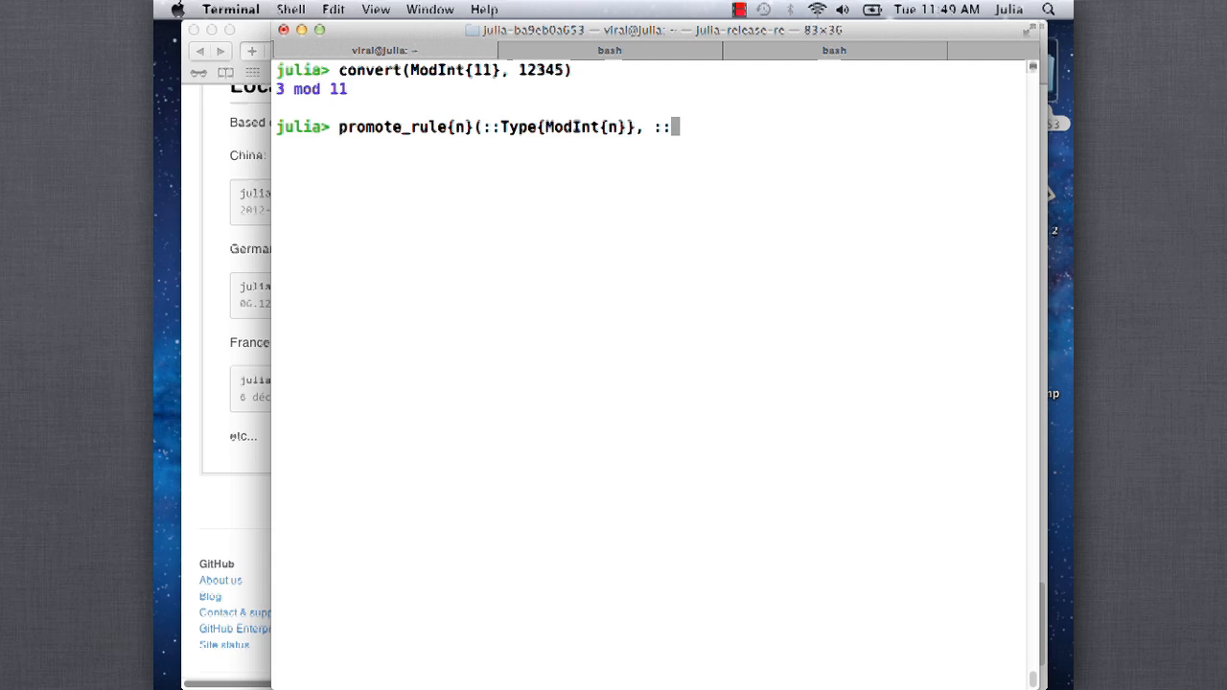
pyautogui.write('Type')
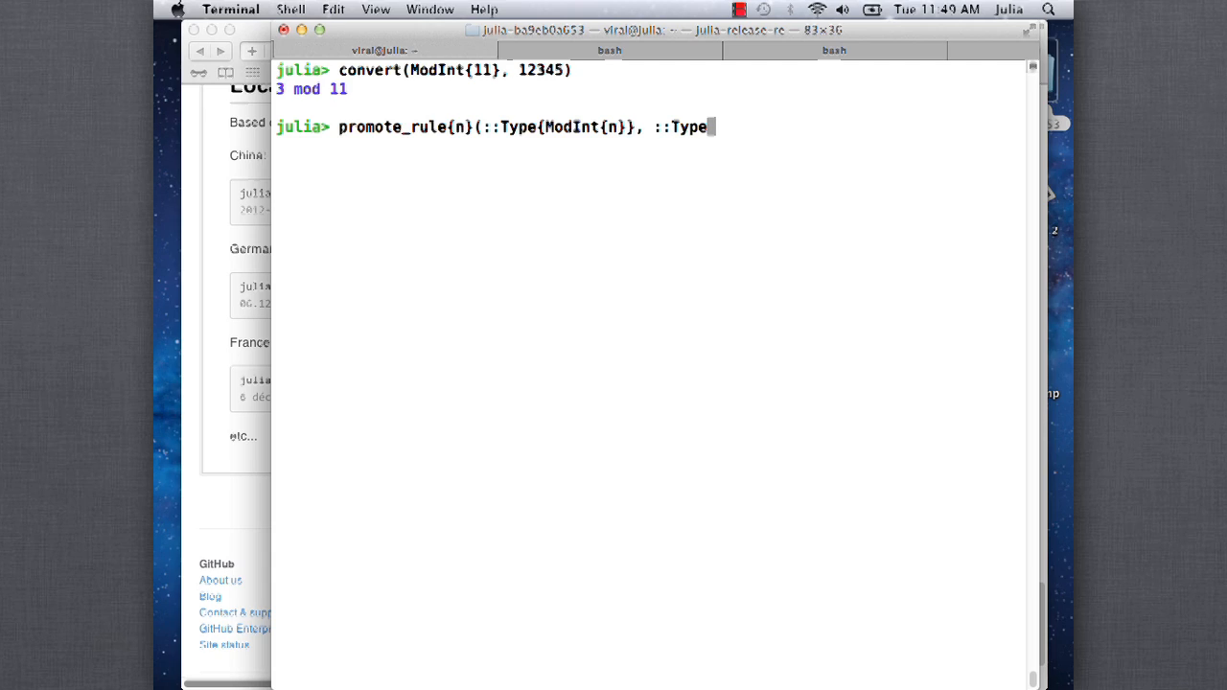
pyautogui.write('{')
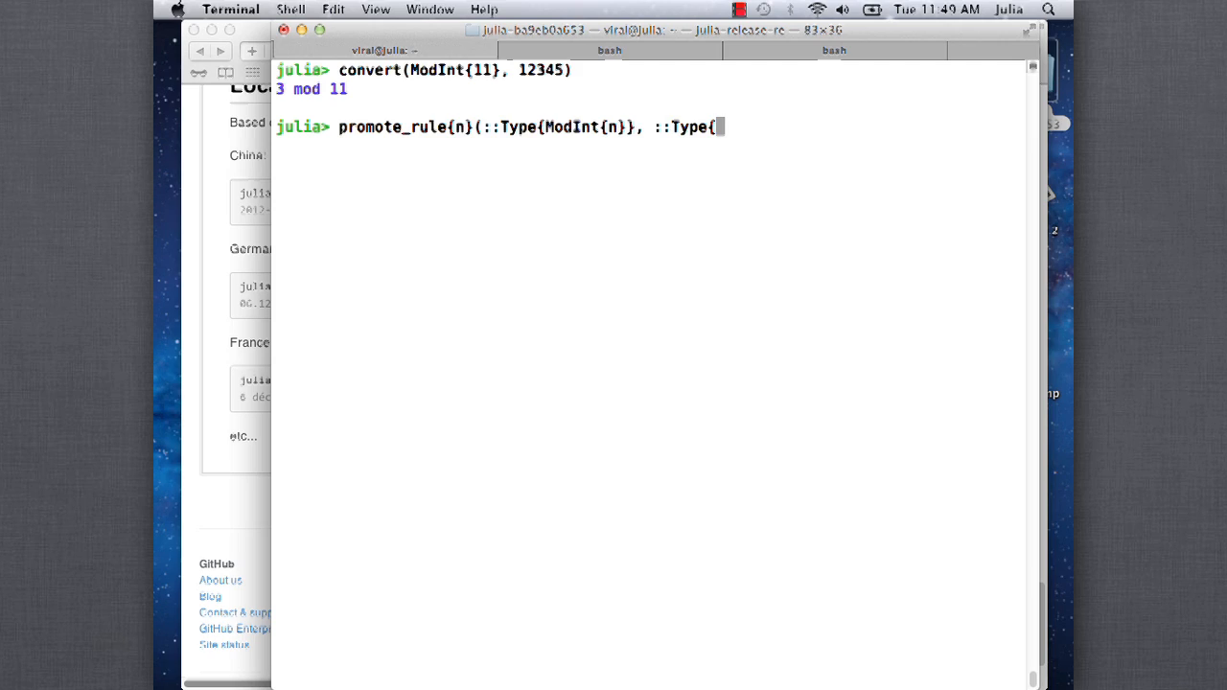
pyautogui.write('Int}) =')
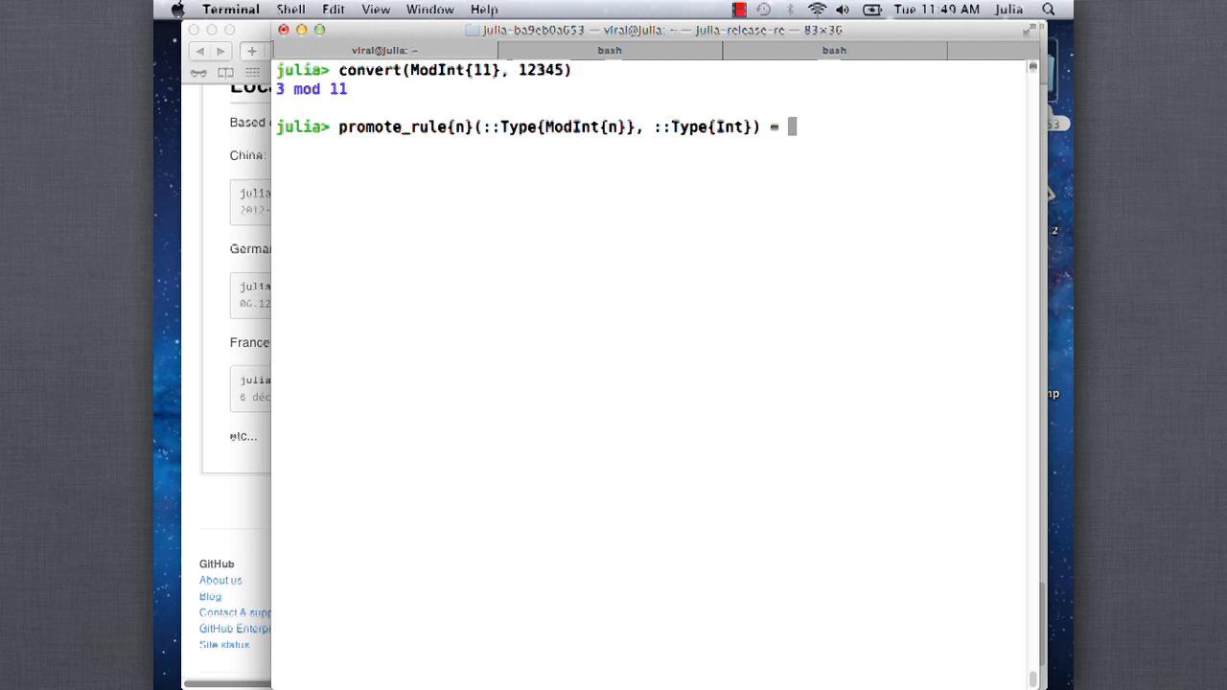
pyautogui.write('ModInt{n')
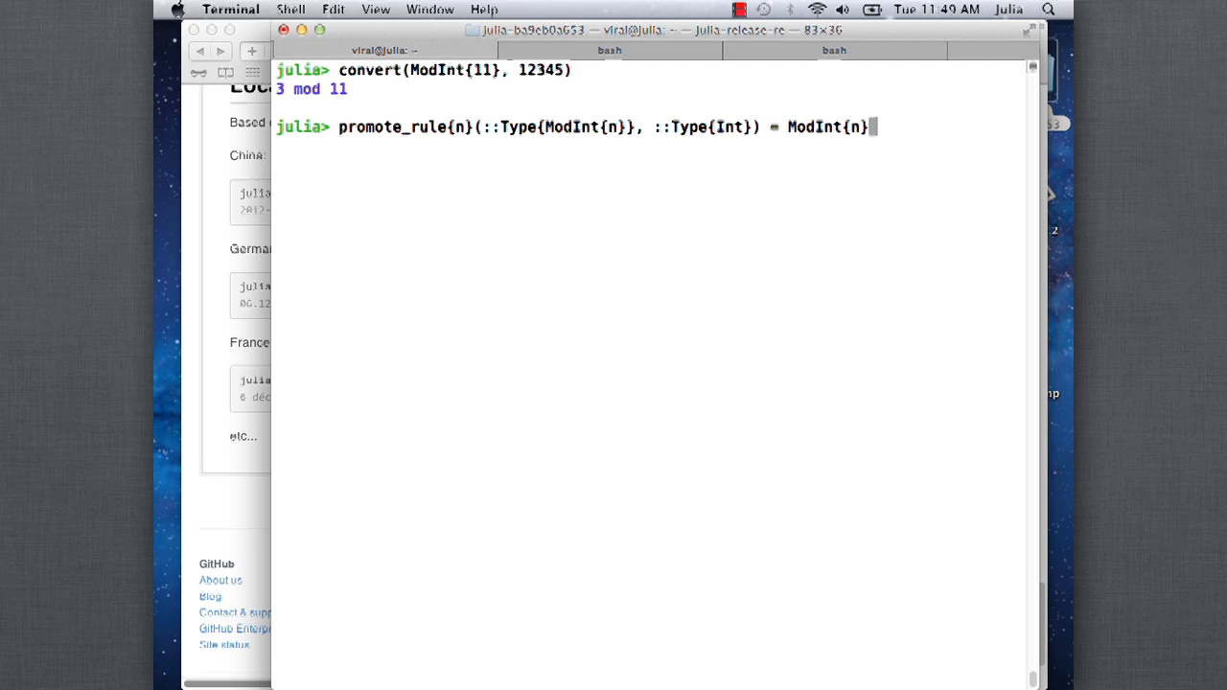
pyautogui.press('Return')
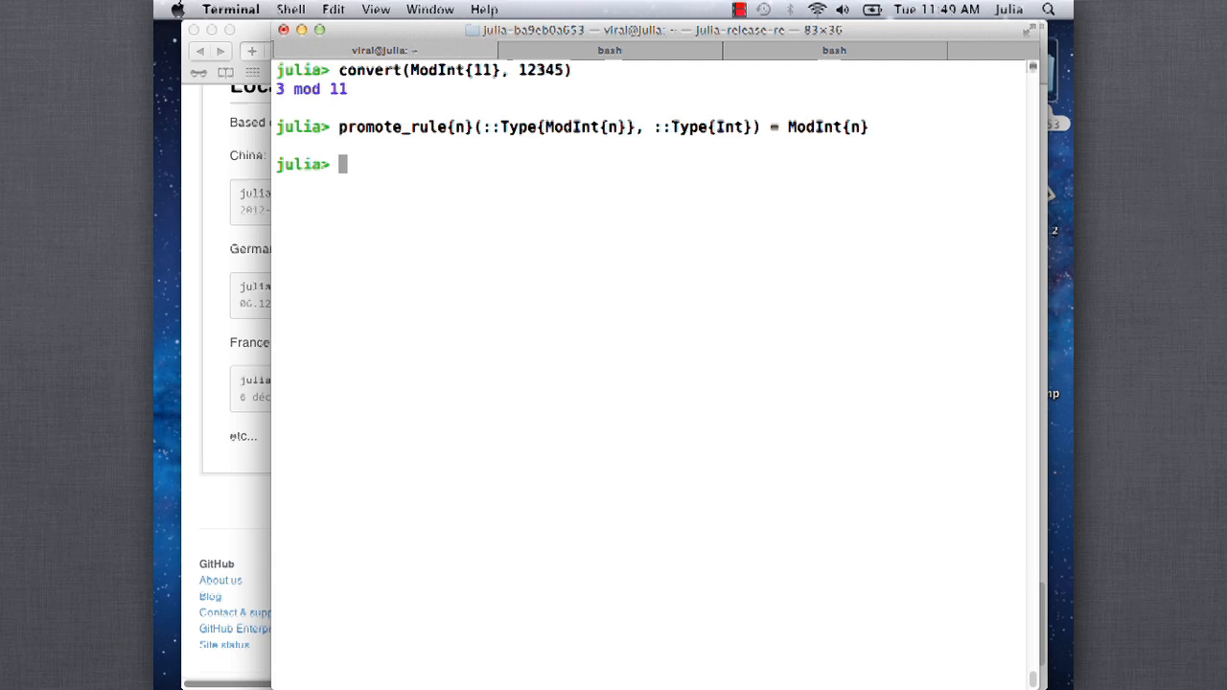
# Try promote(a,1) and (x,y) = promote(a,1), hitting 'no method start(Nothing,)', and list promote methods
pyautogui.write('promote(a')
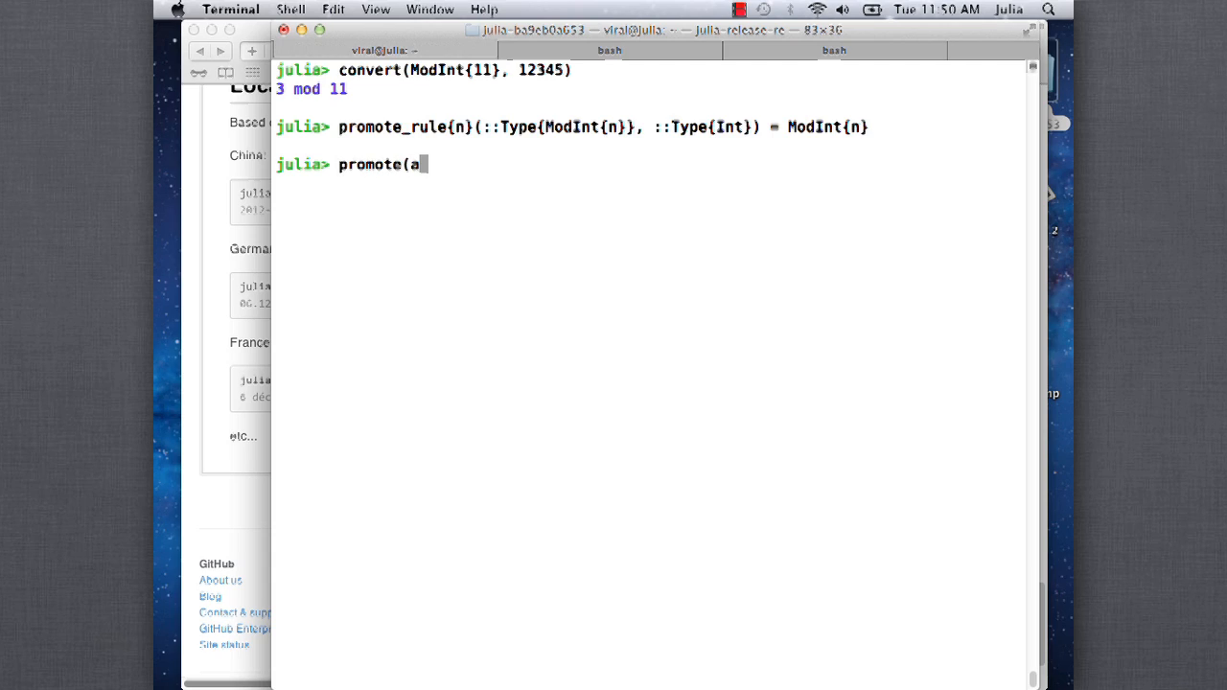
pyautogui.write(',1)')
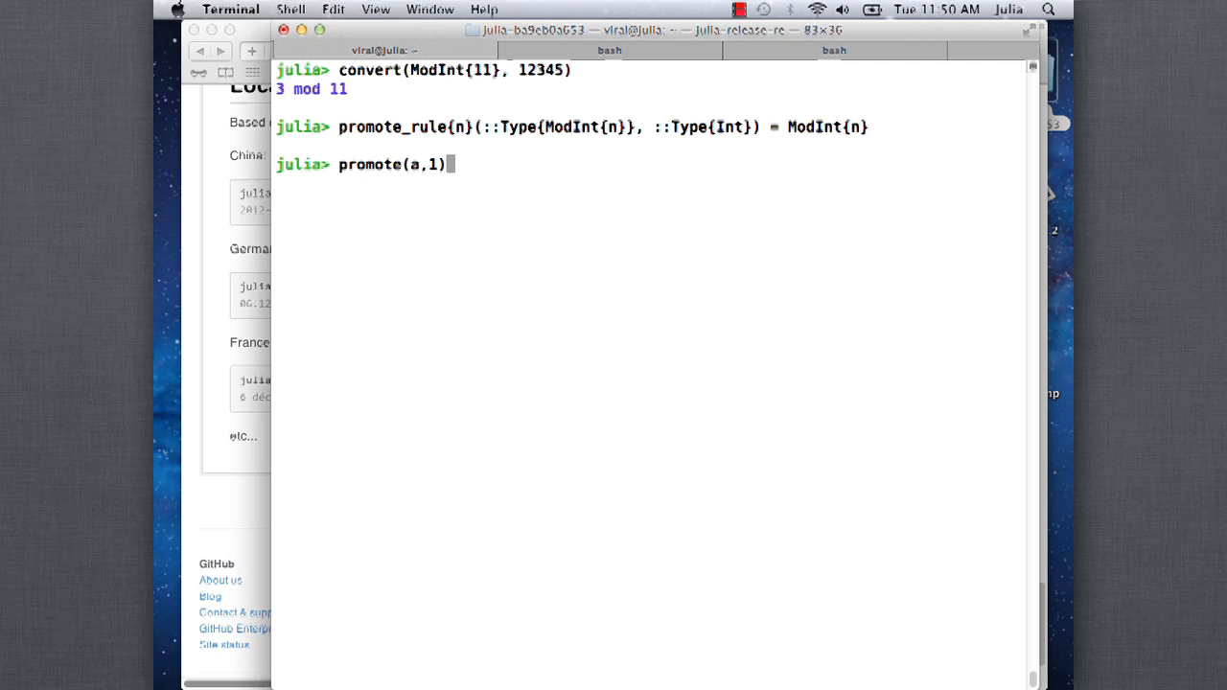
pyautogui.press('Return')
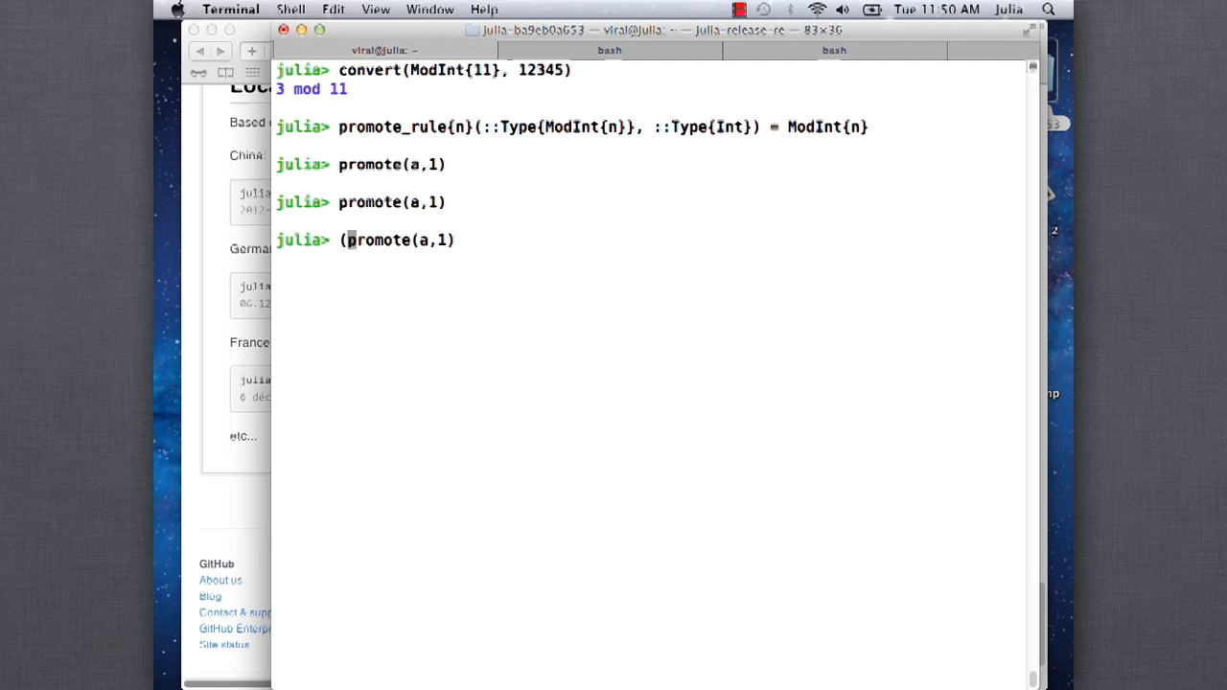
pyautogui.write('x,y')
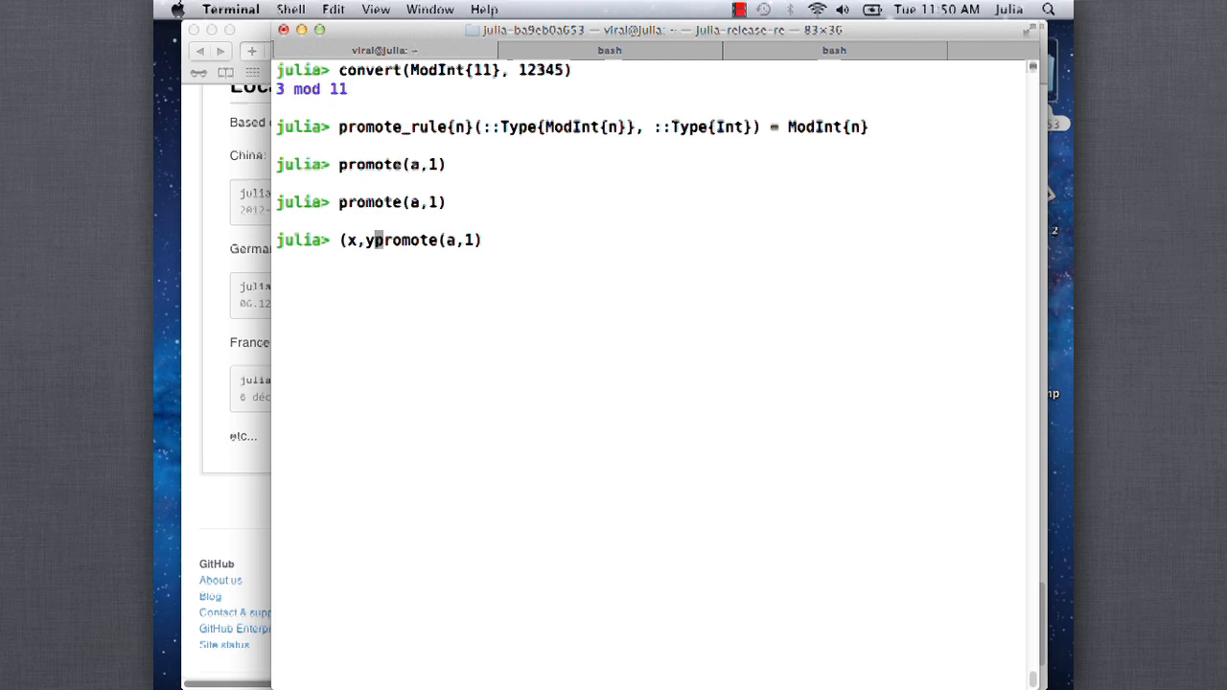
pyautogui.write('=')
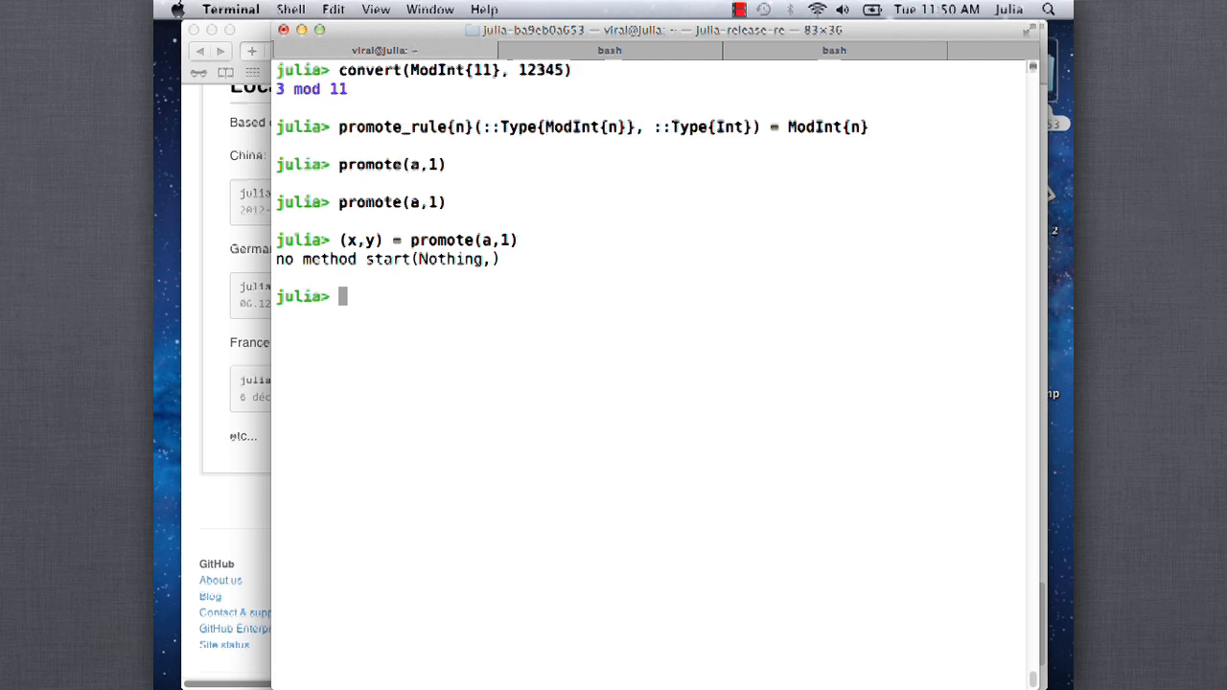
pyautogui.write('promote')
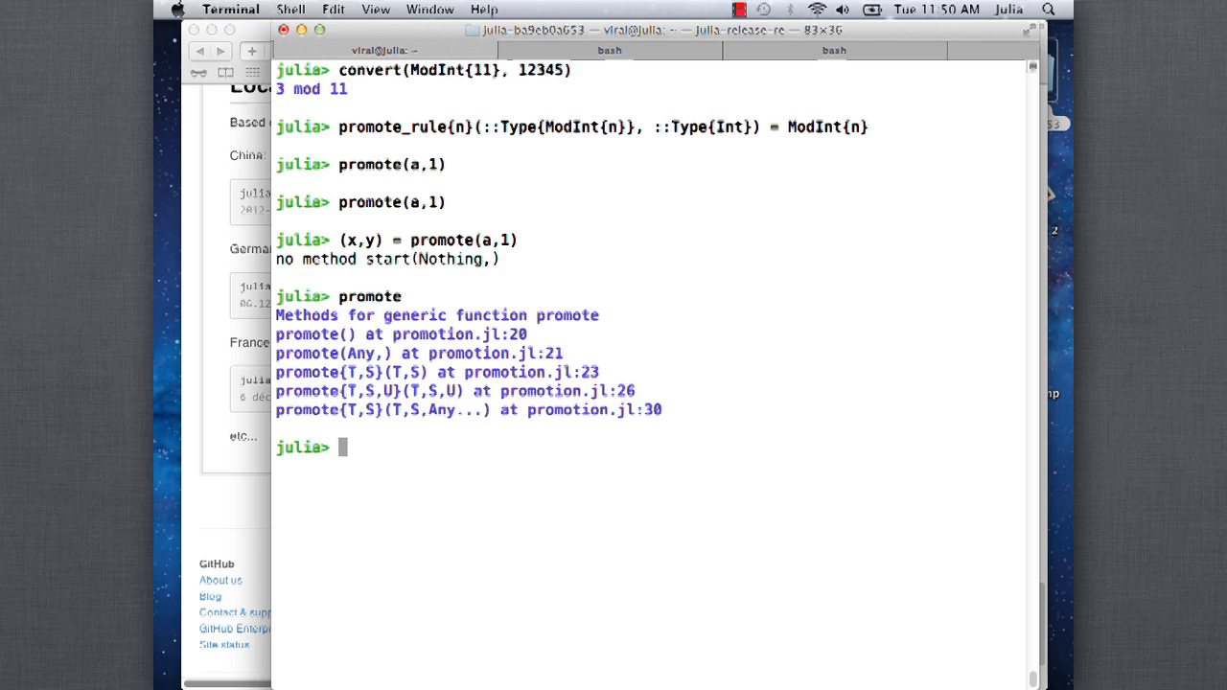
pyautogui.write('1 +')
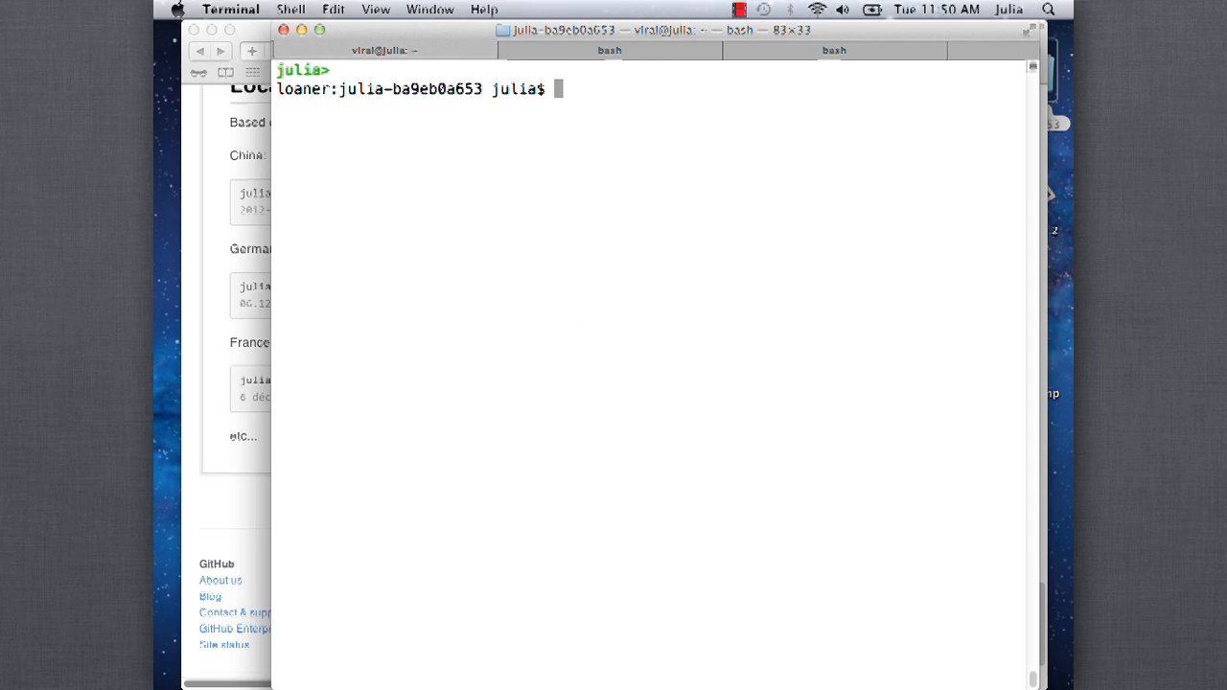
# Restart ./julia and recall importall Base and the ModInt show method from history
pyautogui.write('./julia')
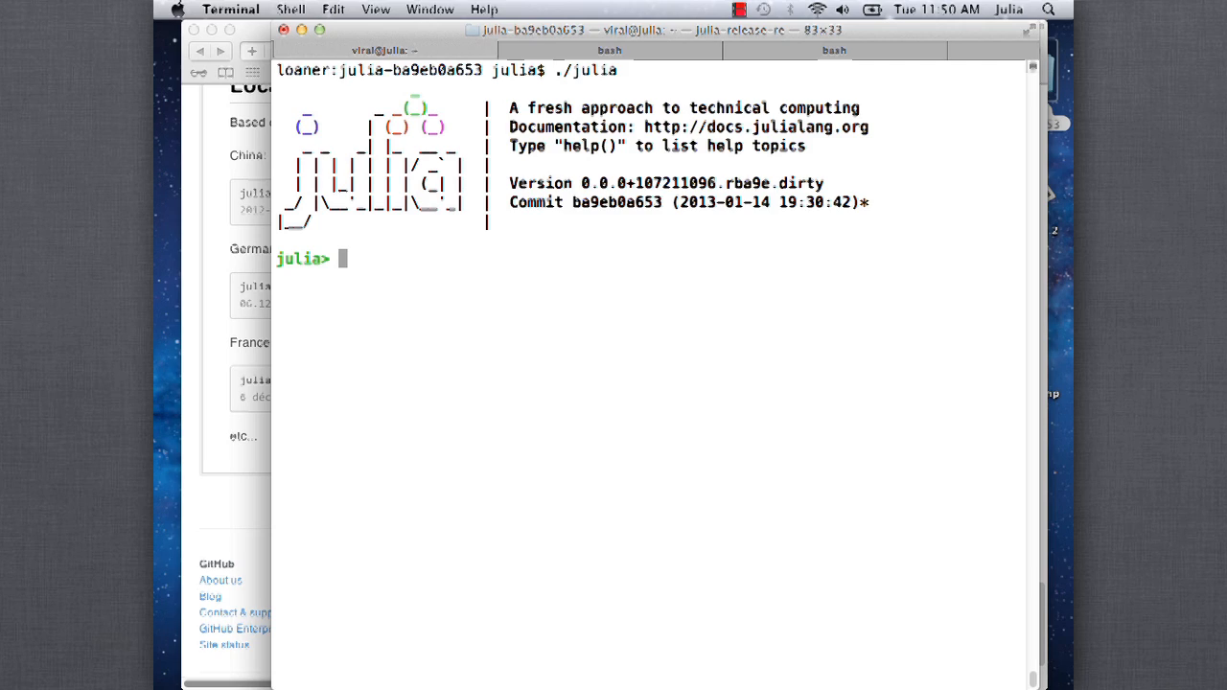
pyautogui.write('promote_rule{n}(::Type{ModInt{n}}, ::Type{Int}) = ModInt{n}')
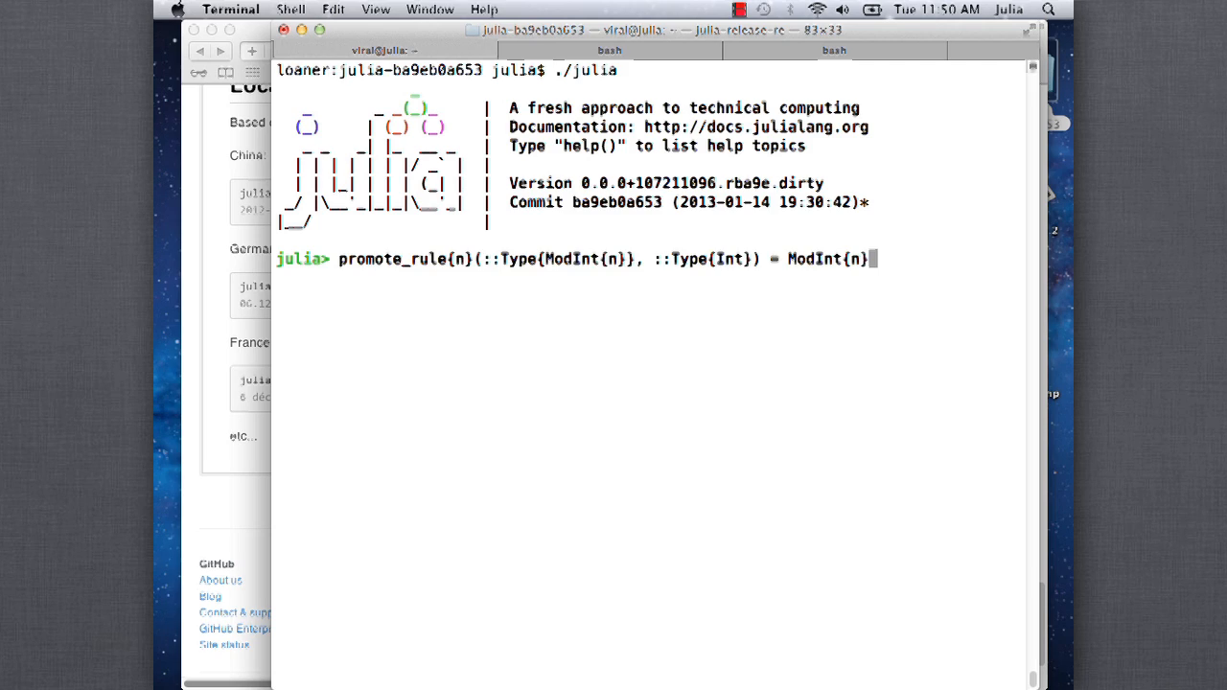
pyautogui.write('c = ModInt{13}(45)')
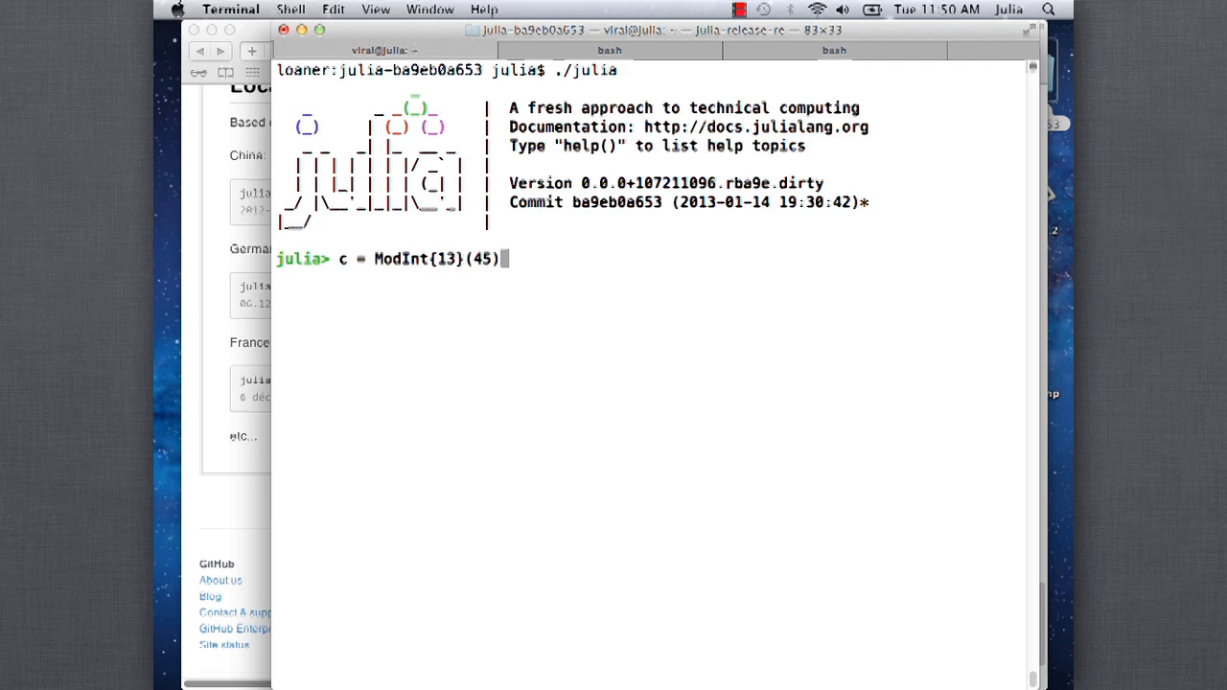
pyautogui.press('ctrl+r')
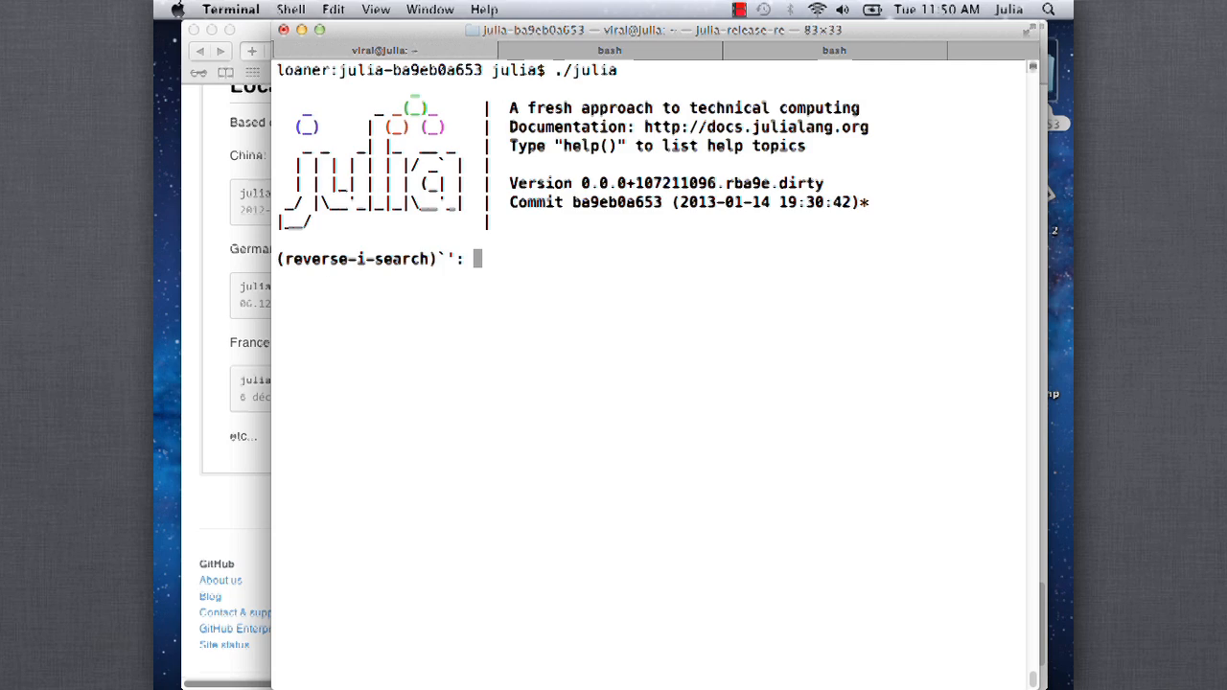
pyautogui.write('importall Base')
pyautogui.write('ModInt')
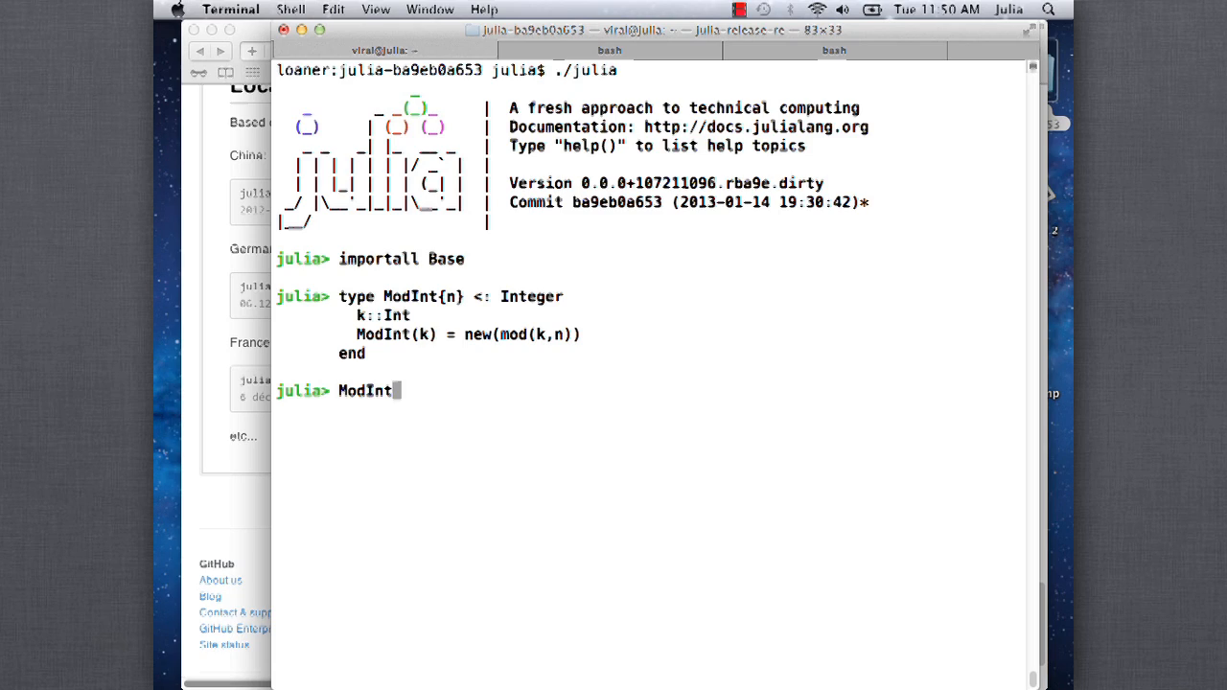
pyautogui.write('show{n}(io::IO, k::ModInt{n}) = print(io, "$(k.k) mod $n")')
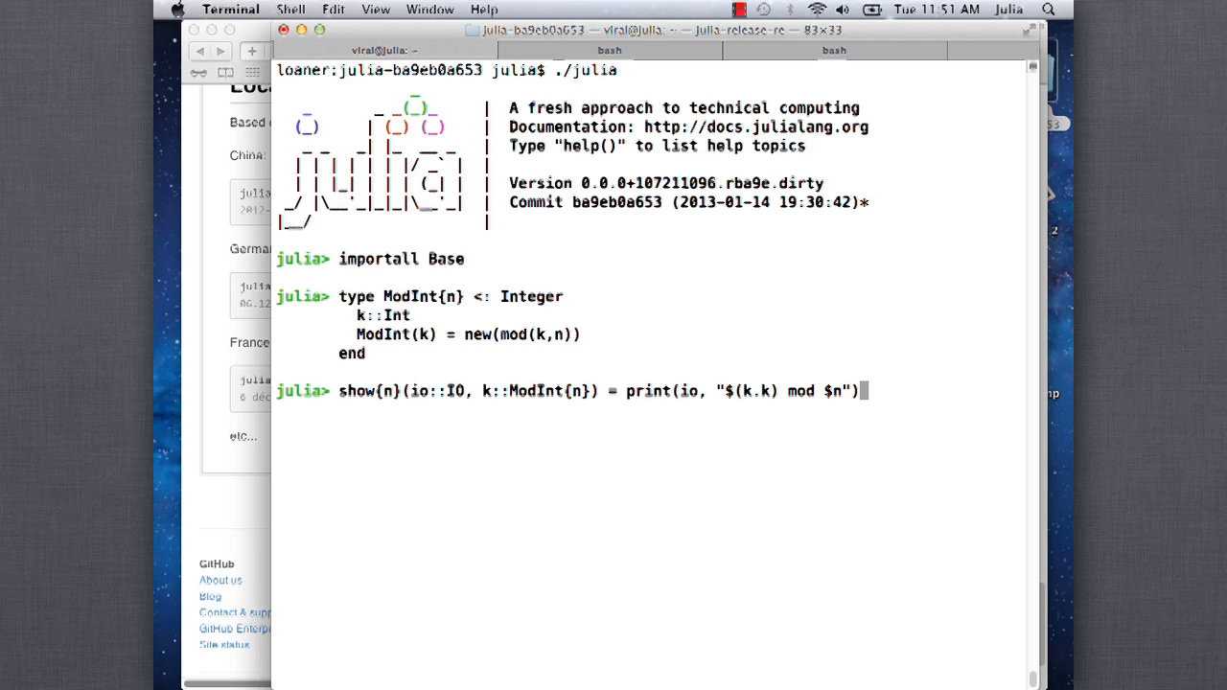
# Re-enter the ModInt + methods, the Int convert method and the promote_rule definition
pyautogui.write('a + b')
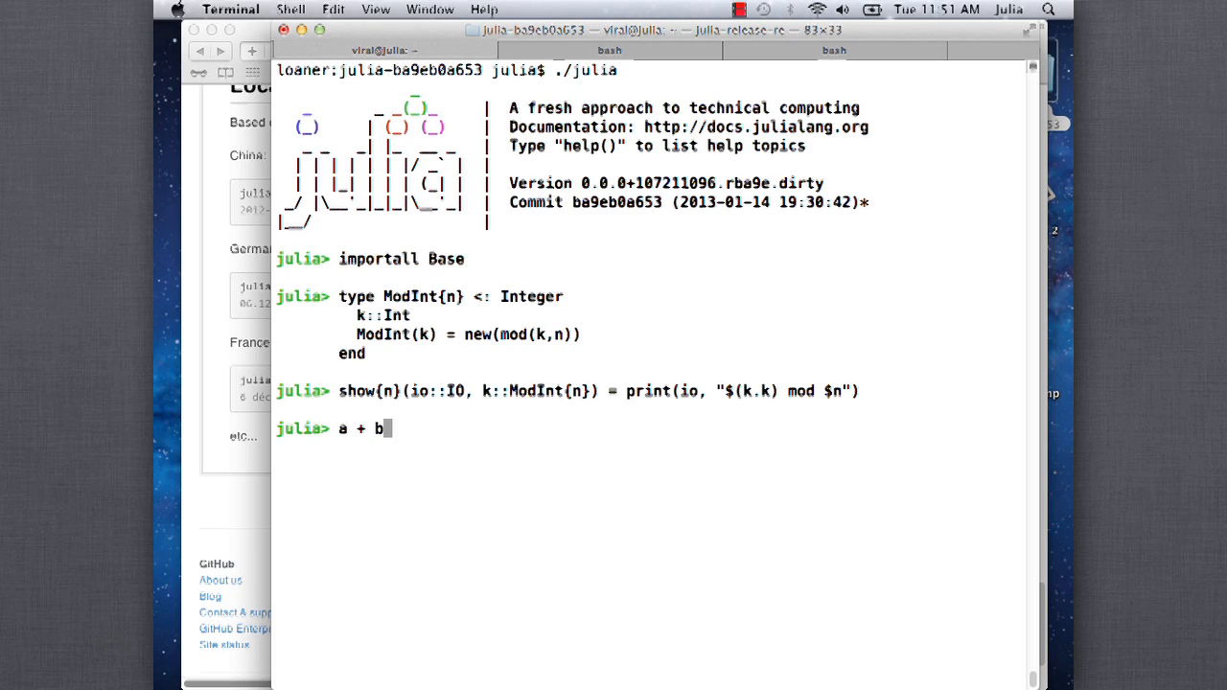
pyautogui.write('+{n}(a::ModInt{n}, b::ModInt{n}) = ModInt{n}(a.k+b.k)')
pyautogui.write('a + c')
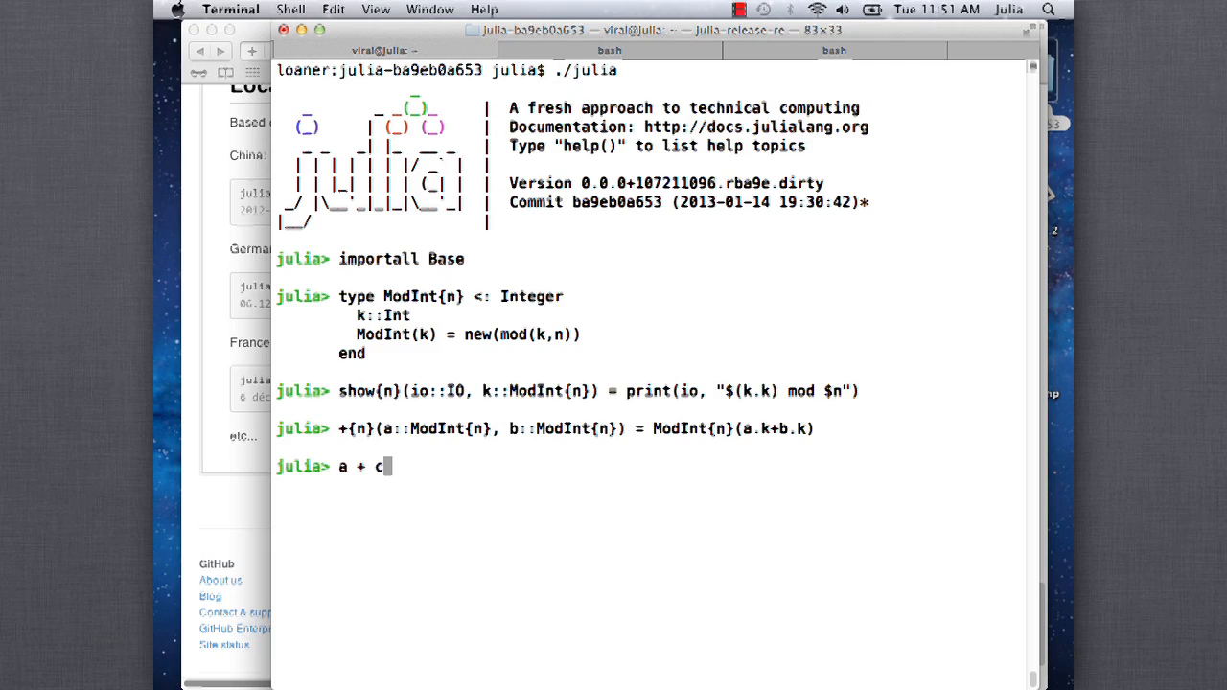
pyautogui.write('+{n}(a::ModInt{n}, b::Int) = ModInt{n}(a.k+b)')
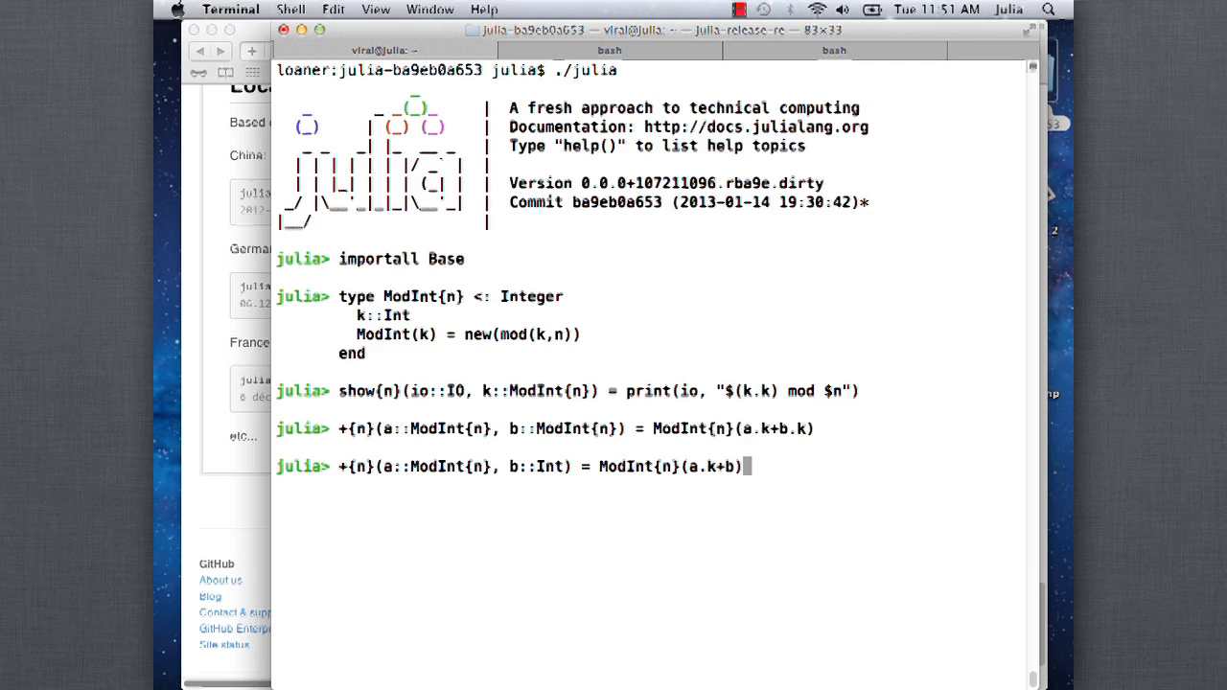
pyautogui.write('1 + a')
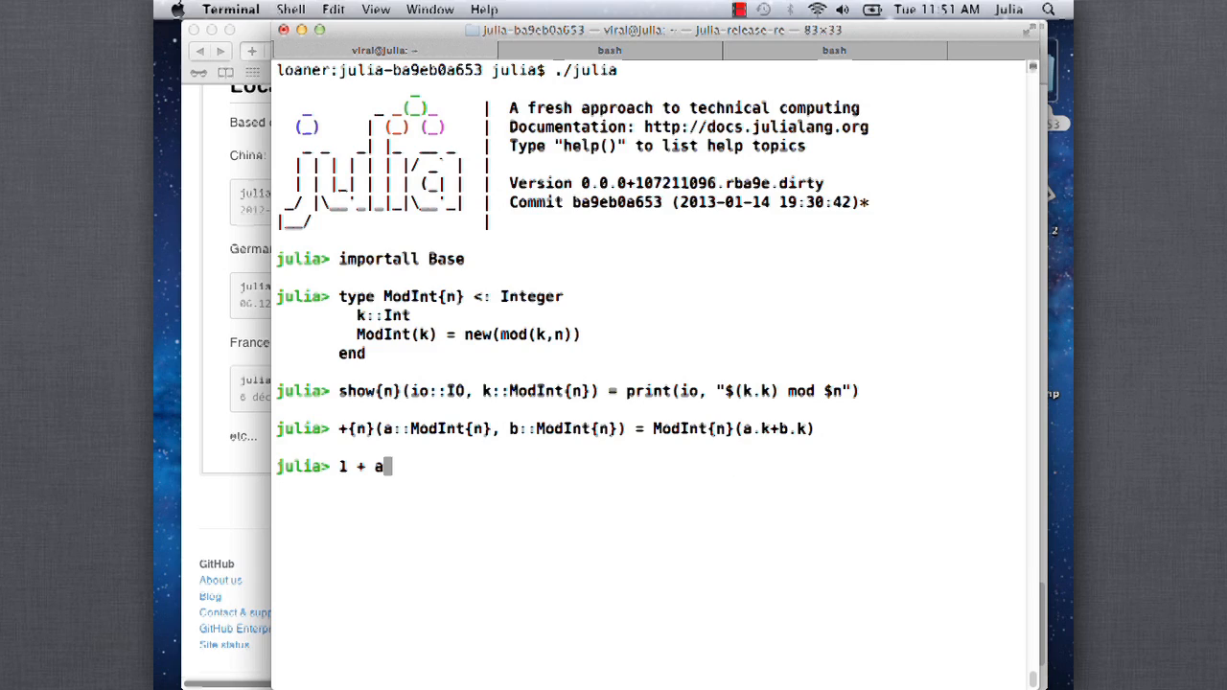
pyautogui.write('convert{n}(::Type{ModInt{n}}, x::Int) = ModInt{n}(x)')
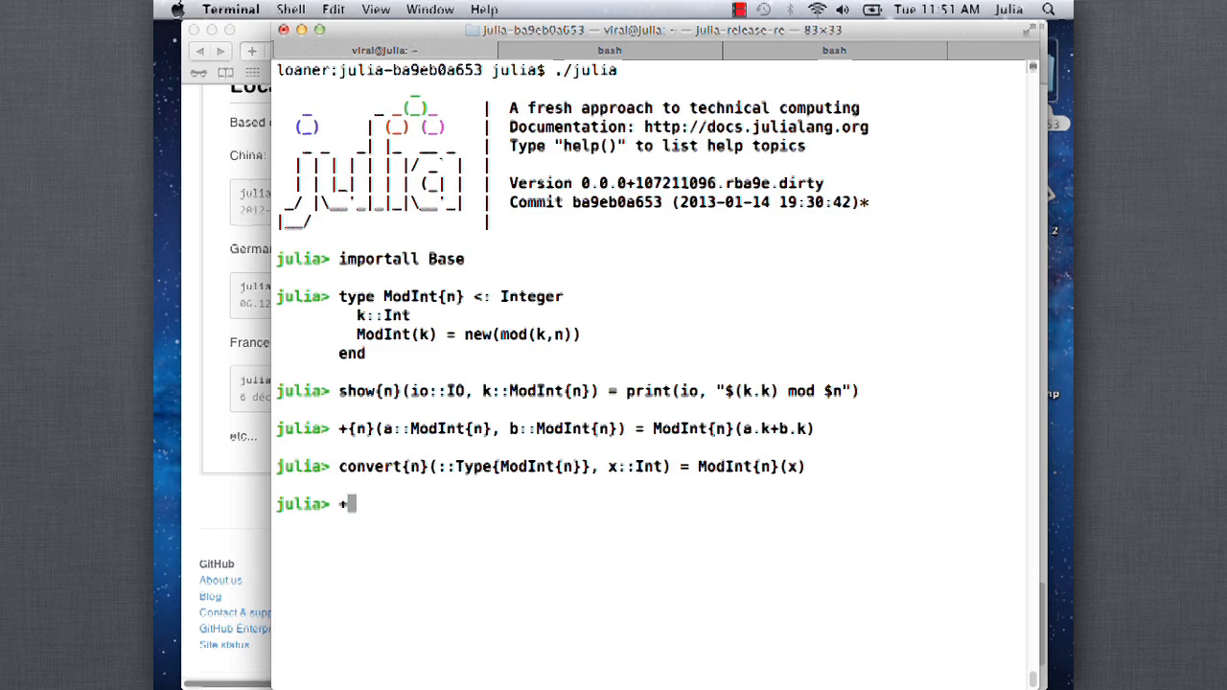
pyautogui.write('promote_rule{n}(::Type{ModInt{n}}, ::Type{Int}) = ModInt{n}')
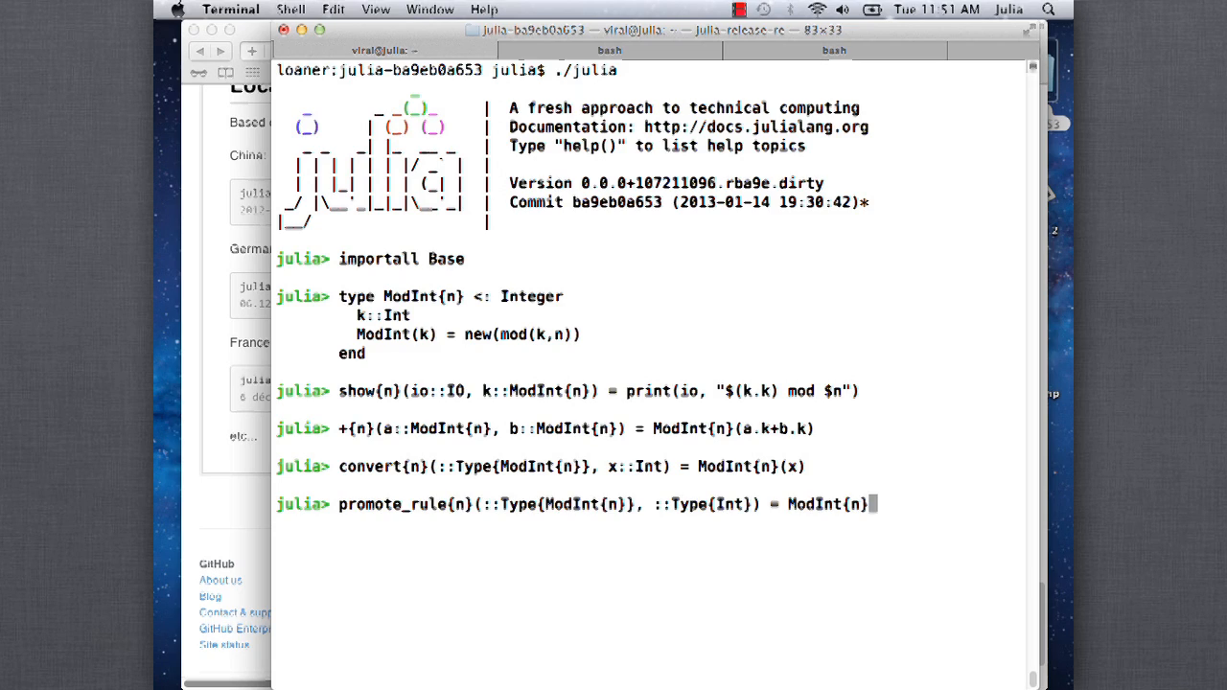
# Evaluate promote(a,1), giving (10 mod 11,1 mod 11), and 1 + a, giving 0 mod 11
pyautogui.write('promote(a,1)')
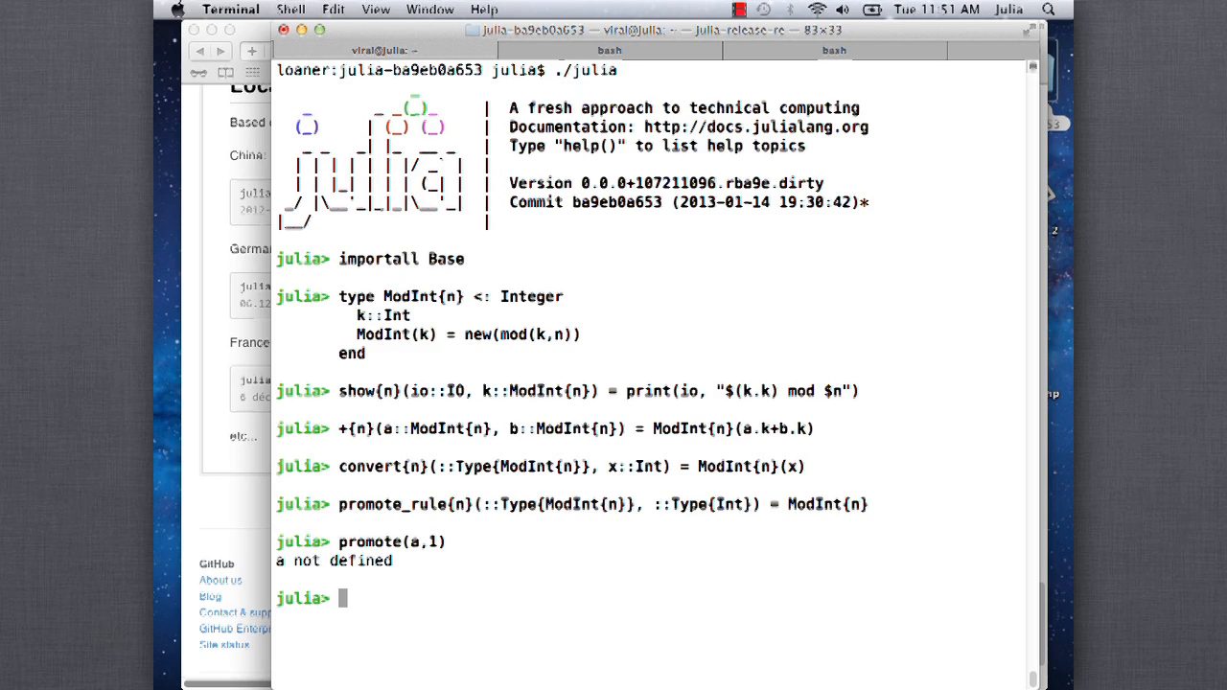
pyautogui.press('ctrl+r')
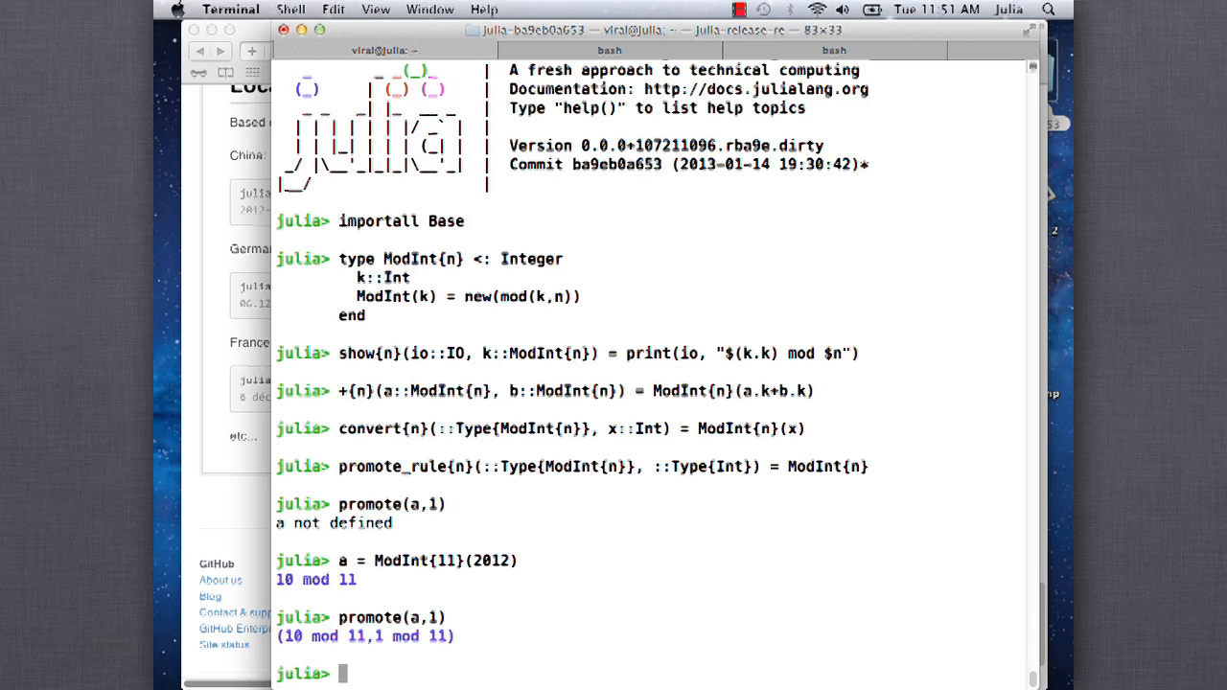
pyautogui.write('a + 1')
pyautogui.write('1 + a')
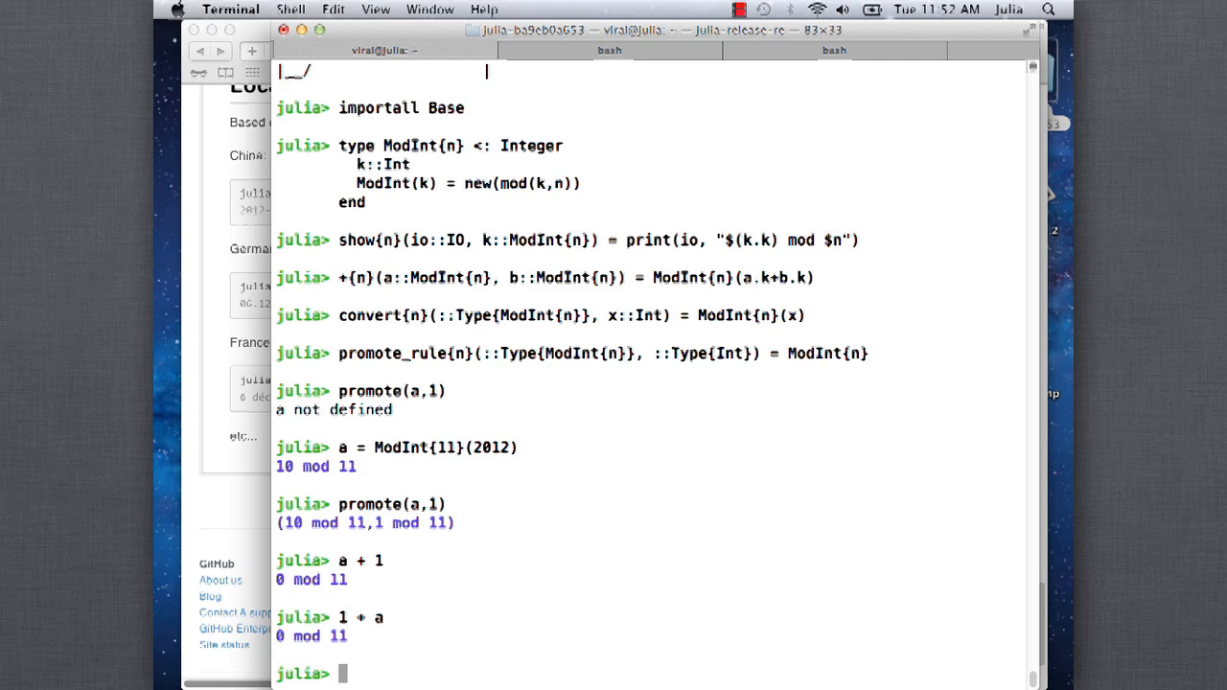
pyautogui.press('ctrl+r')
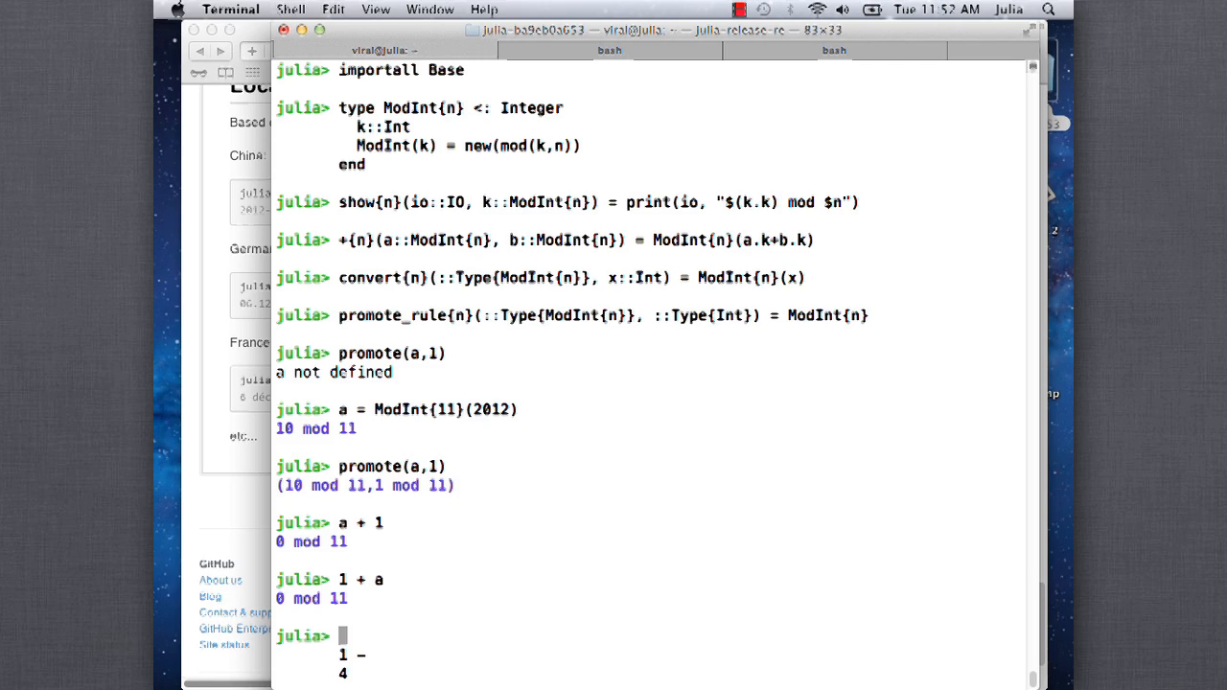
# Define ModInt multiplication: *{n}(a::ModInt{n}, b::ModInt{n}) = ModInt{n}(a.k*b.k)
pyautogui.press('Return')
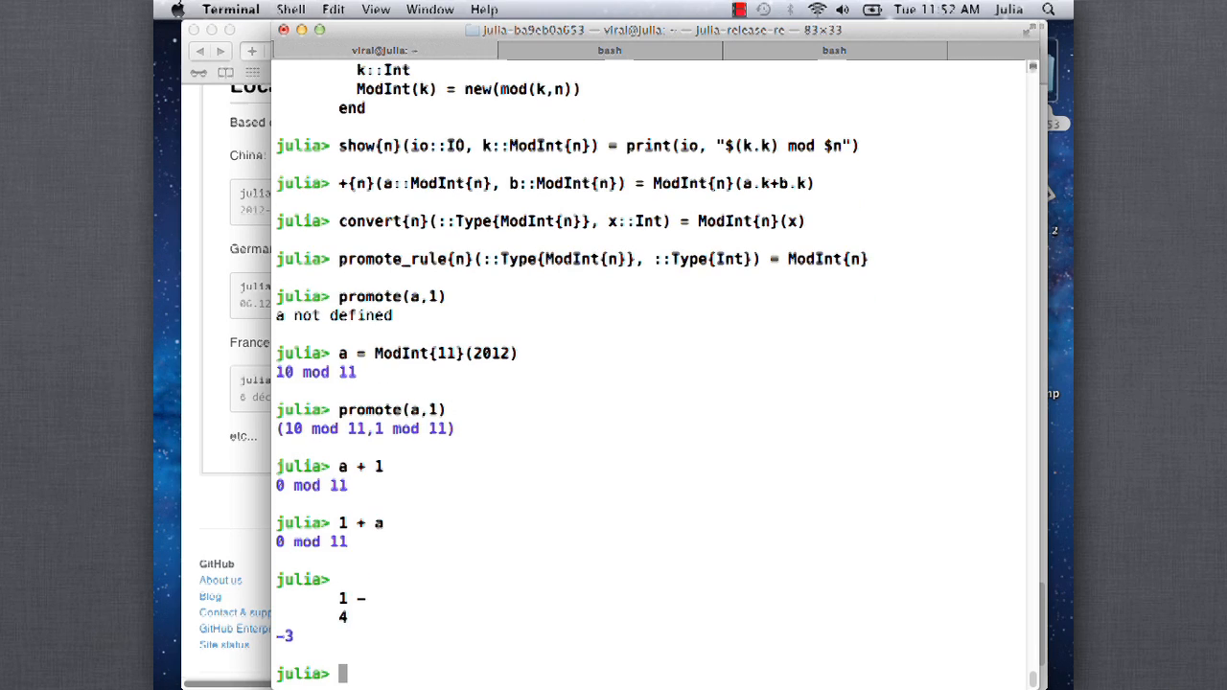
pyautogui.write('*')
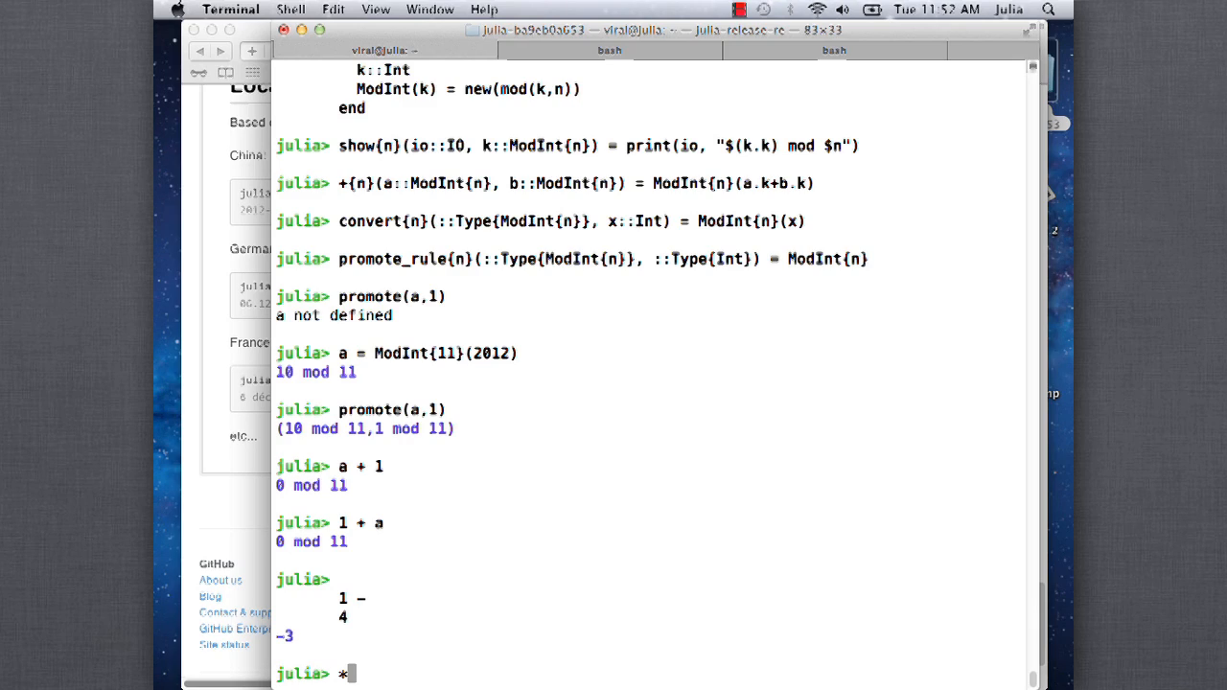
pyautogui.write('{n')
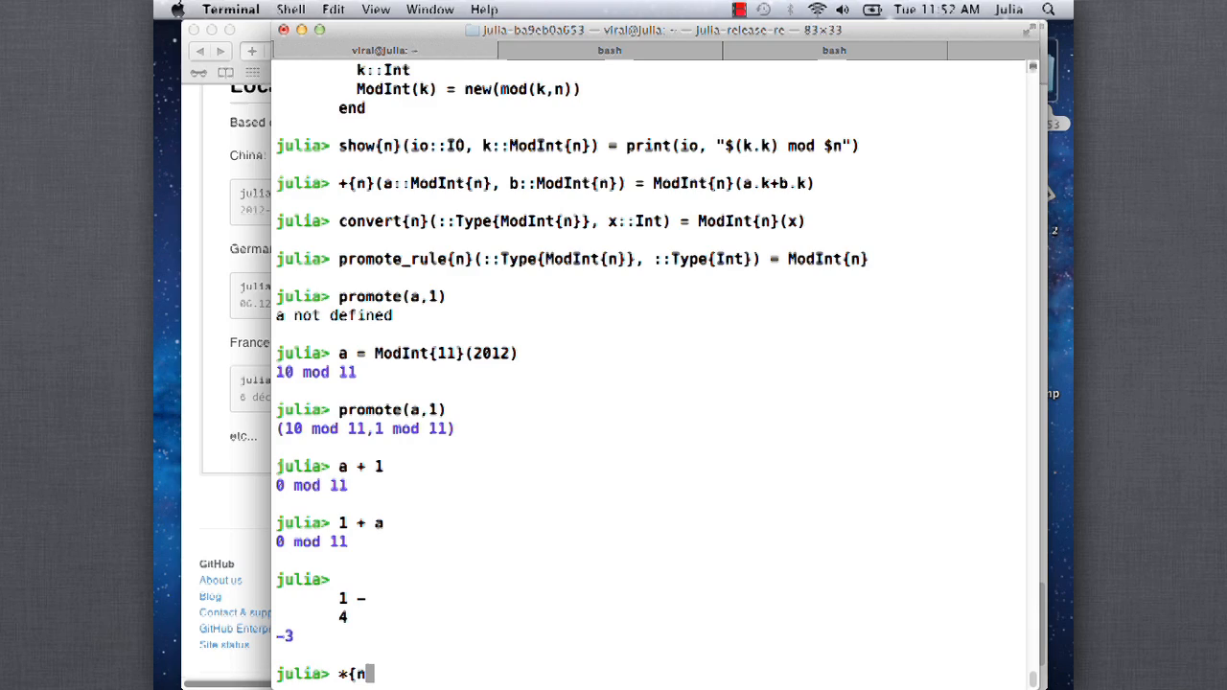
pyautogui.write('(')
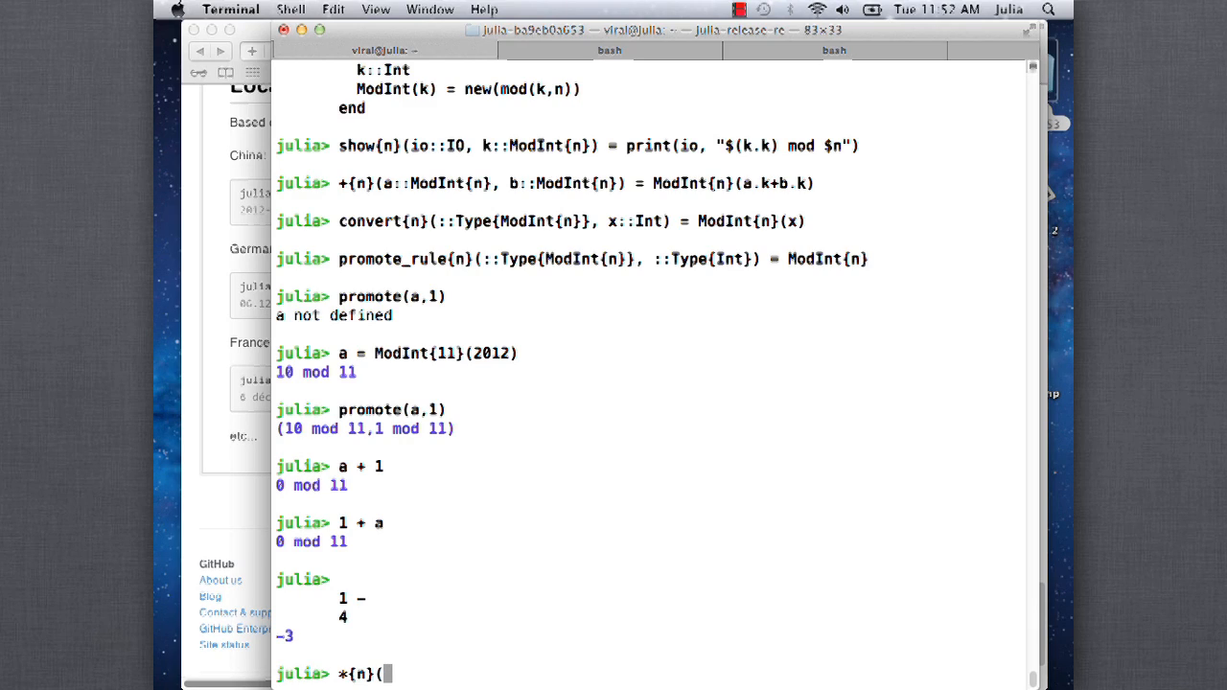
pyautogui.write('a::Mo')
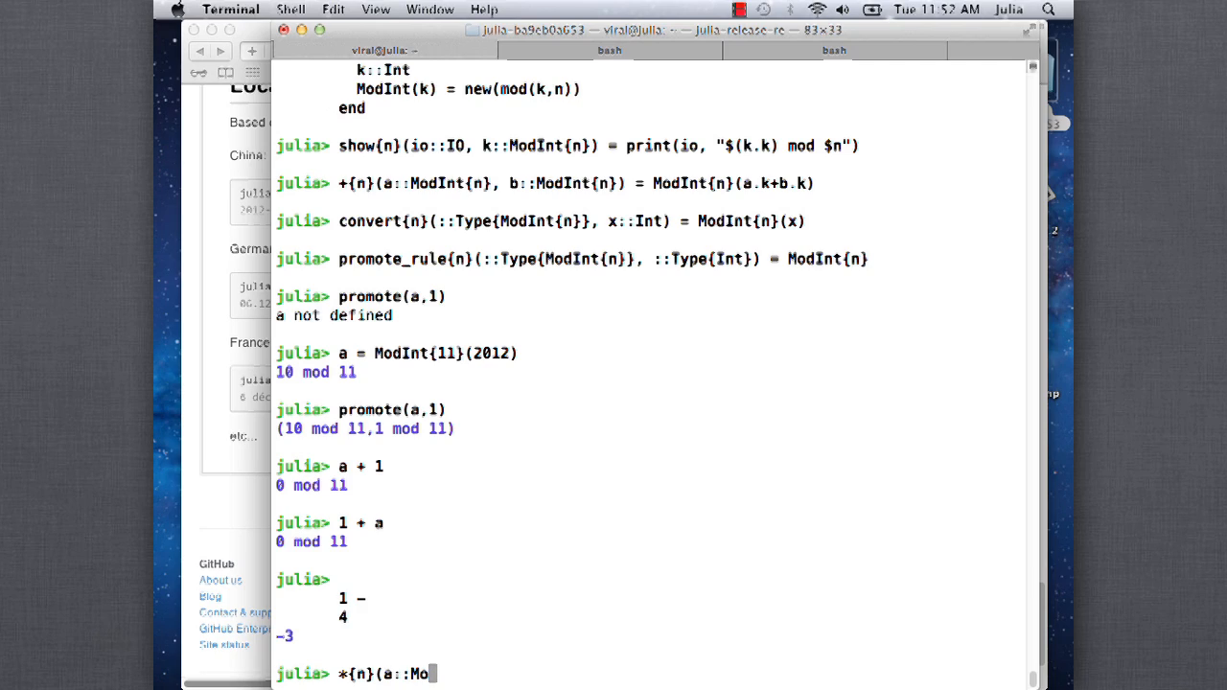
pyautogui.write('dInt{n},')
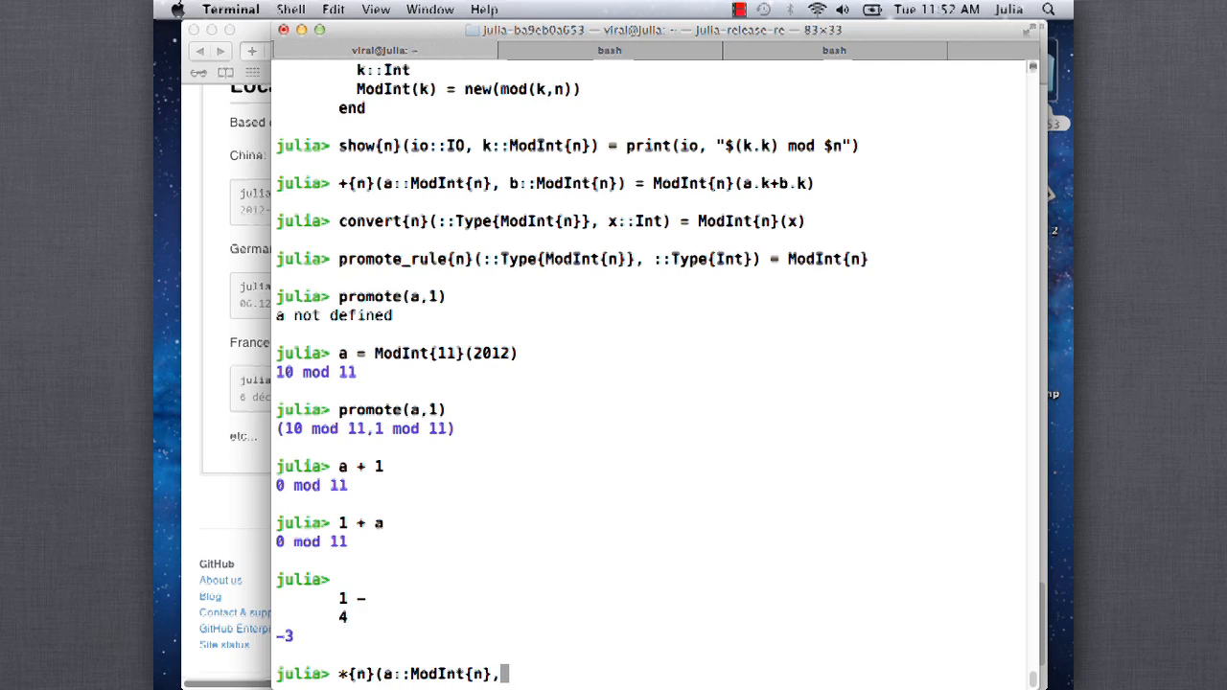
pyautogui.write('b::ModInt{')
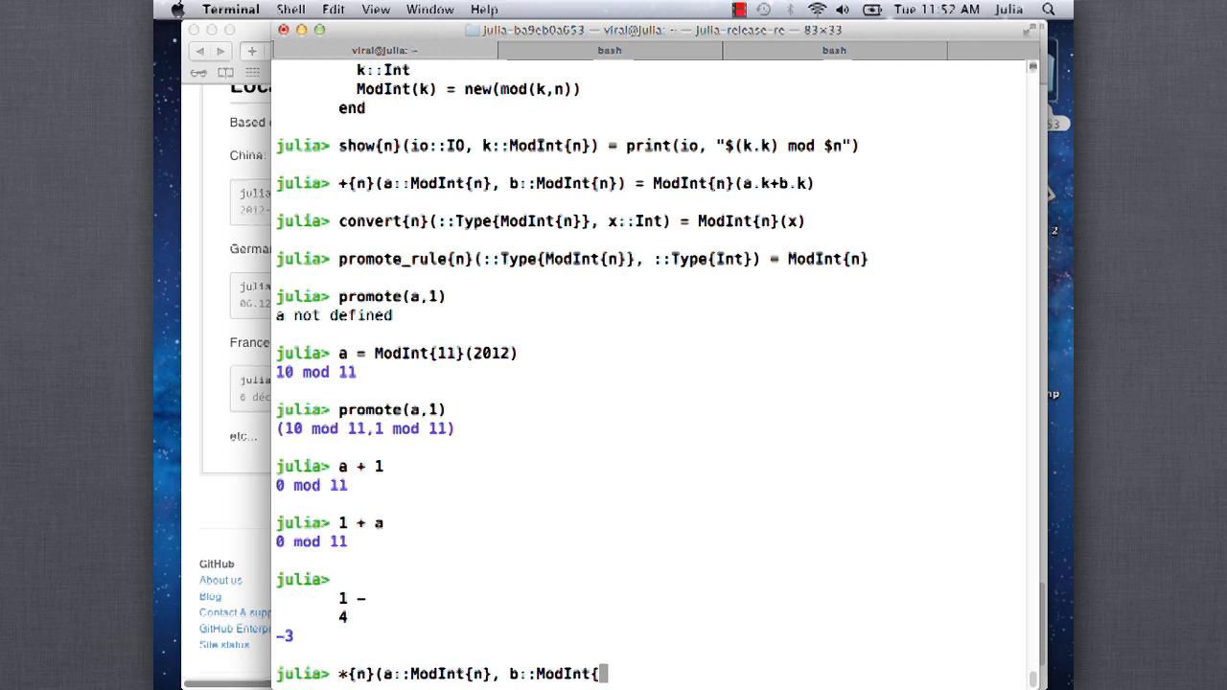
pyautogui.write('n}) =')
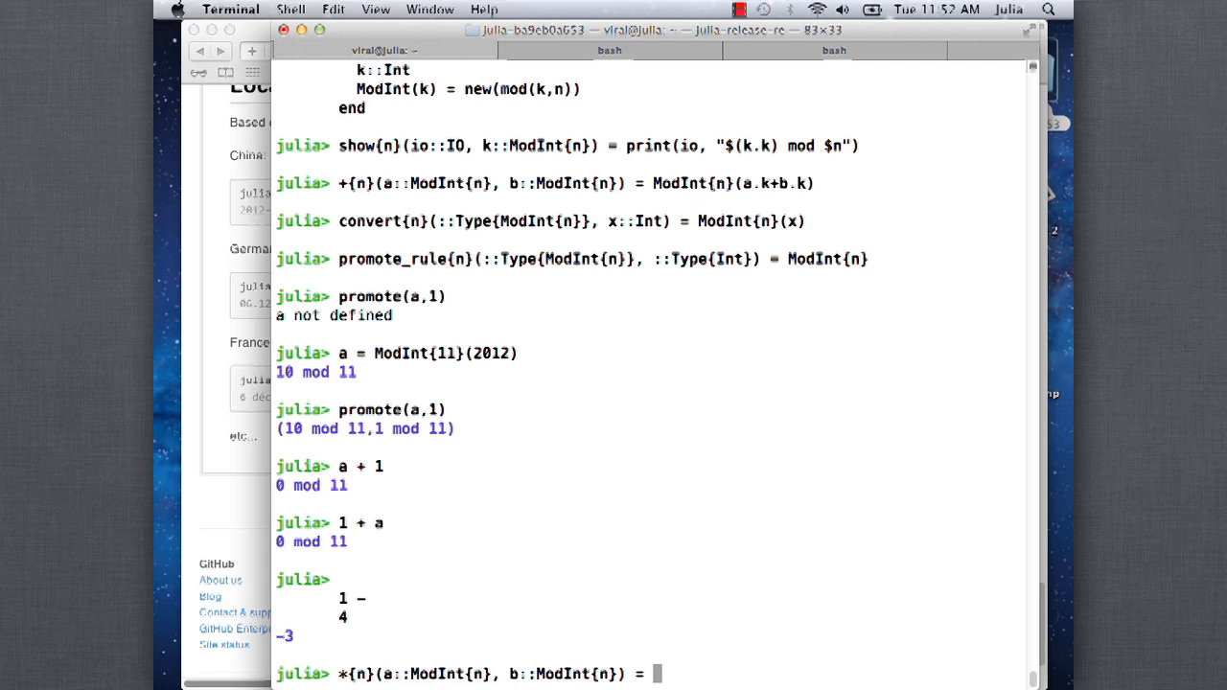
pyautogui.write('ModInt{')
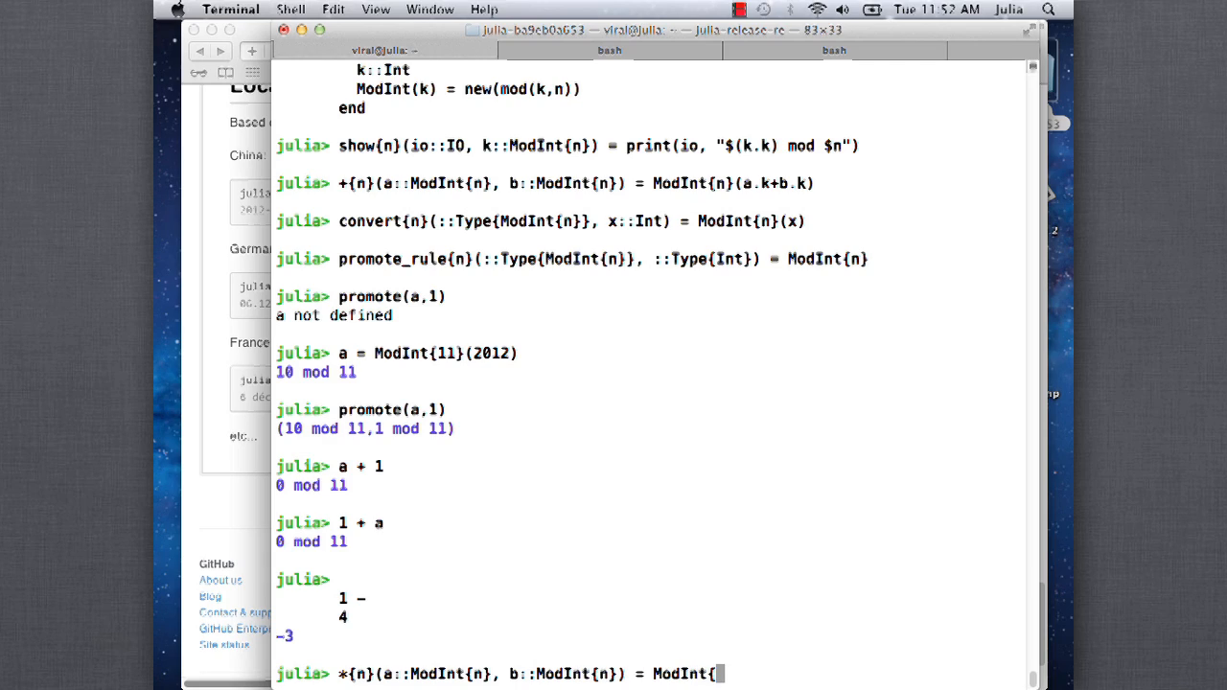
pyautogui.write('(a.k')
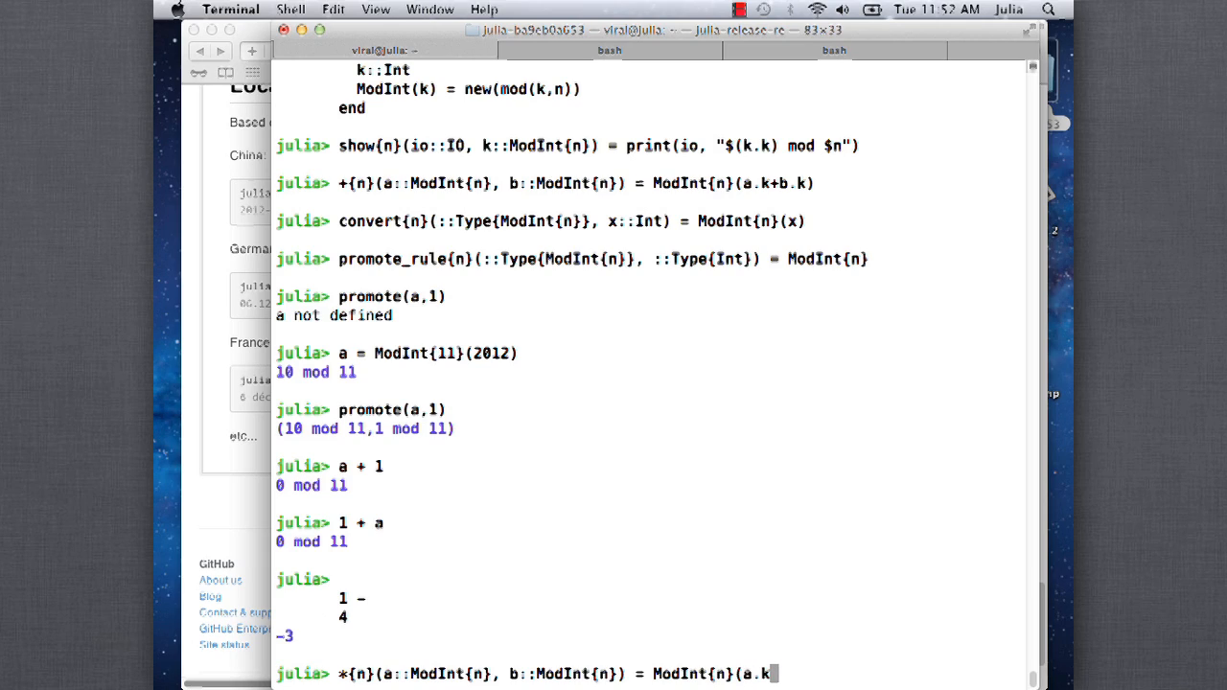
pyautogui.write('*b.k')
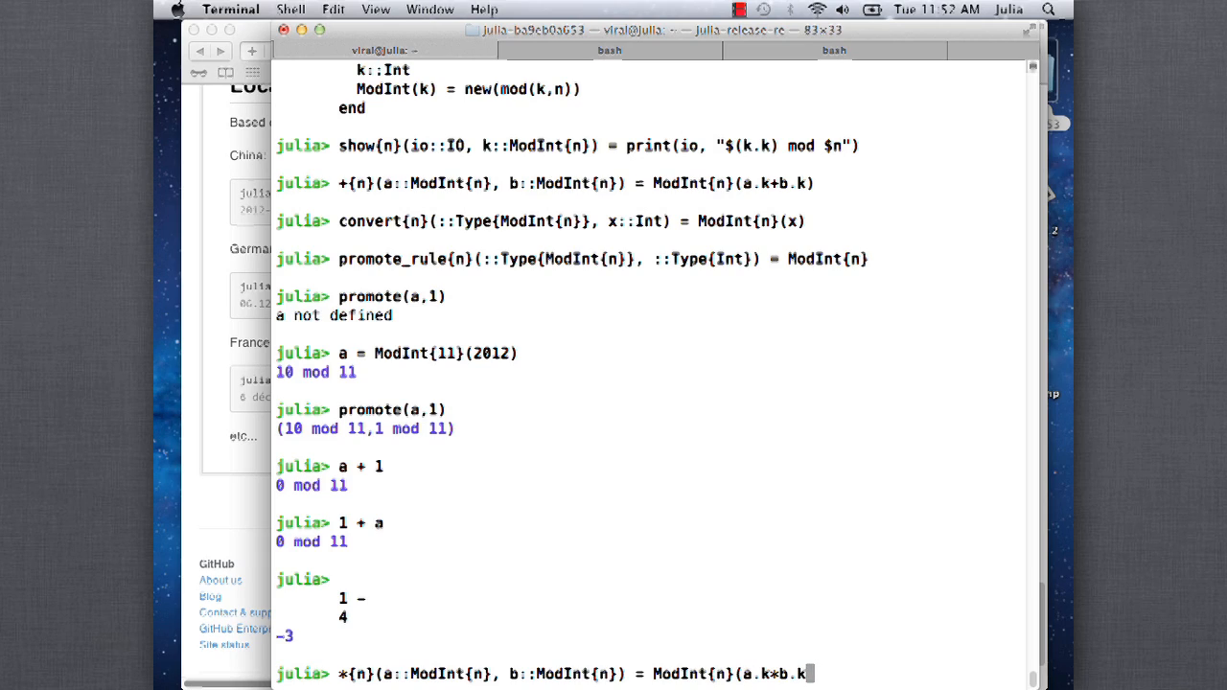
pyautogui.press('Return')
pyautogui.write('b =')
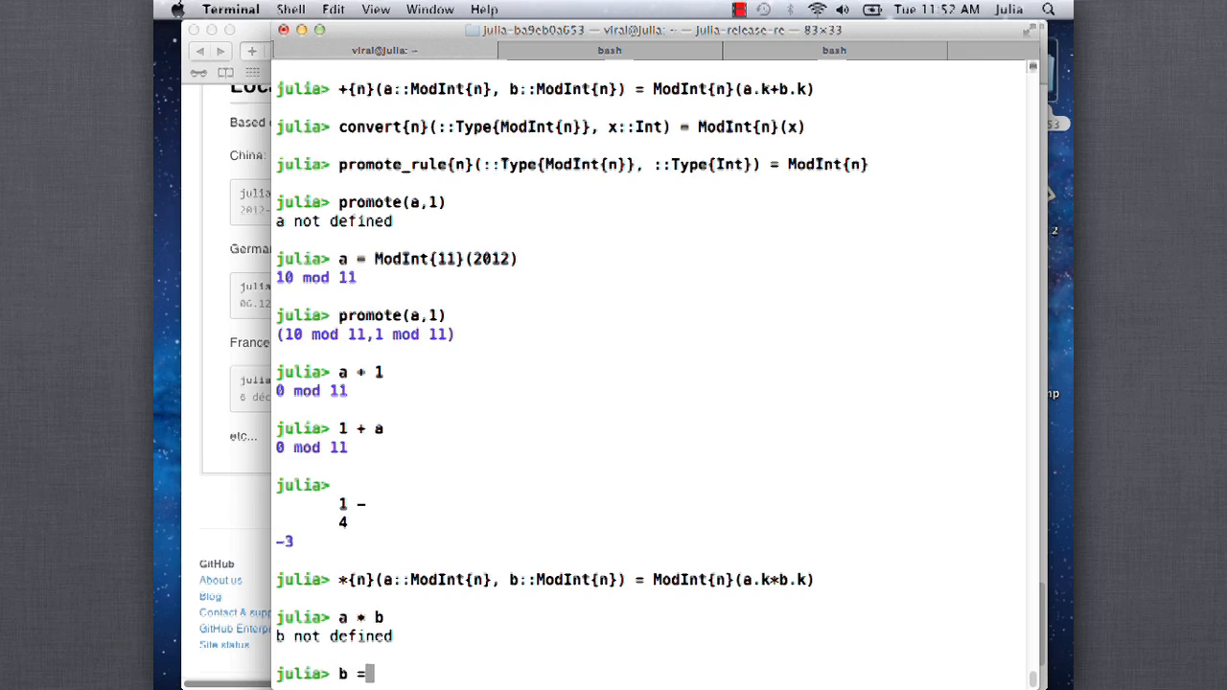
# Define b = ModInt{11}(1234), then evaluate a, a*b, 2a and 7a
pyautogui.write('ModIng{')
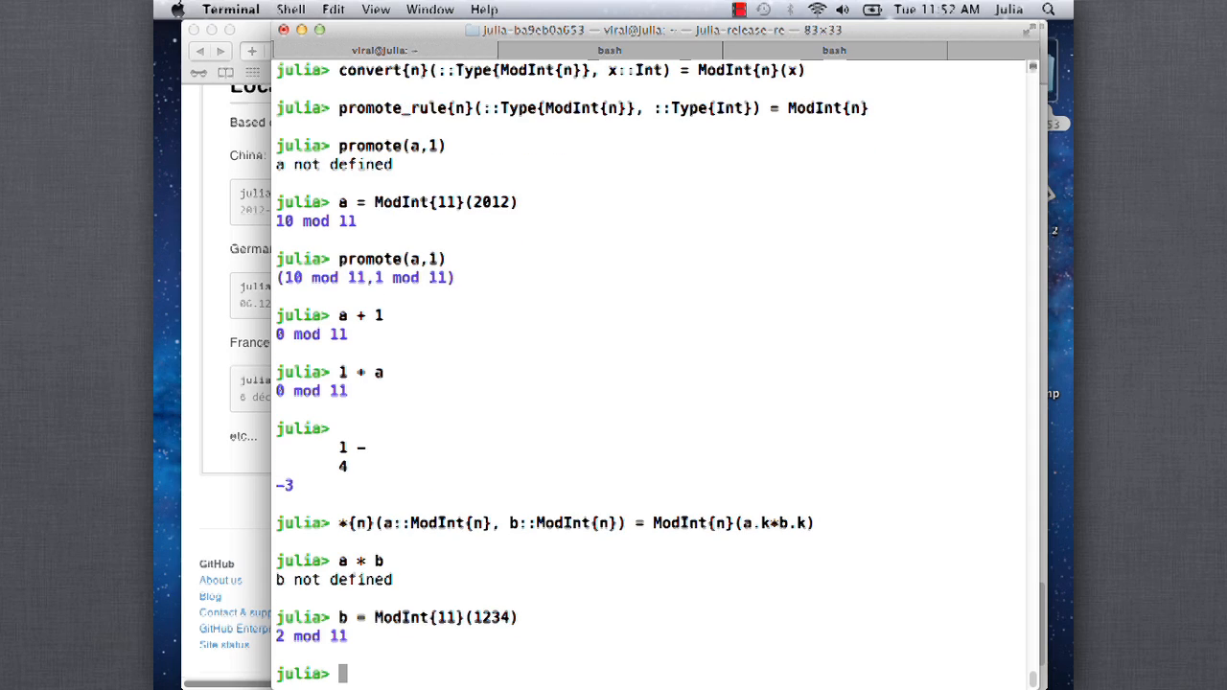
pyautogui.write('a*b')
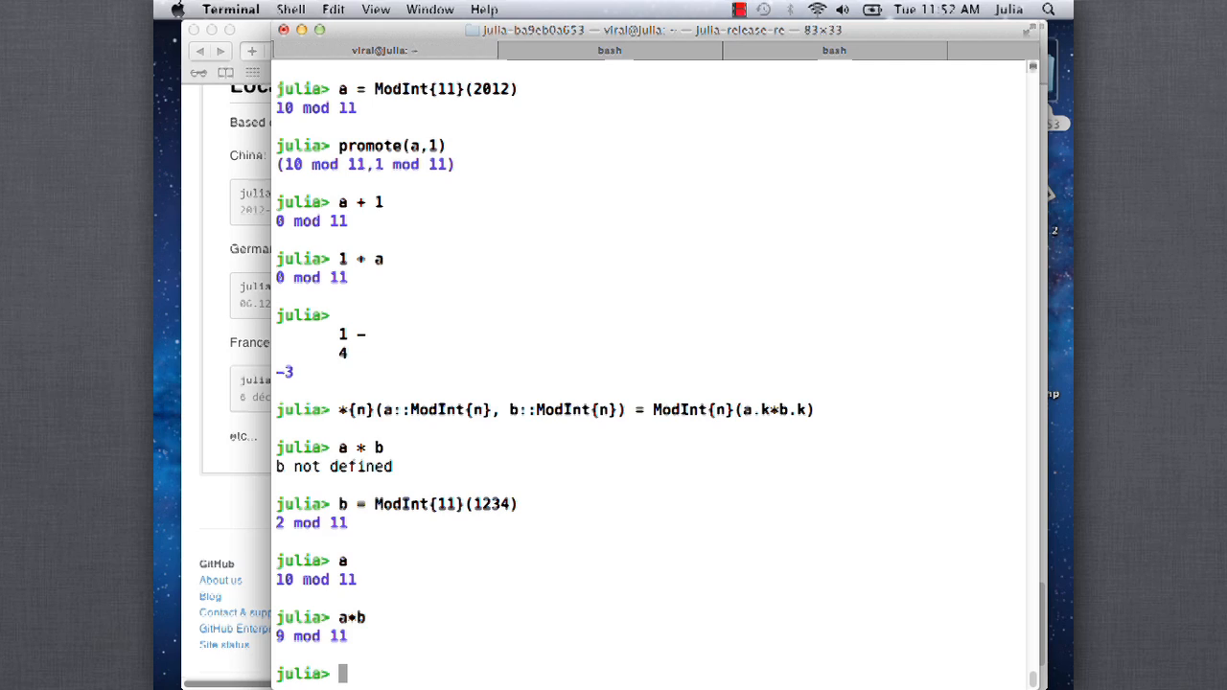
pyautogui.write('2a')
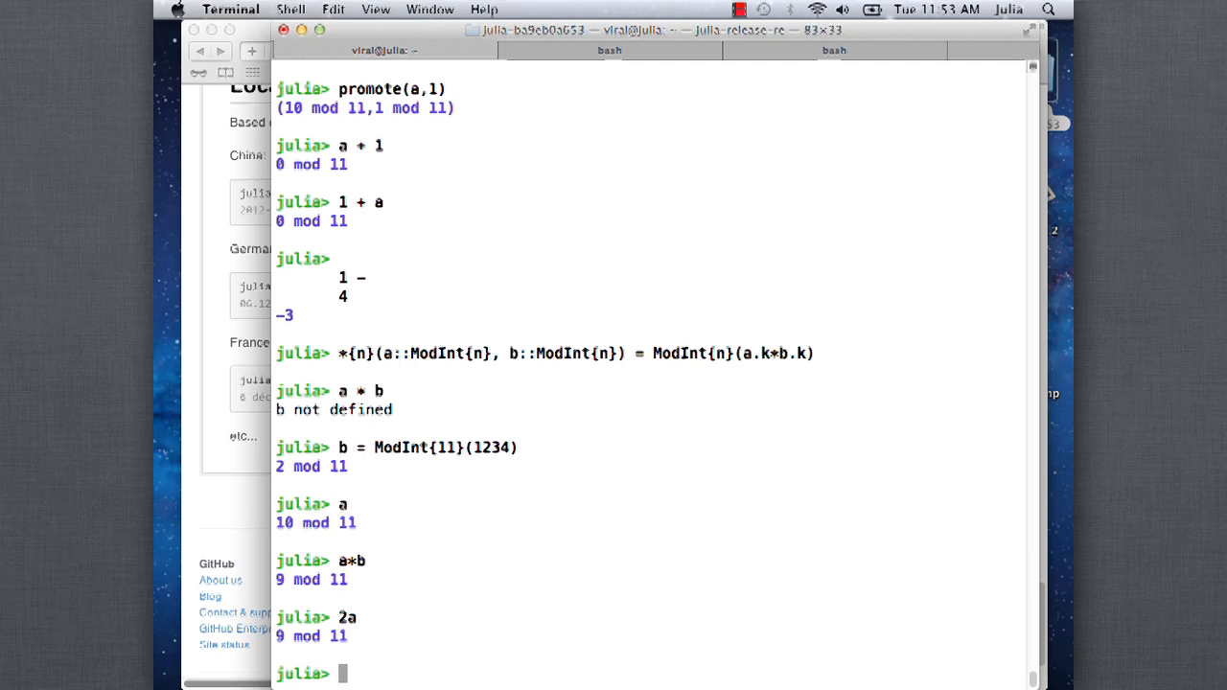
pyautogui.write('7a')
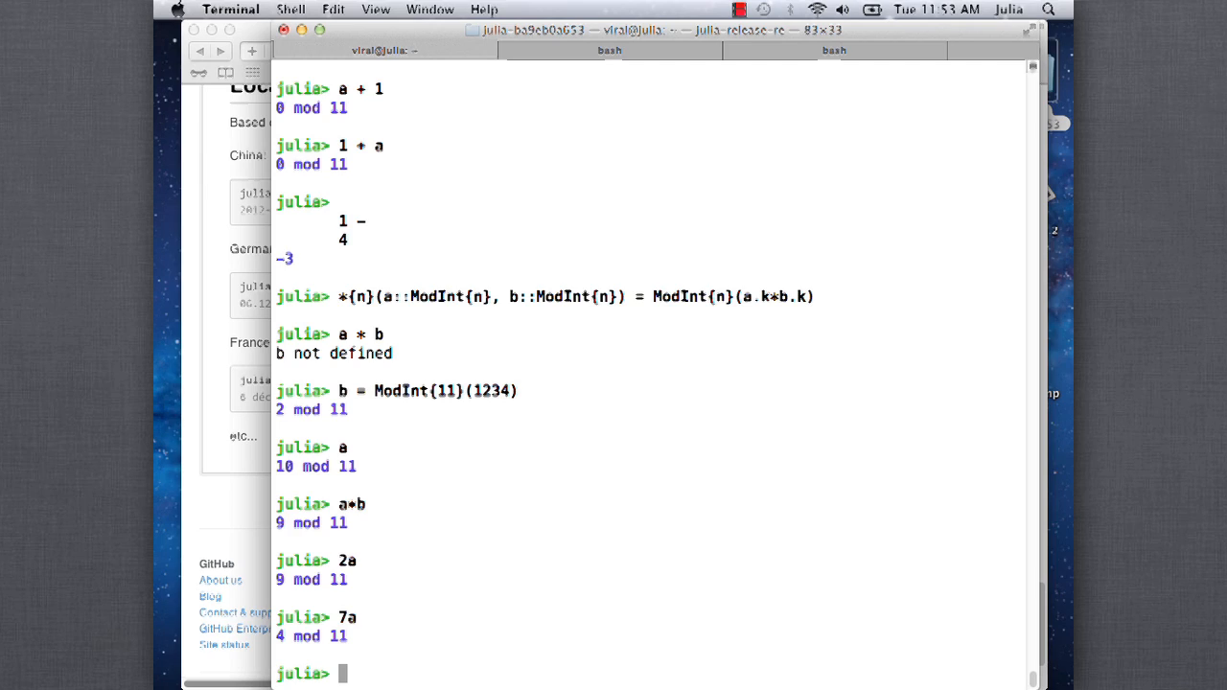
# Create A = map(ModInt{11}, randi(1000,10,10)), a random 10x10 ModInt matrix
pyautogui.write('A = map(ModInt{11')
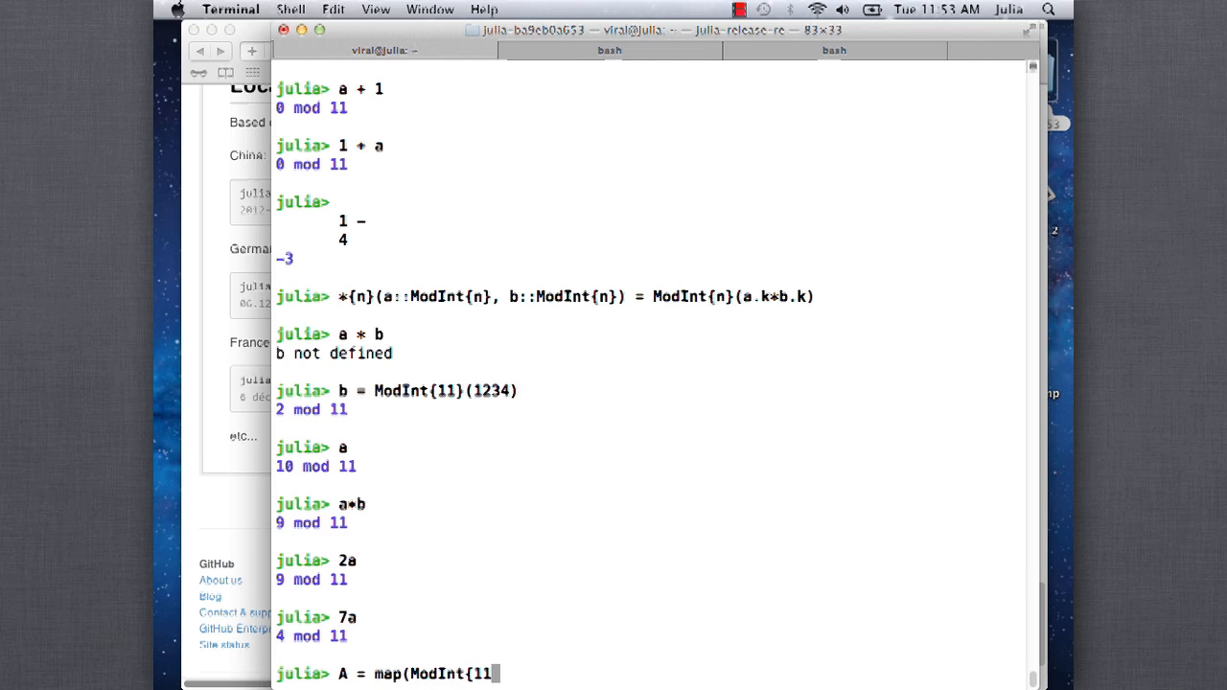
pyautogui.write('}, randi(10')
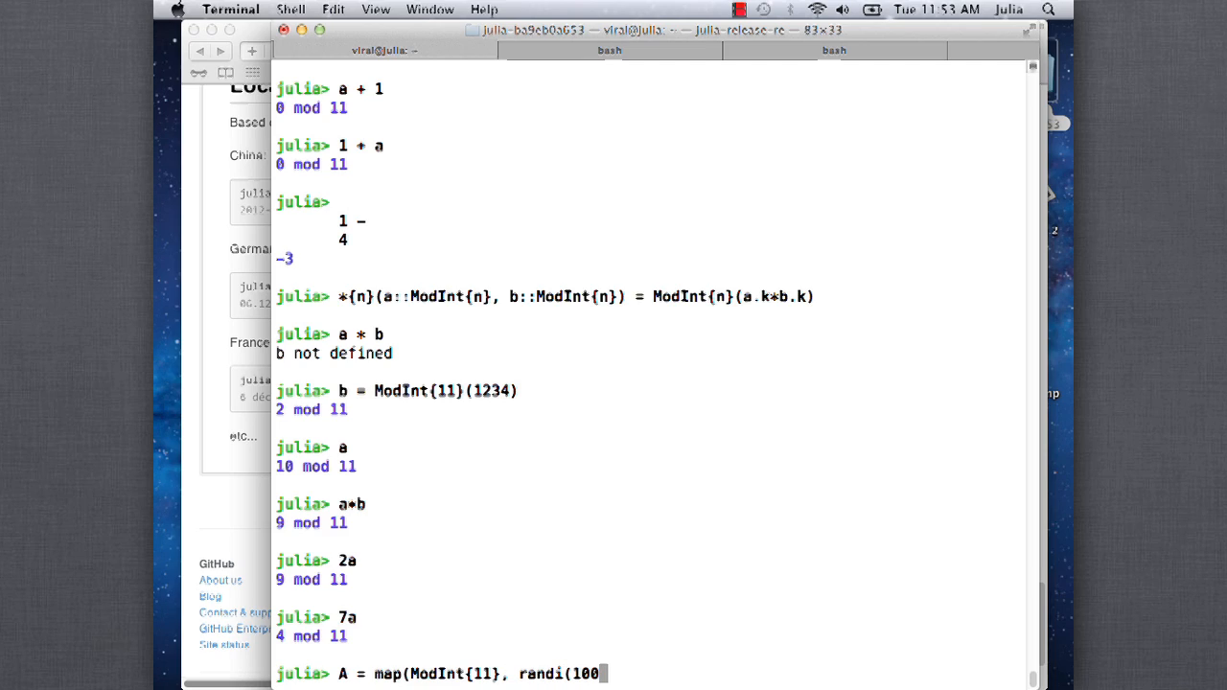
pyautogui.write('0,10,10))')
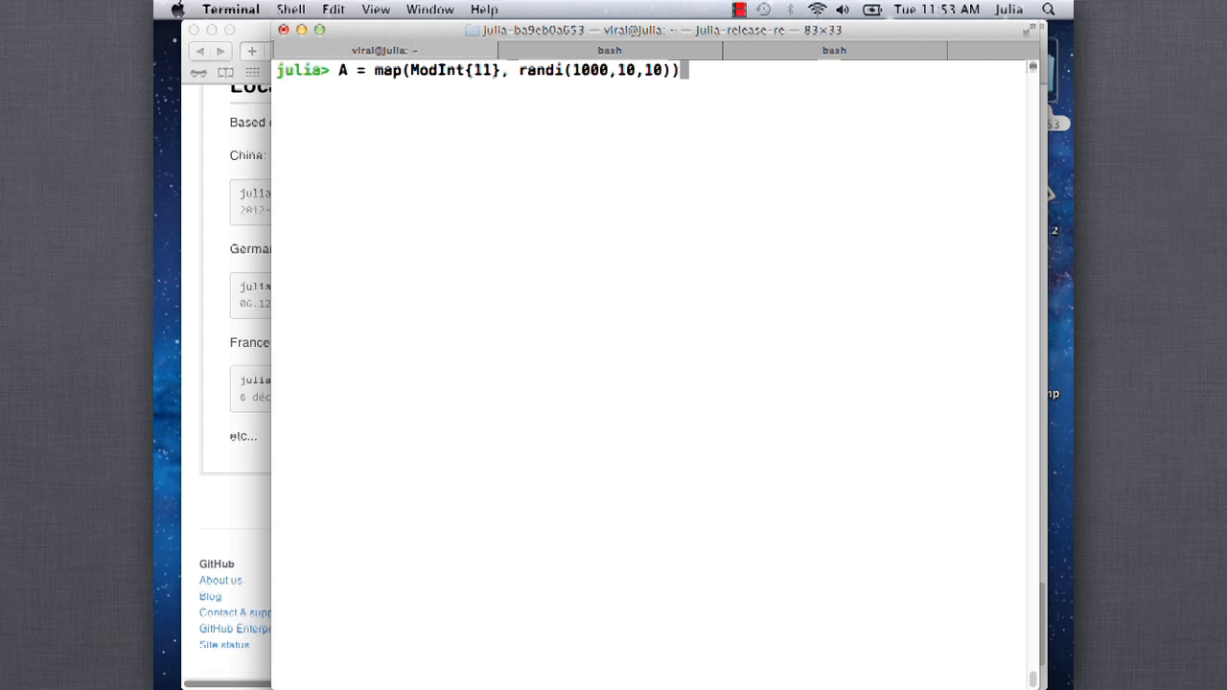
pyautogui.press('Return')
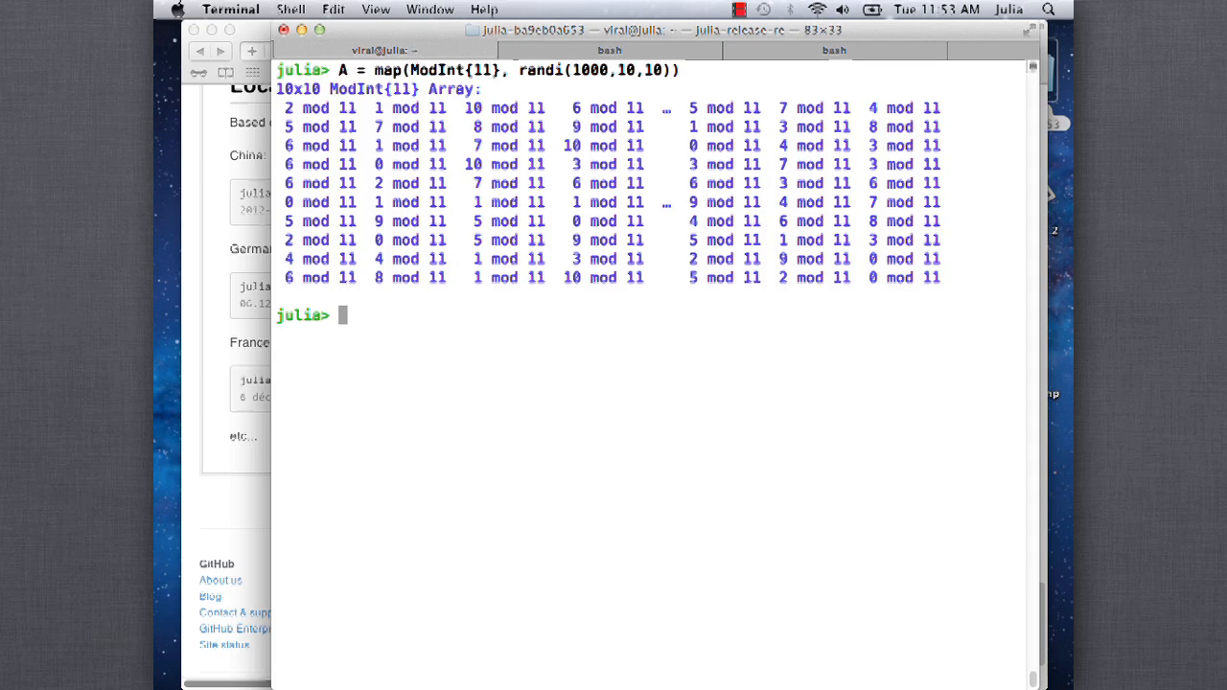
# Evaluate A+A, 2A and A*A to compare sums and products
pyautogui.write('A+A')
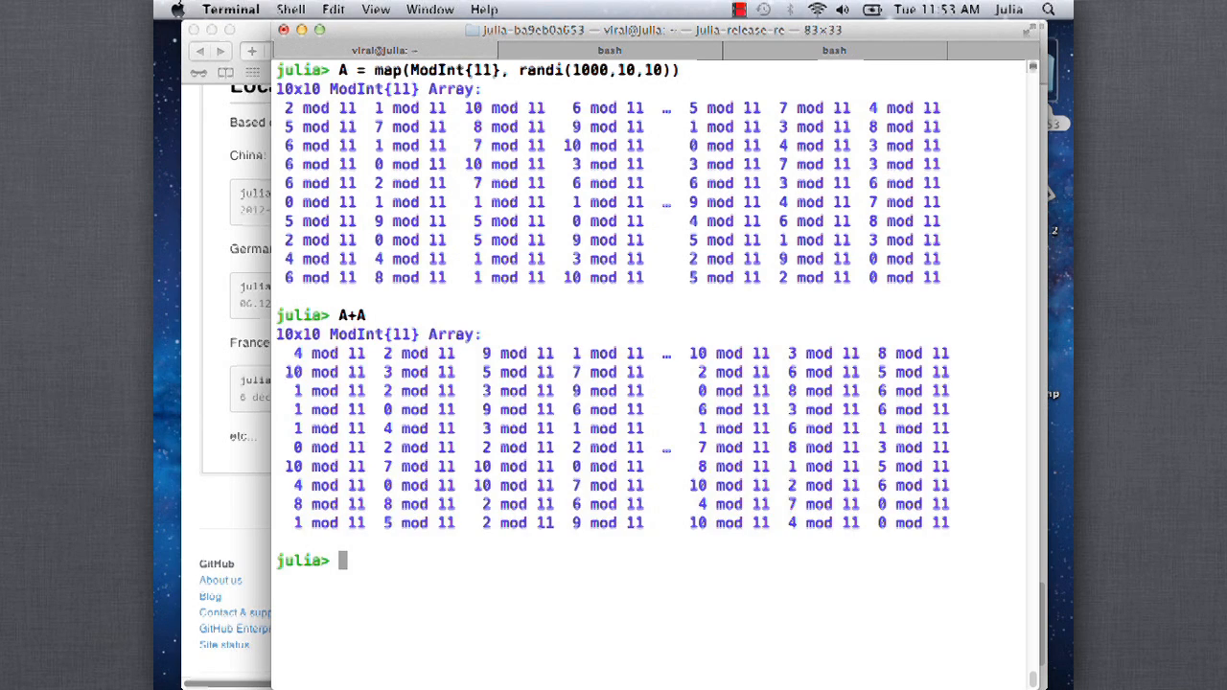
pyautogui.write('2')
pyautogui.write('A')
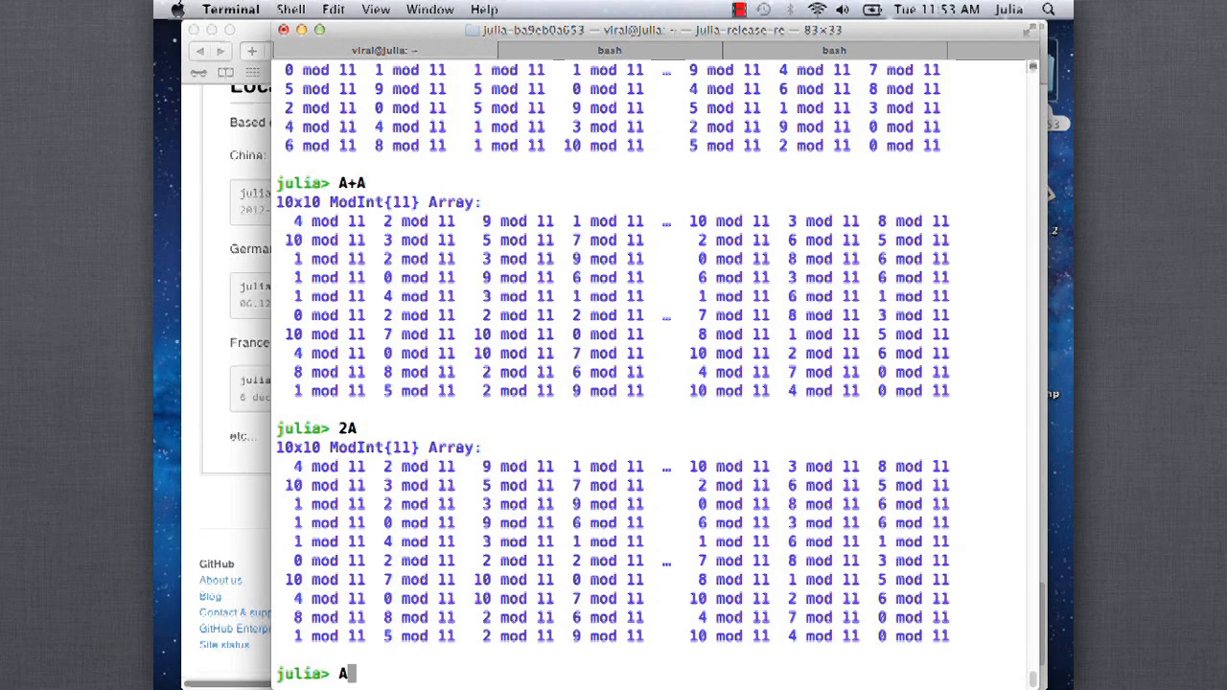
pyautogui.write('*a')
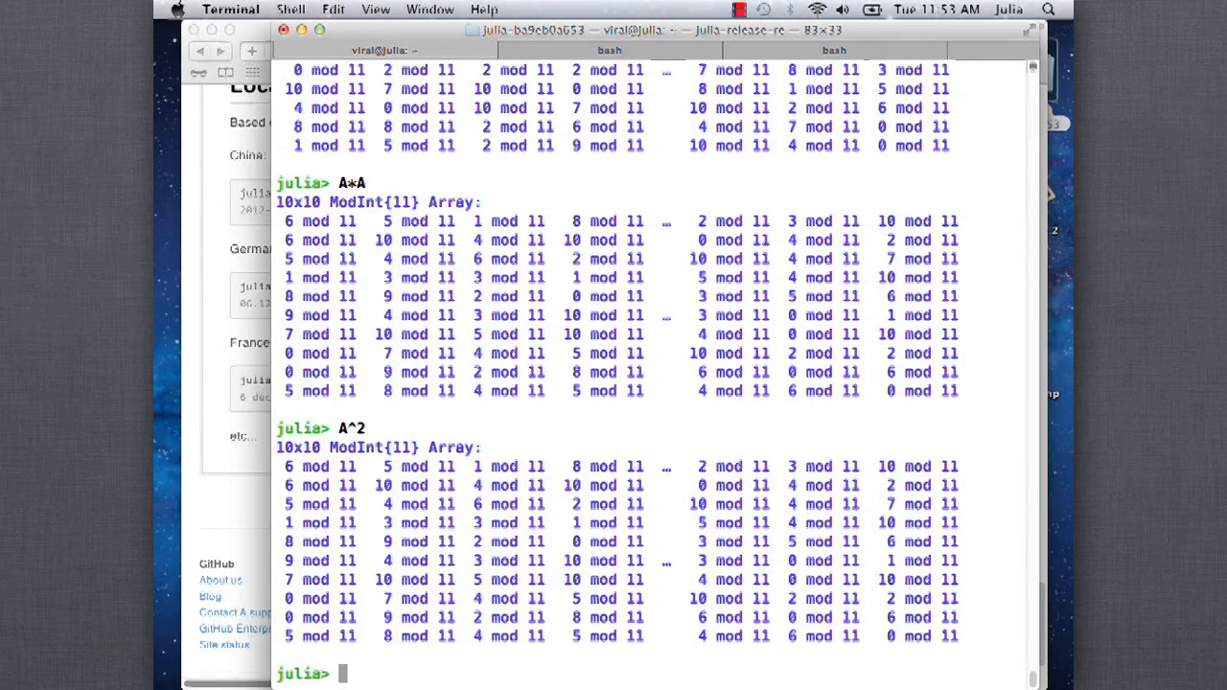
# Check A^2, create random ModInt{11} matrix B, compute A + B, and begin 2A^3 - A*B
pyautogui.write('A^2')
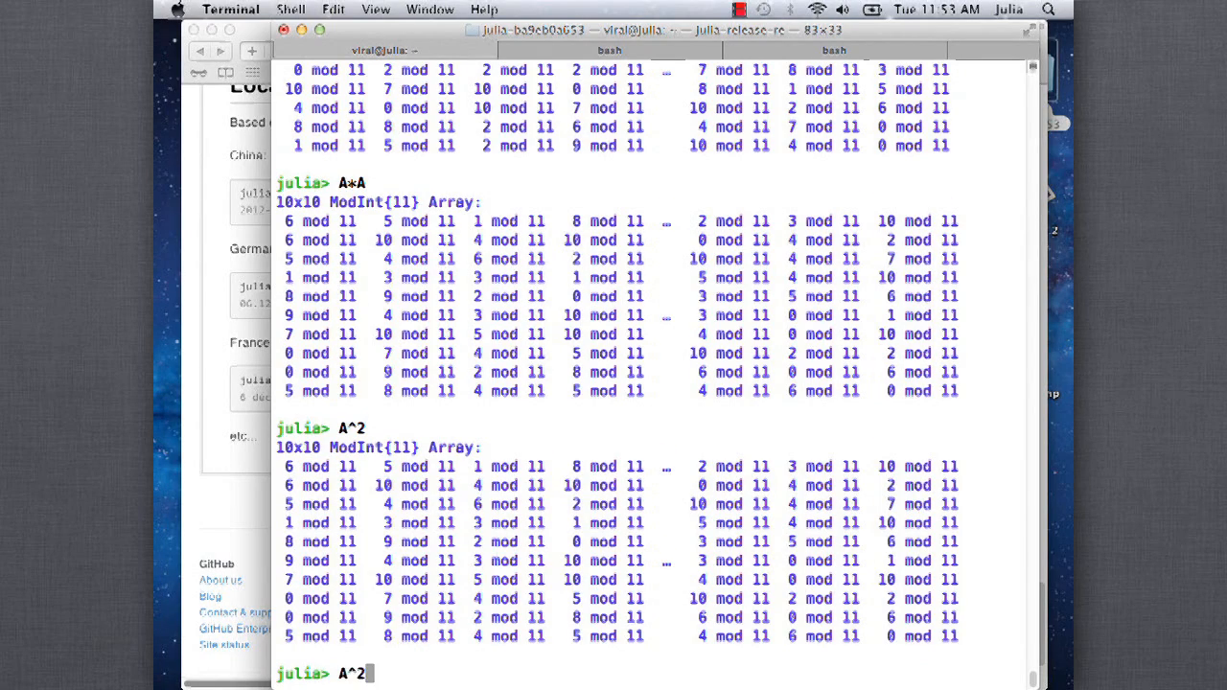
pyautogui.write('B = map(ModInt{11}, randi(1000,10,10))')
pyautogui.write('A + B')
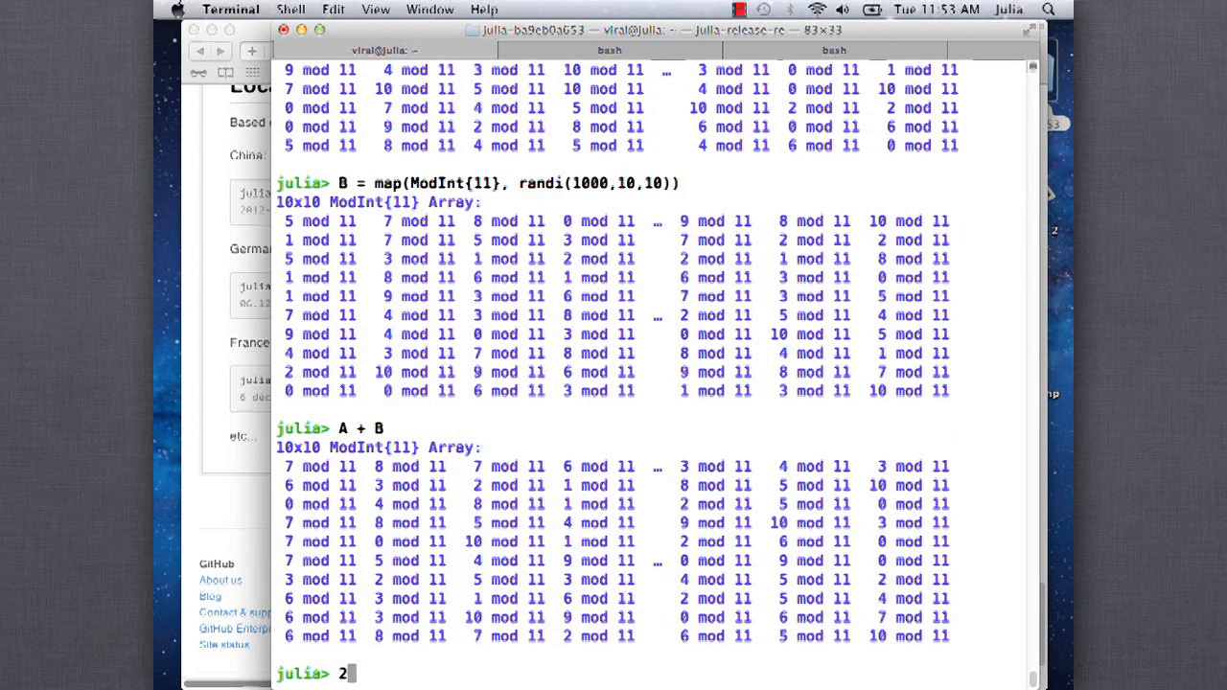
pyautogui.write('A')
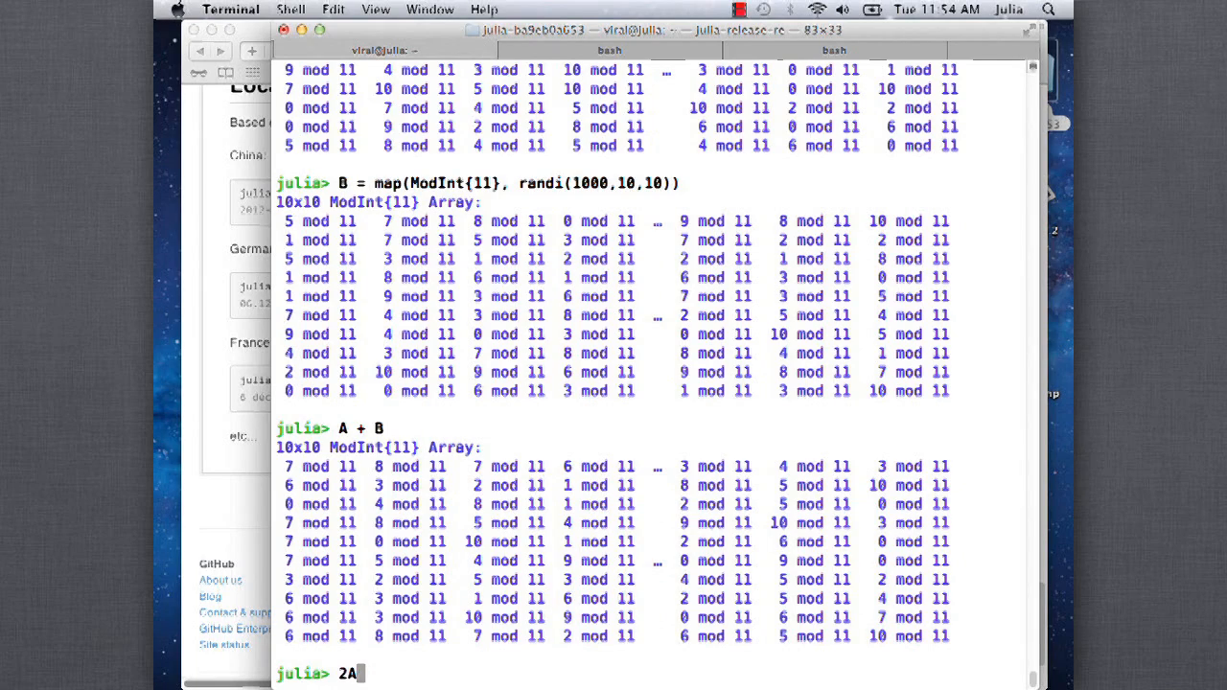
pyautogui.write('^3 +')
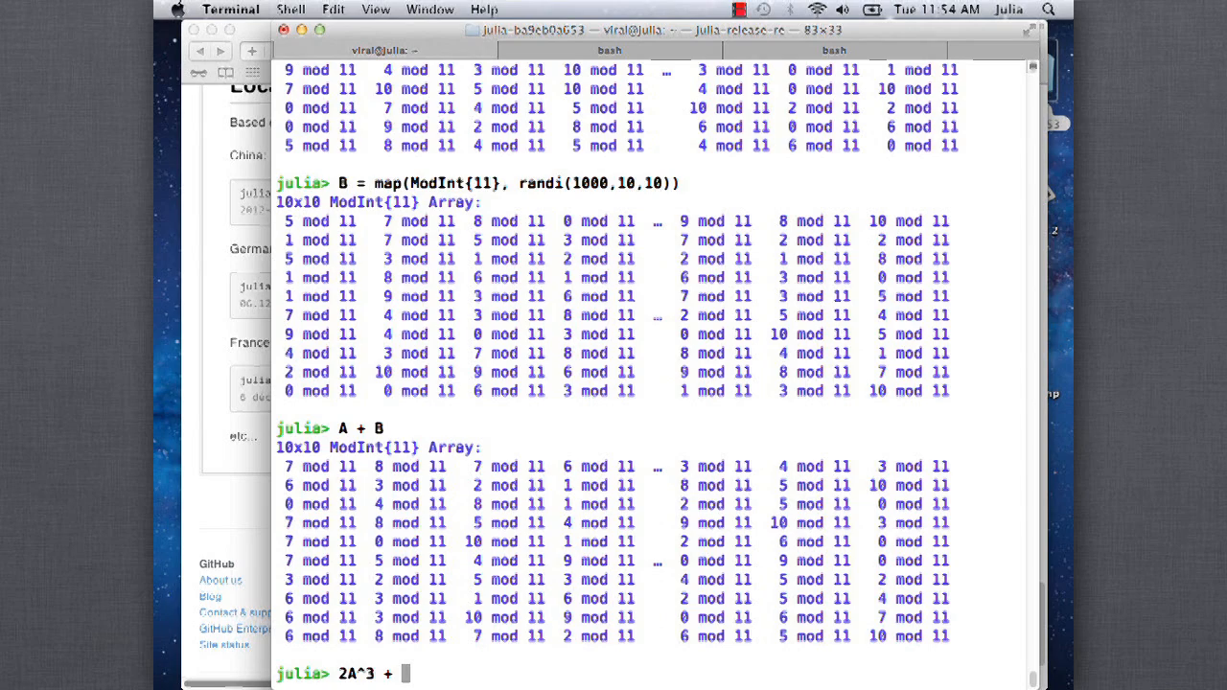
pyautogui.write('A*B')
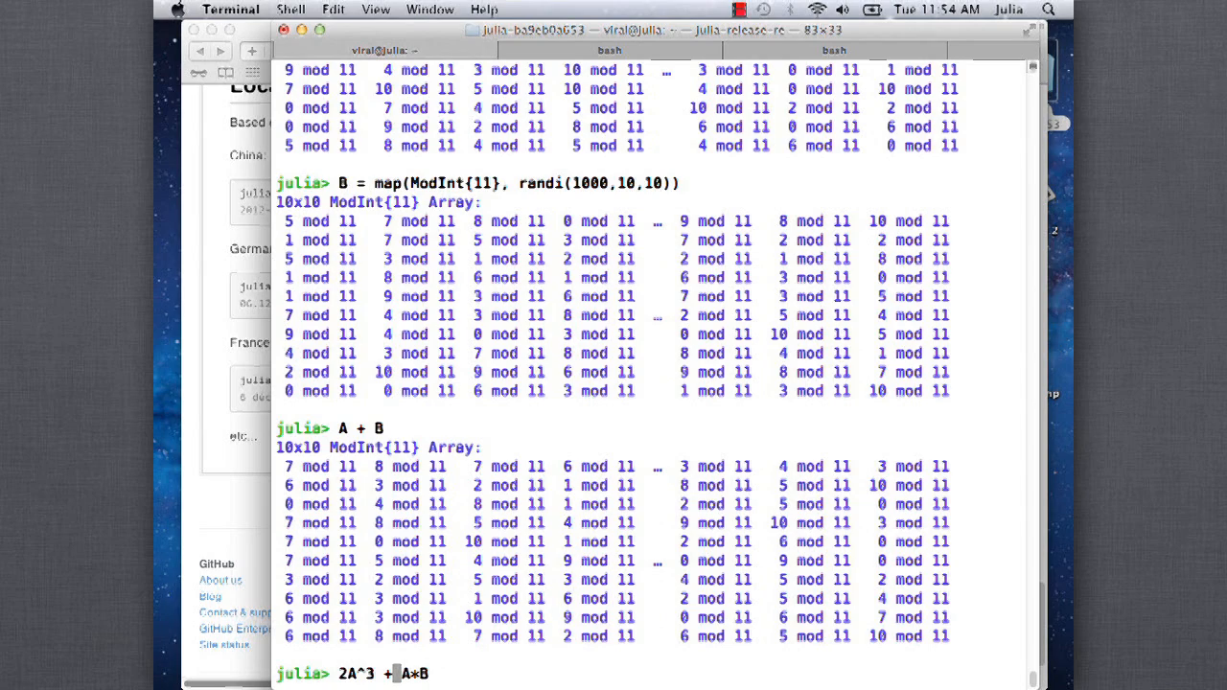
pyautogui.write('-')
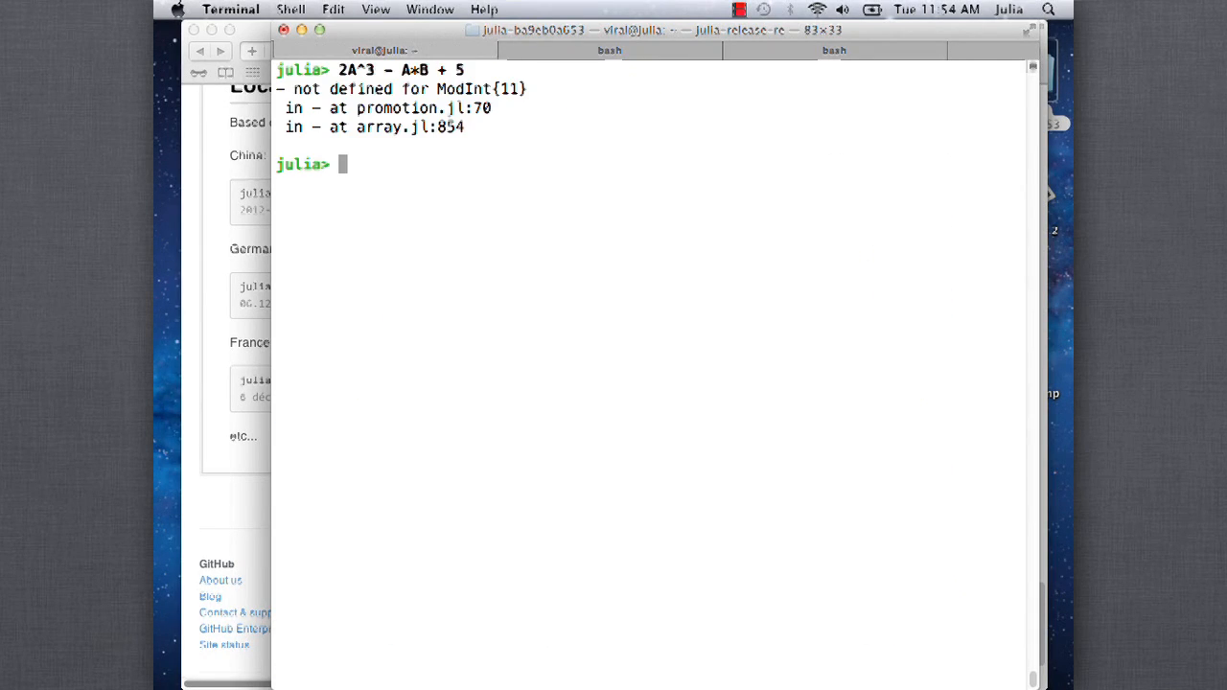
# Try 2A^3 - A*B + 5, add a -{n} ModInt method, then relaunch ./julia
pyautogui.write('2A^3 - A*B + 5')
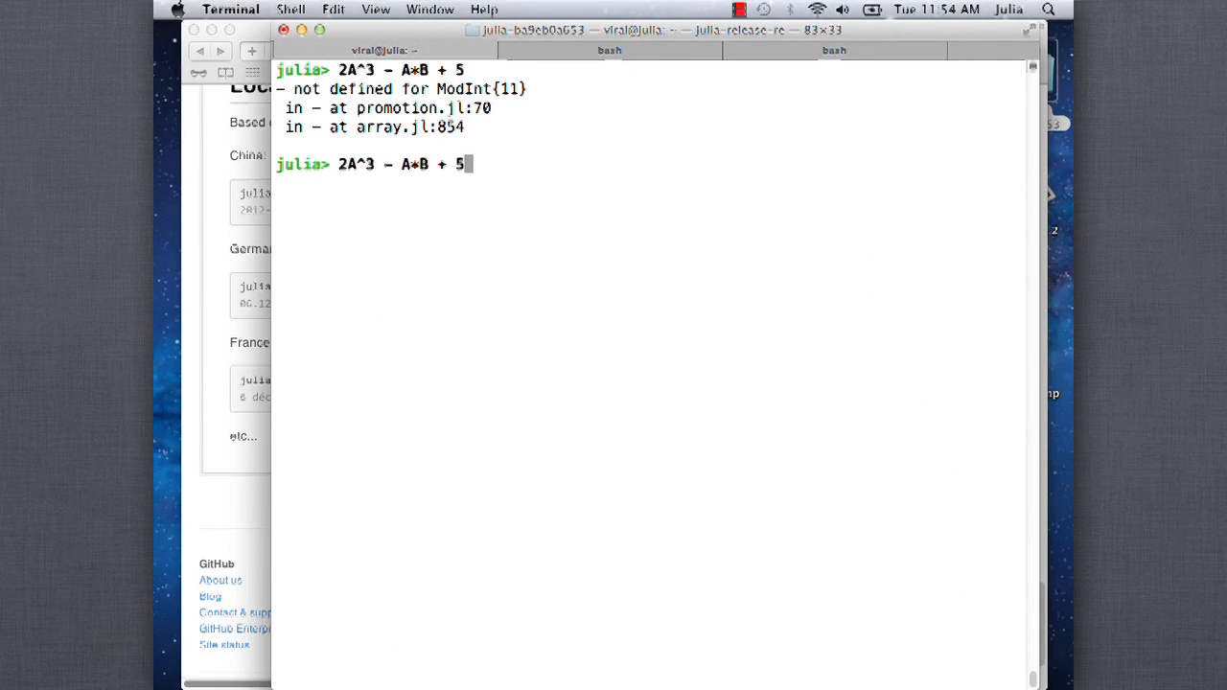
pyautogui.write('A*A')
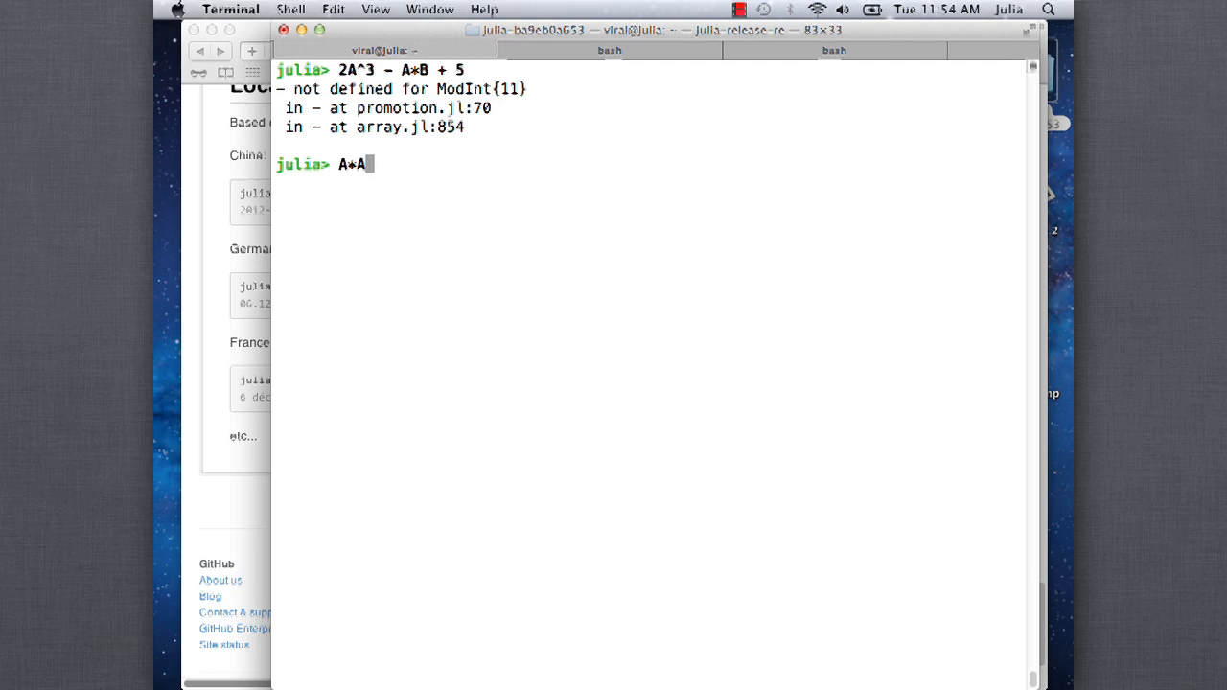
pyautogui.write('{n}(a::ModInt{n}, b::ModInt{n}) = ModInt{n}(a.k*b.k)')
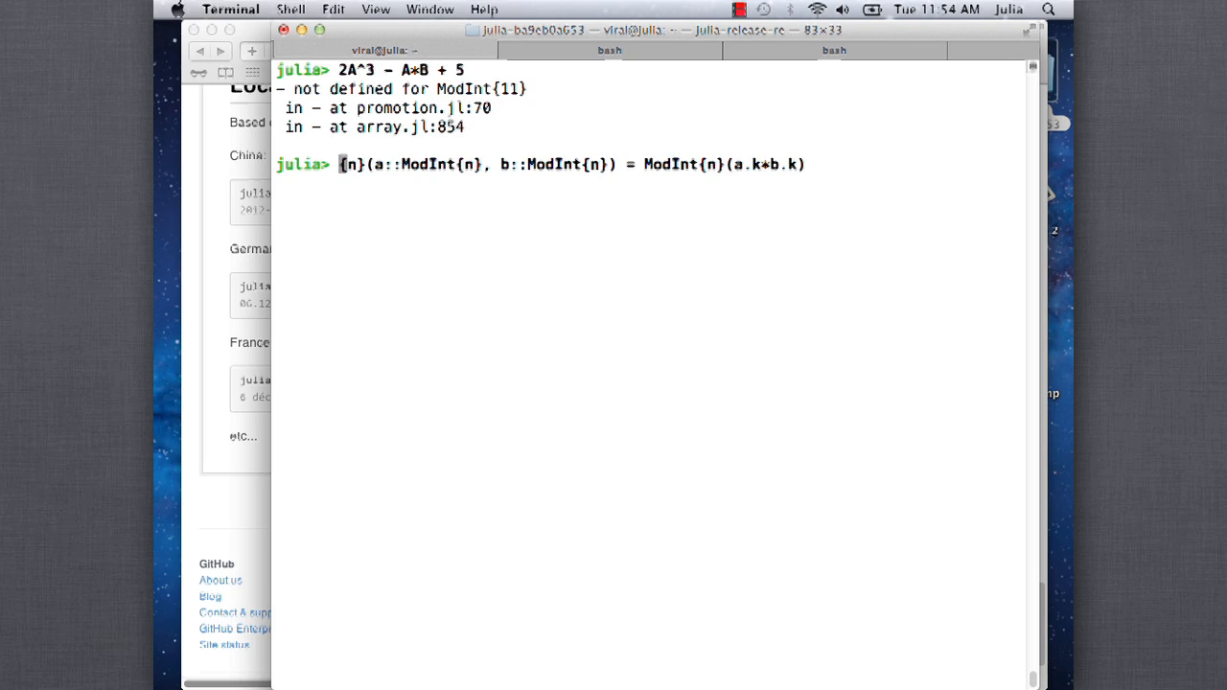
pyautogui.write('-')
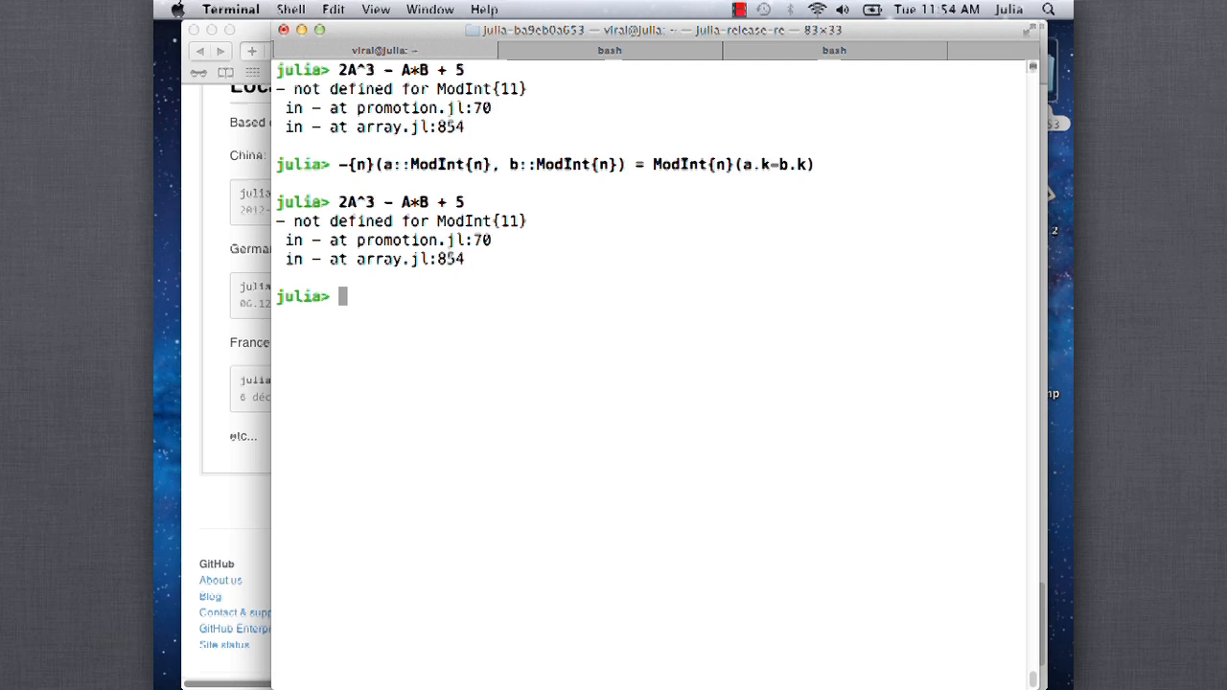
pyautogui.write('./julia')
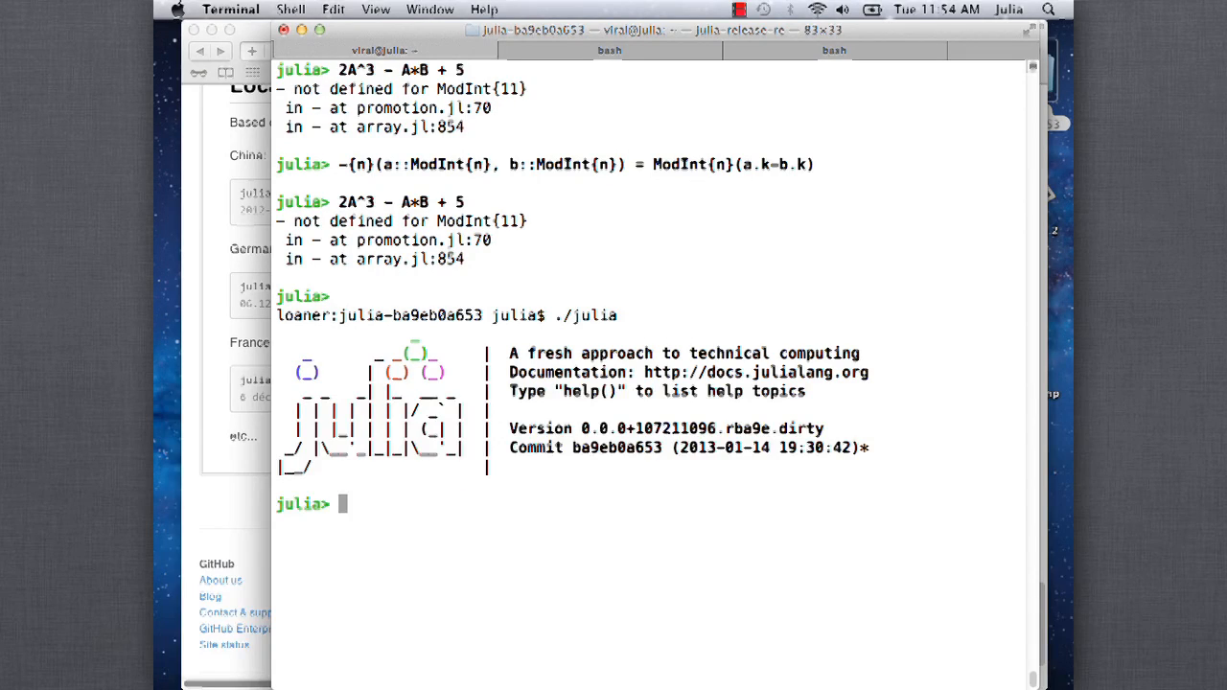
# After importall Base, define -{n} as ModInt{n}(a.k-b.k) and recreate matrices A and B
pyautogui.write('importall Base')
pyautogui.write('2A')
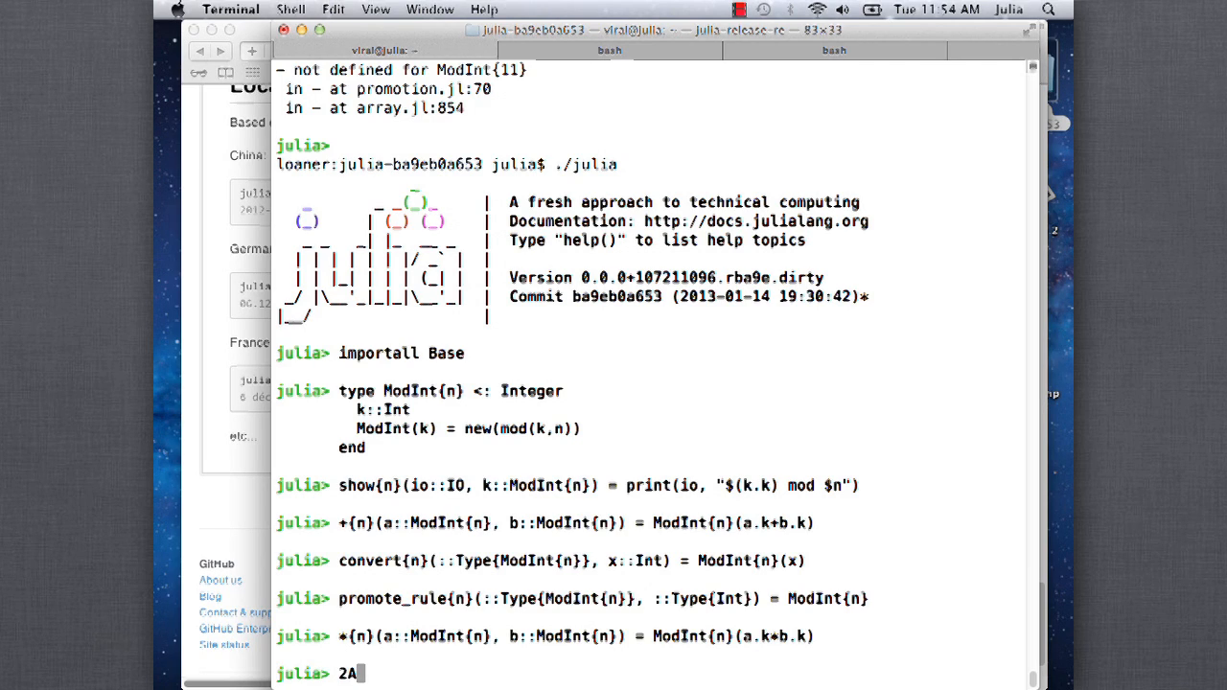
pyautogui.write('-{n}(a::ModInt{n}, b::ModInt{n}) = ModInt{n}(a.k-b.k)')
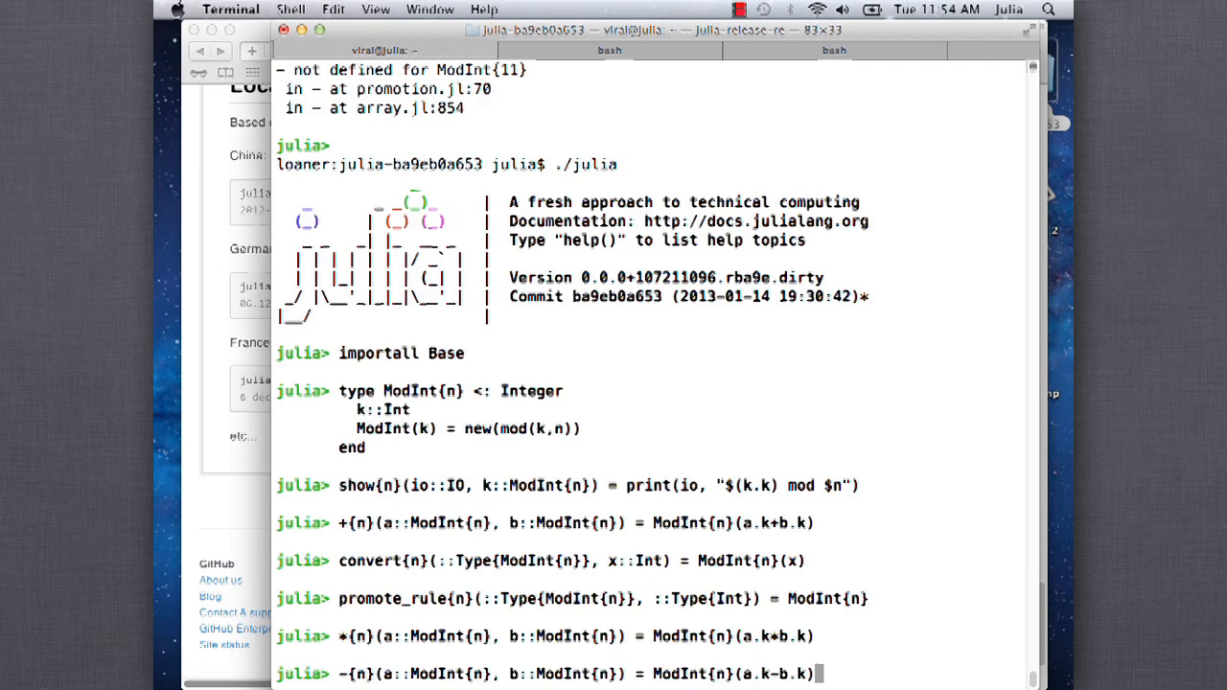
pyautogui.press('Return')
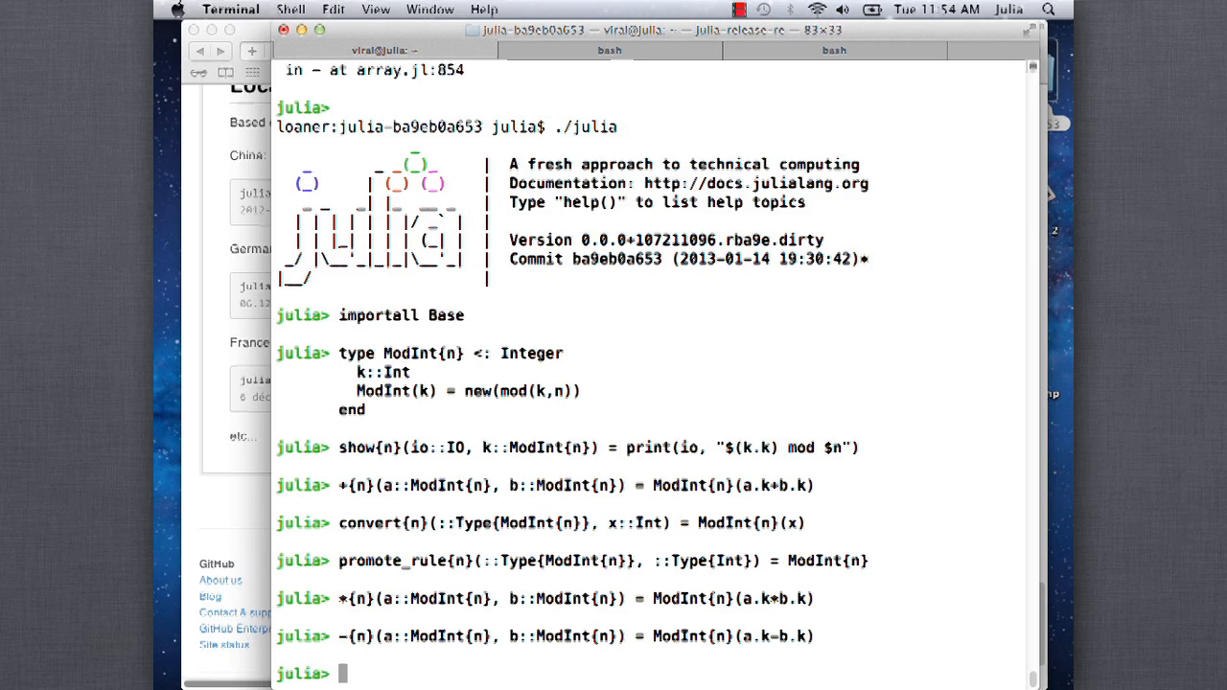
pyautogui.write('A = map(ModInt{11}, randi(1000,10,10))')
pyautogui.write('B = map(ModInt{11}, randi(1000,10,10')
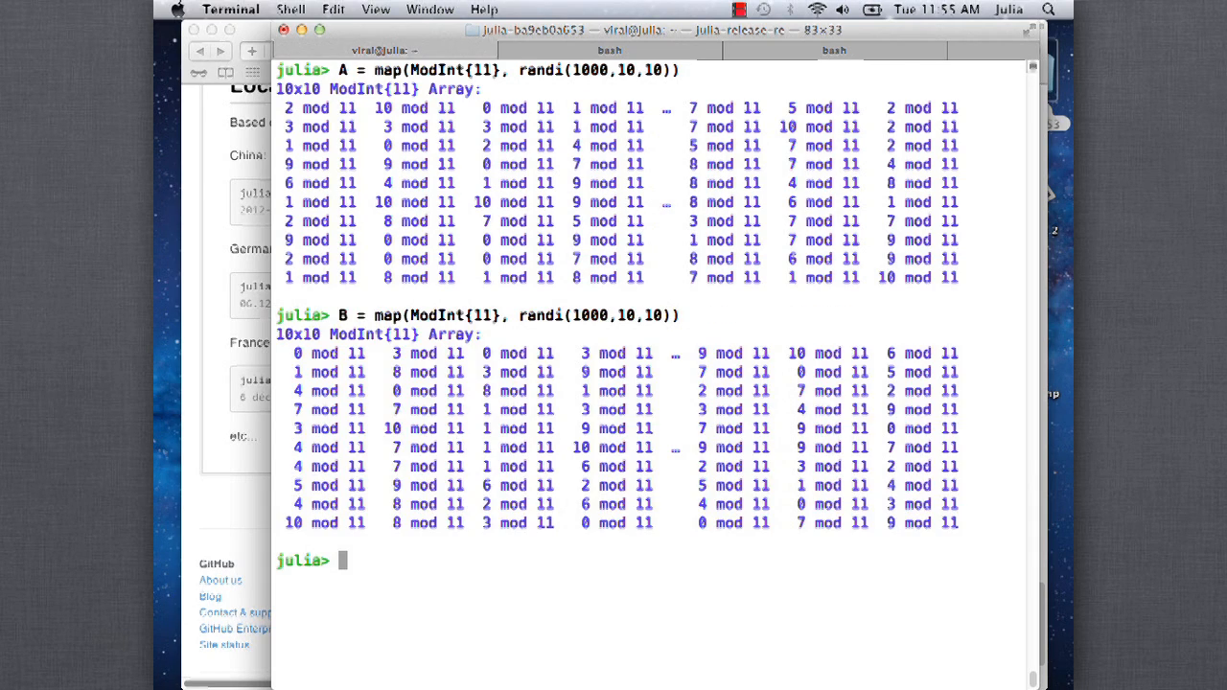
# Compute A - B, then evaluate A^2 - 3B + 5
pyautogui.write('A - B')
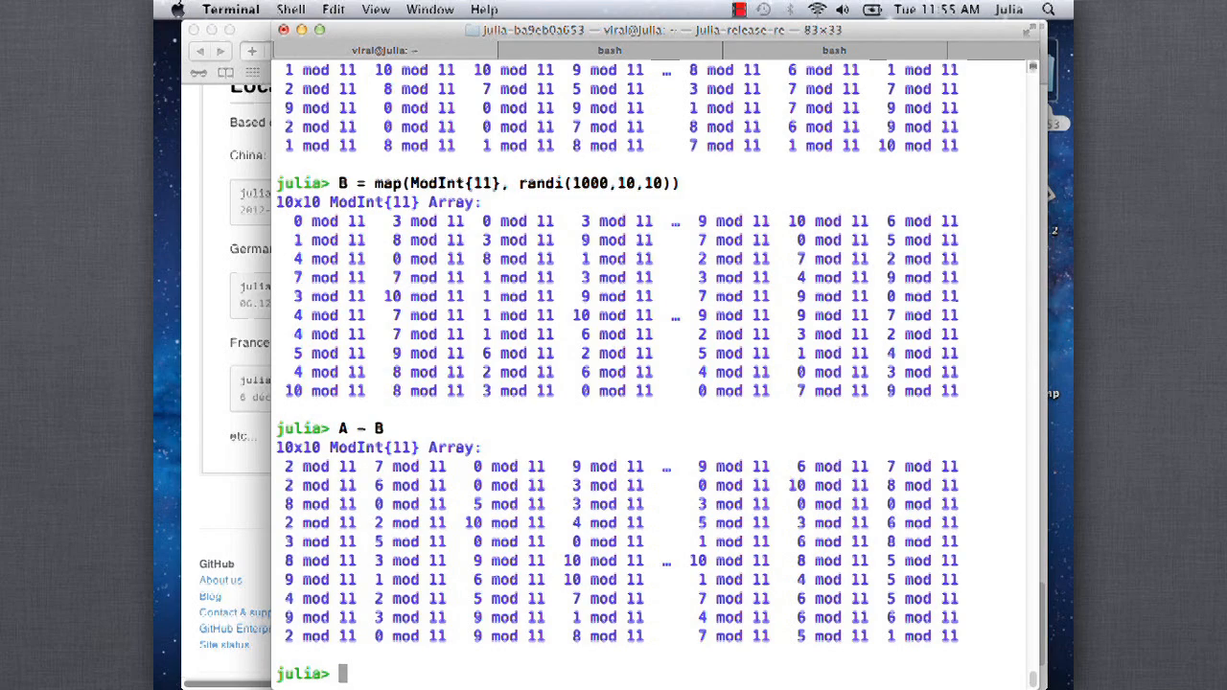
pyautogui.write('A6')
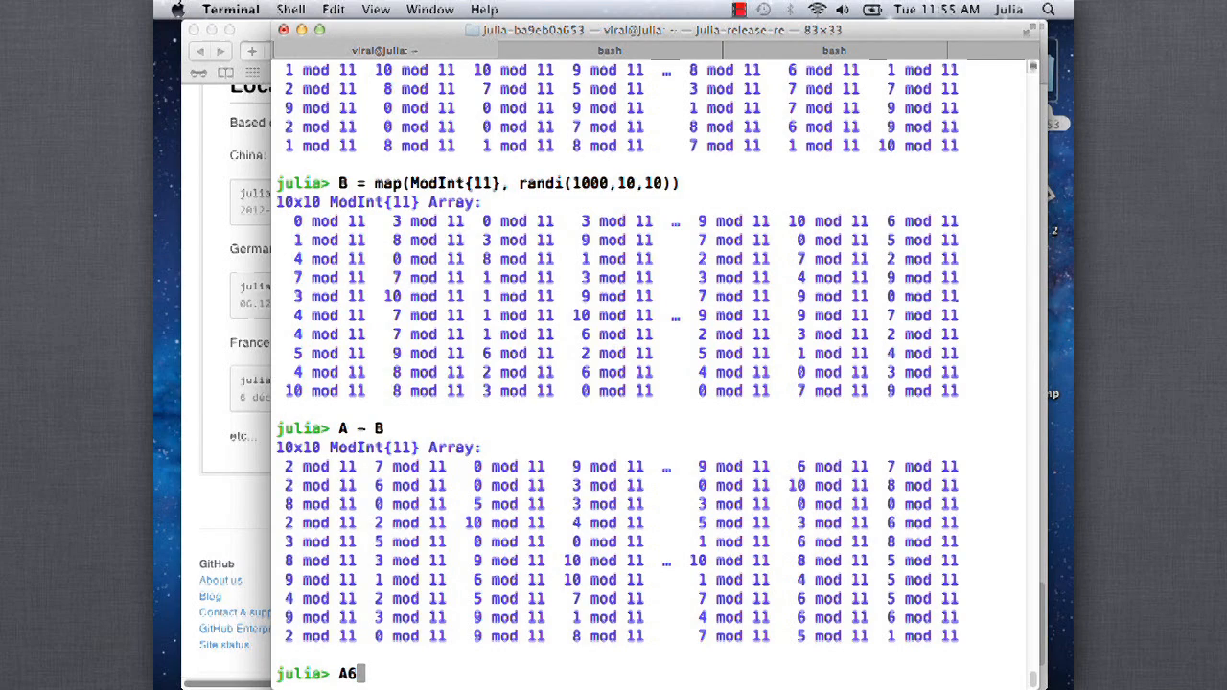
pyautogui.write('^2')
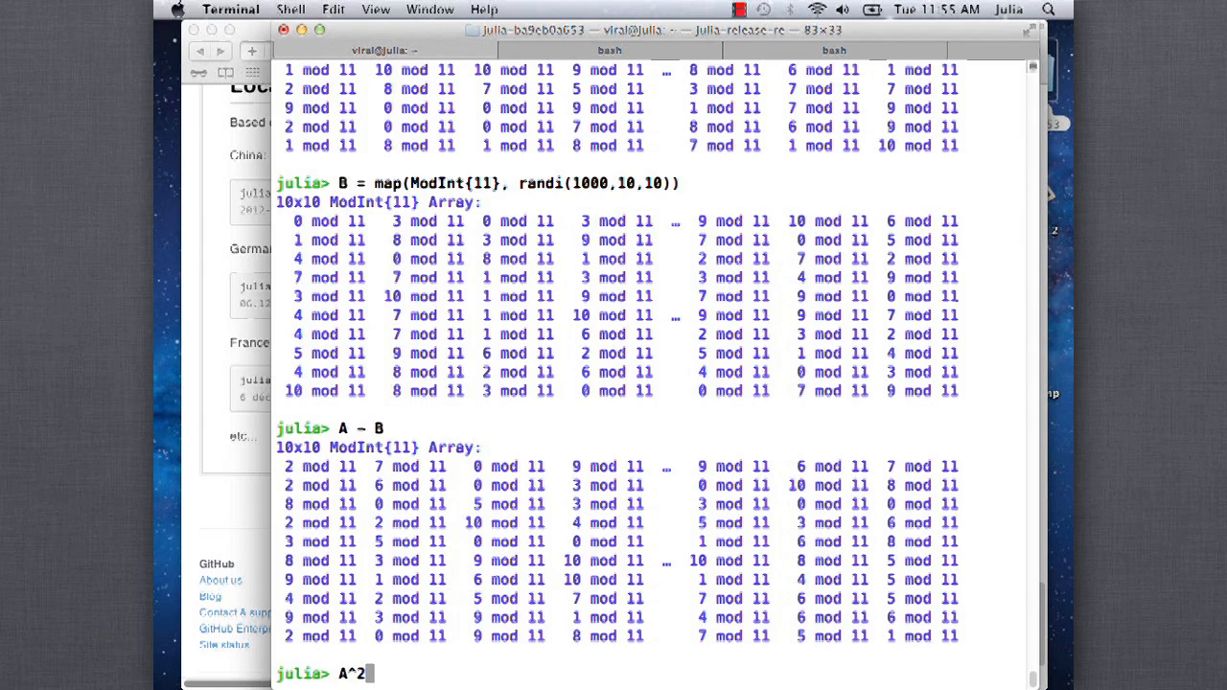
pyautogui.write('- B')
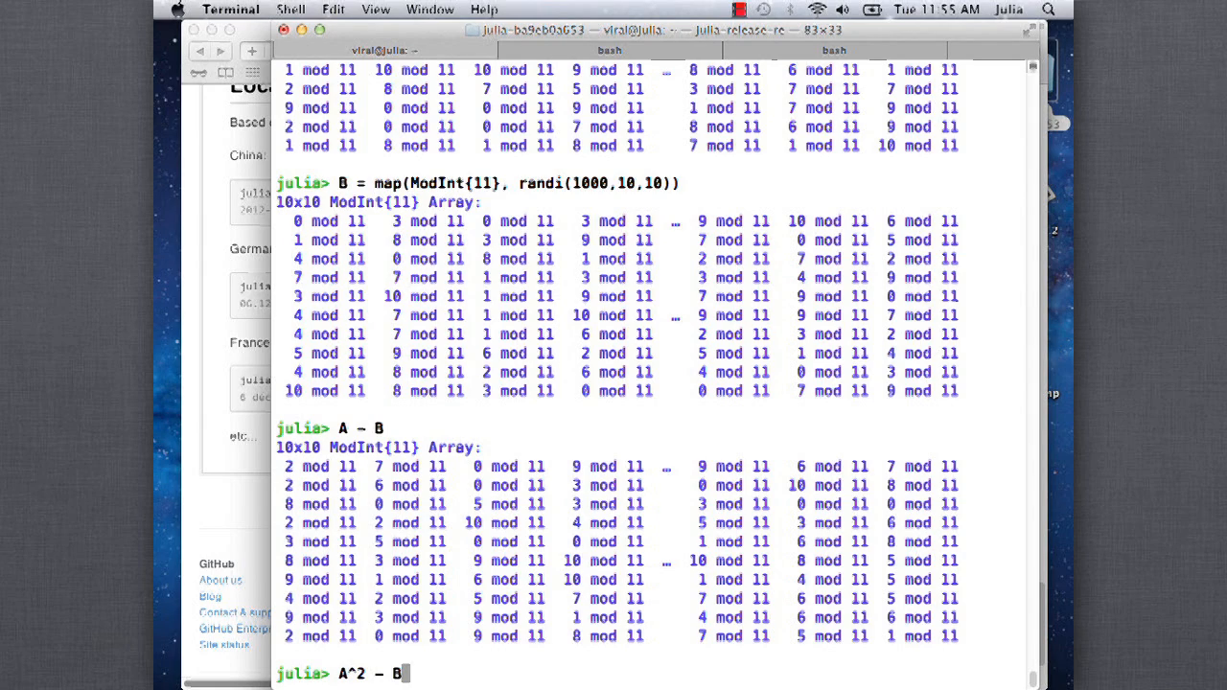
pyautogui.write('3')
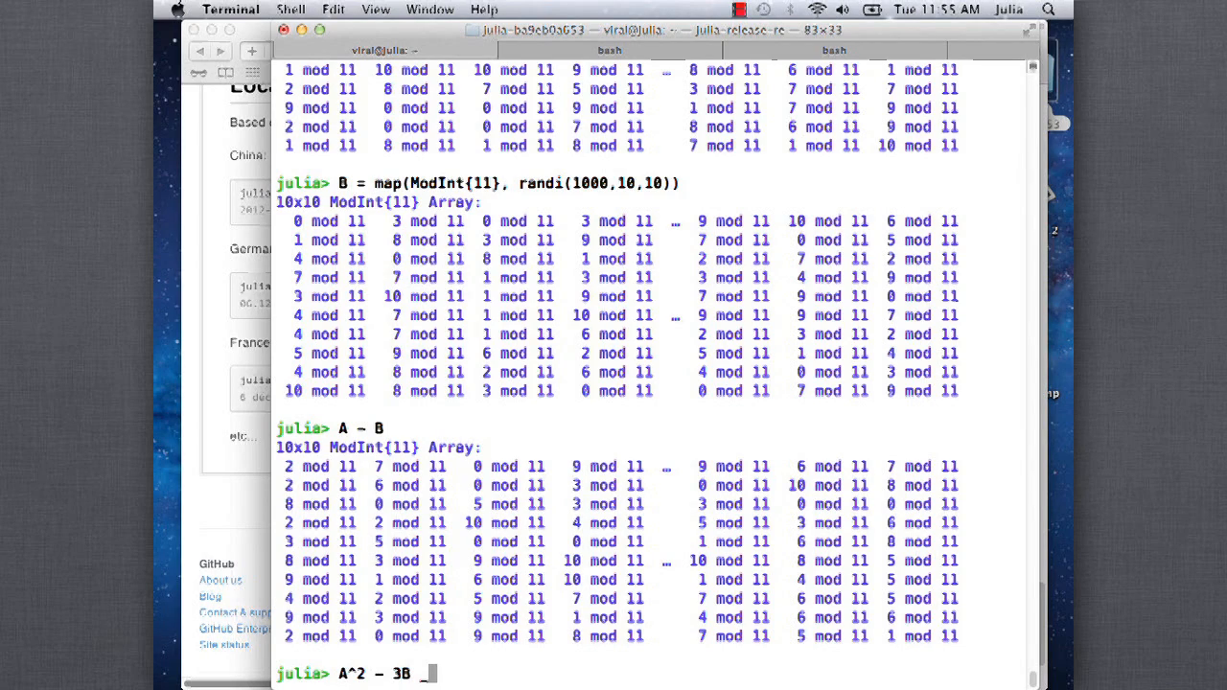
pyautogui.write('+ 5')
pyautogui.write('A +')
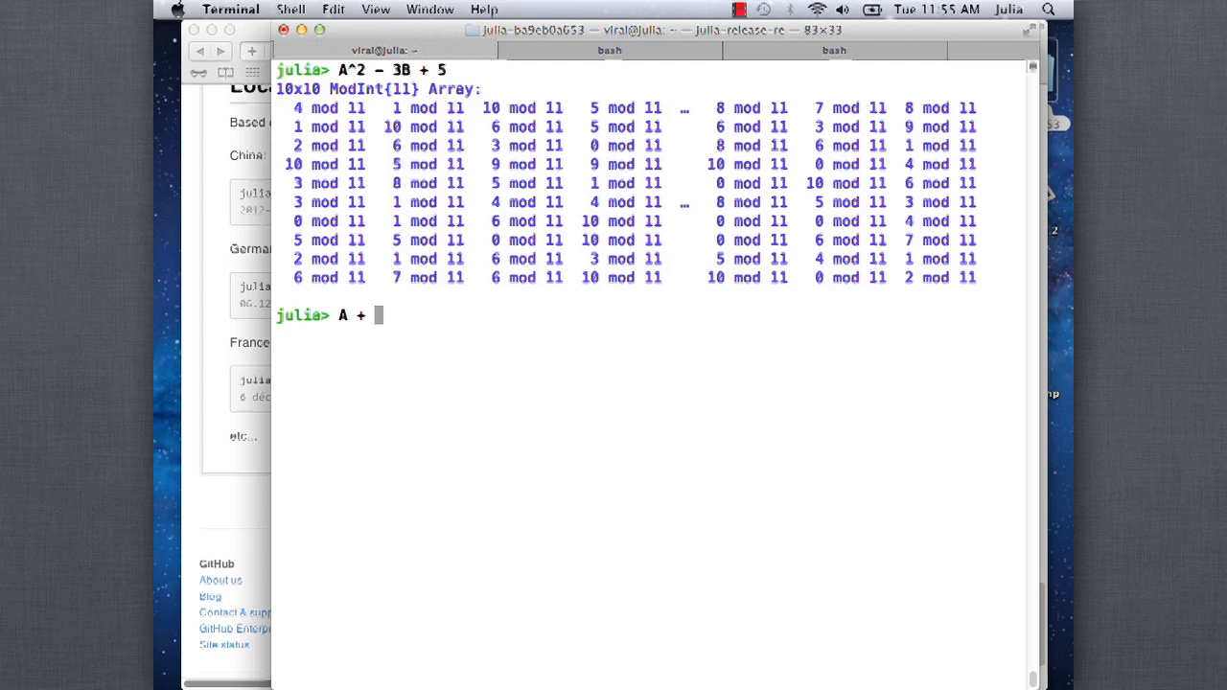
# Try A + B*im, then edit the input into A + eye(10)
pyautogui.write('B*im')
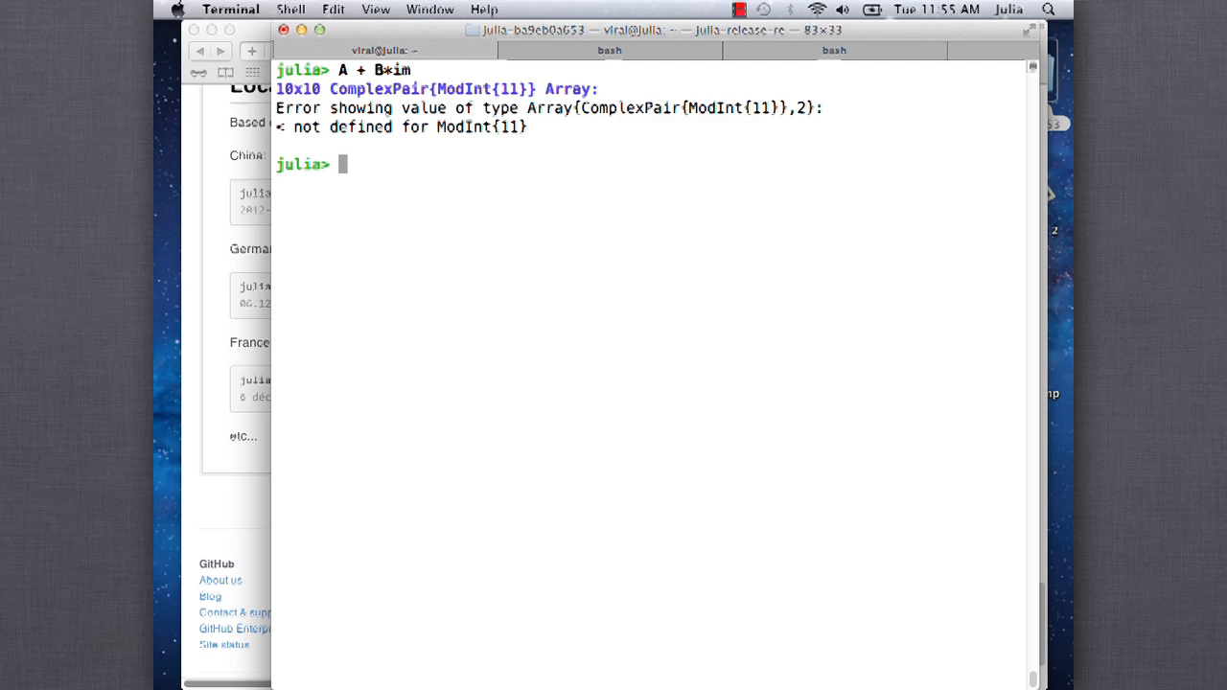
pyautogui.write('A + B')
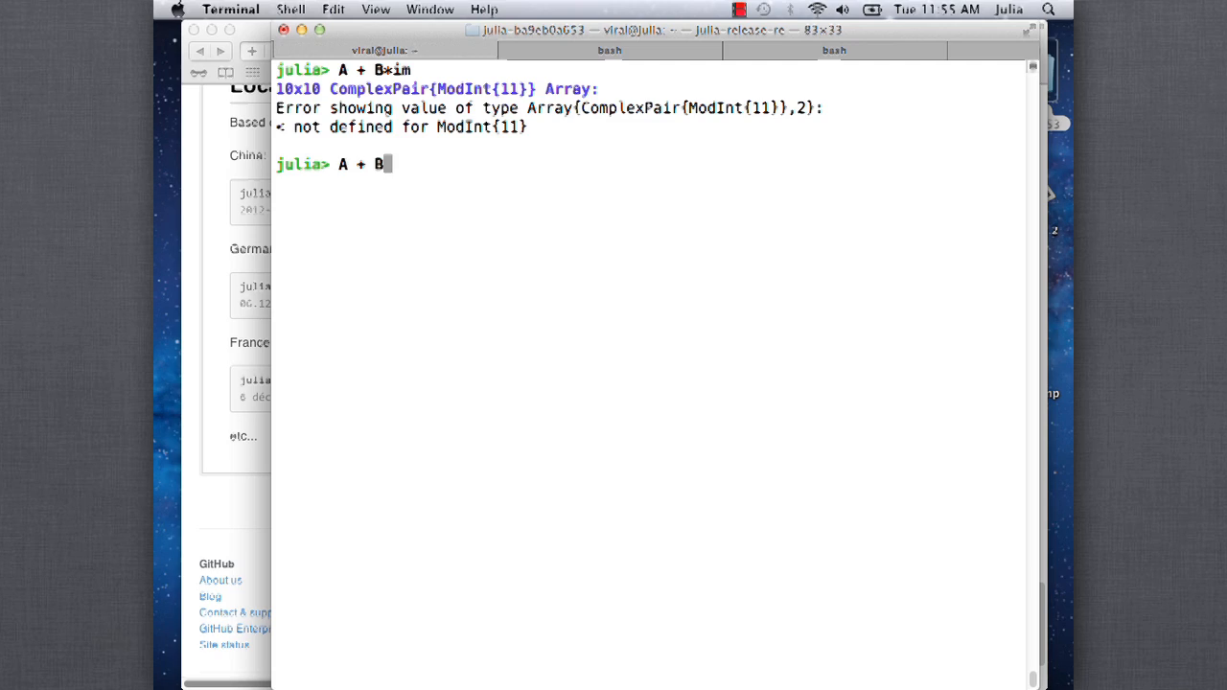
pyautogui.press('backspace')
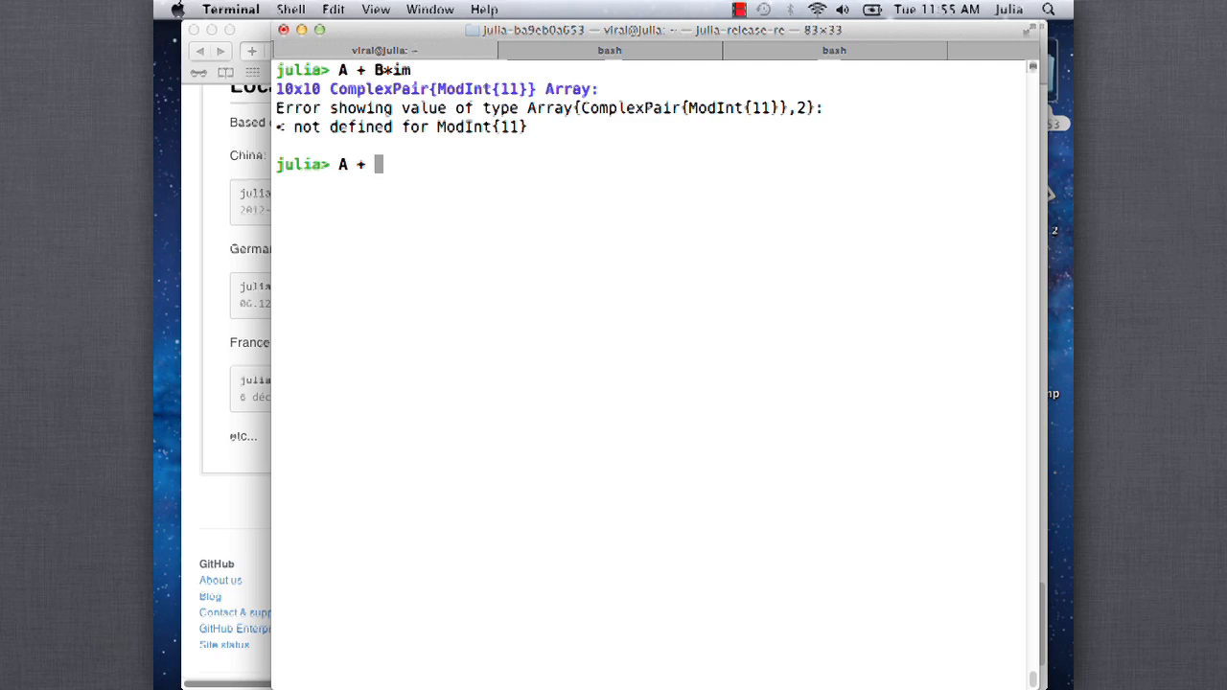
pyautogui.write('eye')
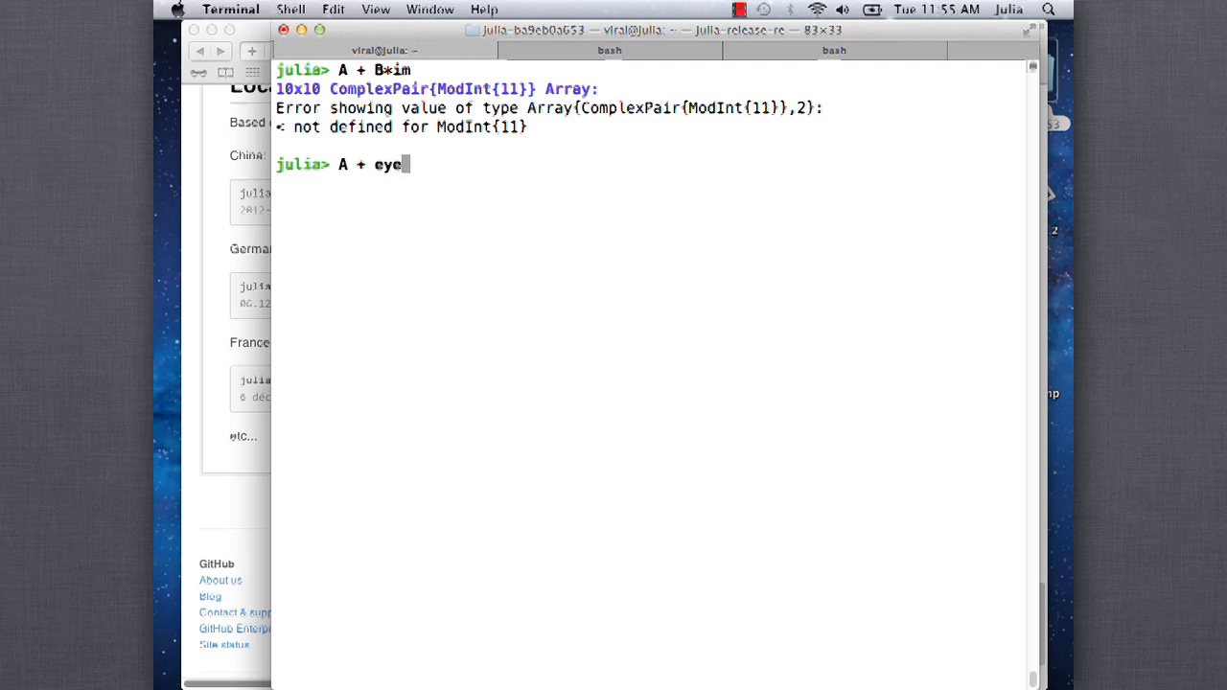
pyautogui.write('(')
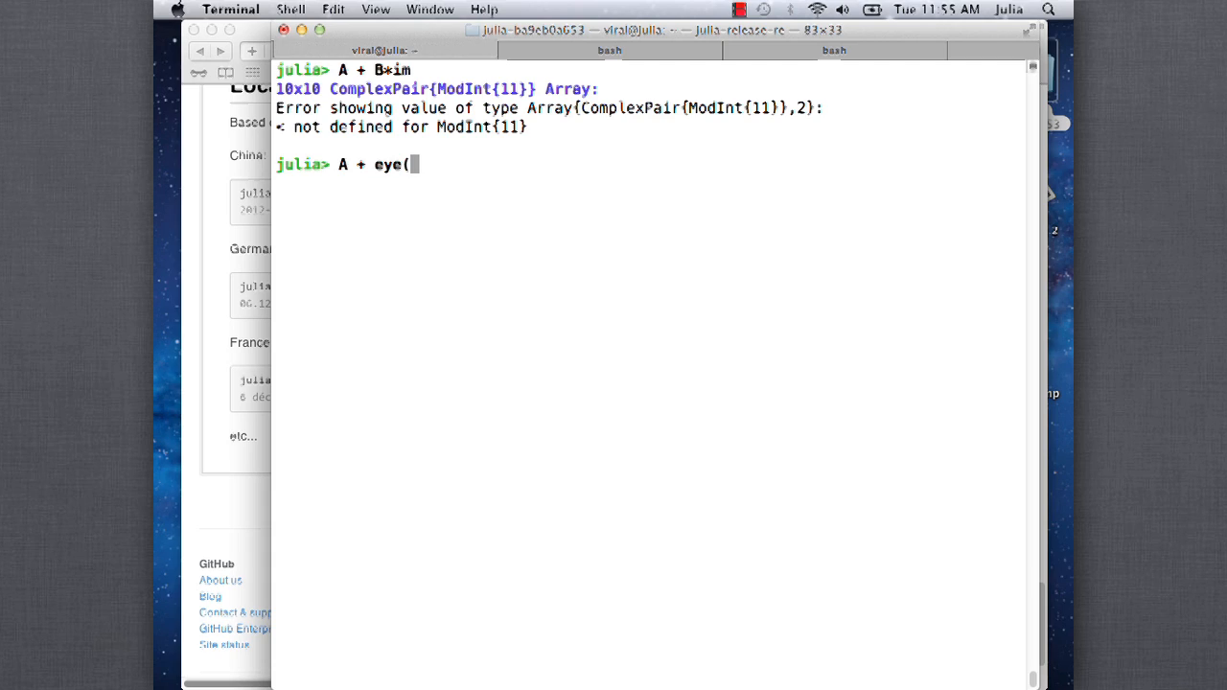
pyautogui.write('10')
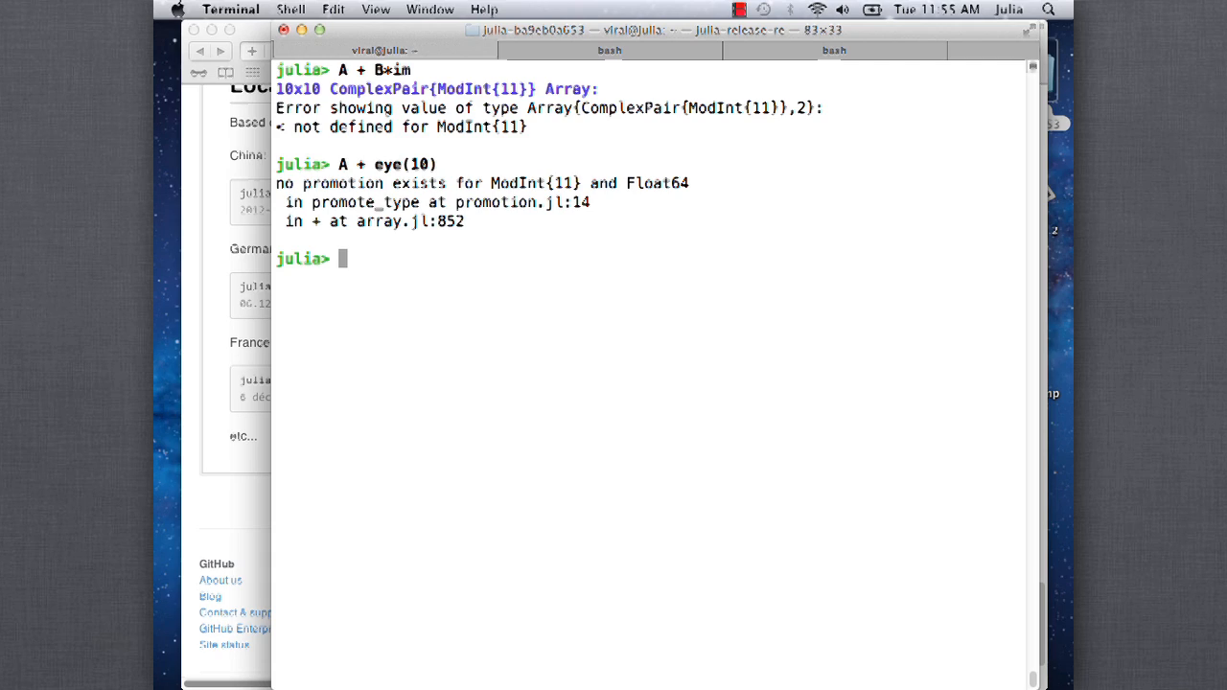
# Run A + eye(10) and print the long listing of + method signatures
pyautogui.write('A + eye(10)')
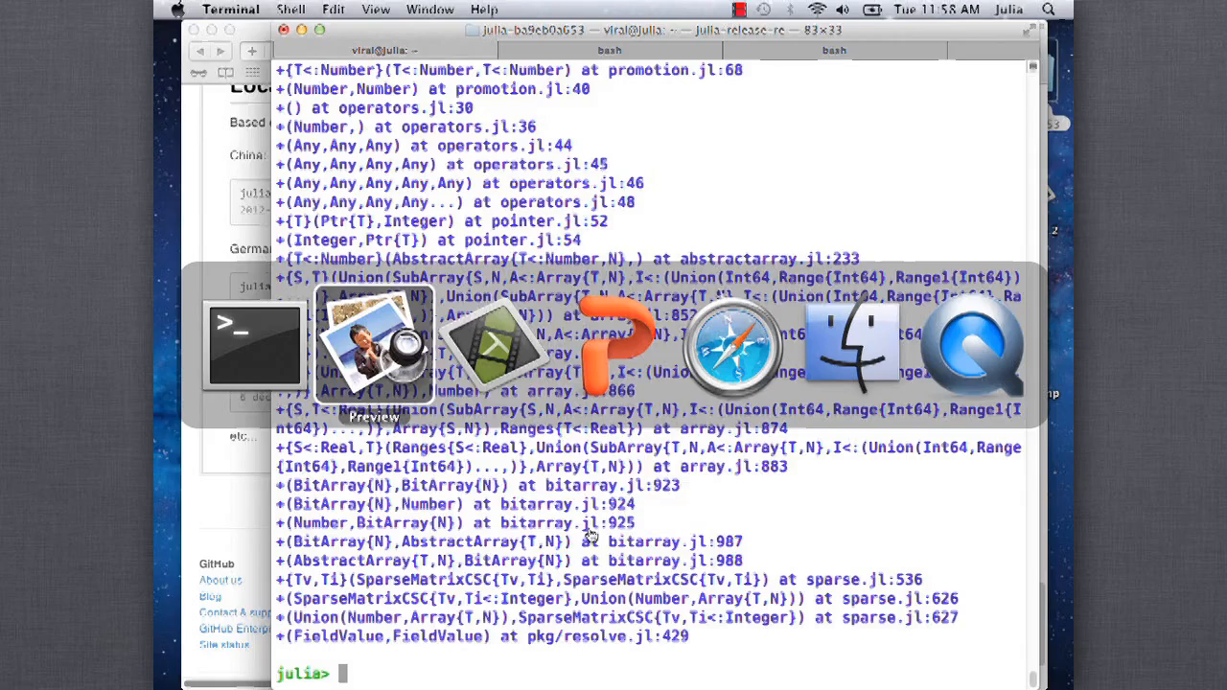
pyautogui.moveTo(614, 346)
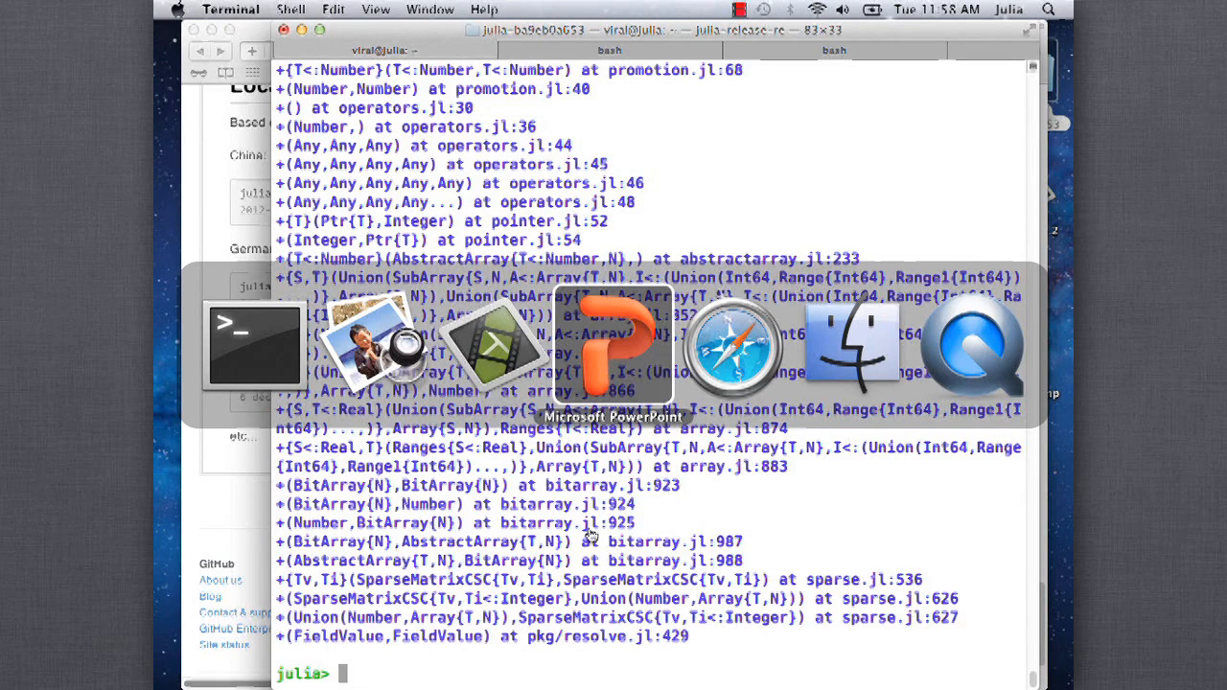
# Switch to the slides in Preview and advance to the Built in = User-Defined slide
pyautogui.click(613, 345)
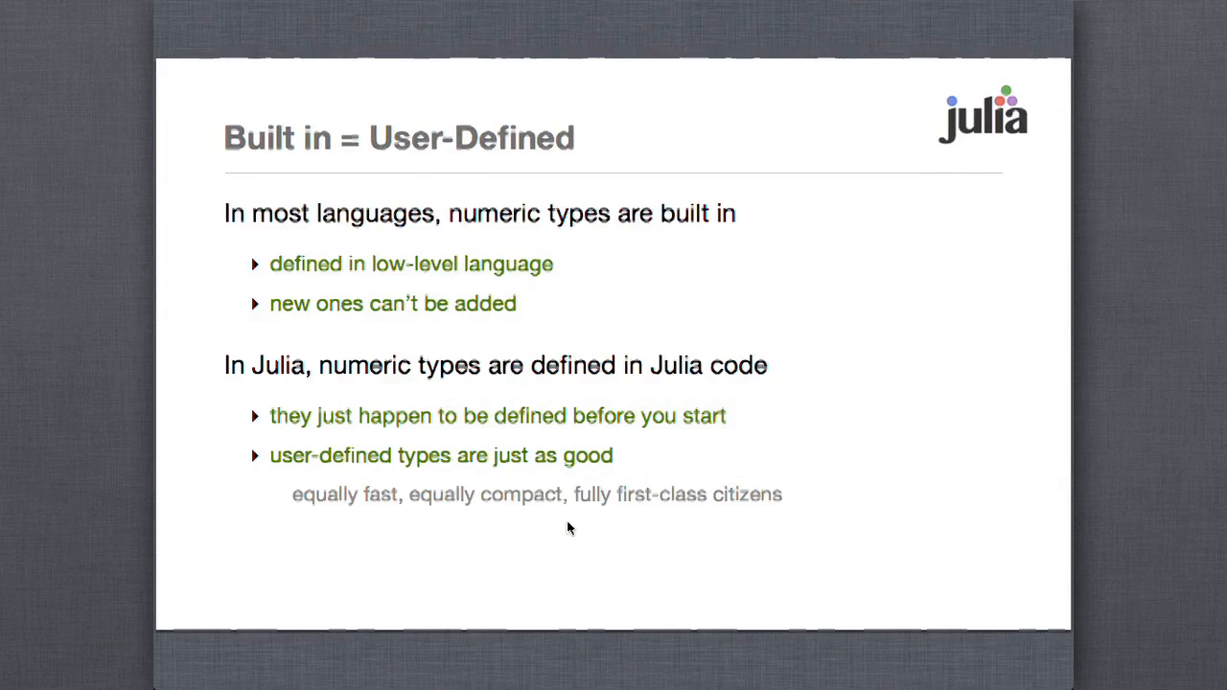
pyautogui.moveTo(938, 509)
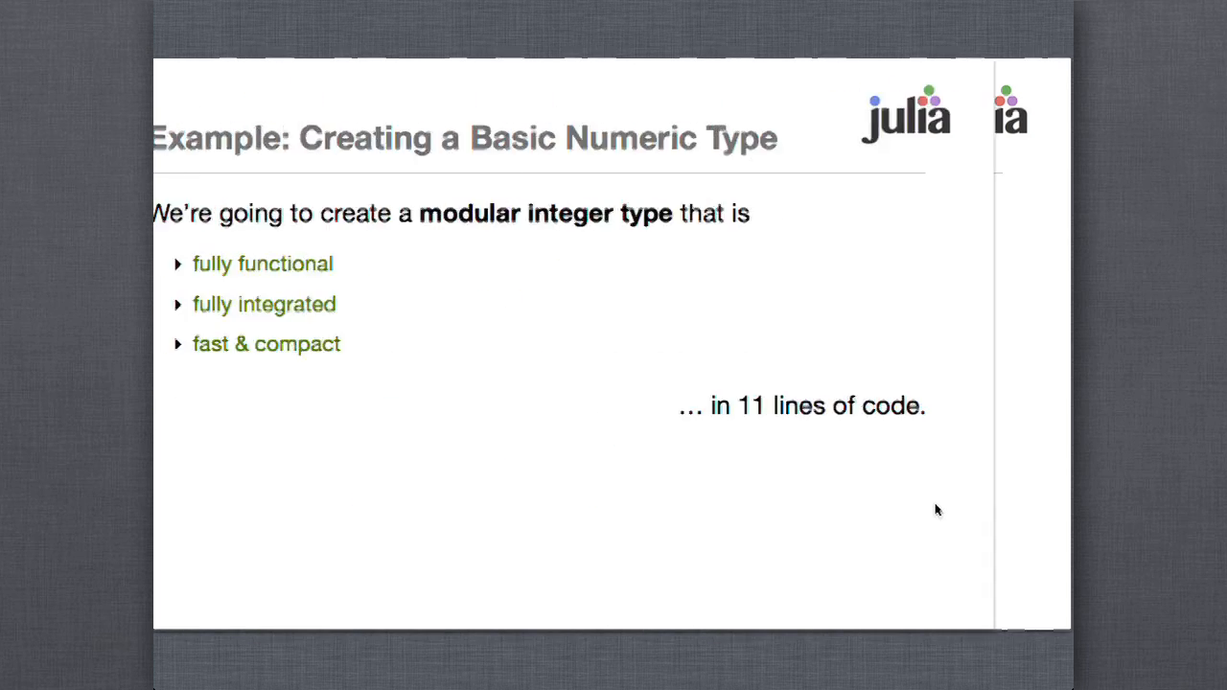
pyautogui.press('Right')
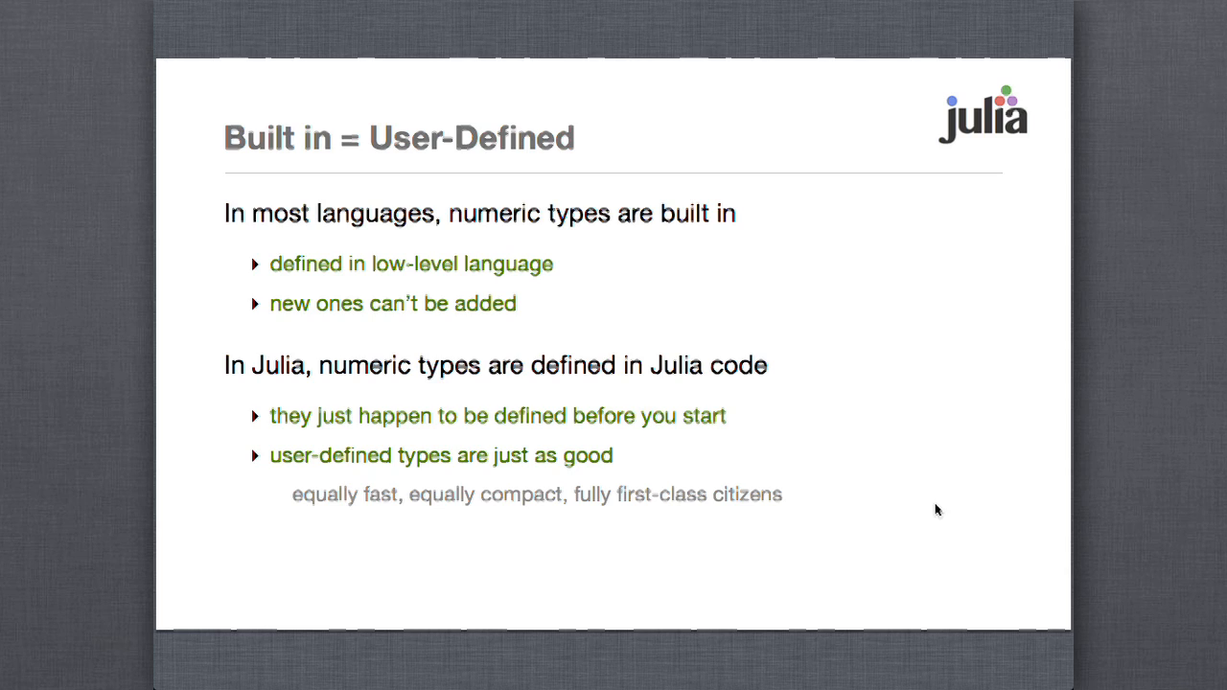
pyautogui.press('Right')
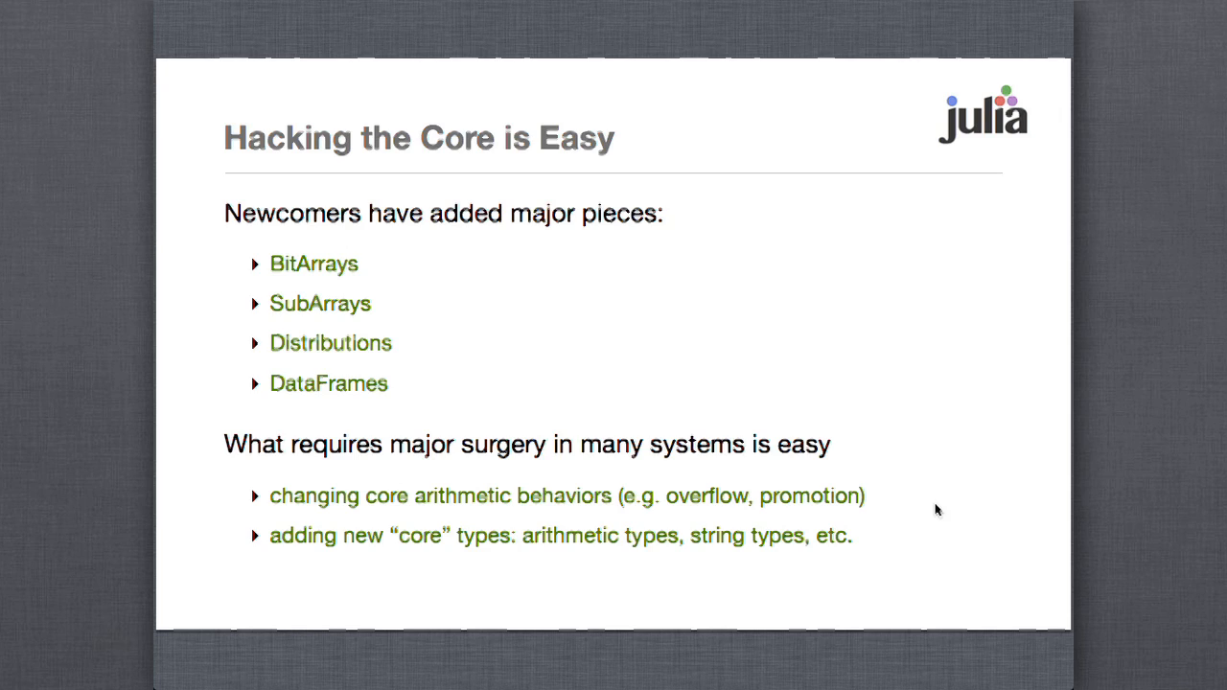
# Advance past the Community slide to the final Obligatory Performance Slide
pyautogui.press('Right')
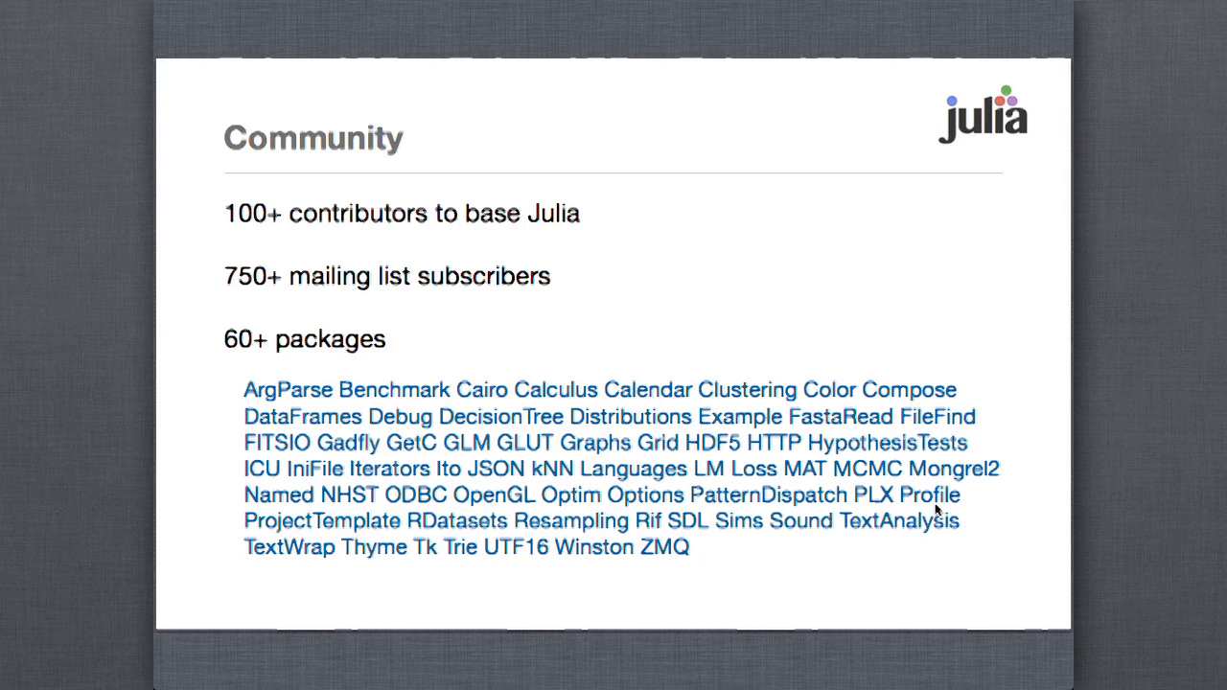
pyautogui.press('Right')
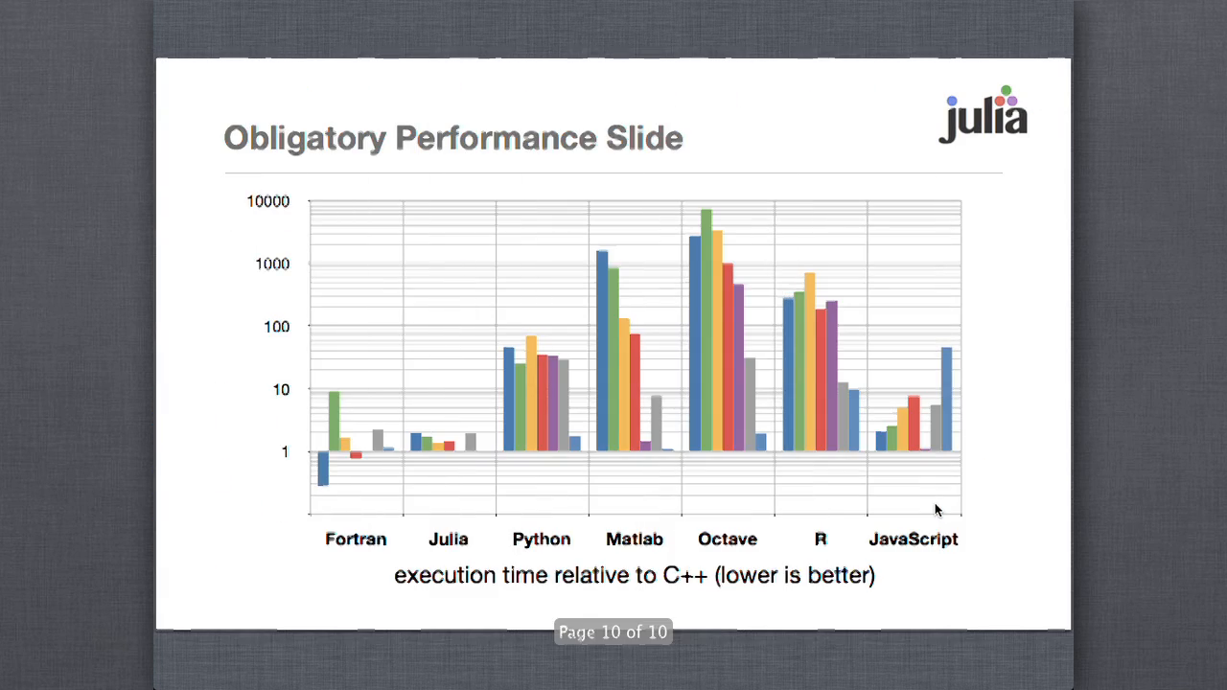